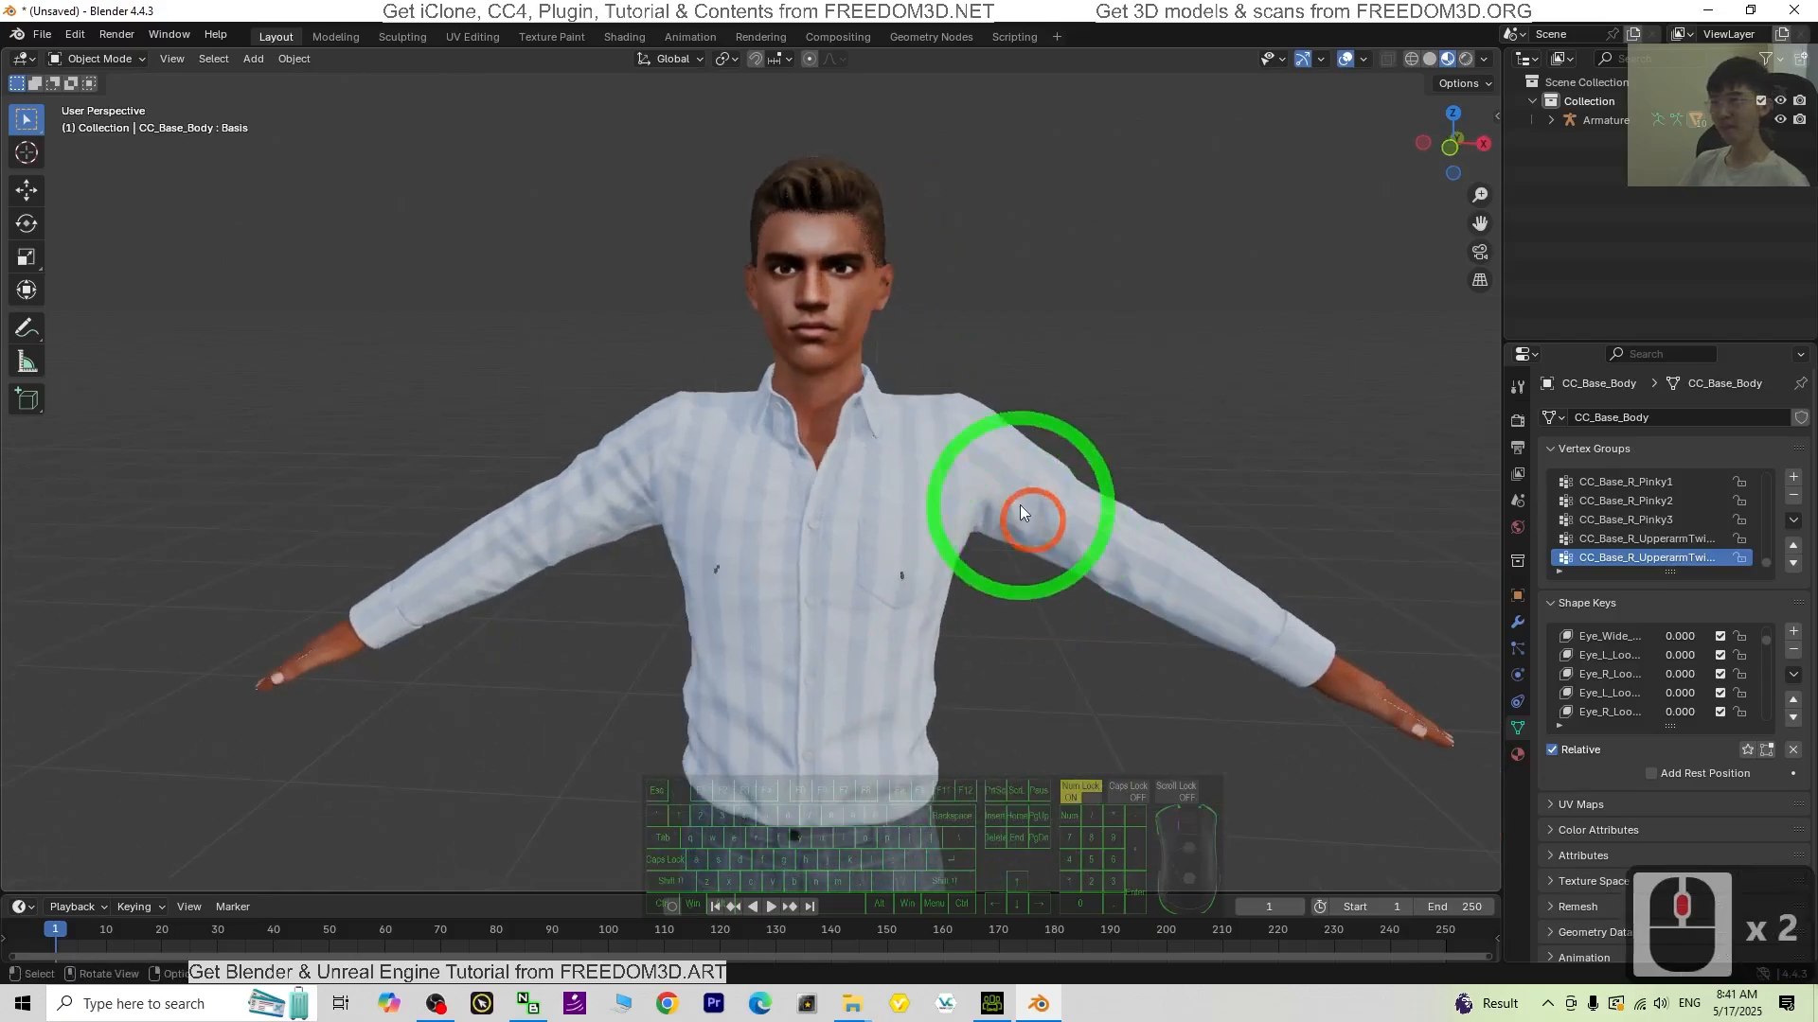
Step: Open the portrait face photo for viewing, then close the photo viewer
{"action": "left_click", "coordinate": [1229, 487]}
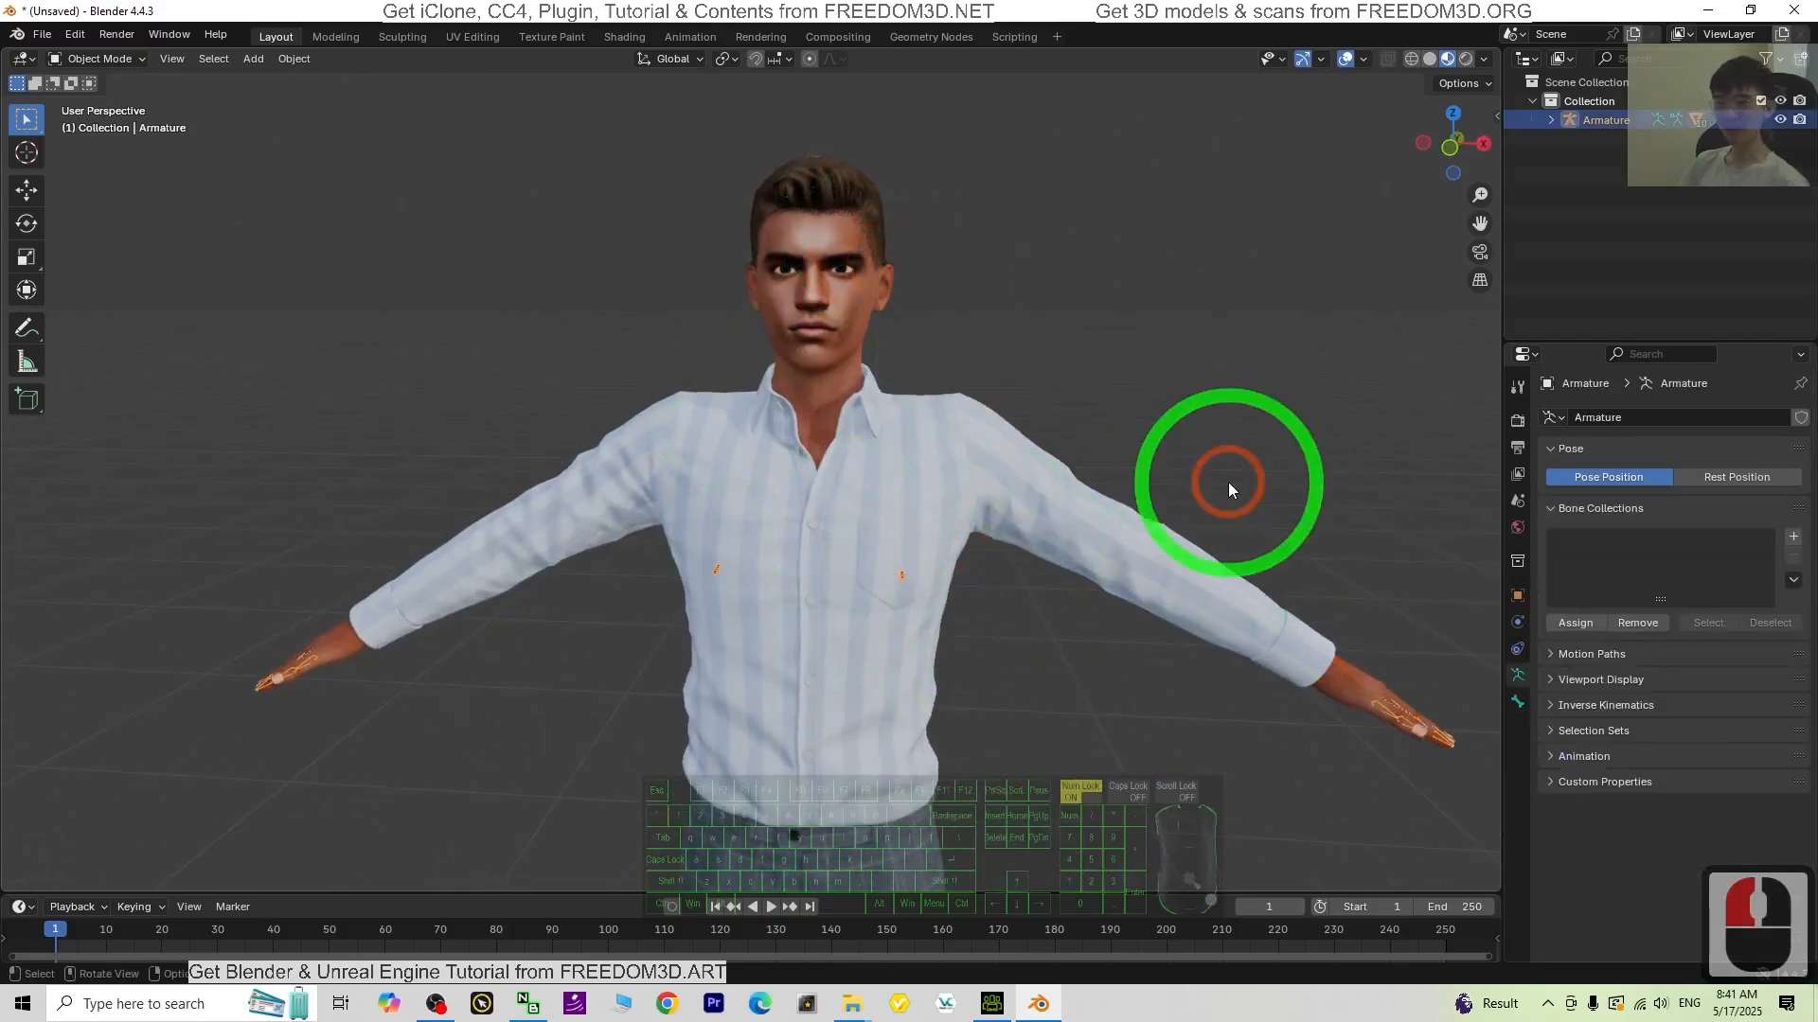
{"action": "left_click", "coordinate": [992, 1003]}
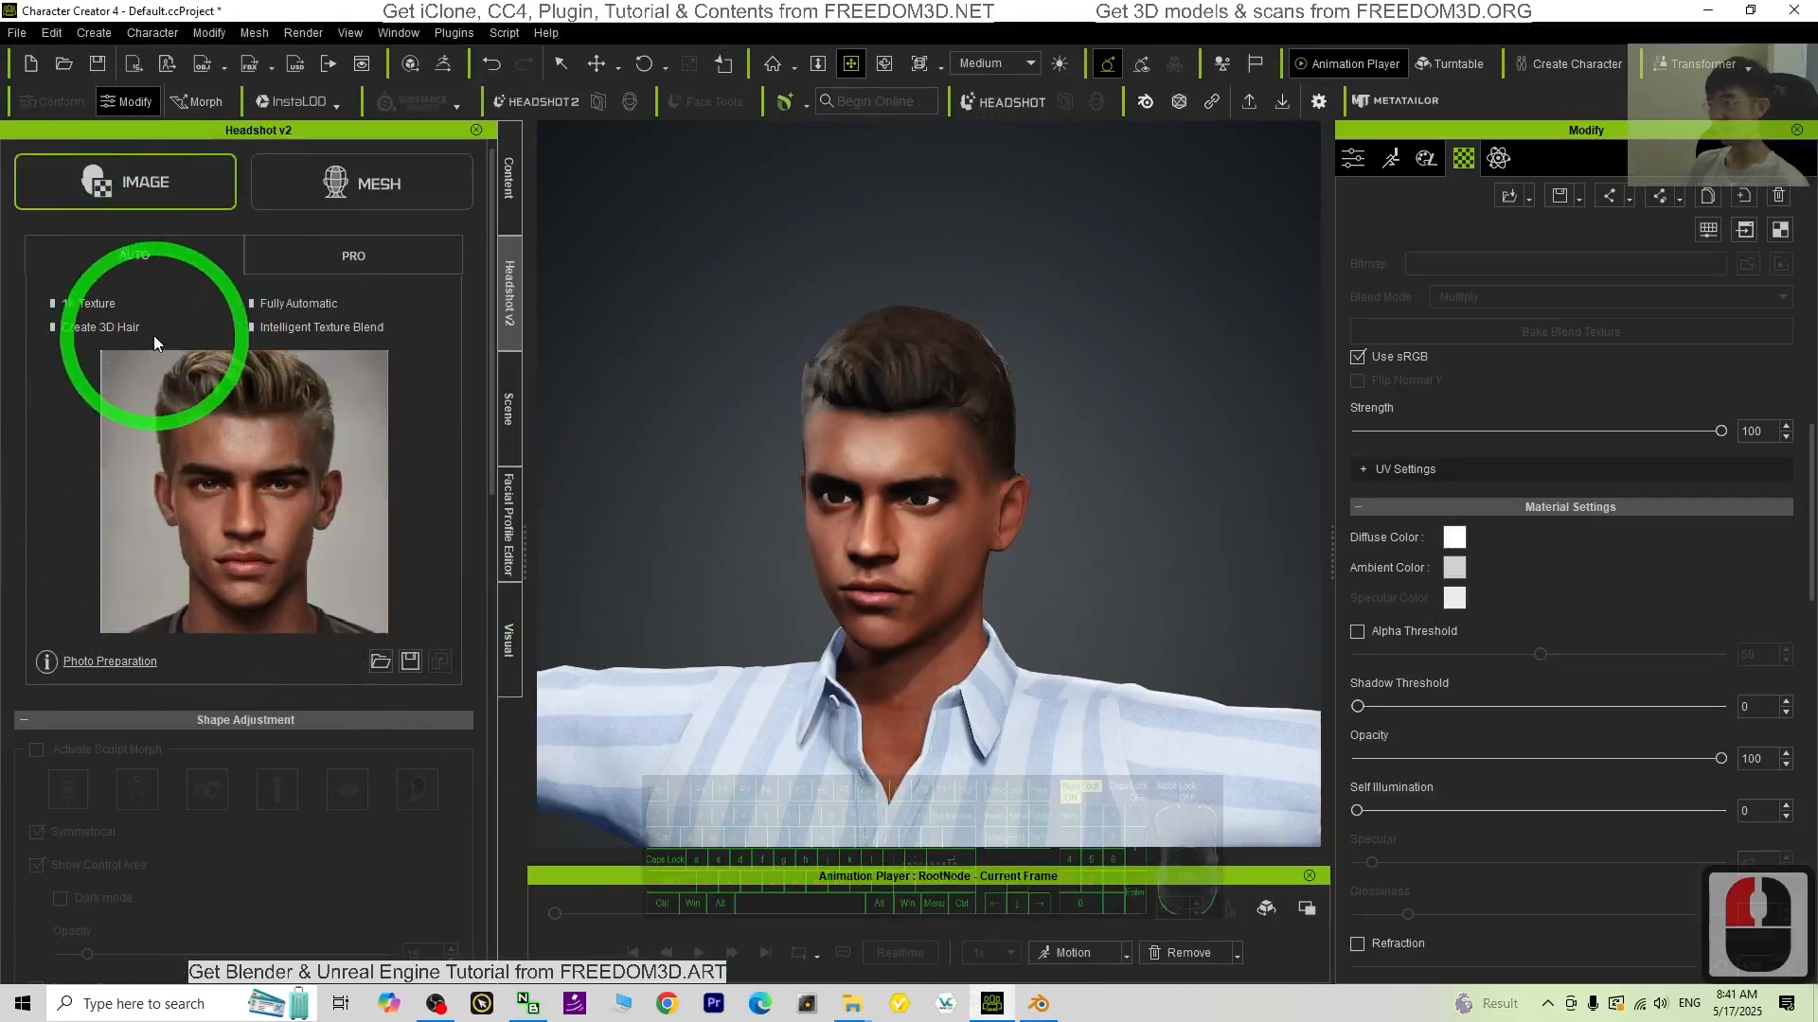
{"action": "scroll", "scroll_direction": "down", "scroll_amount": 3}
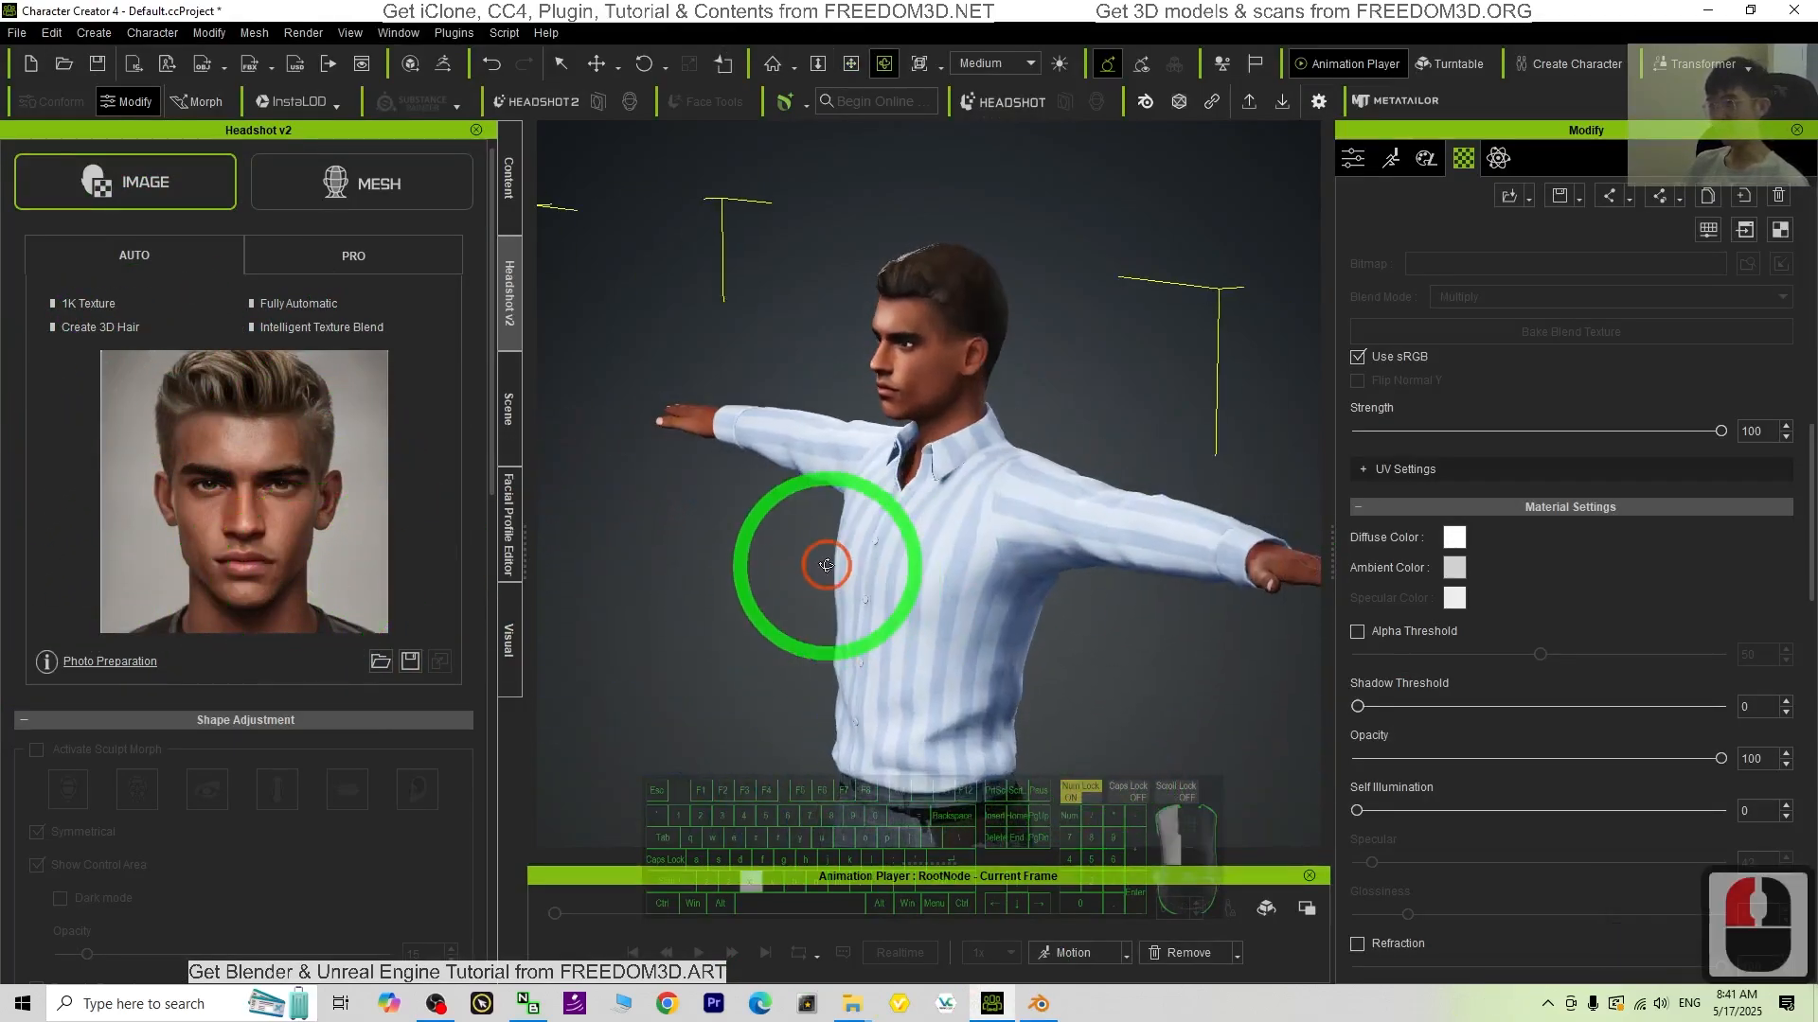
{"action": "left_click", "coordinate": [1035, 1003]}
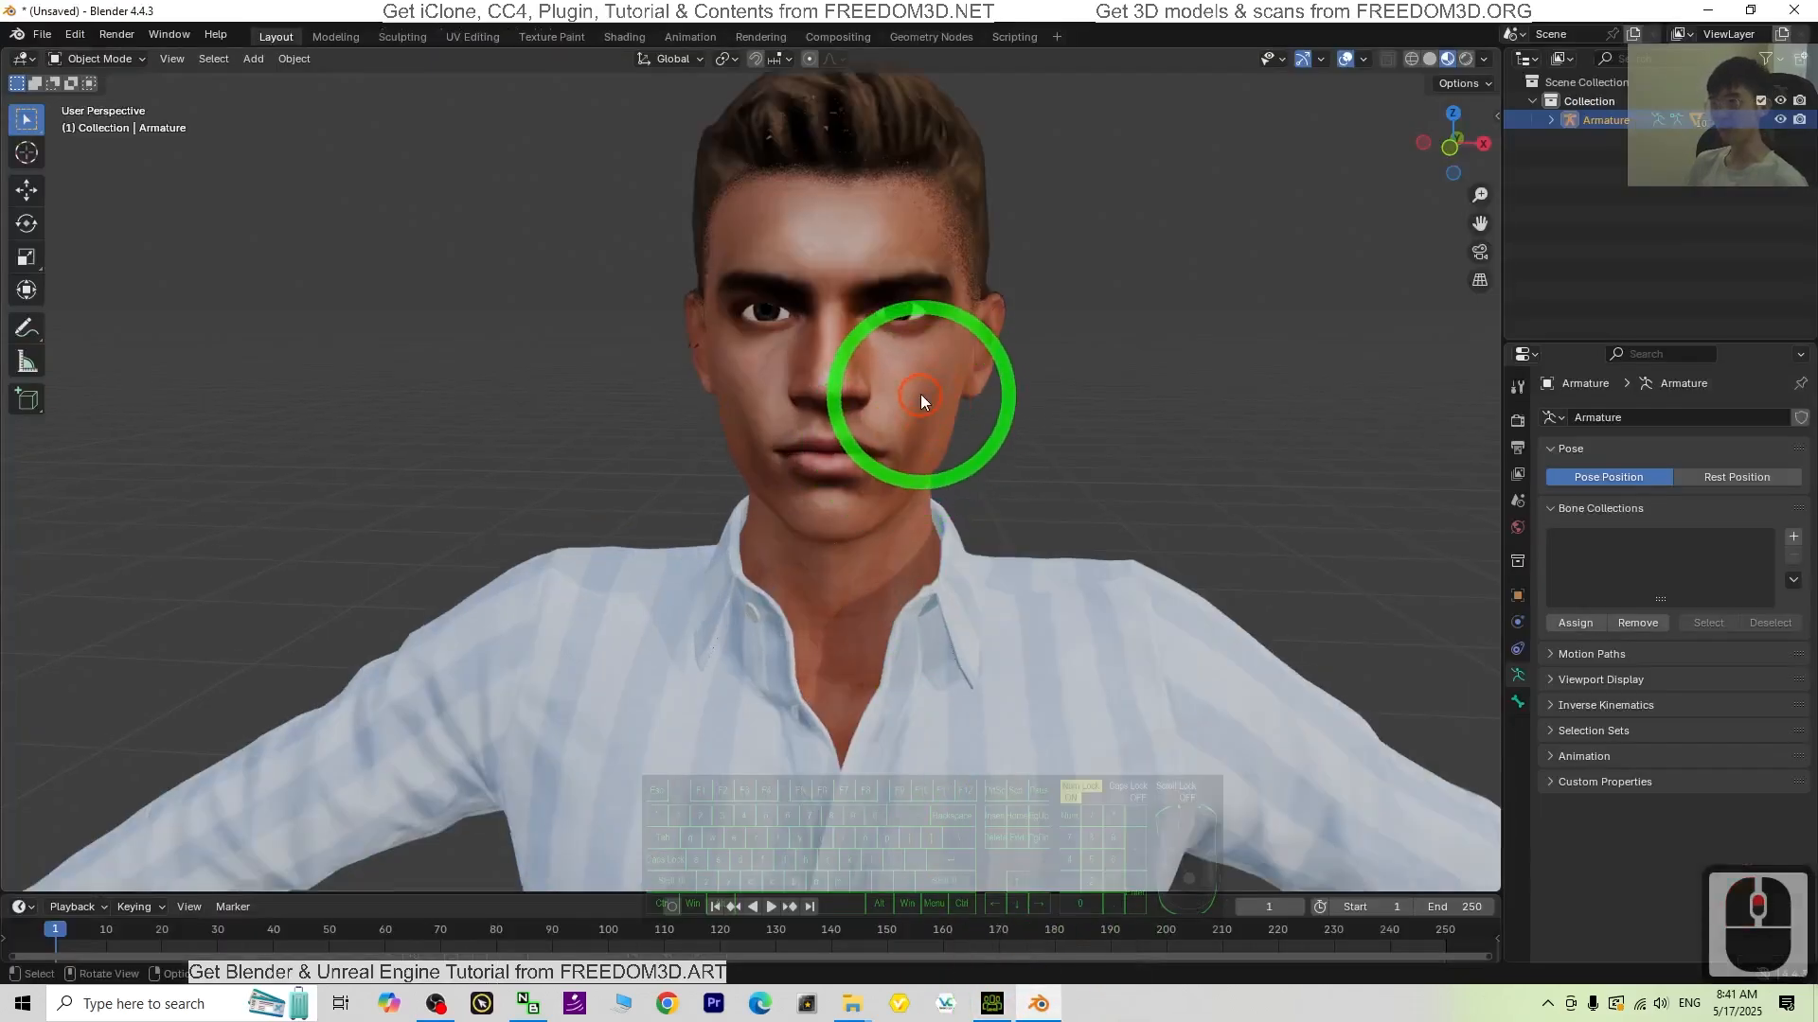
{"action": "left_click", "coordinate": [939, 301]}
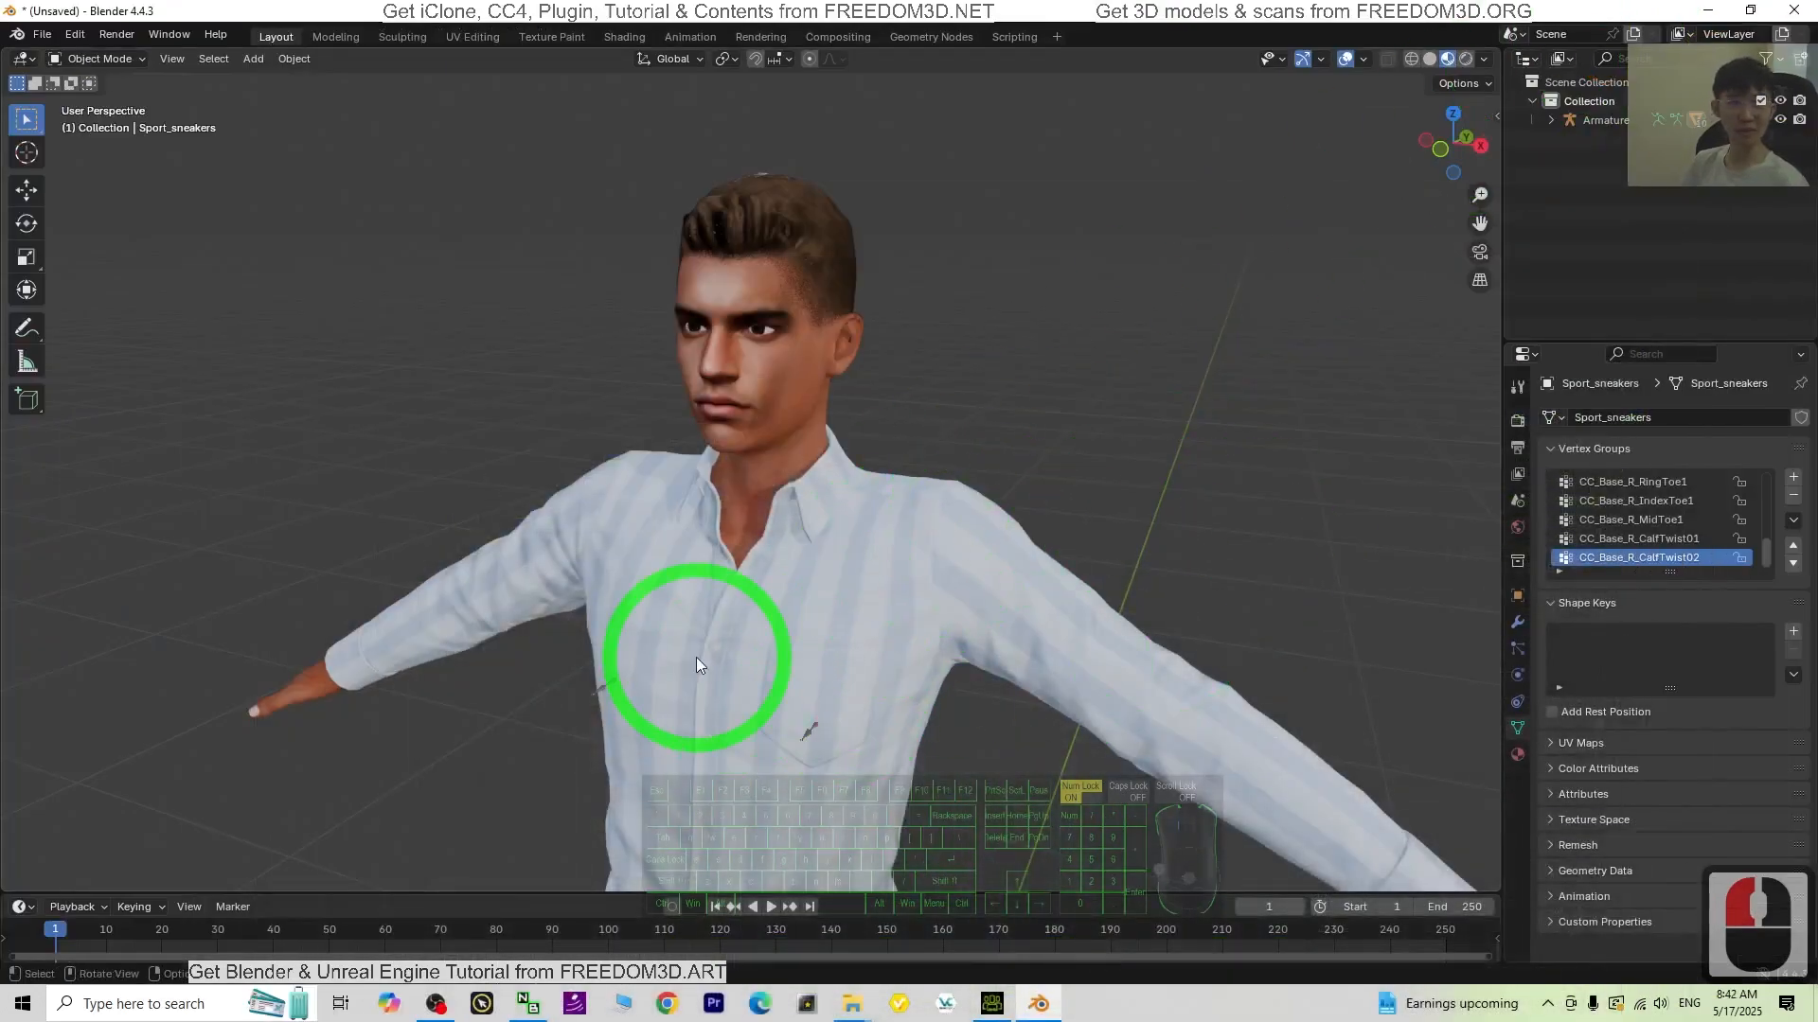
{"action": "left_click", "coordinate": [696, 665]}
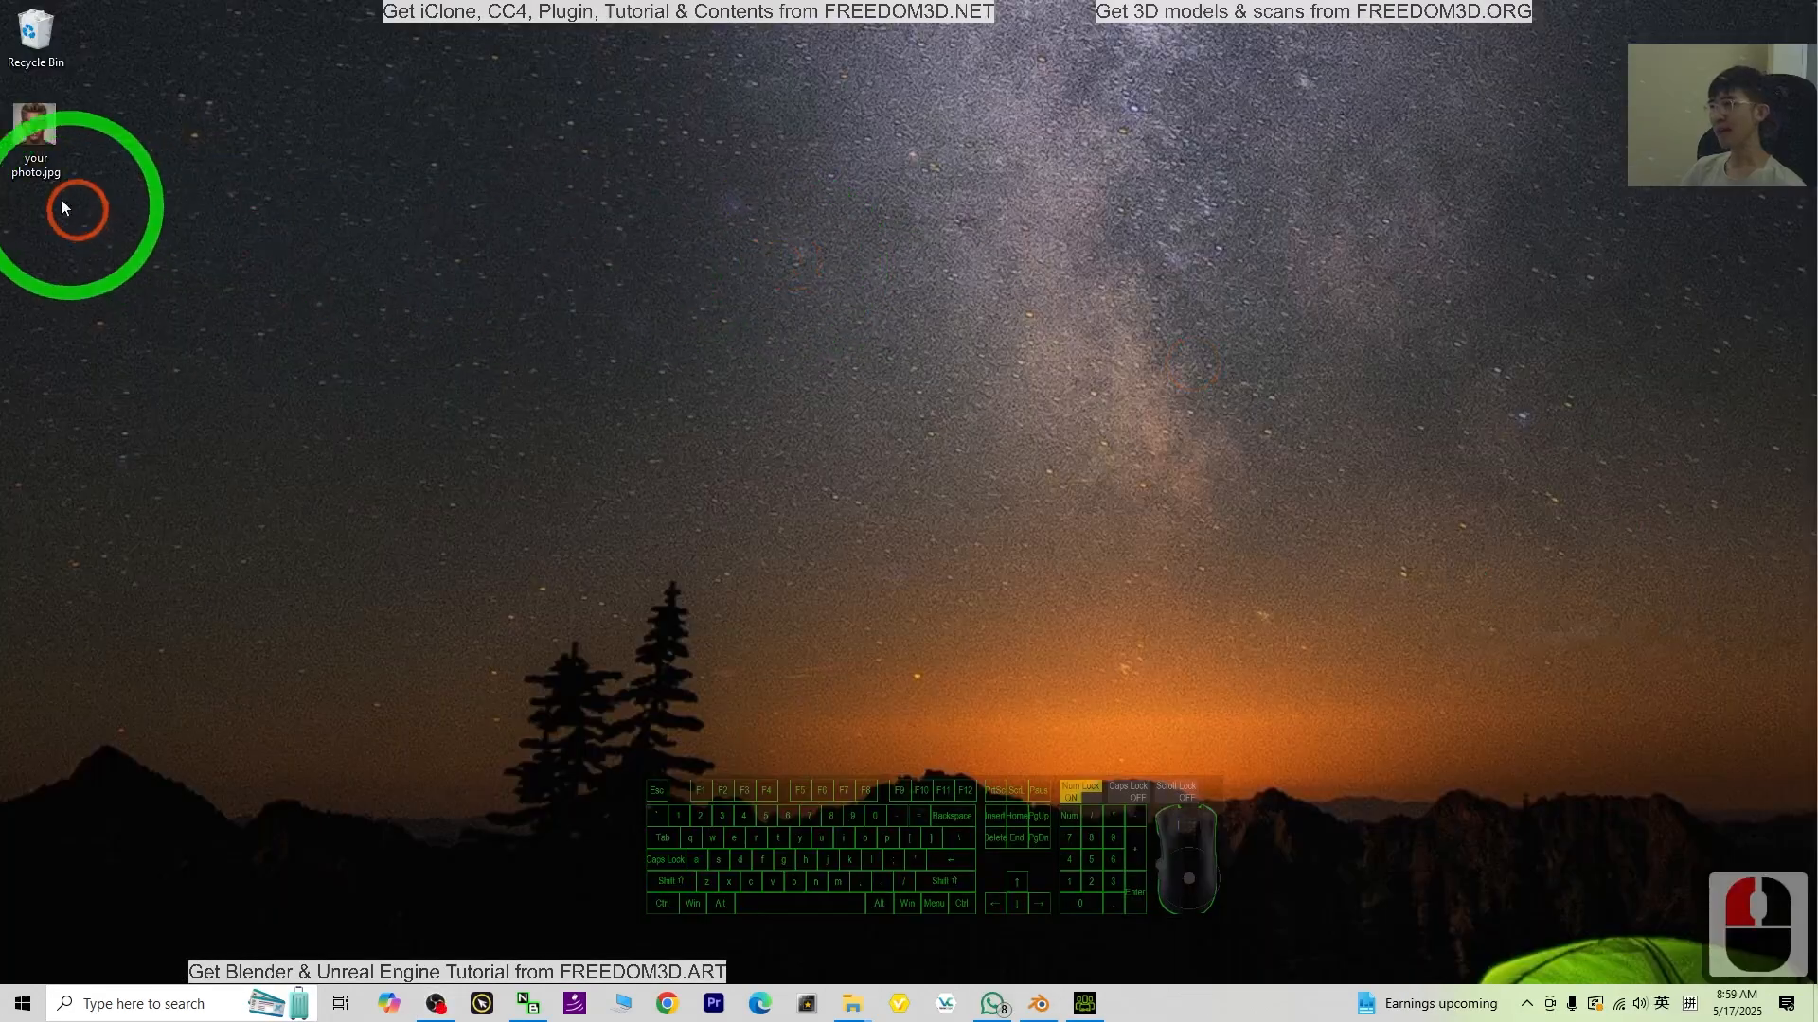
{"action": "double_click", "coordinate": [35, 128]}
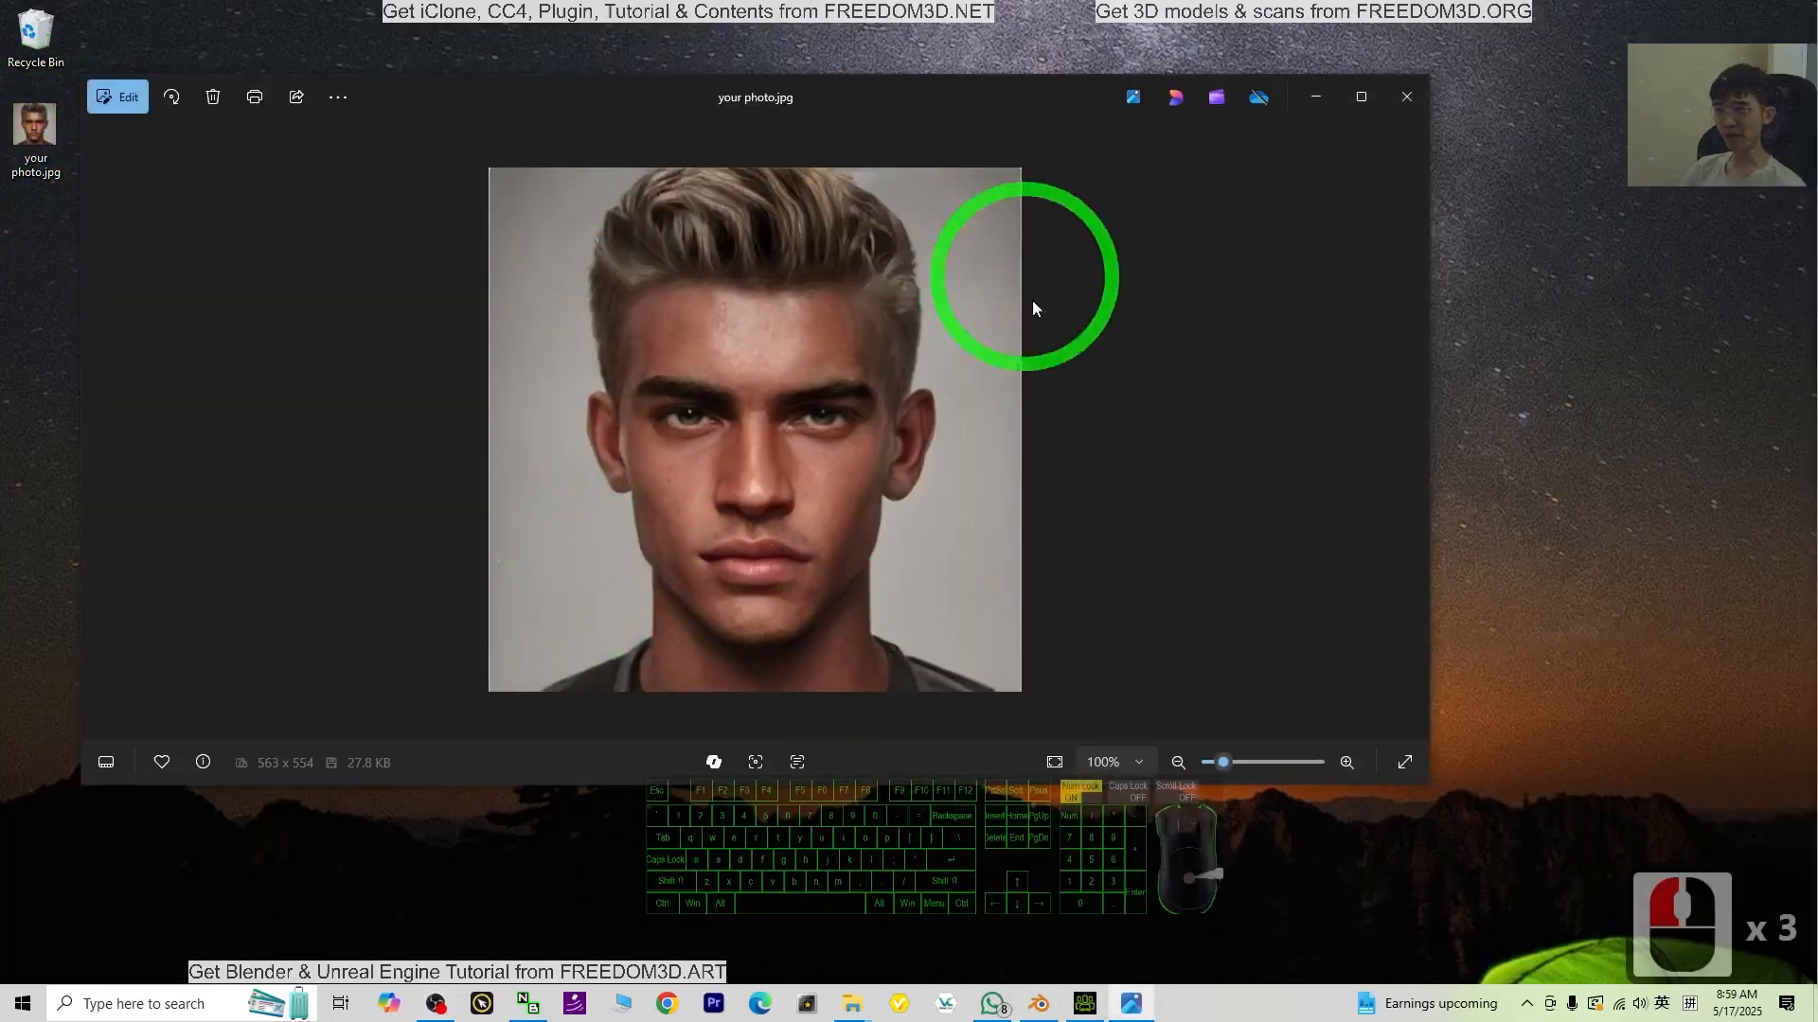
{"action": "mouse_move", "coordinate": [850, 456]}
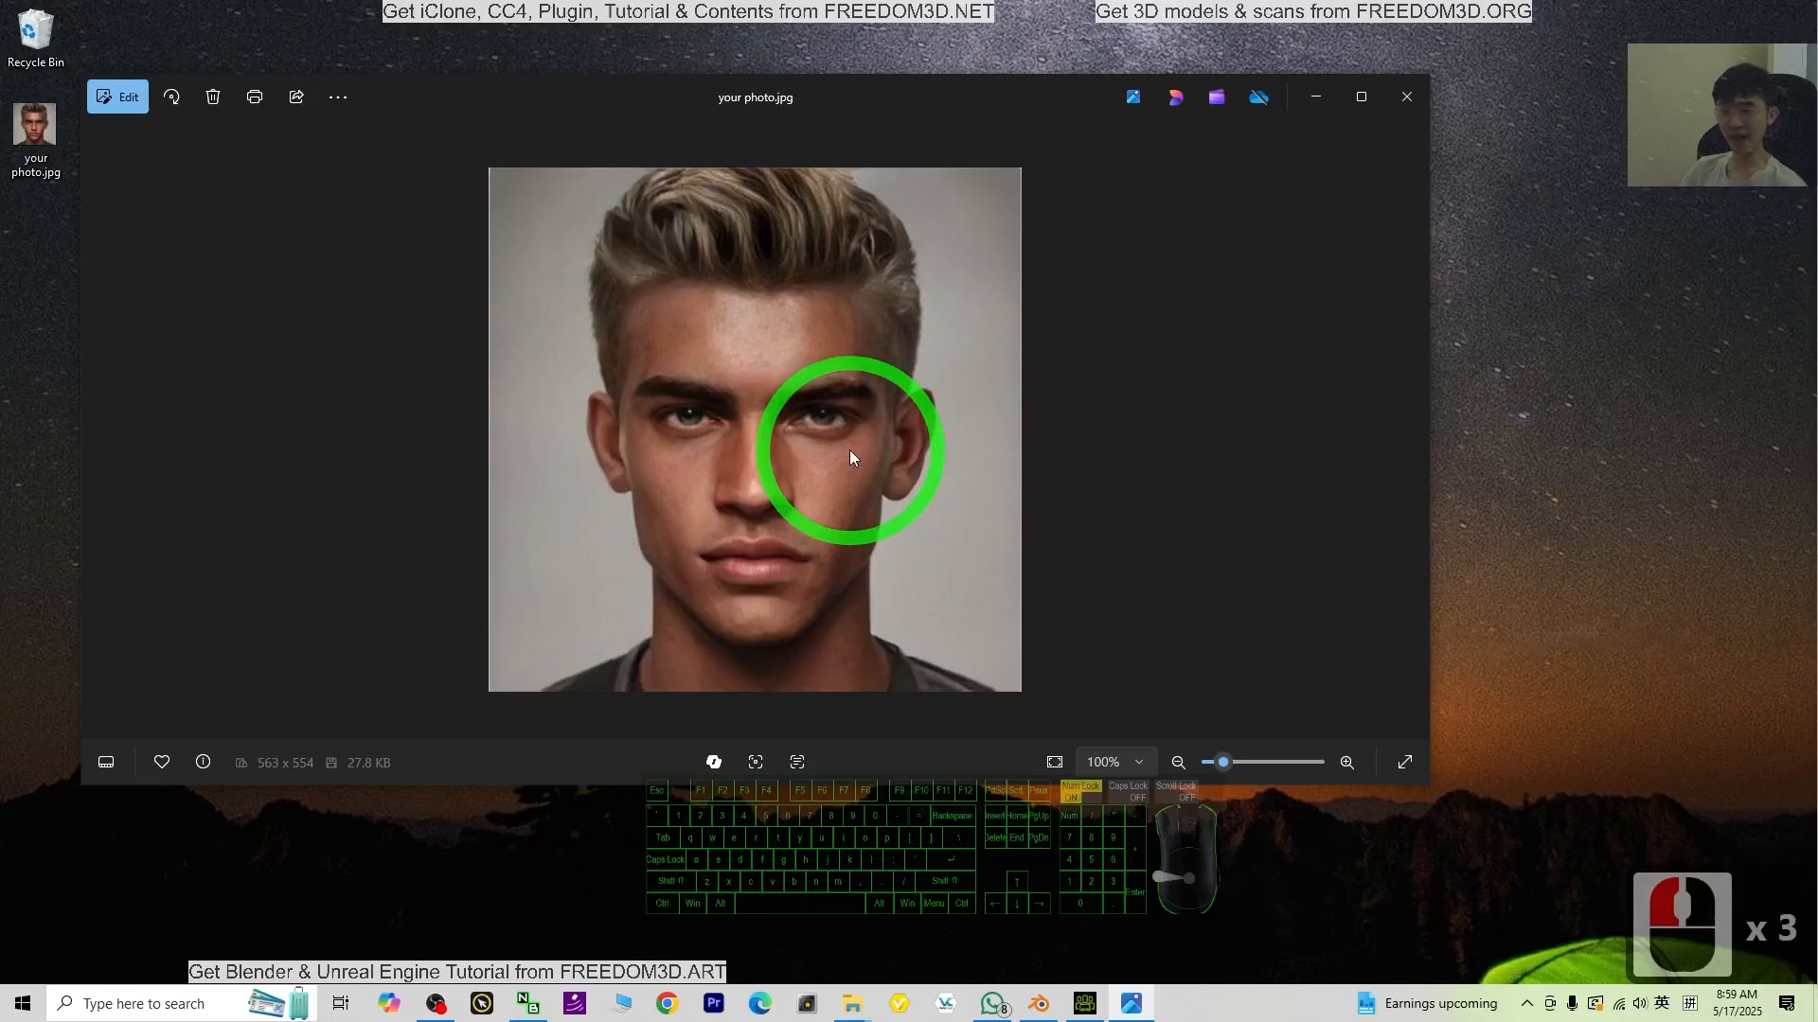
{"action": "mouse_move", "coordinate": [993, 608]}
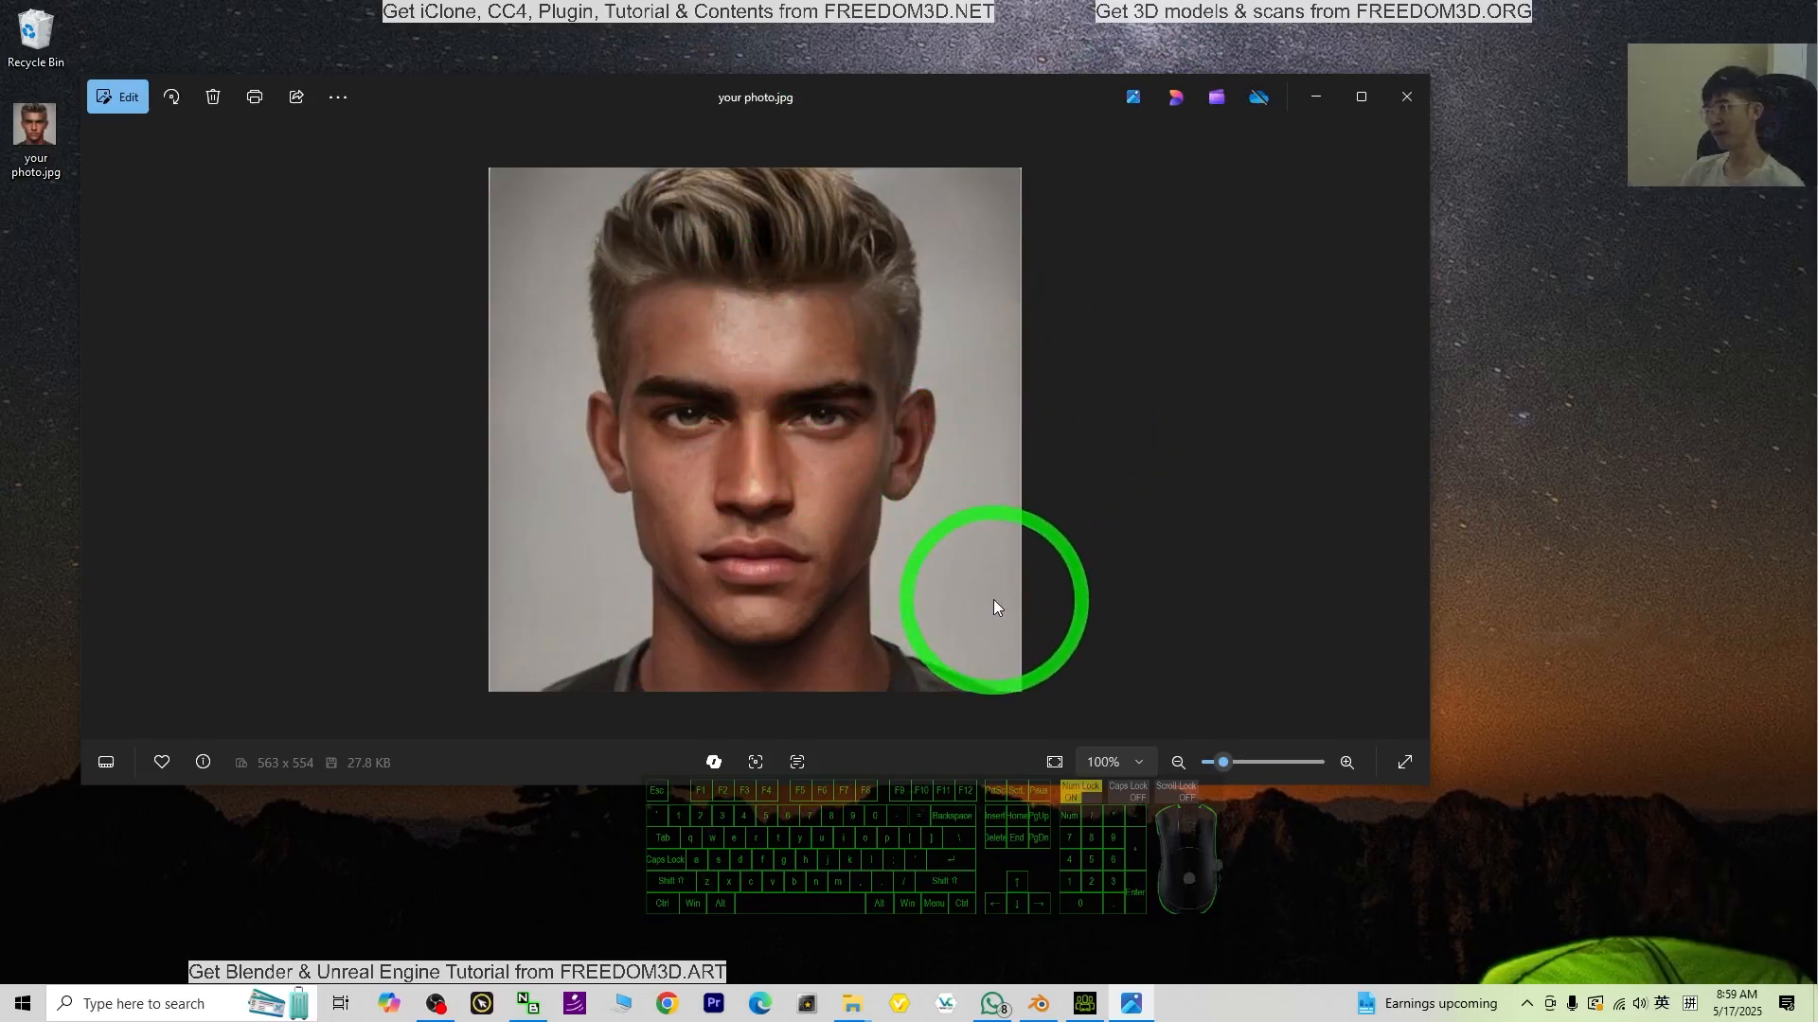
{"action": "mouse_move", "coordinate": [872, 500]}
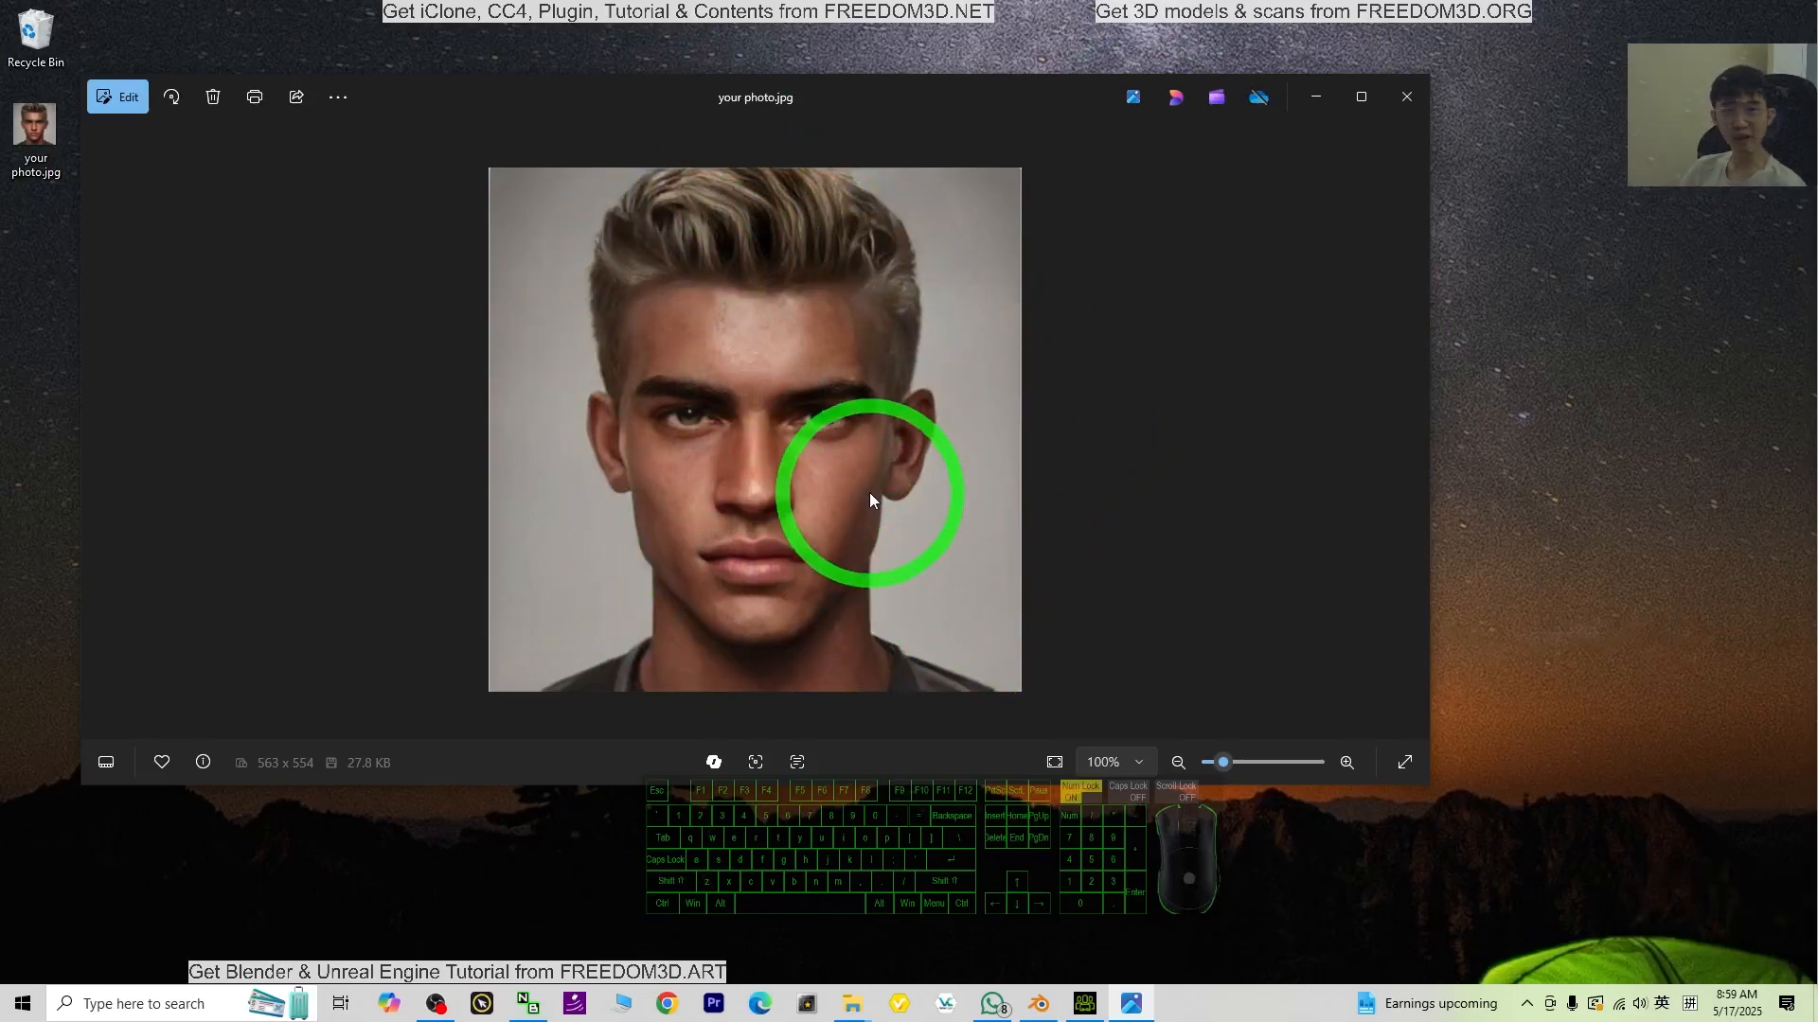
{"action": "mouse_move", "coordinate": [1435, 87]}
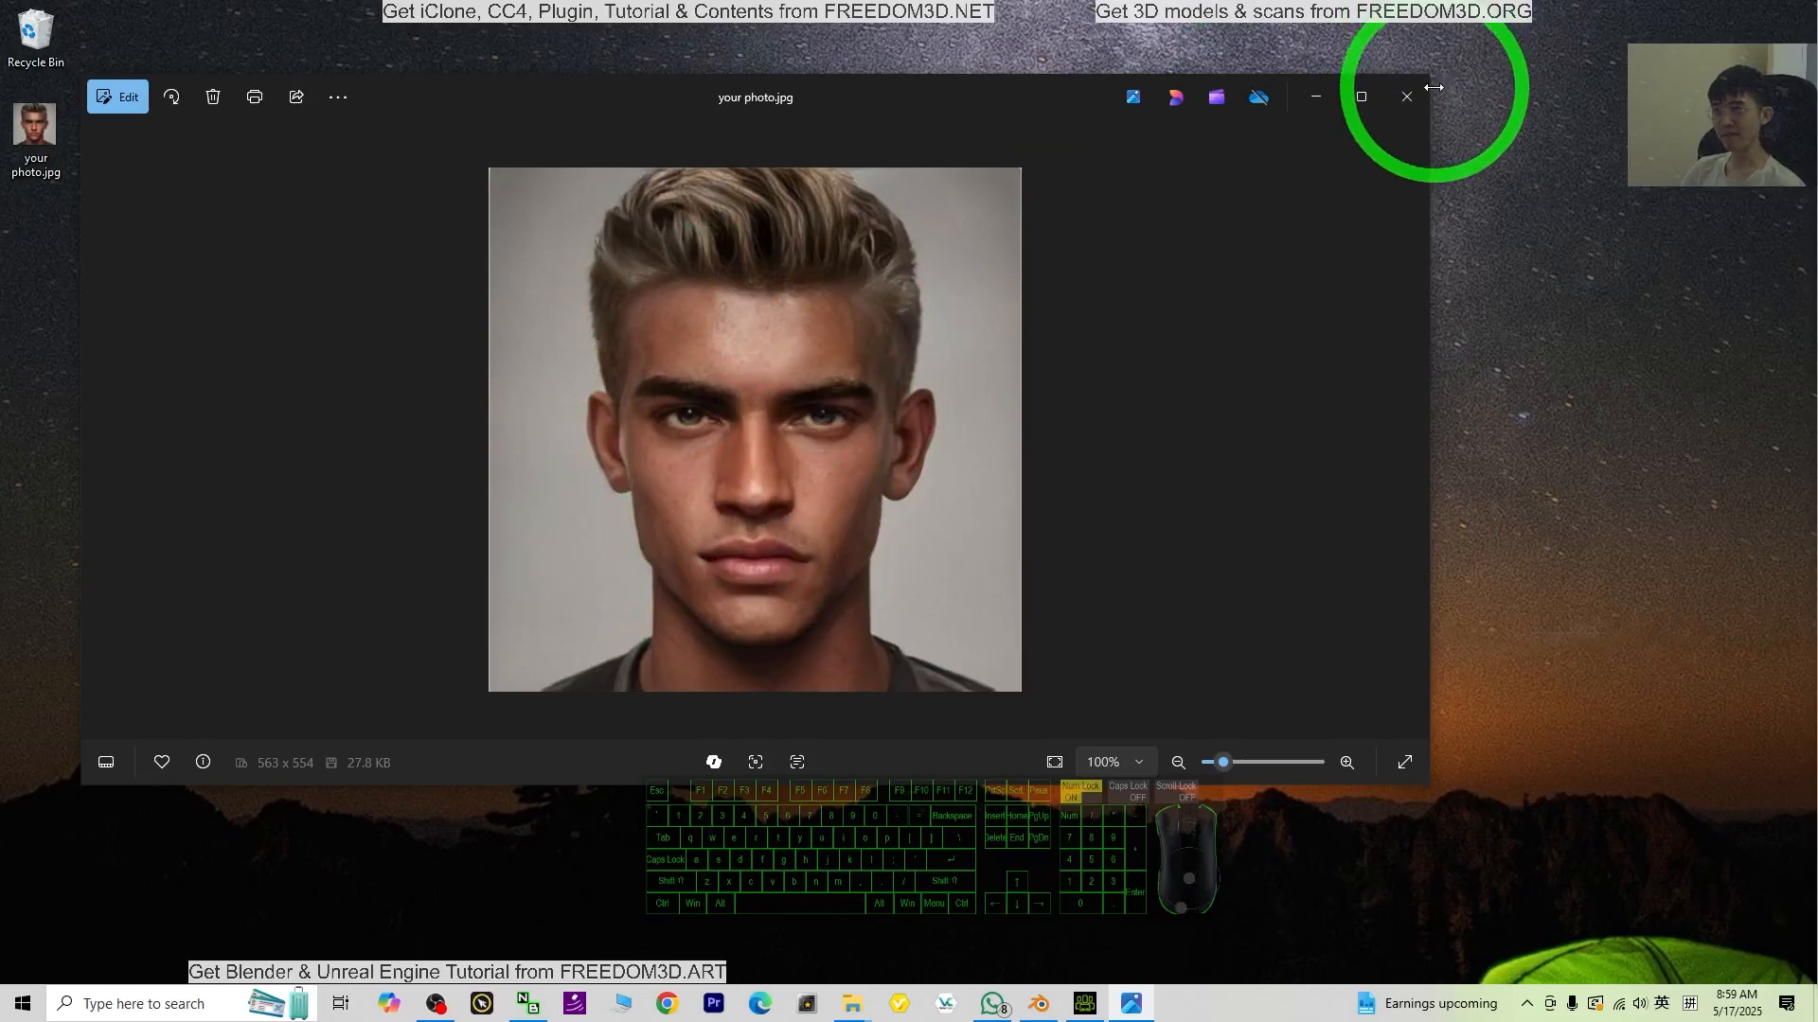
{"action": "mouse_move", "coordinate": [1420, 43]}
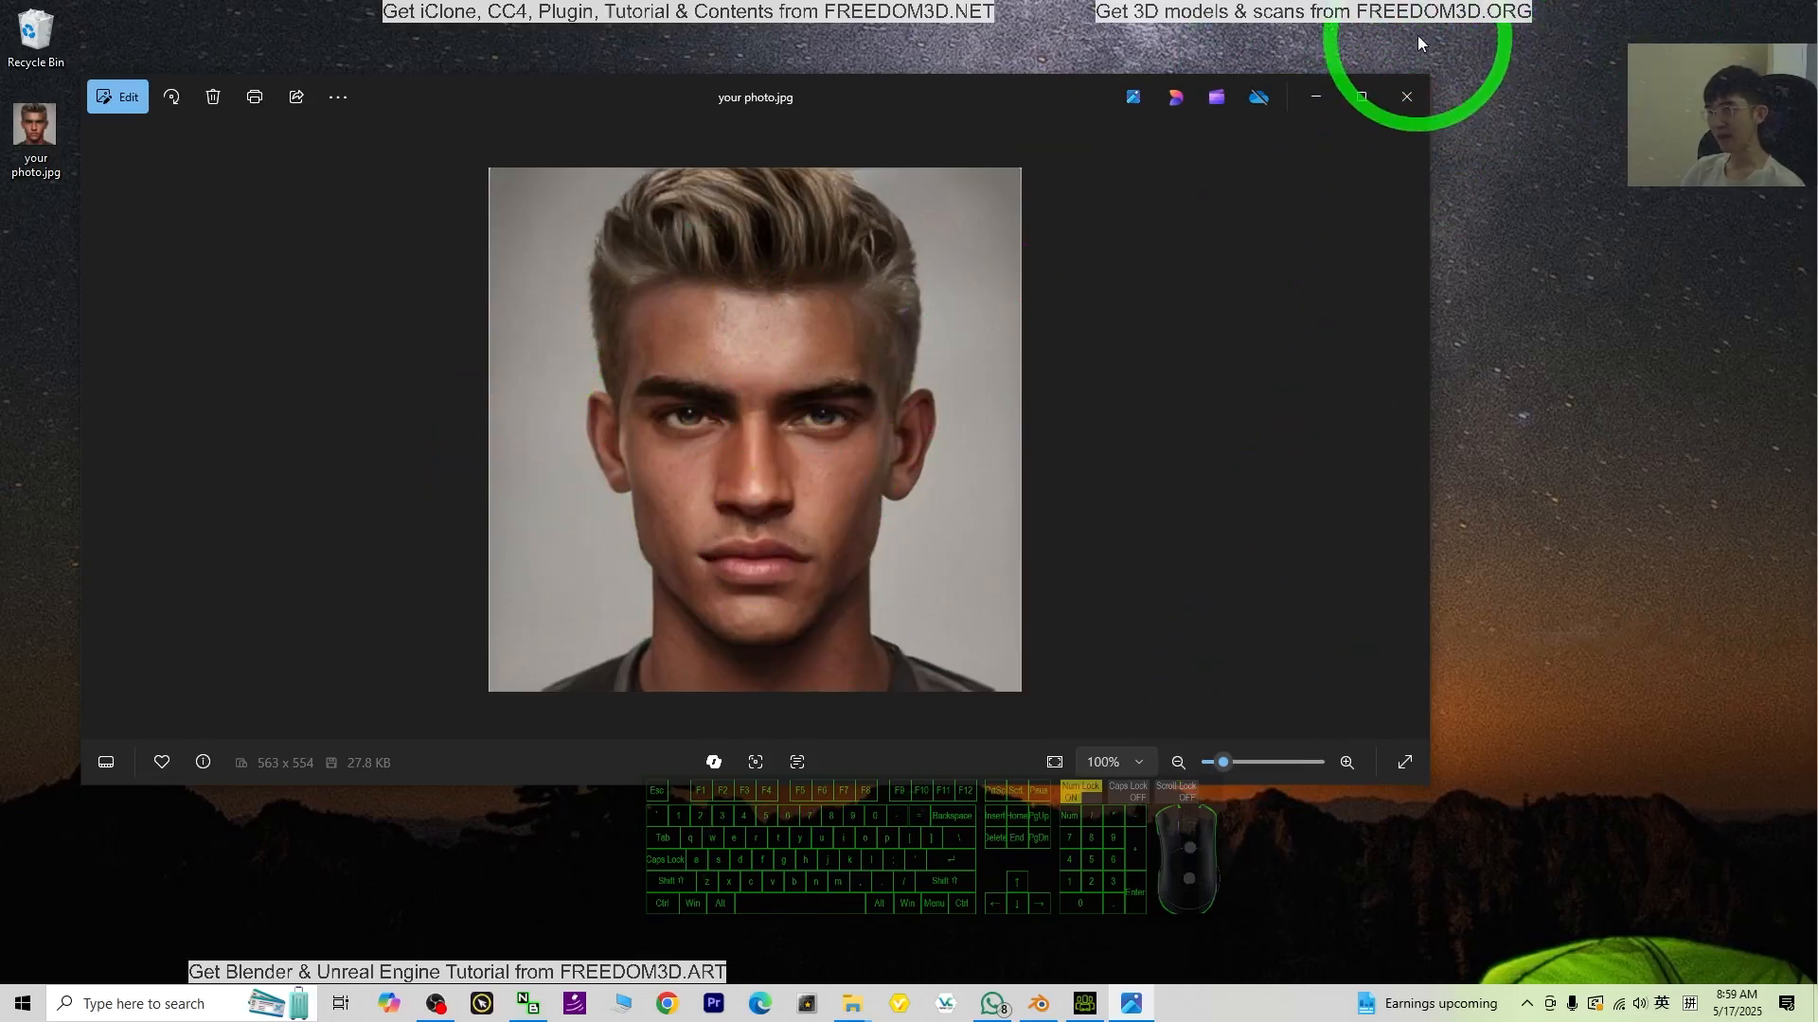
{"action": "left_click", "coordinate": [1405, 97]}
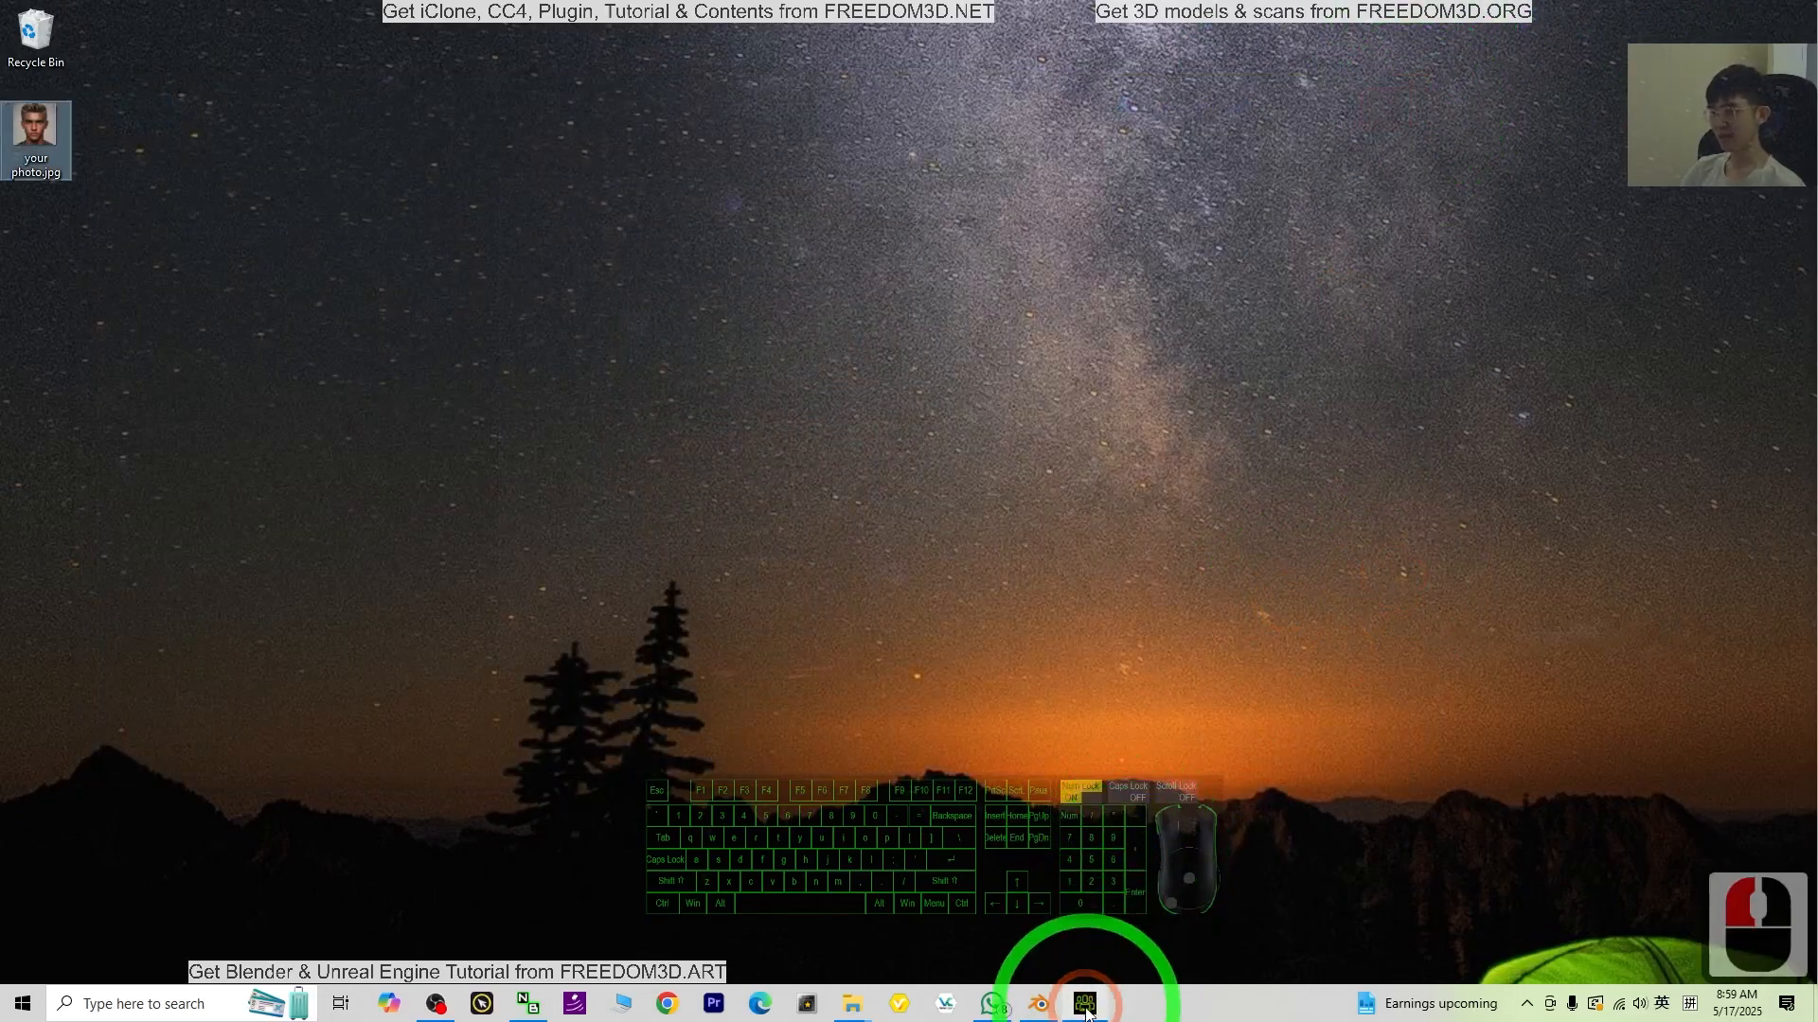
Step: Bring Character Creator 4 forward and launch Headshot 2 image mode with the photo
{"action": "left_click", "coordinate": [1084, 1003]}
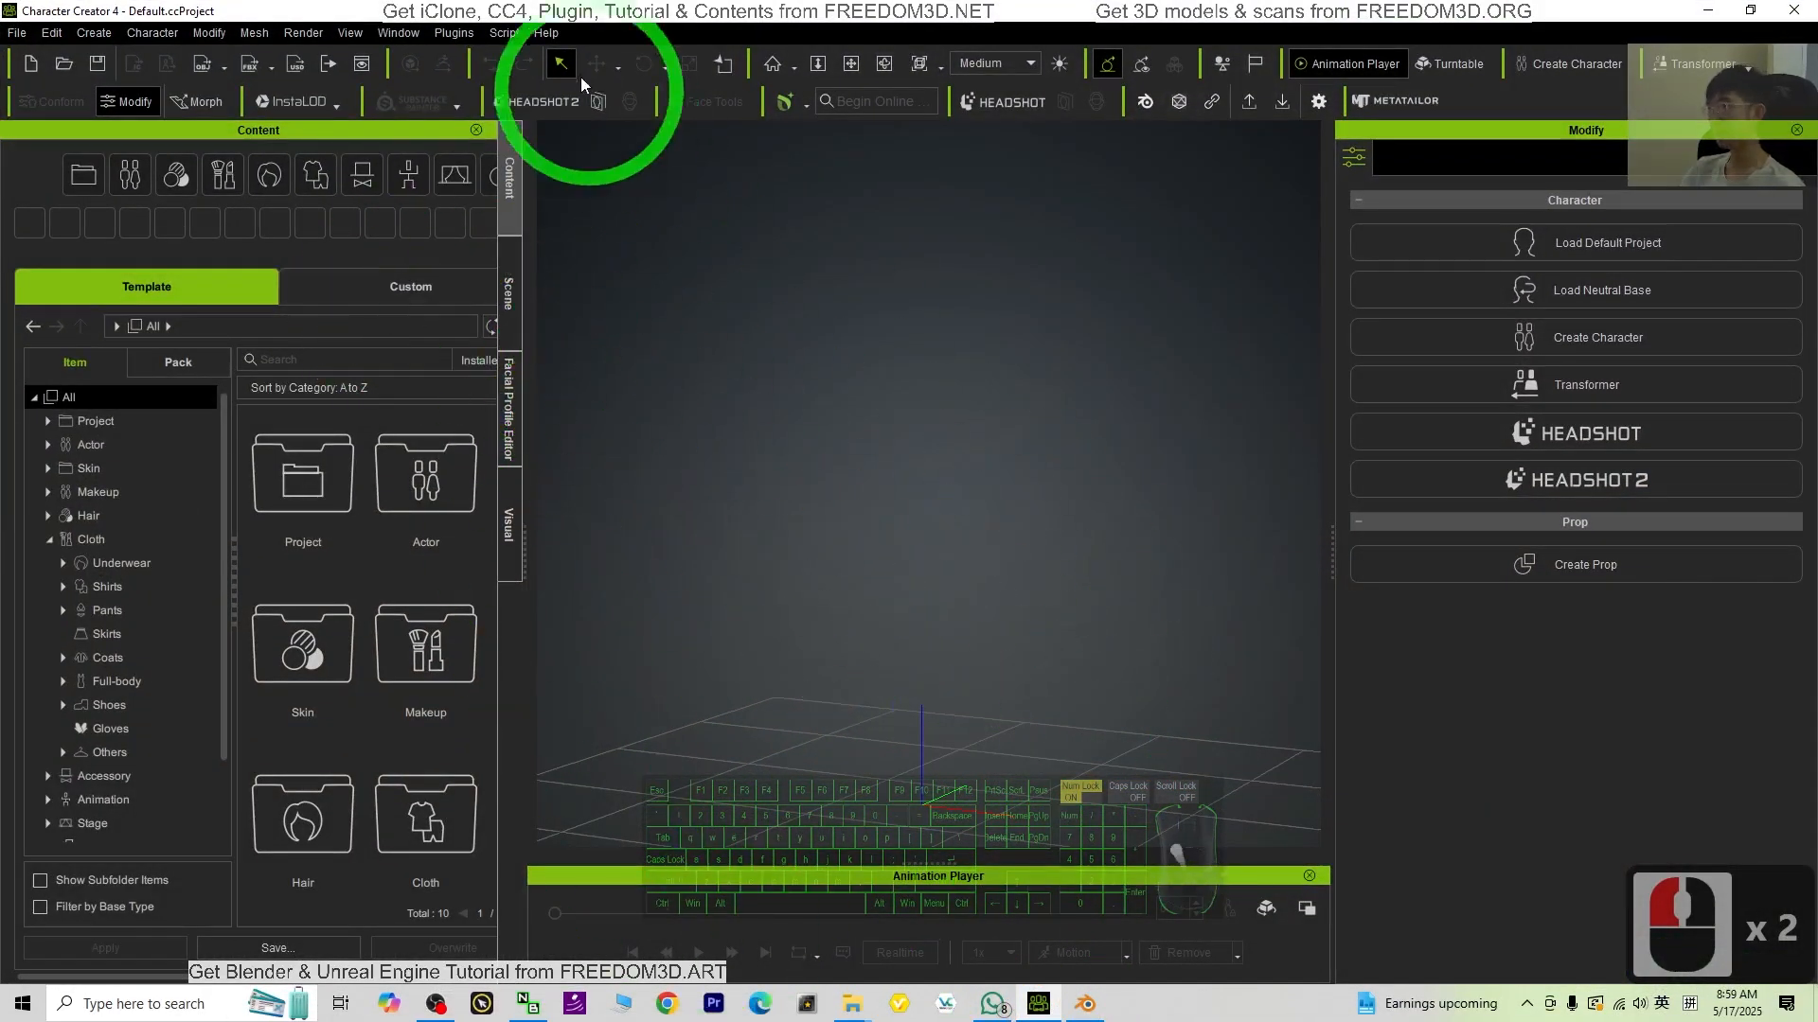
{"action": "left_click", "coordinate": [540, 101]}
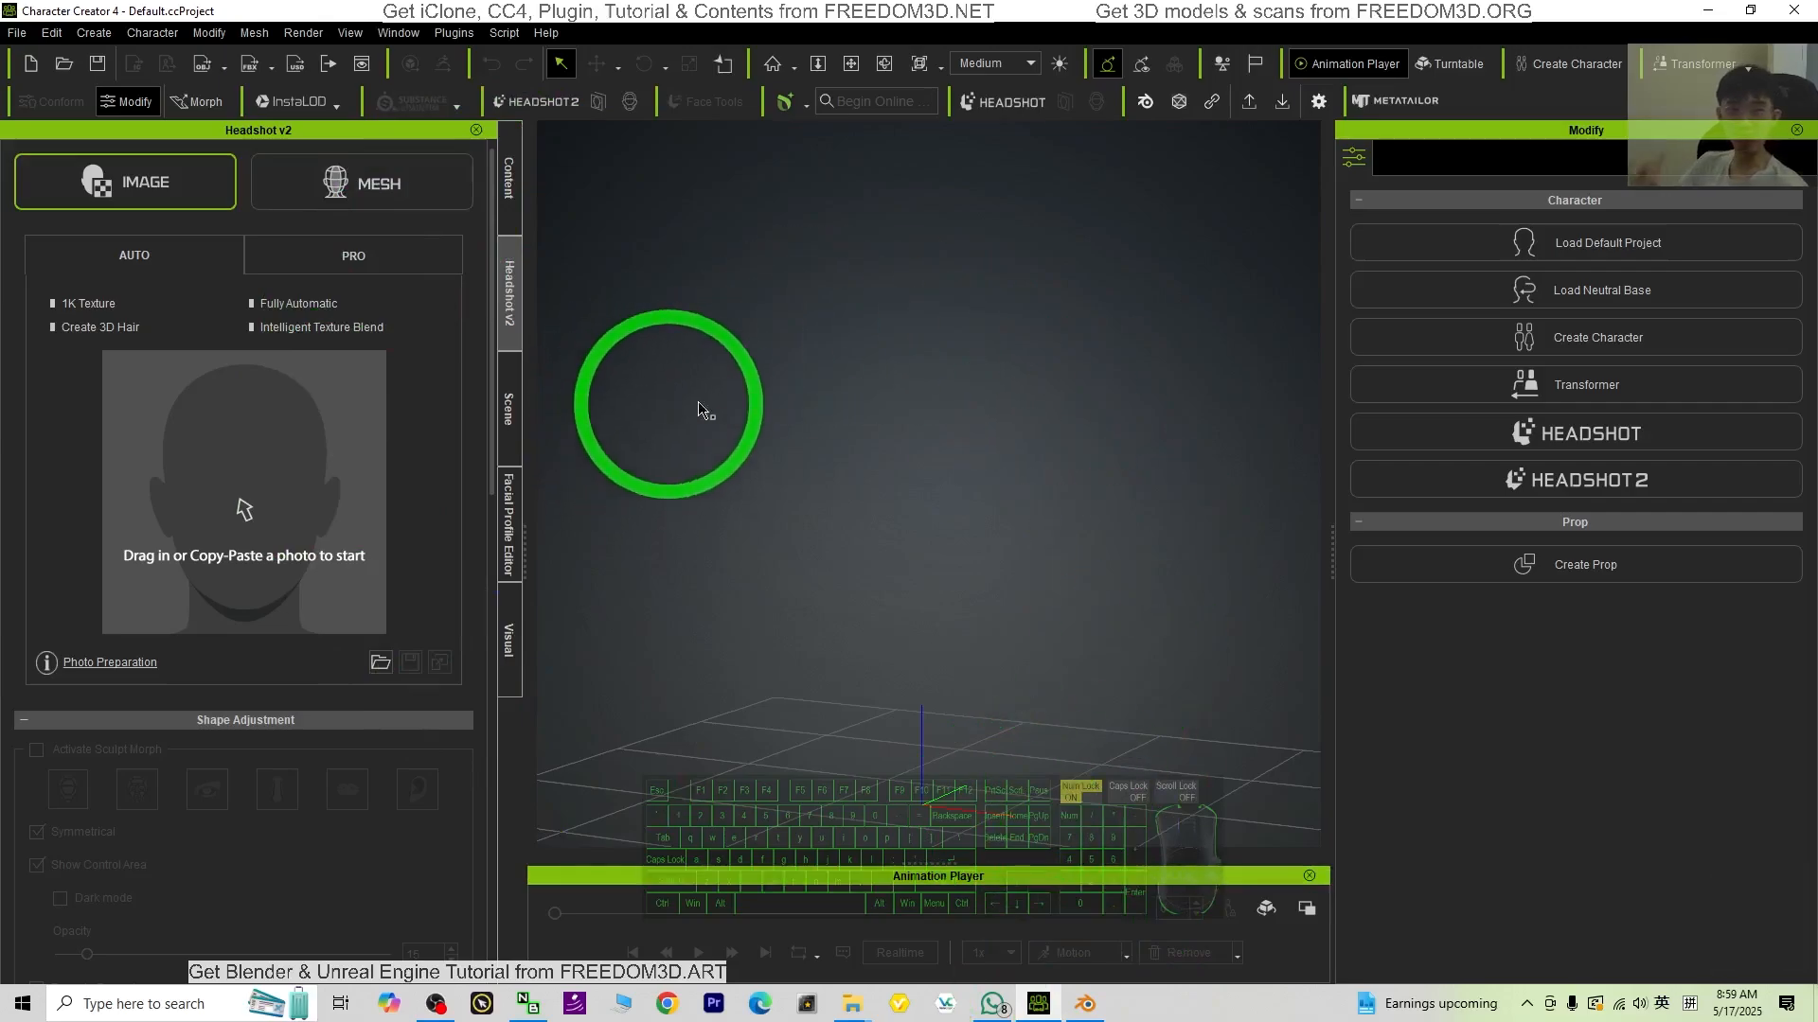
{"action": "left_click", "coordinate": [1085, 1003]}
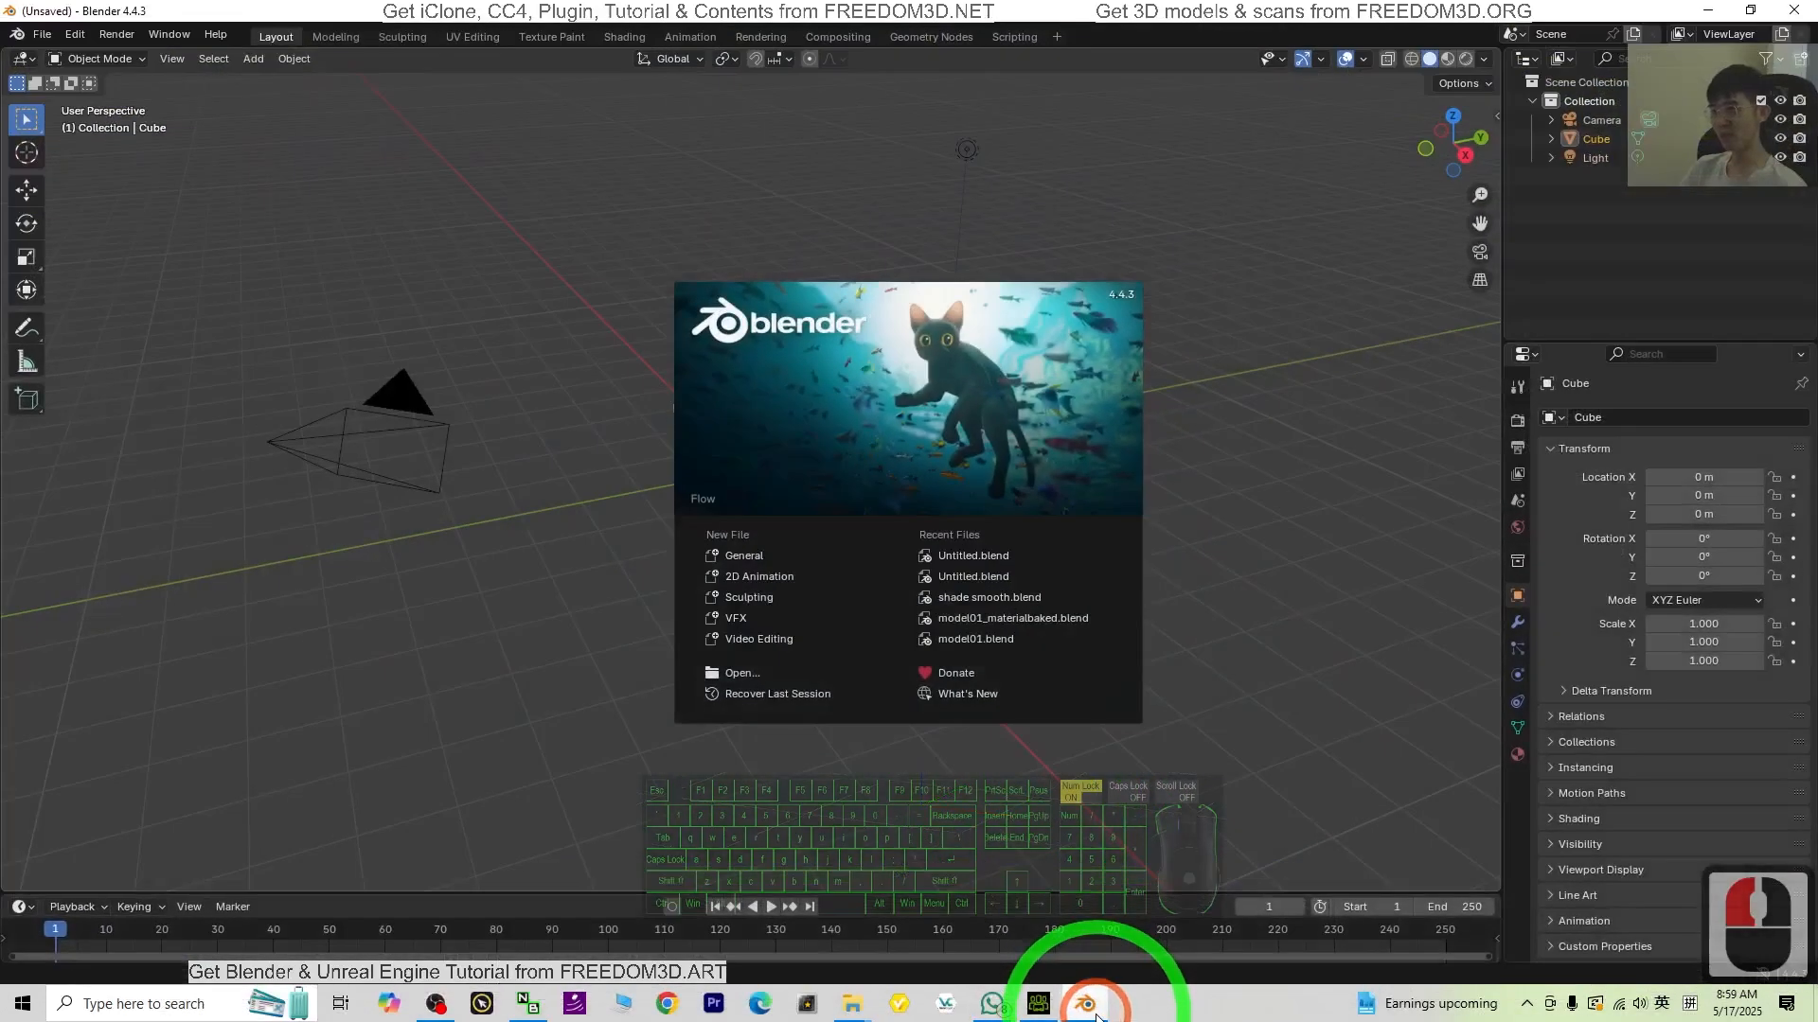
{"action": "left_click", "coordinate": [1083, 1004]}
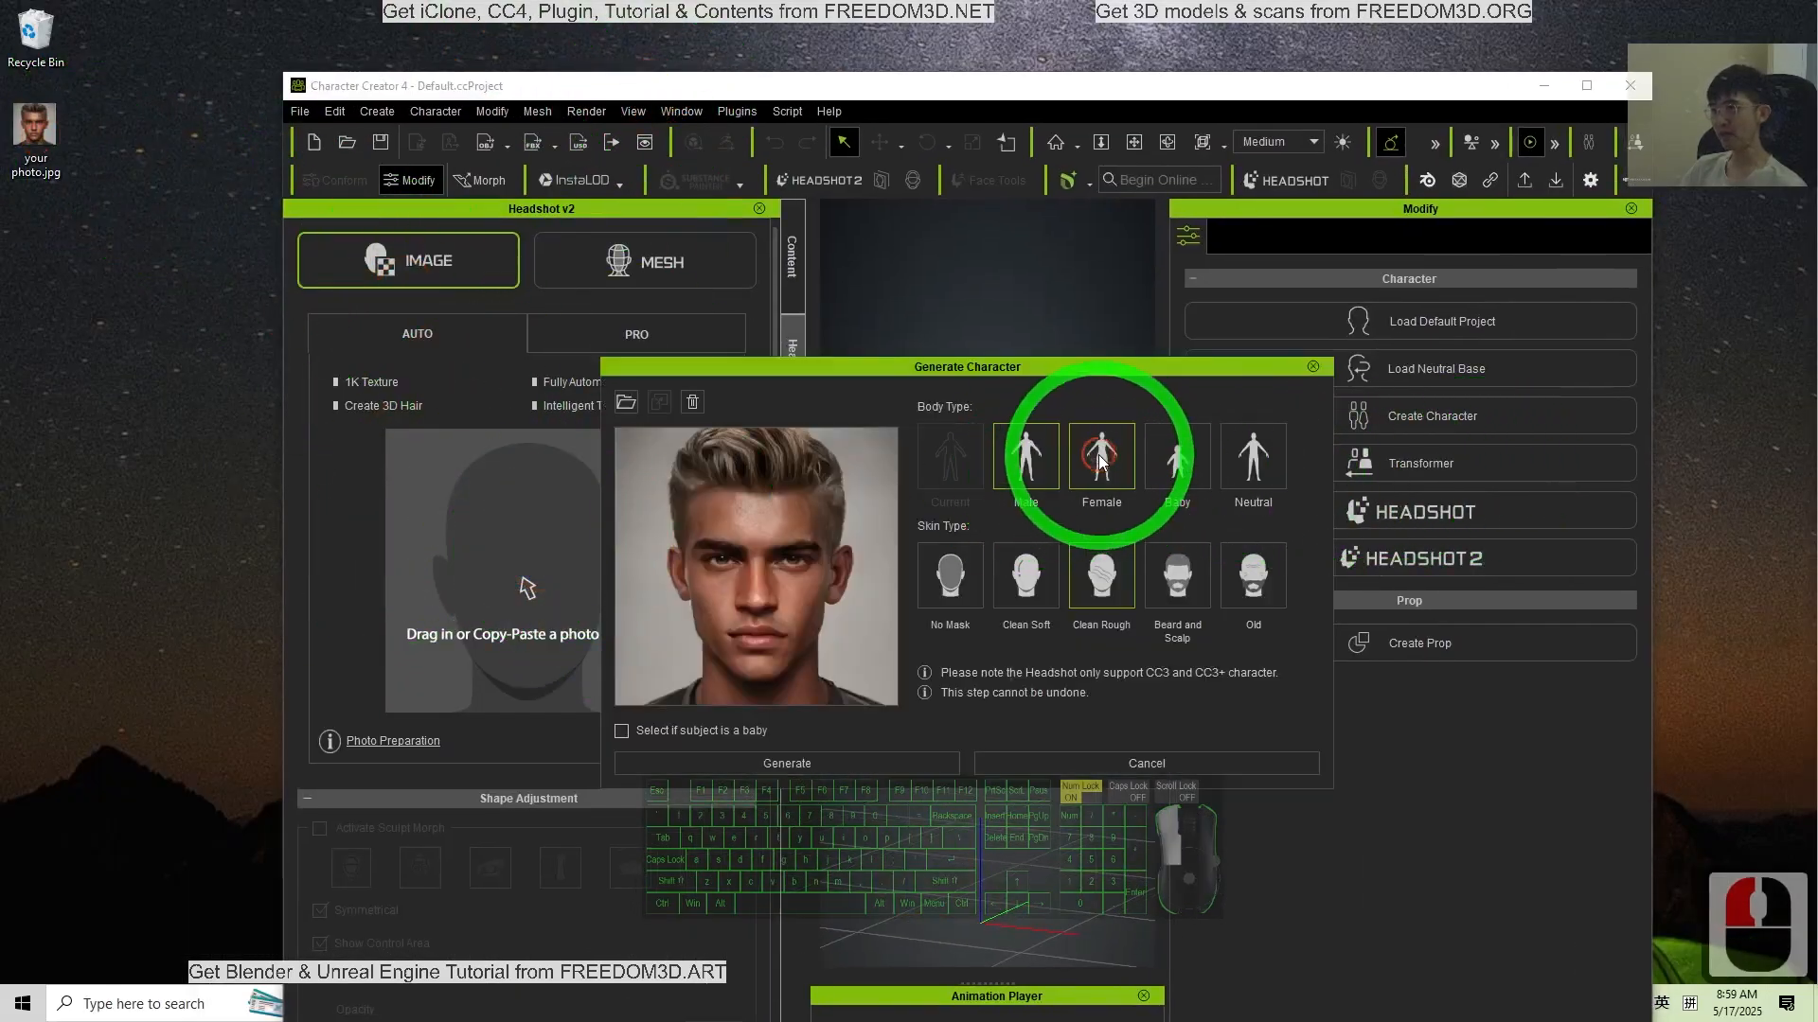
Step: Choose Male body type and Clean Soft skin type, then generate the character
{"action": "left_click", "coordinate": [1024, 456]}
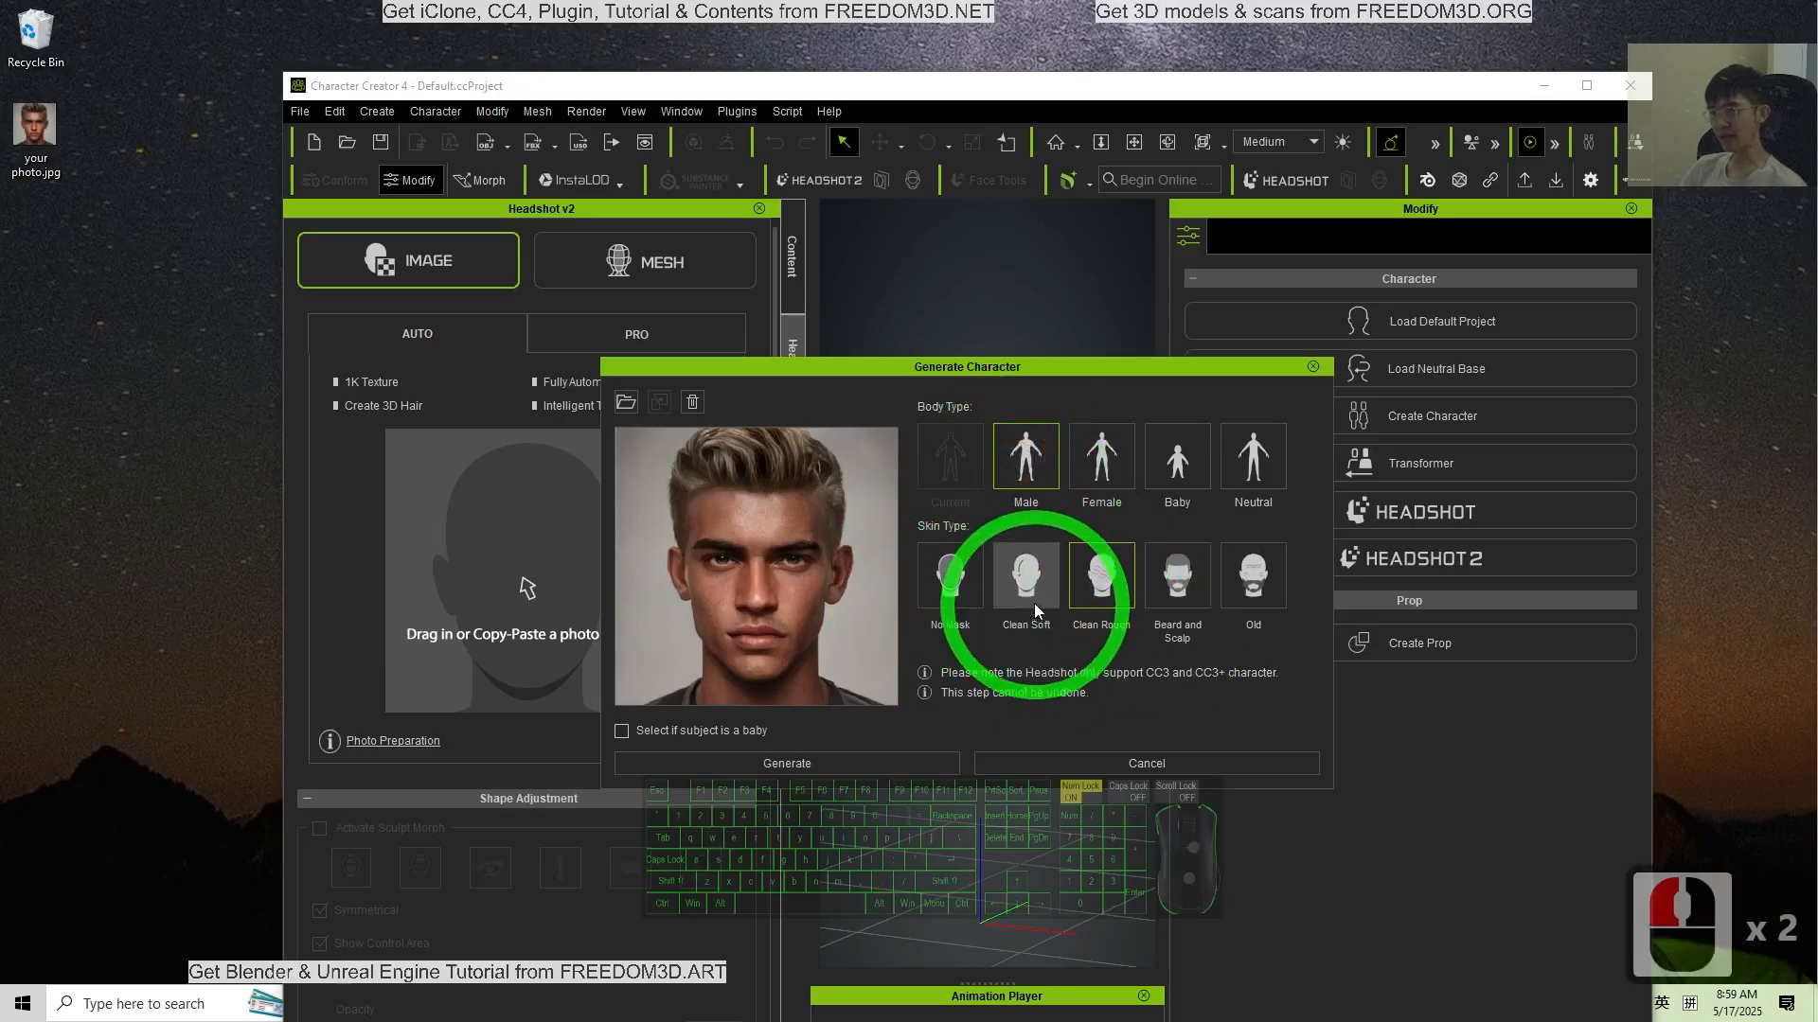
{"action": "left_click", "coordinate": [1023, 576]}
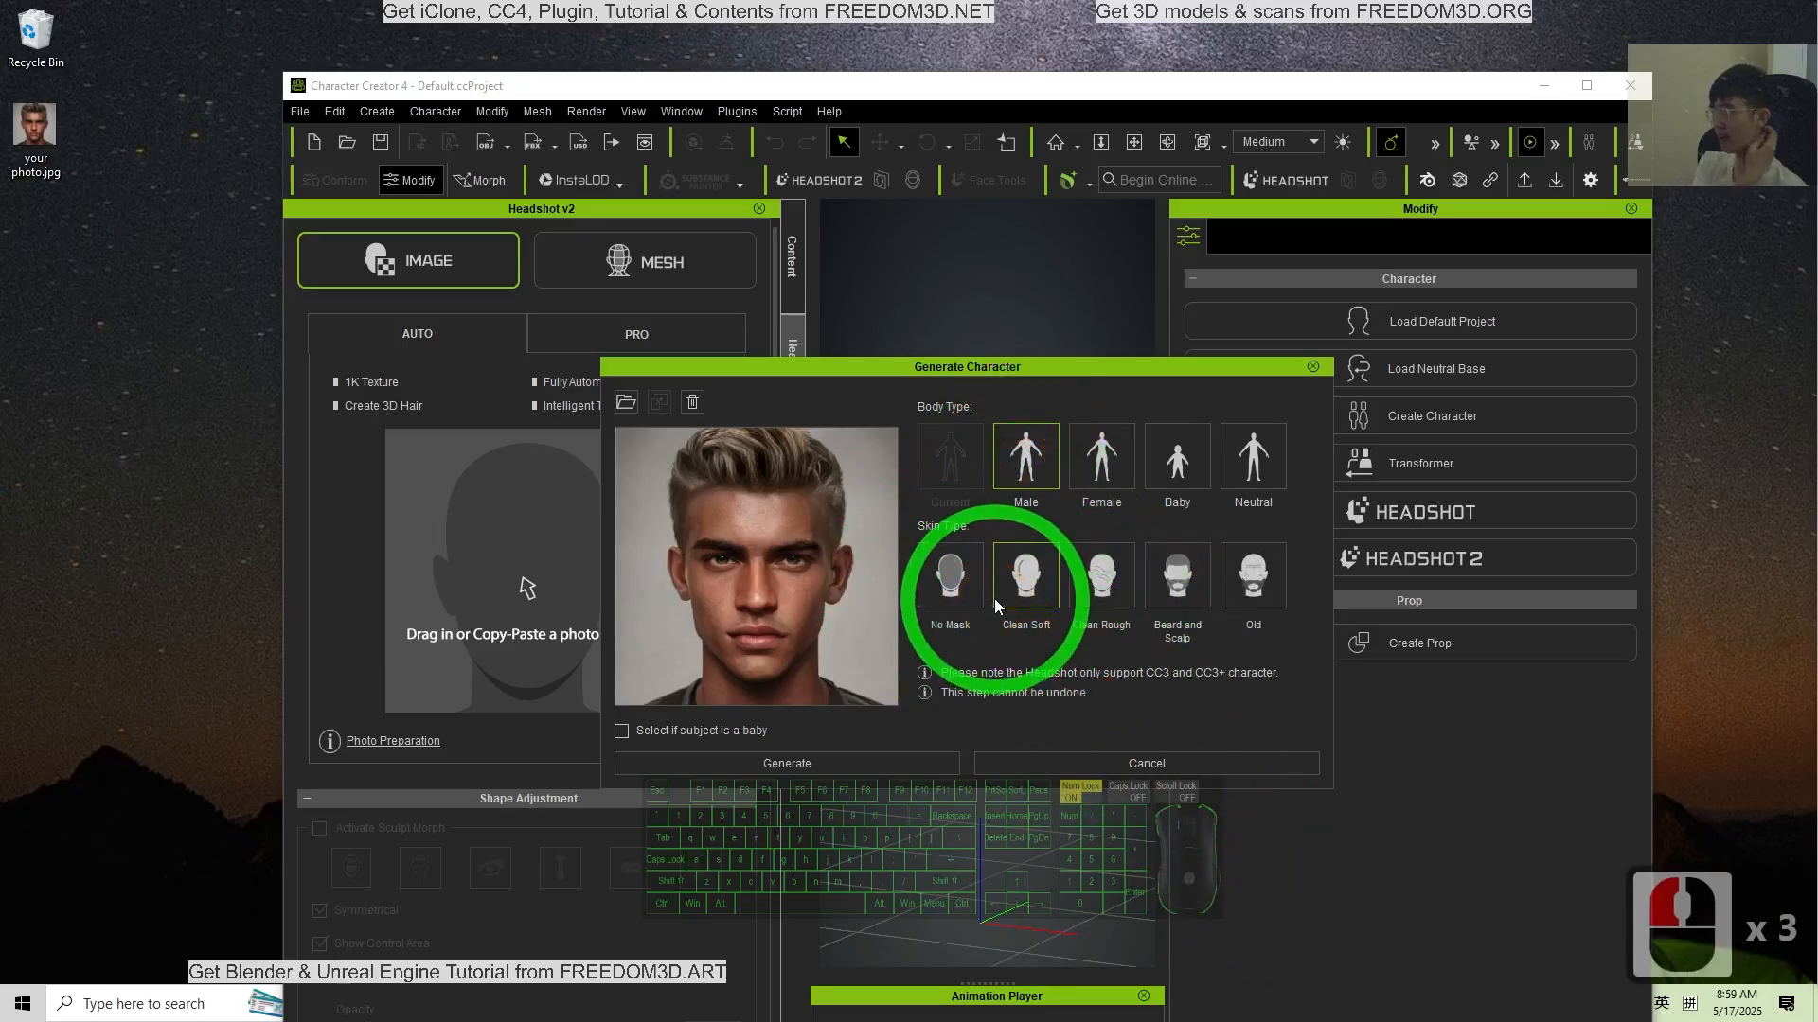
{"action": "mouse_move", "coordinate": [869, 764]}
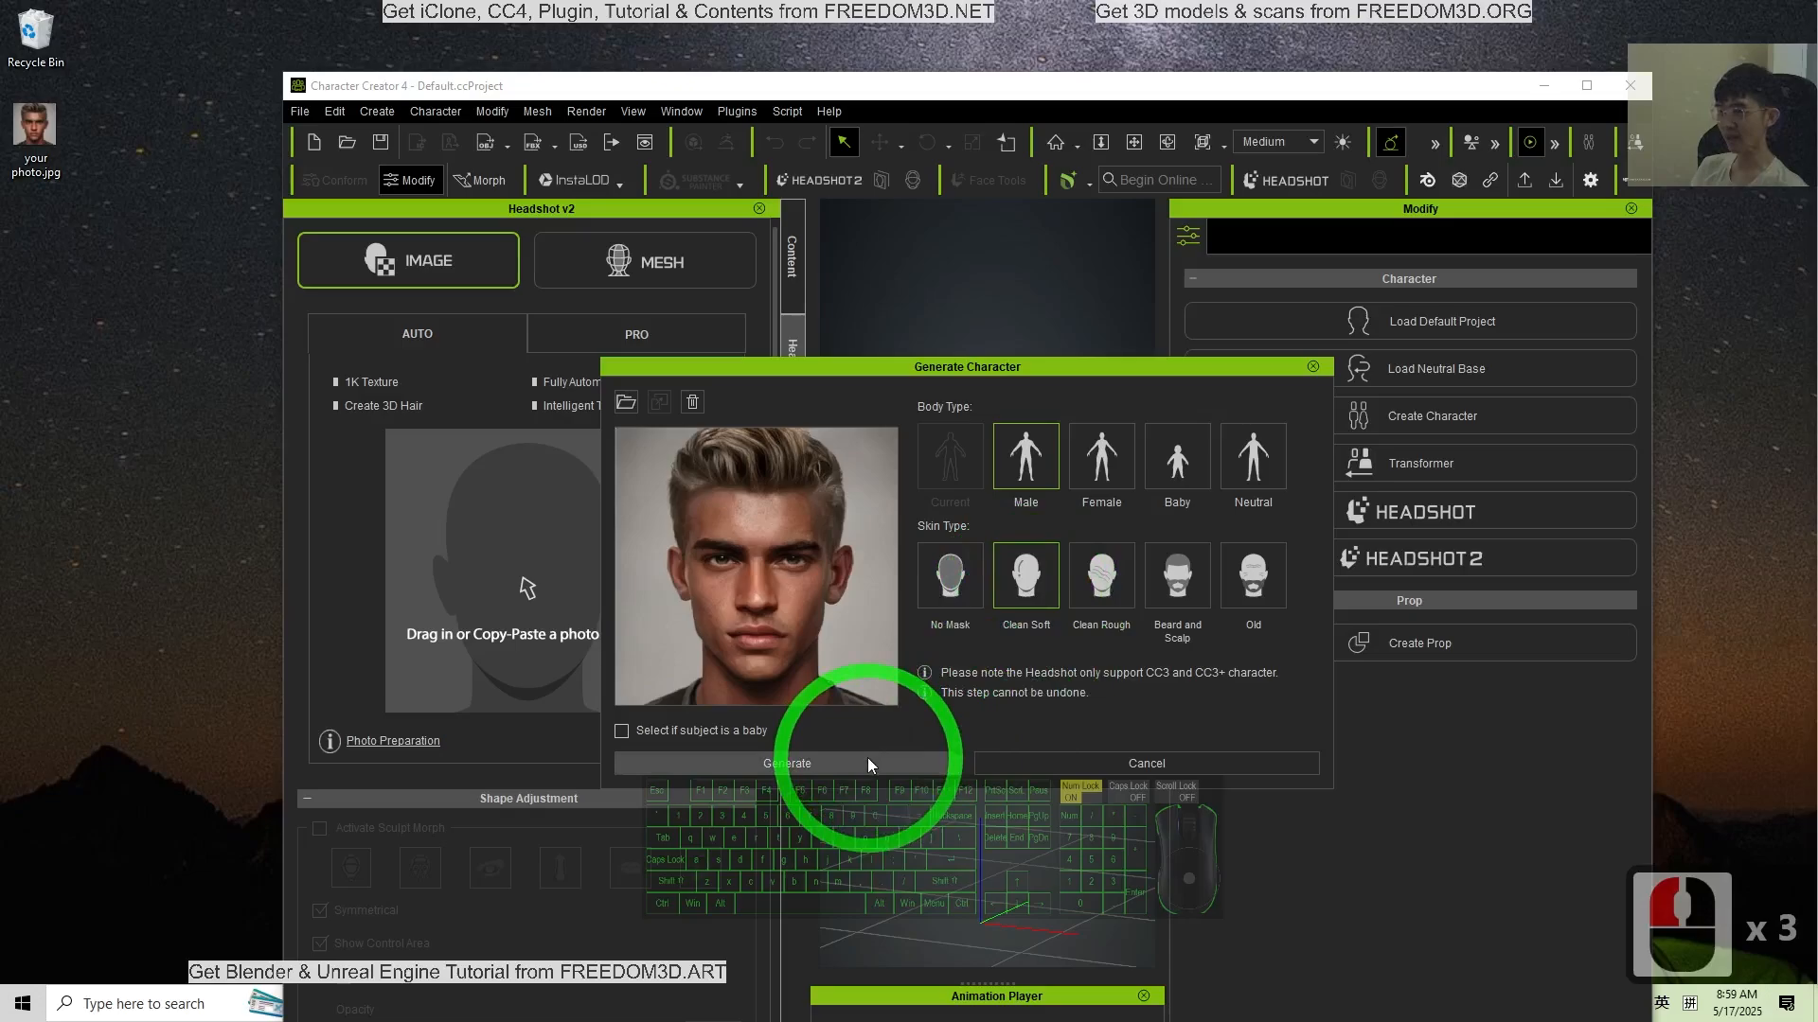
{"action": "left_click", "coordinate": [787, 763]}
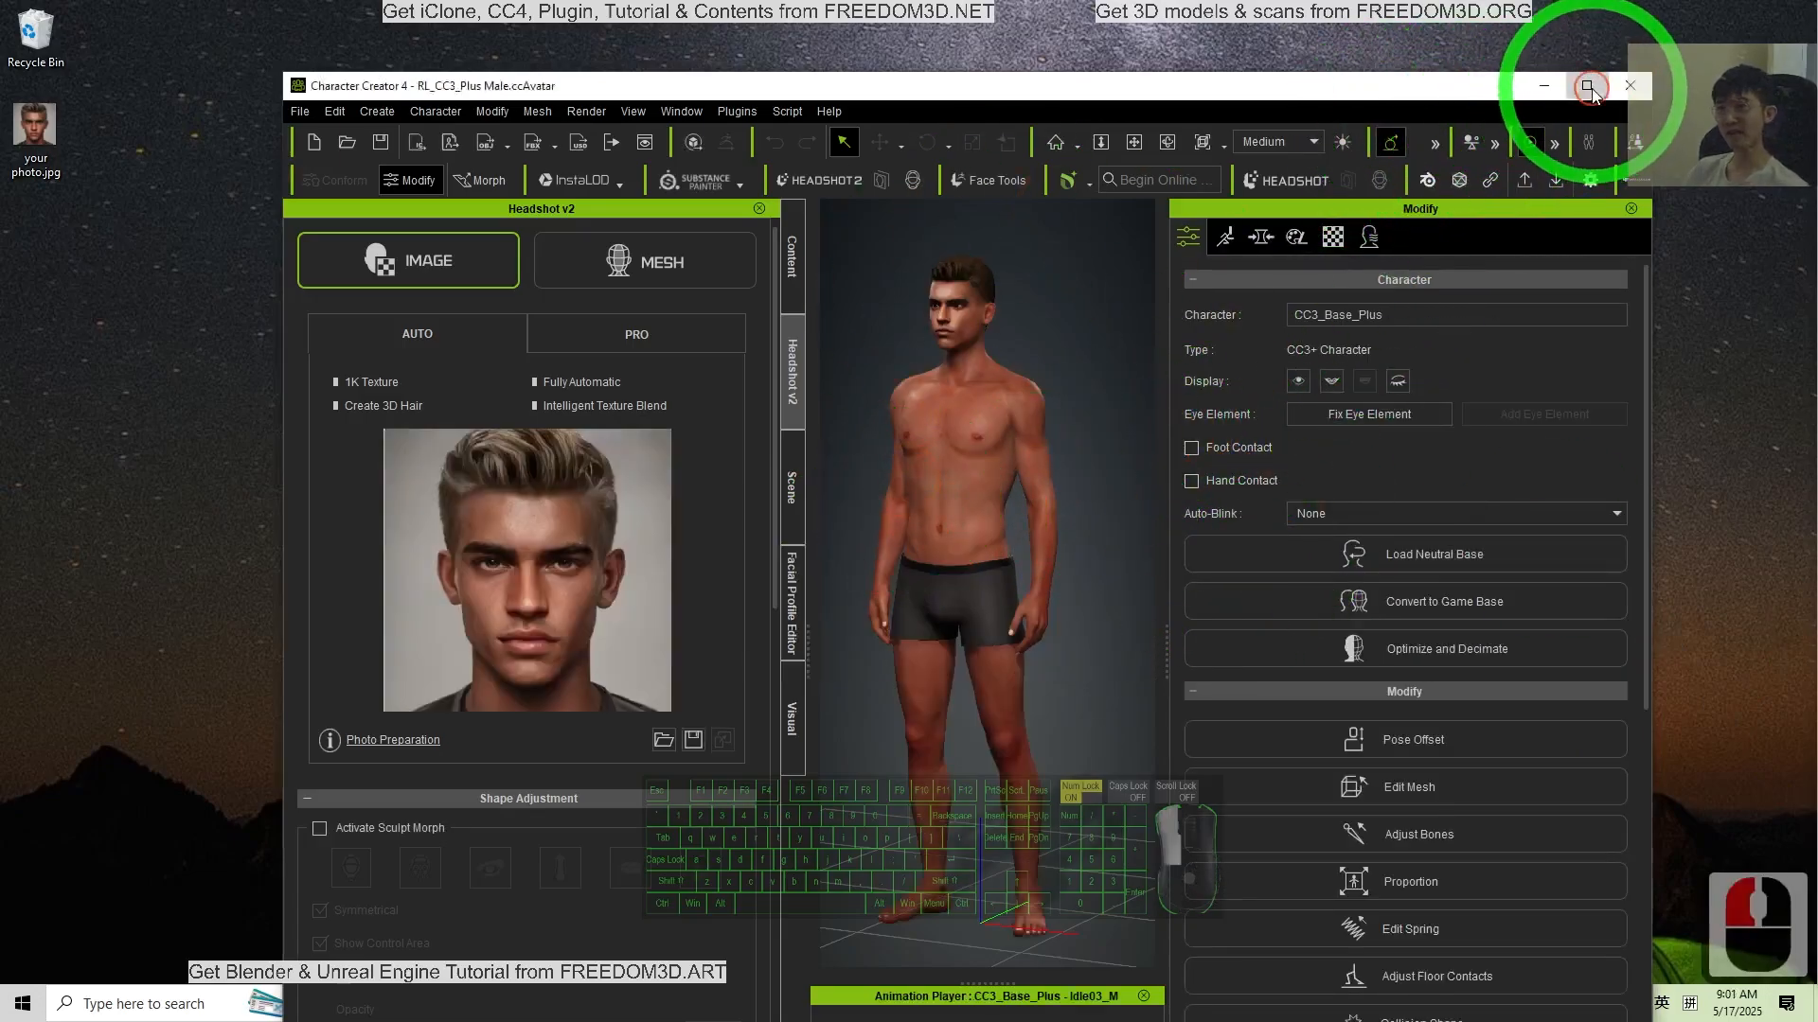
Step: Maximize the window and browse the Jaw and Chin morph sliders
{"action": "left_click", "coordinate": [1590, 86]}
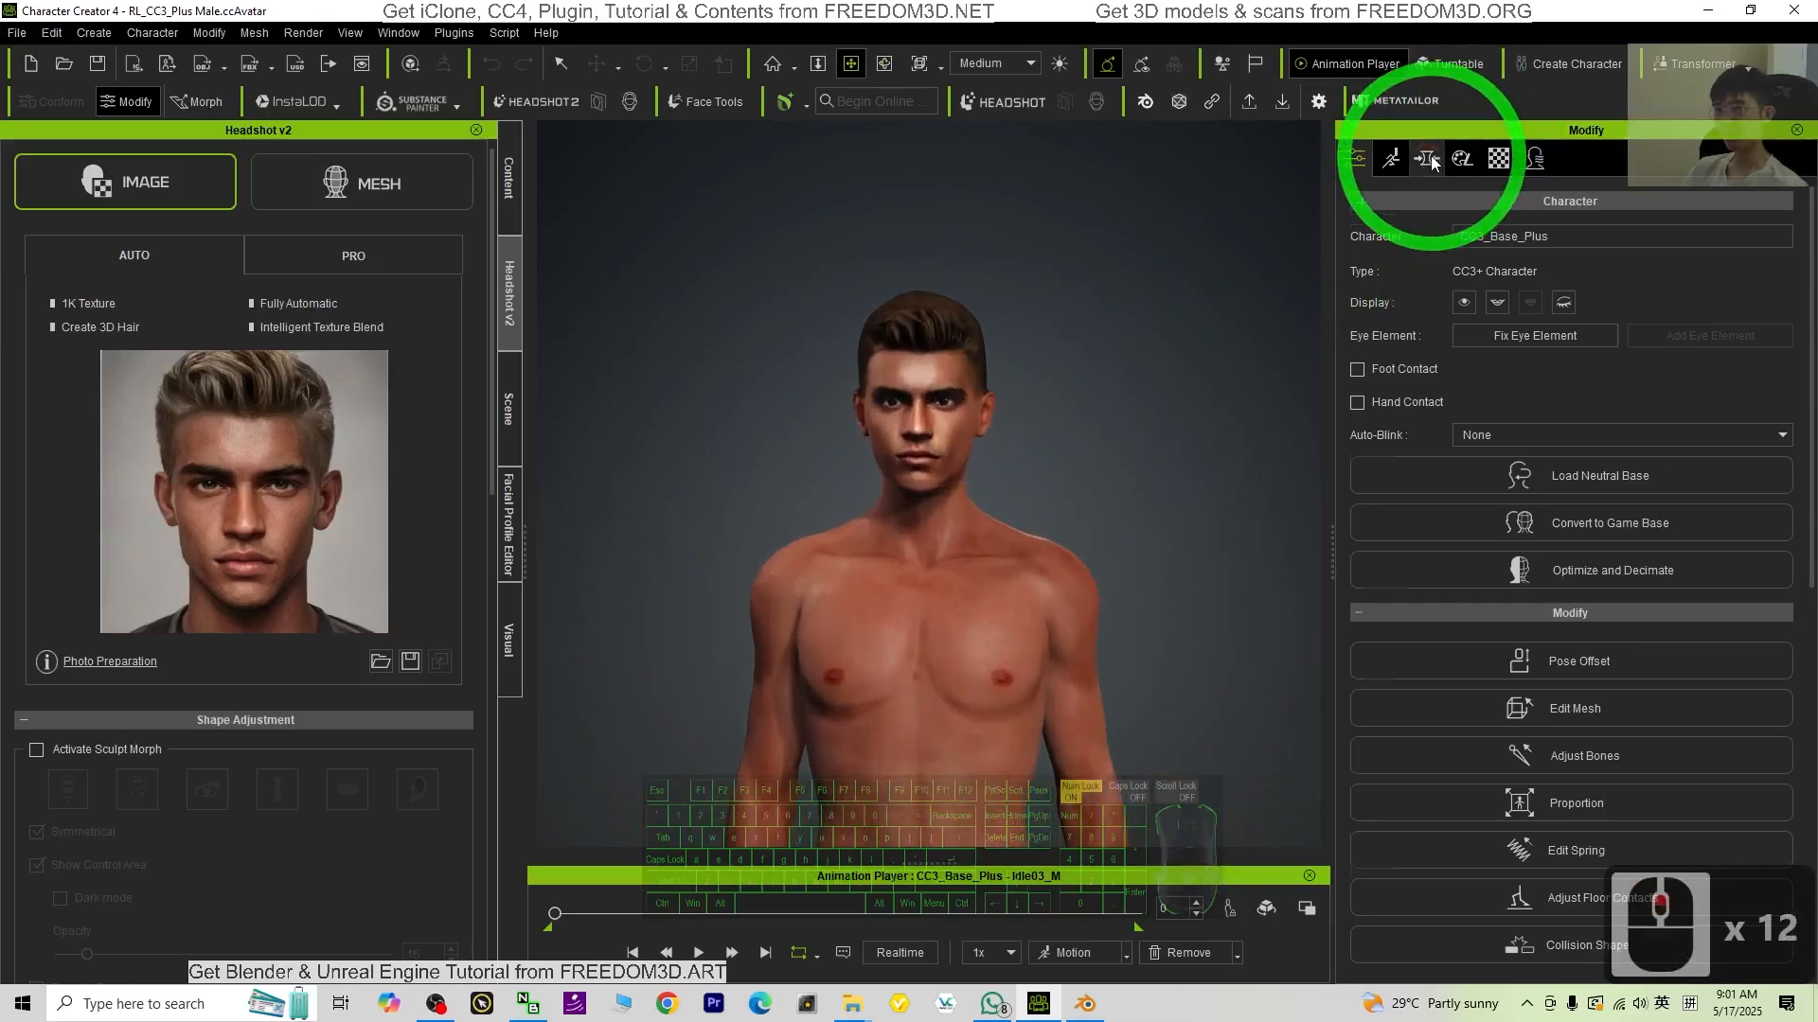
{"action": "left_click", "coordinate": [1427, 159]}
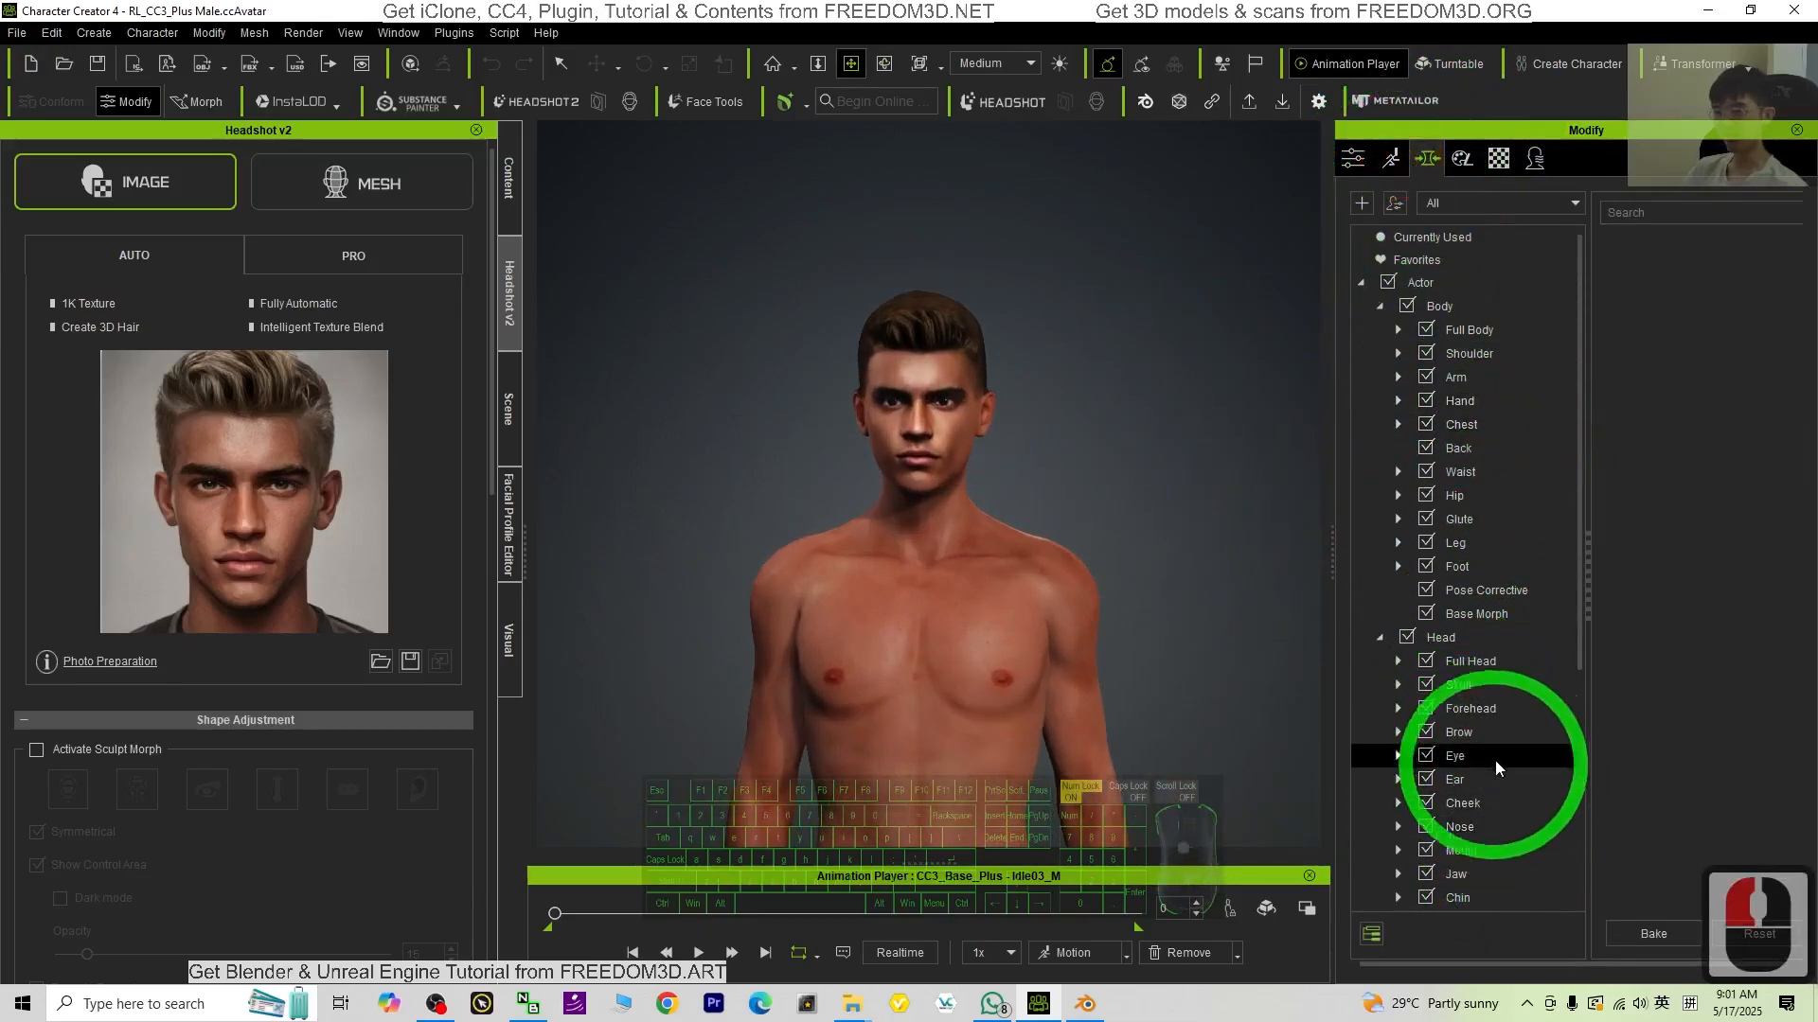
{"action": "left_click", "coordinate": [1455, 873]}
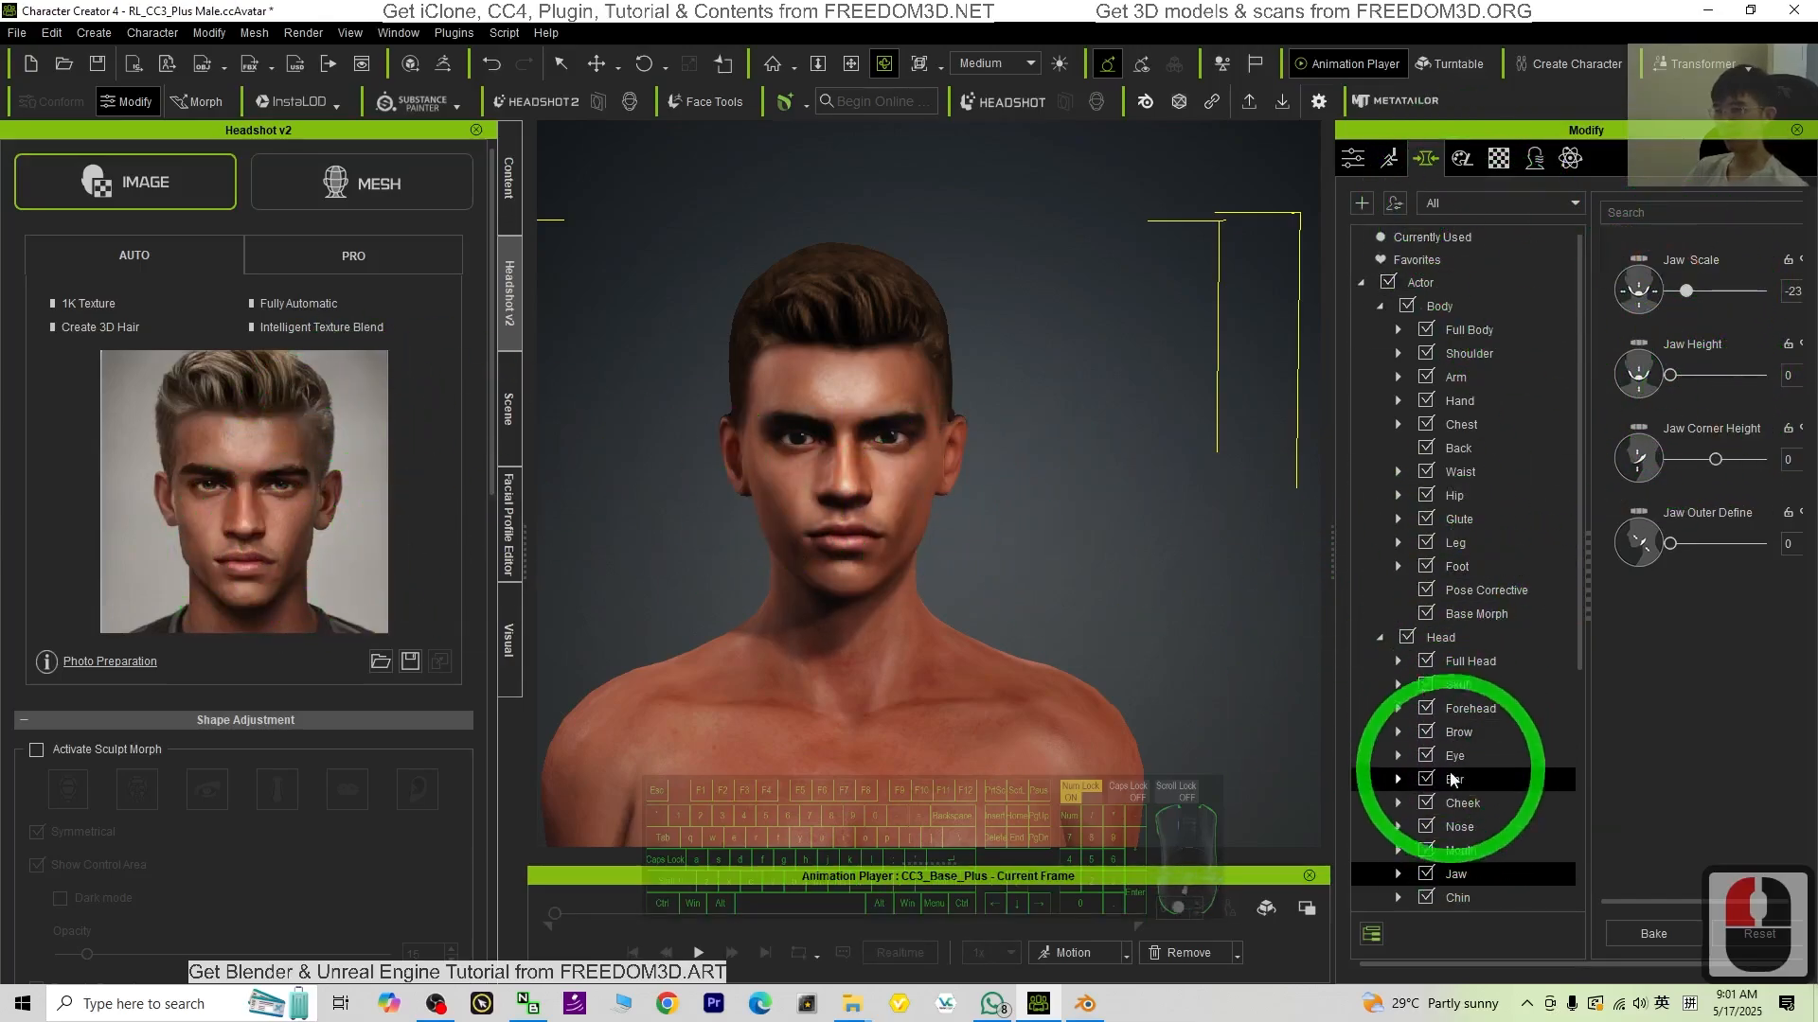
{"action": "scroll", "scroll_direction": "down", "scroll_amount": 3}
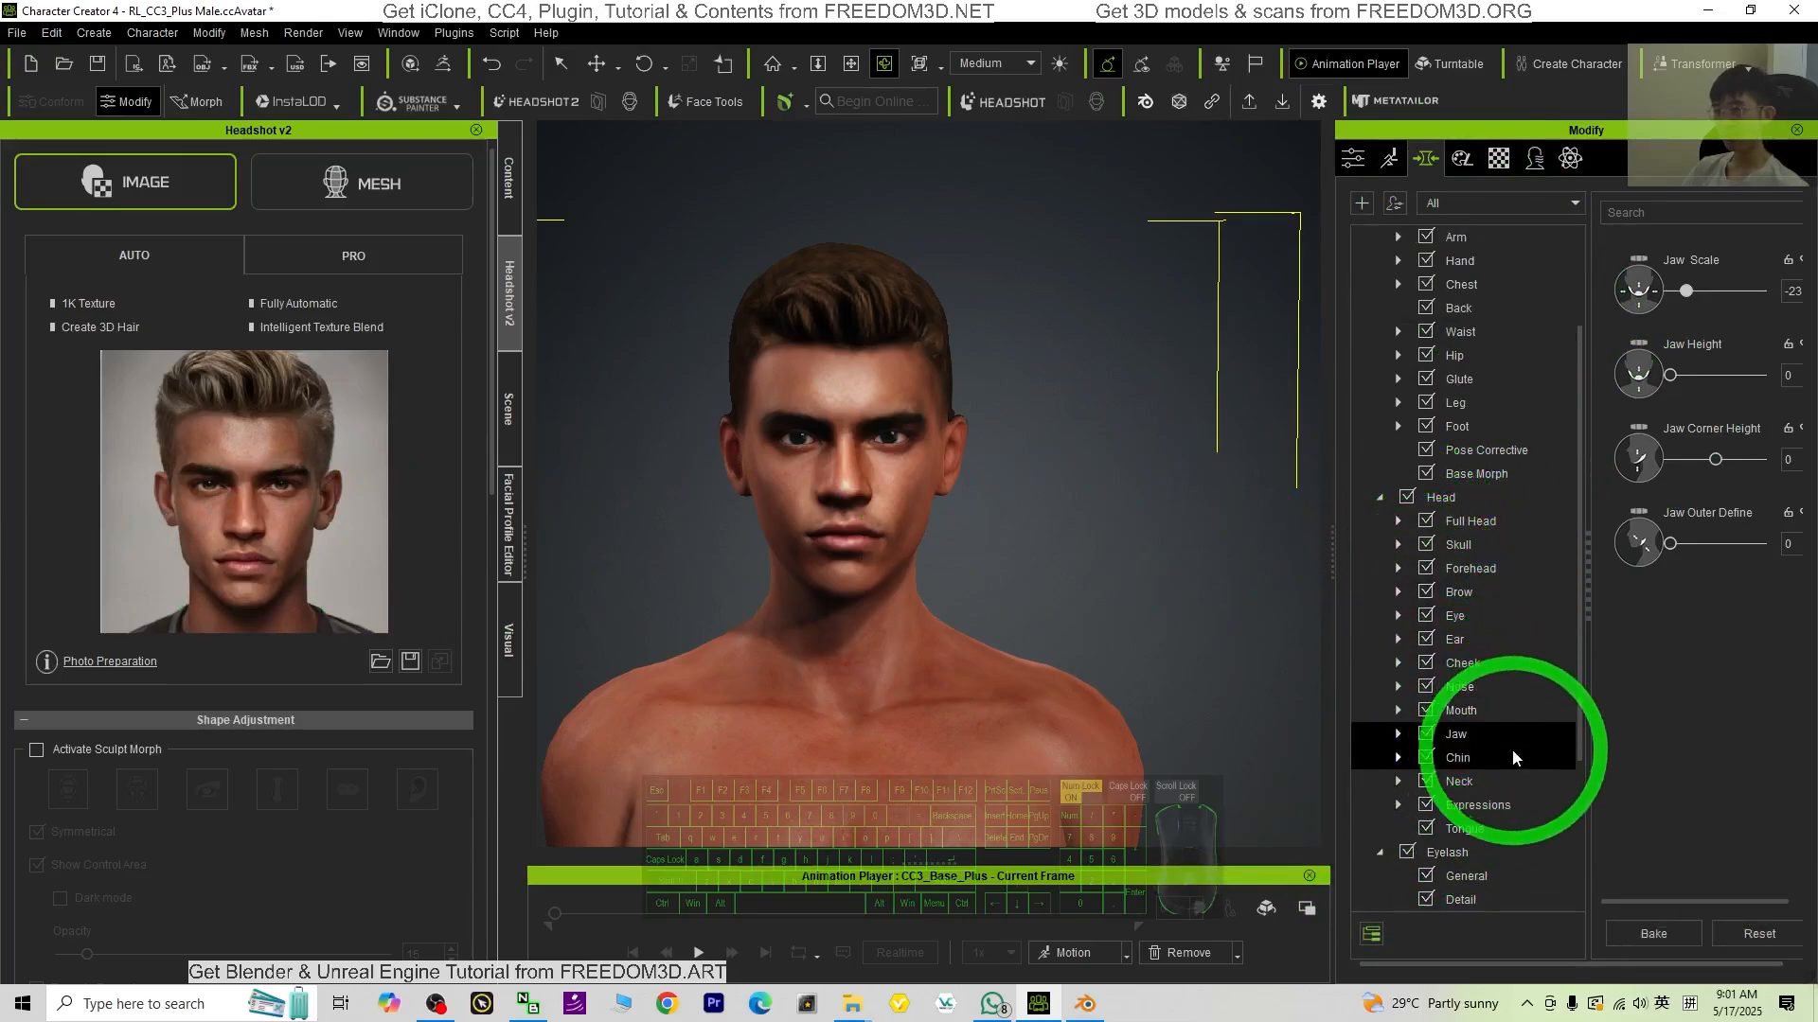
{"action": "left_click", "coordinate": [1457, 757]}
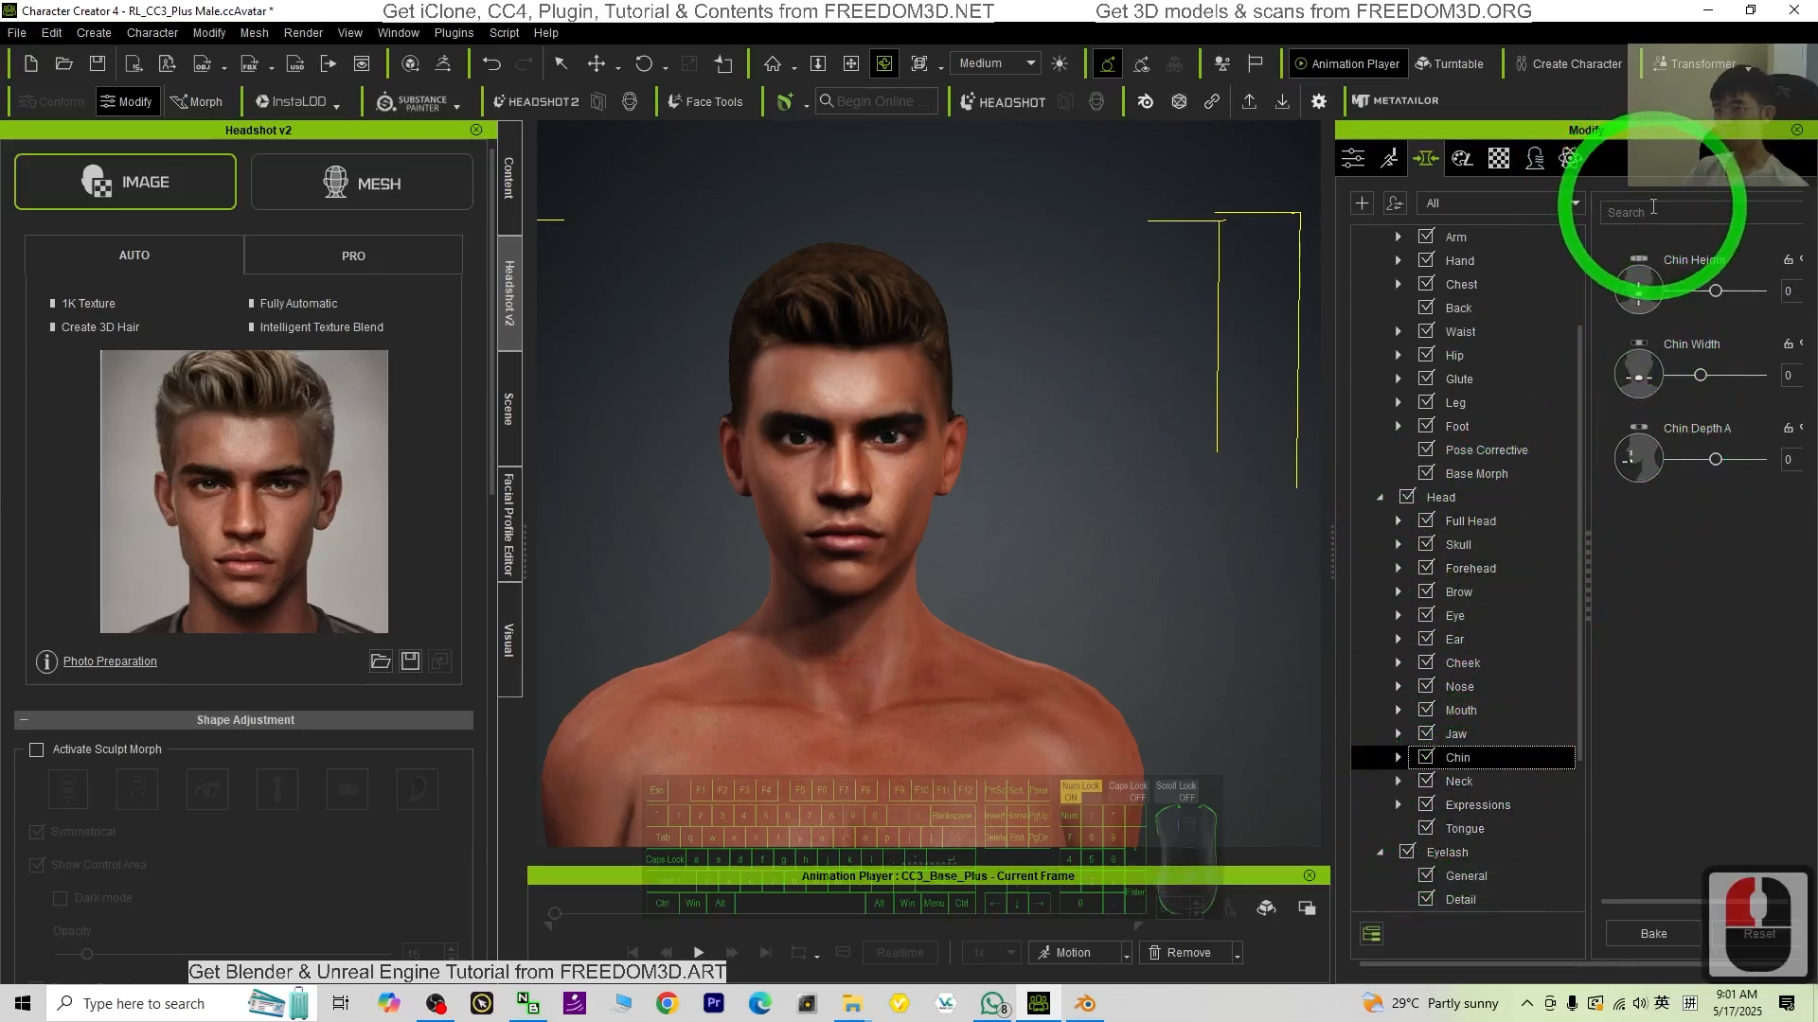
{"action": "type", "text": "face"}
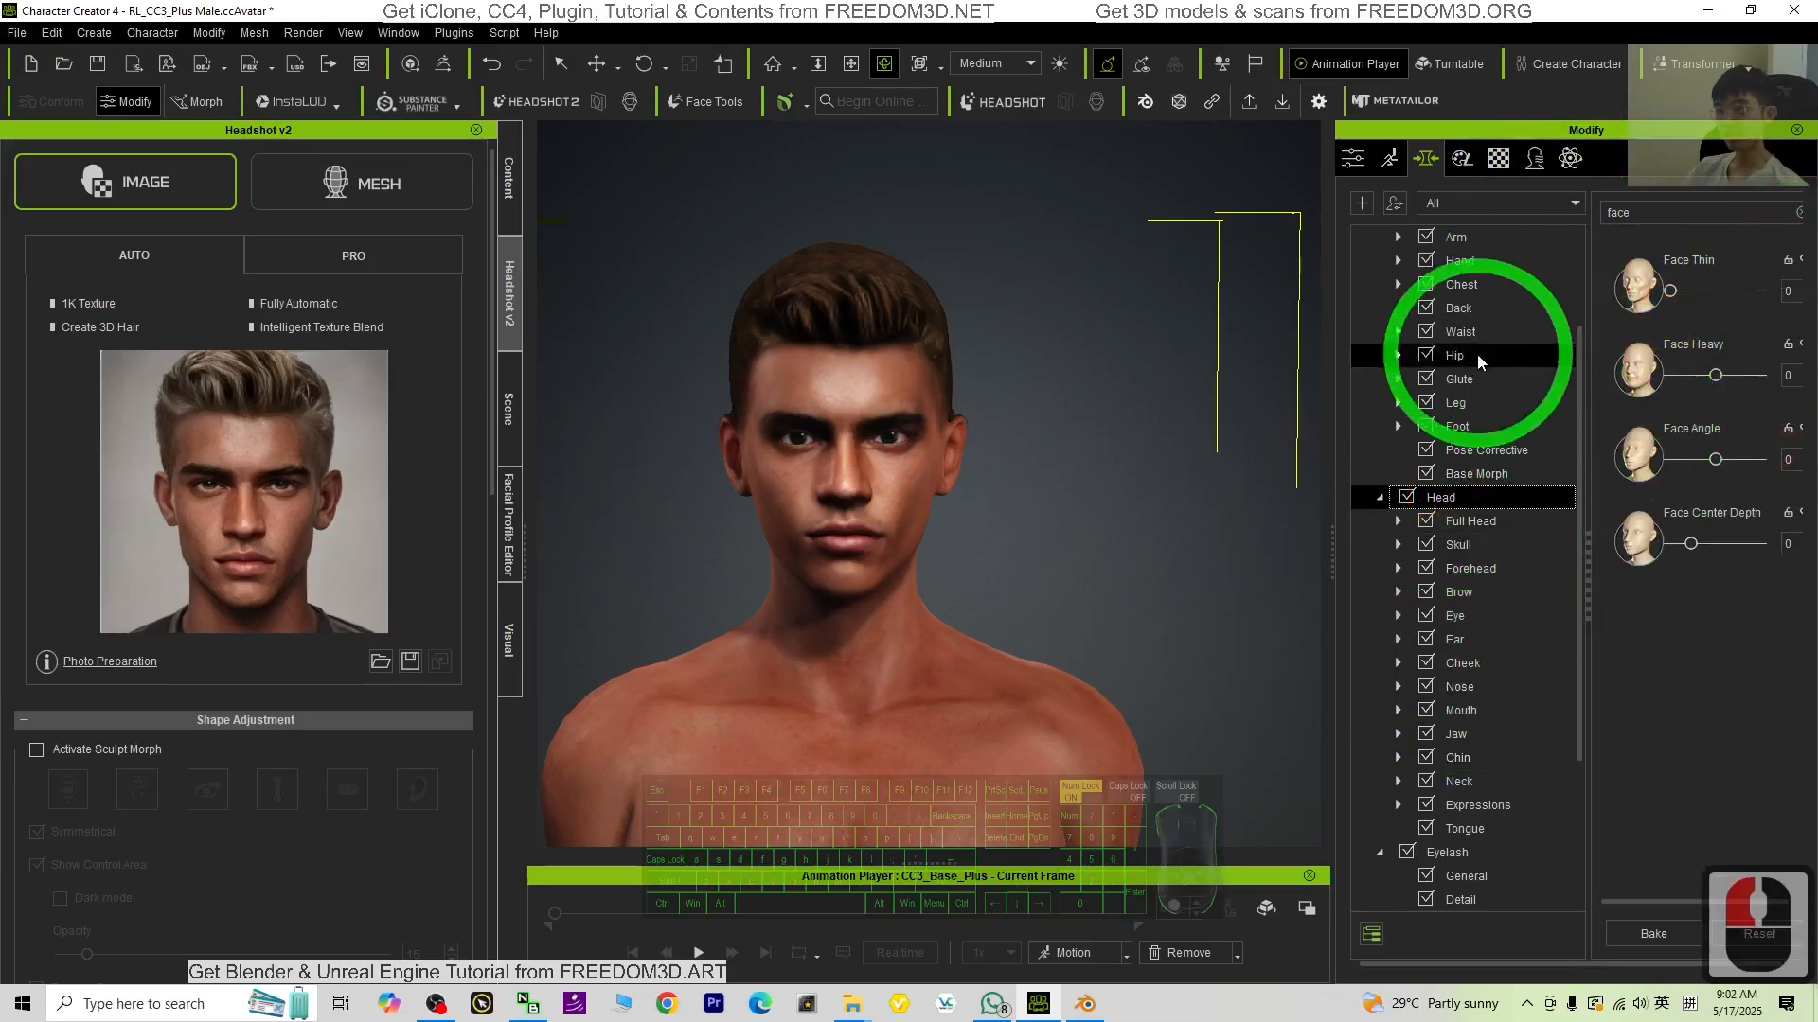
{"action": "scroll", "scroll_direction": "up", "scroll_amount": 3}
{"action": "type", "text": "jaw"}
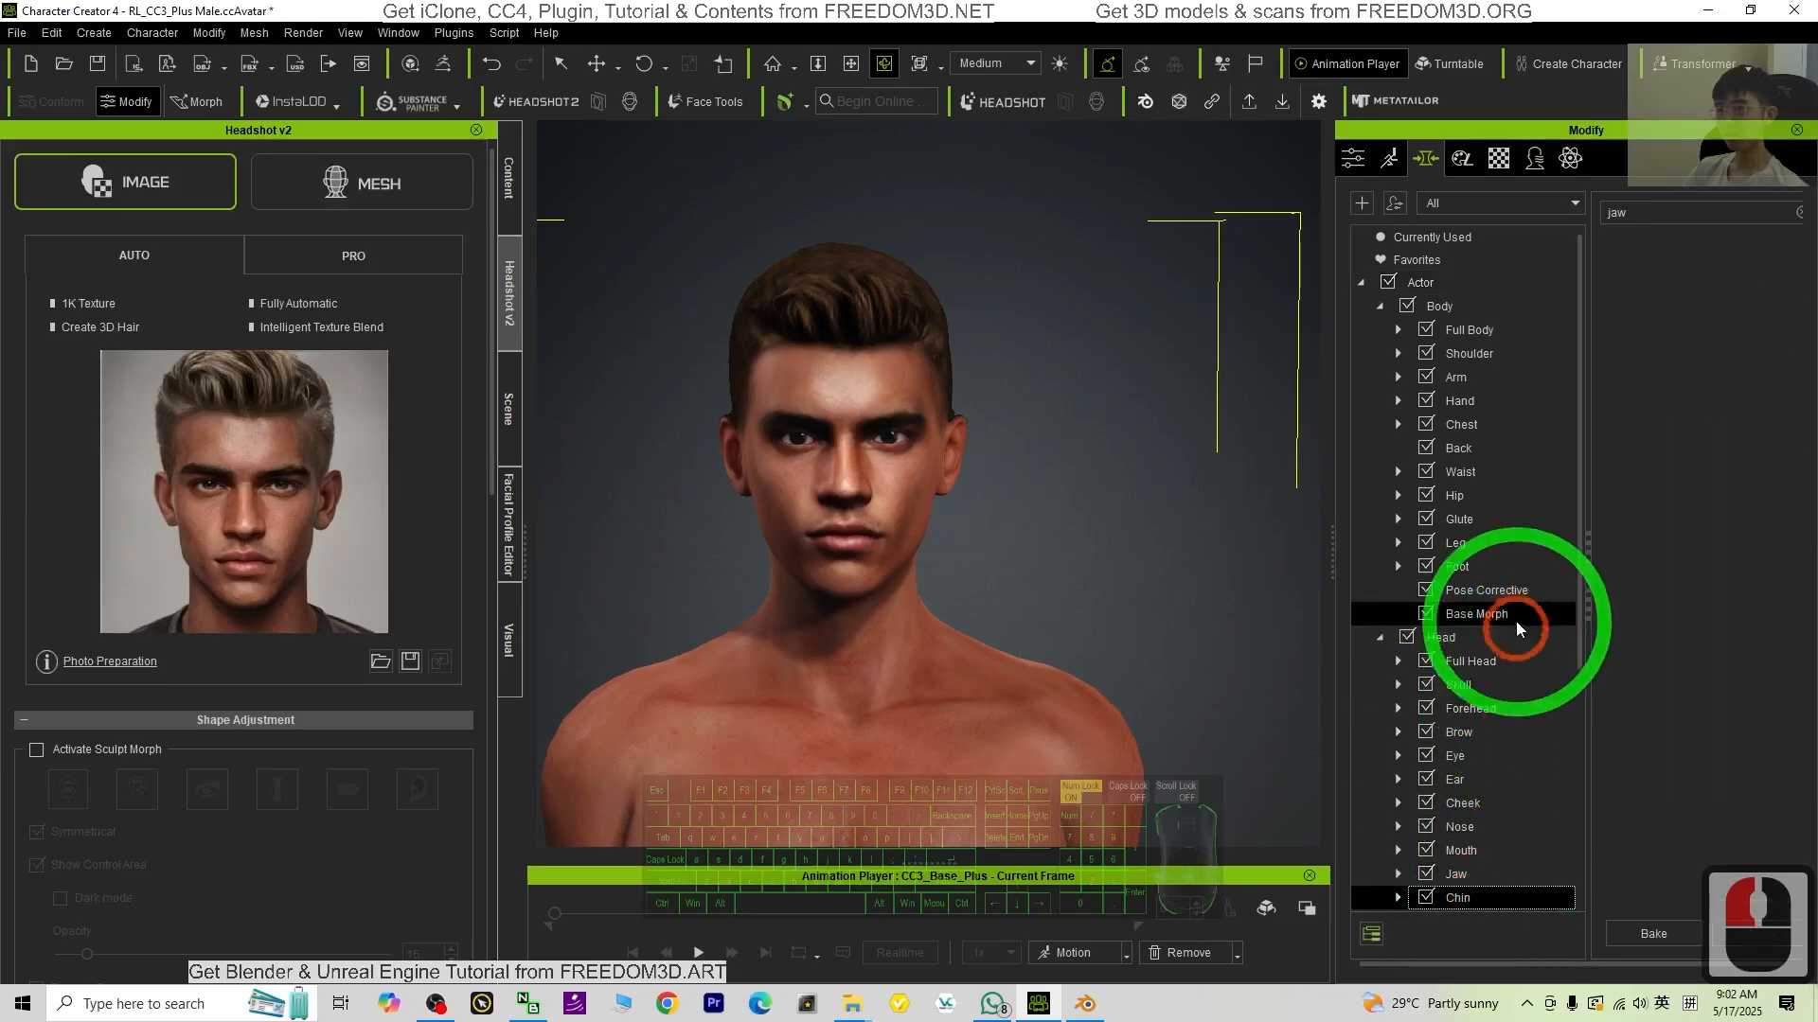
Step: Select Full Head, expand it into Character and General, and show Full Body presets
{"action": "left_click", "coordinate": [1457, 896]}
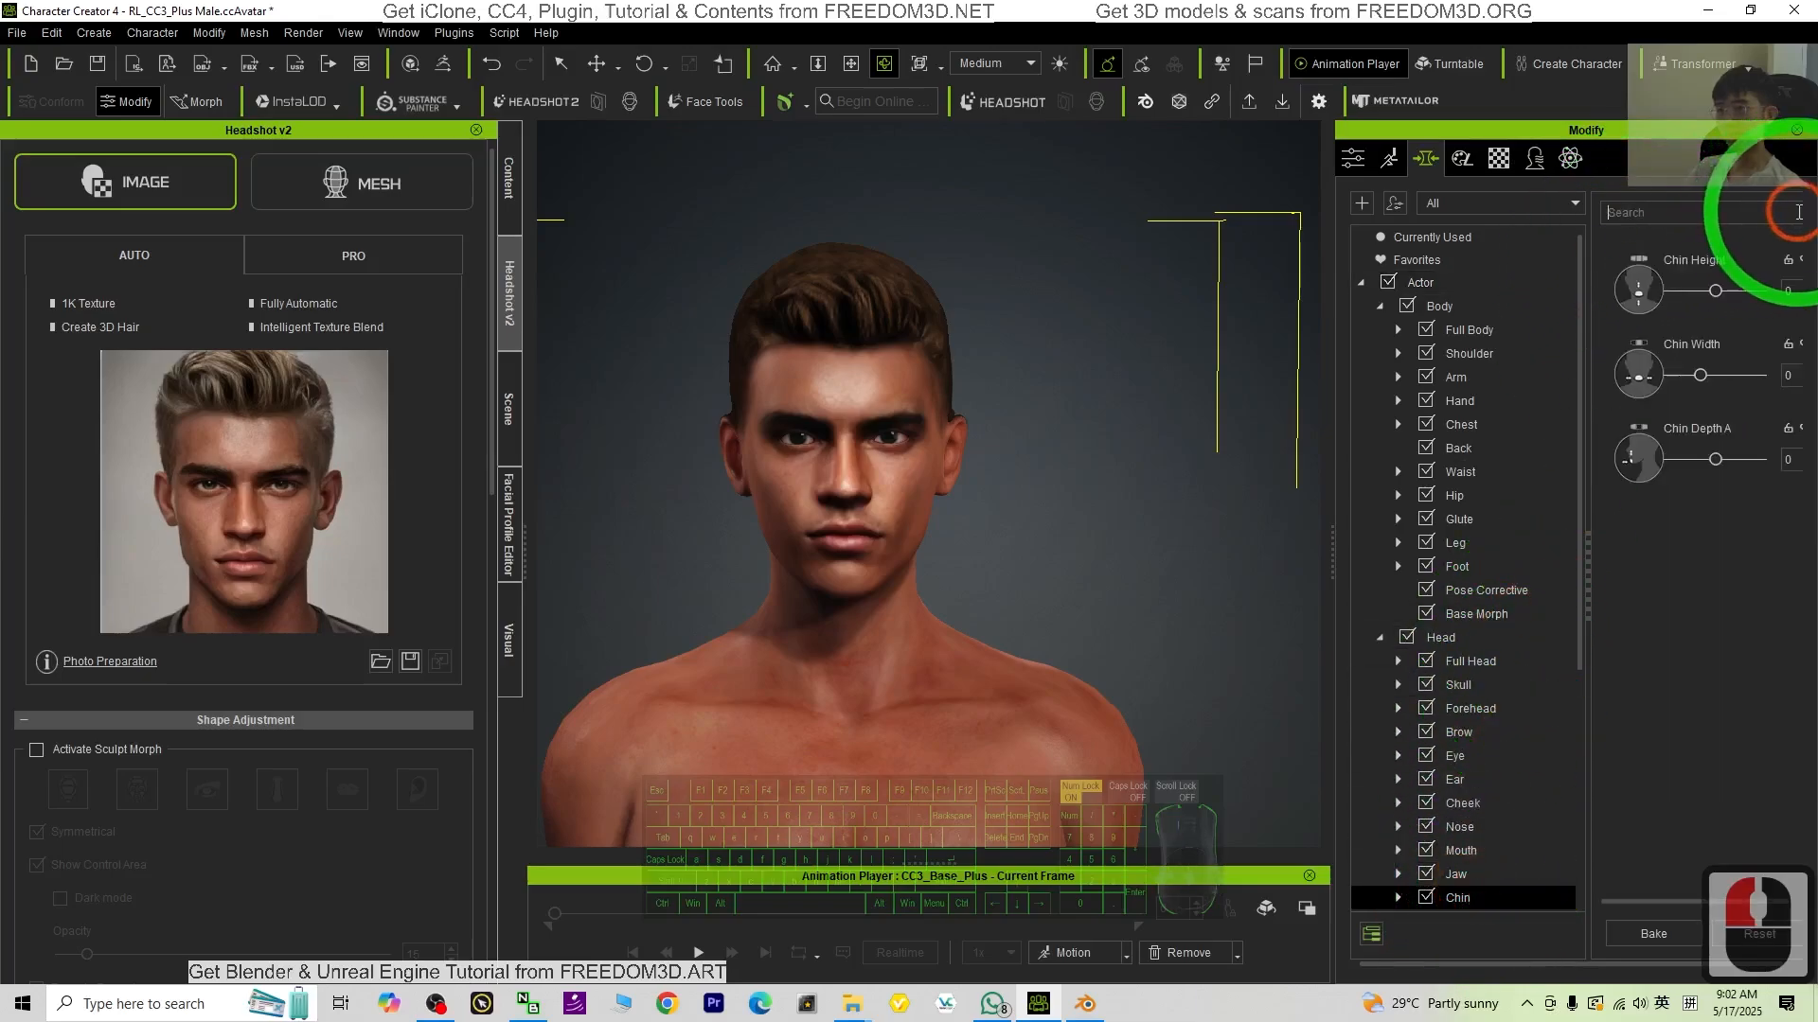
{"action": "scroll", "scroll_direction": "down", "scroll_amount": 3}
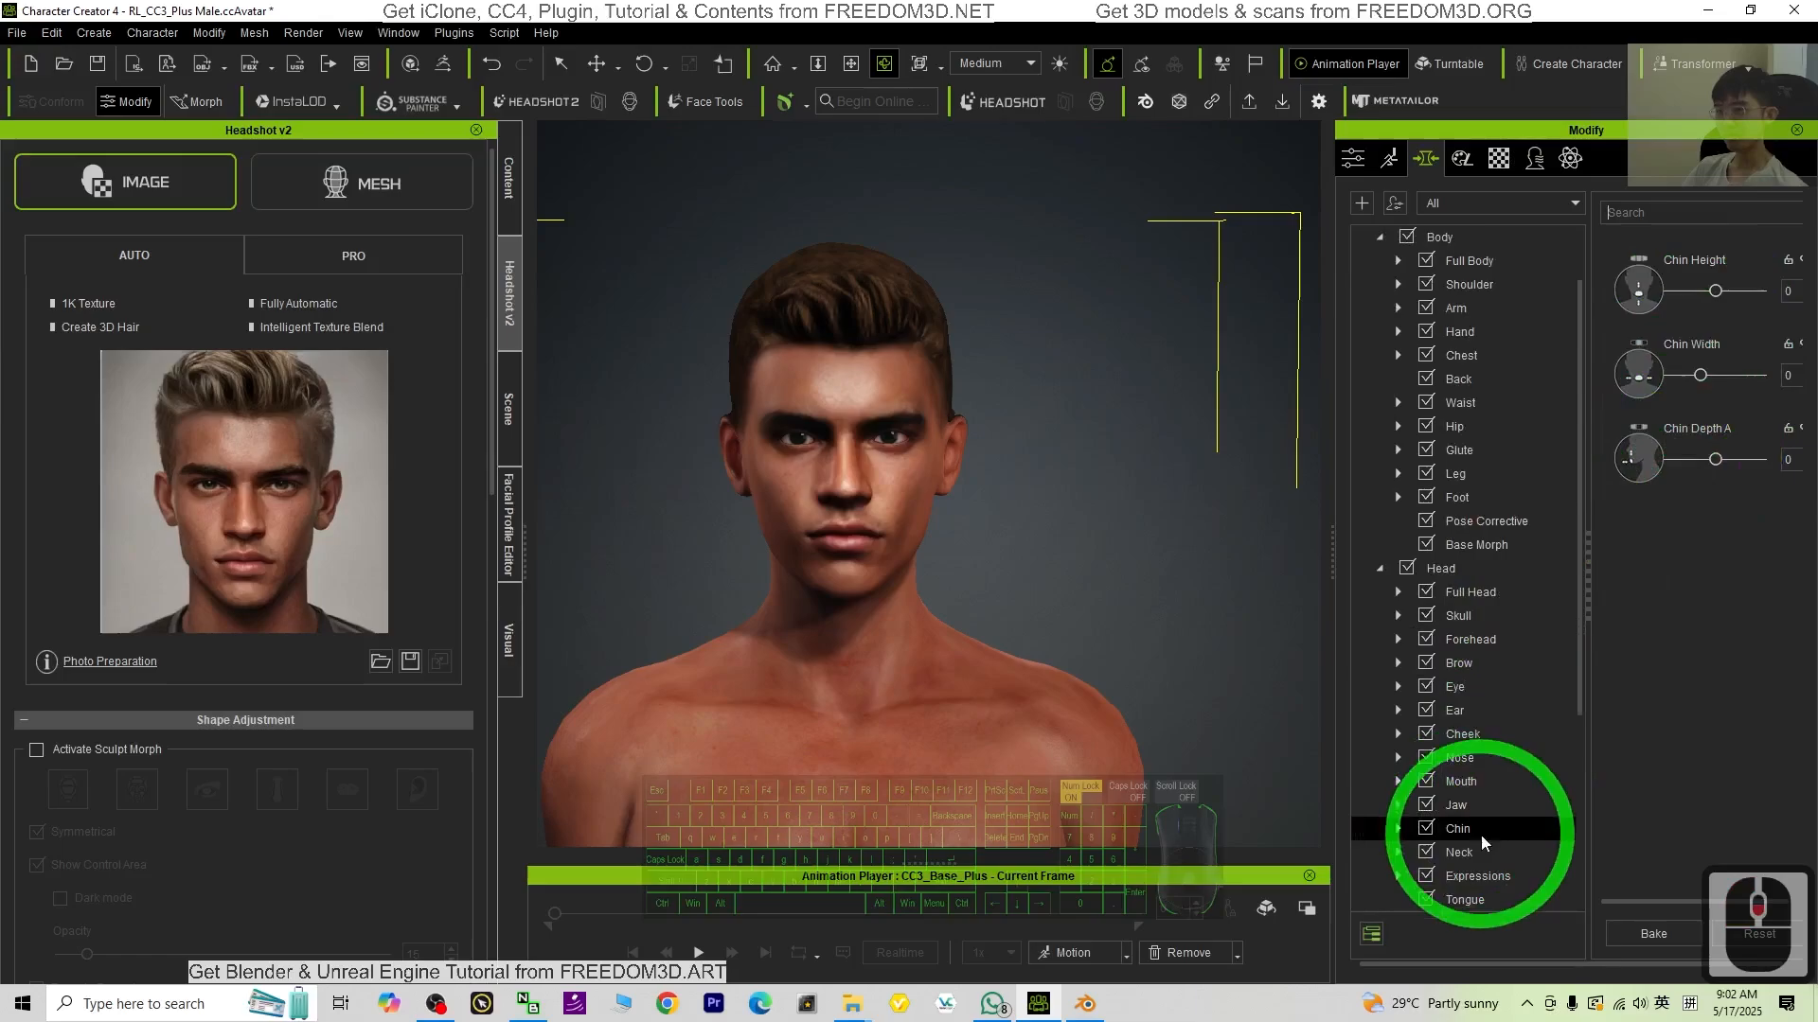
{"action": "left_click", "coordinate": [1469, 593]}
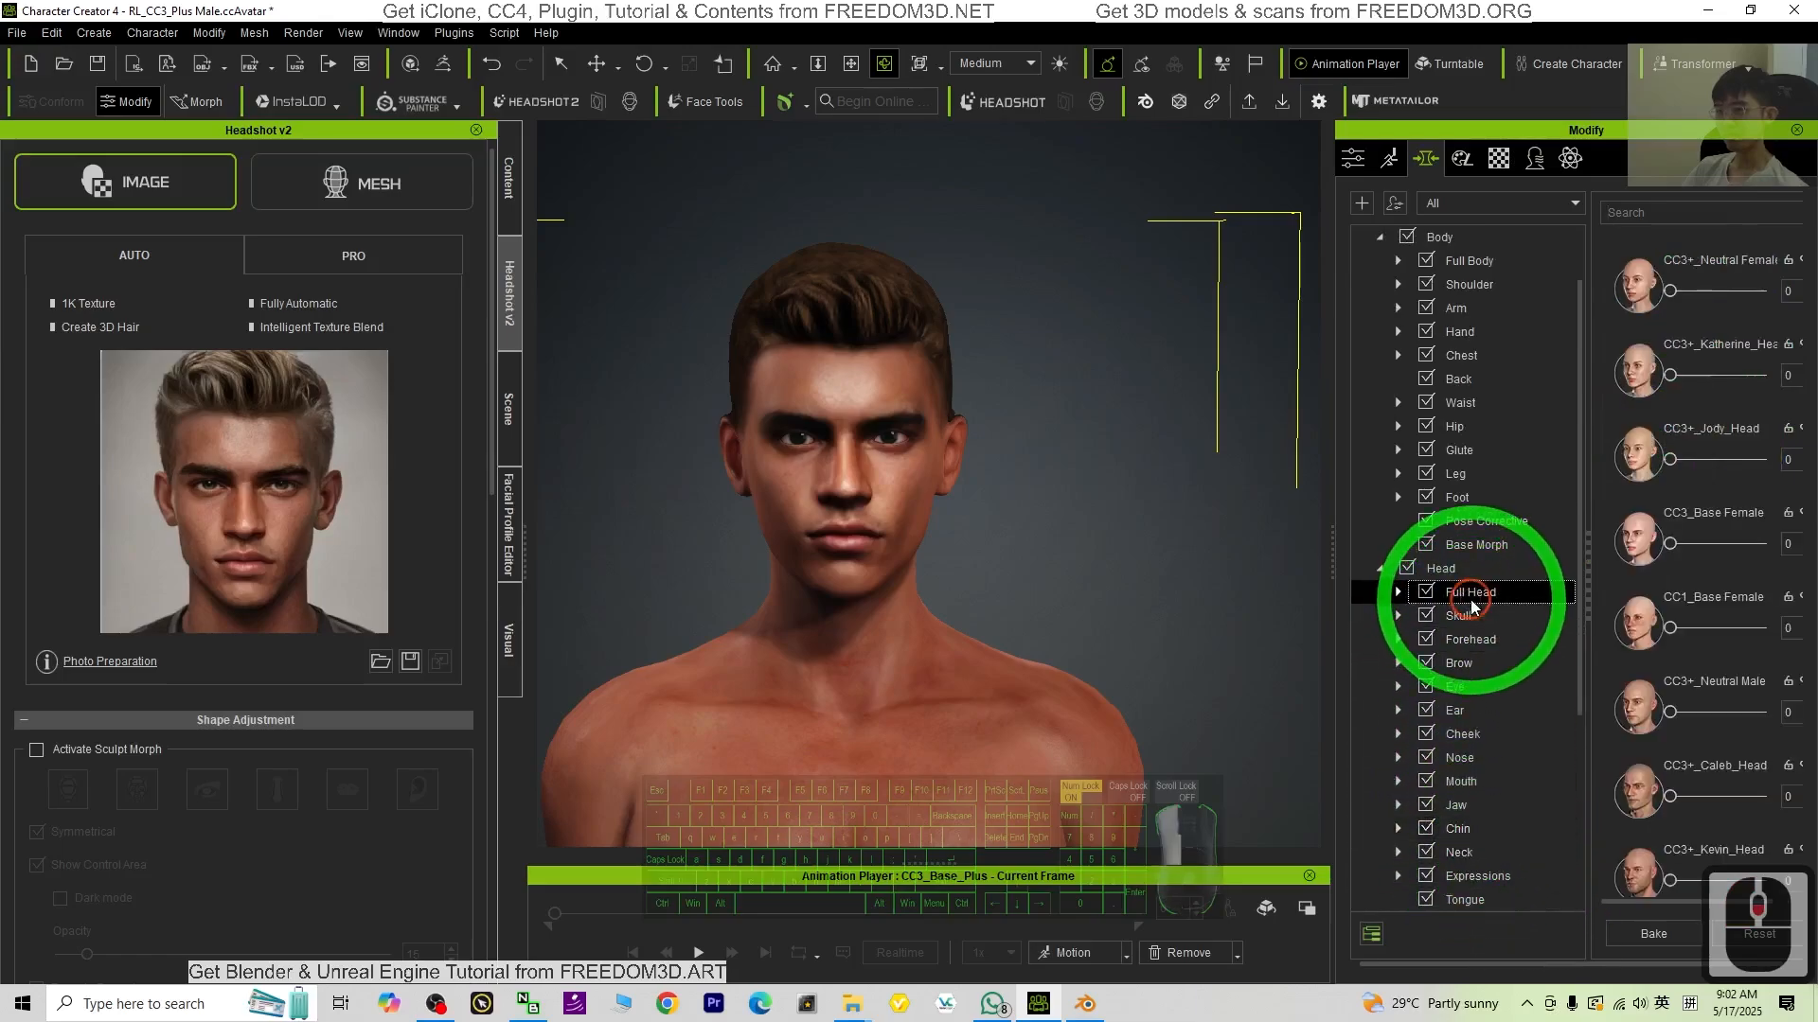
{"action": "left_click", "coordinate": [1398, 593]}
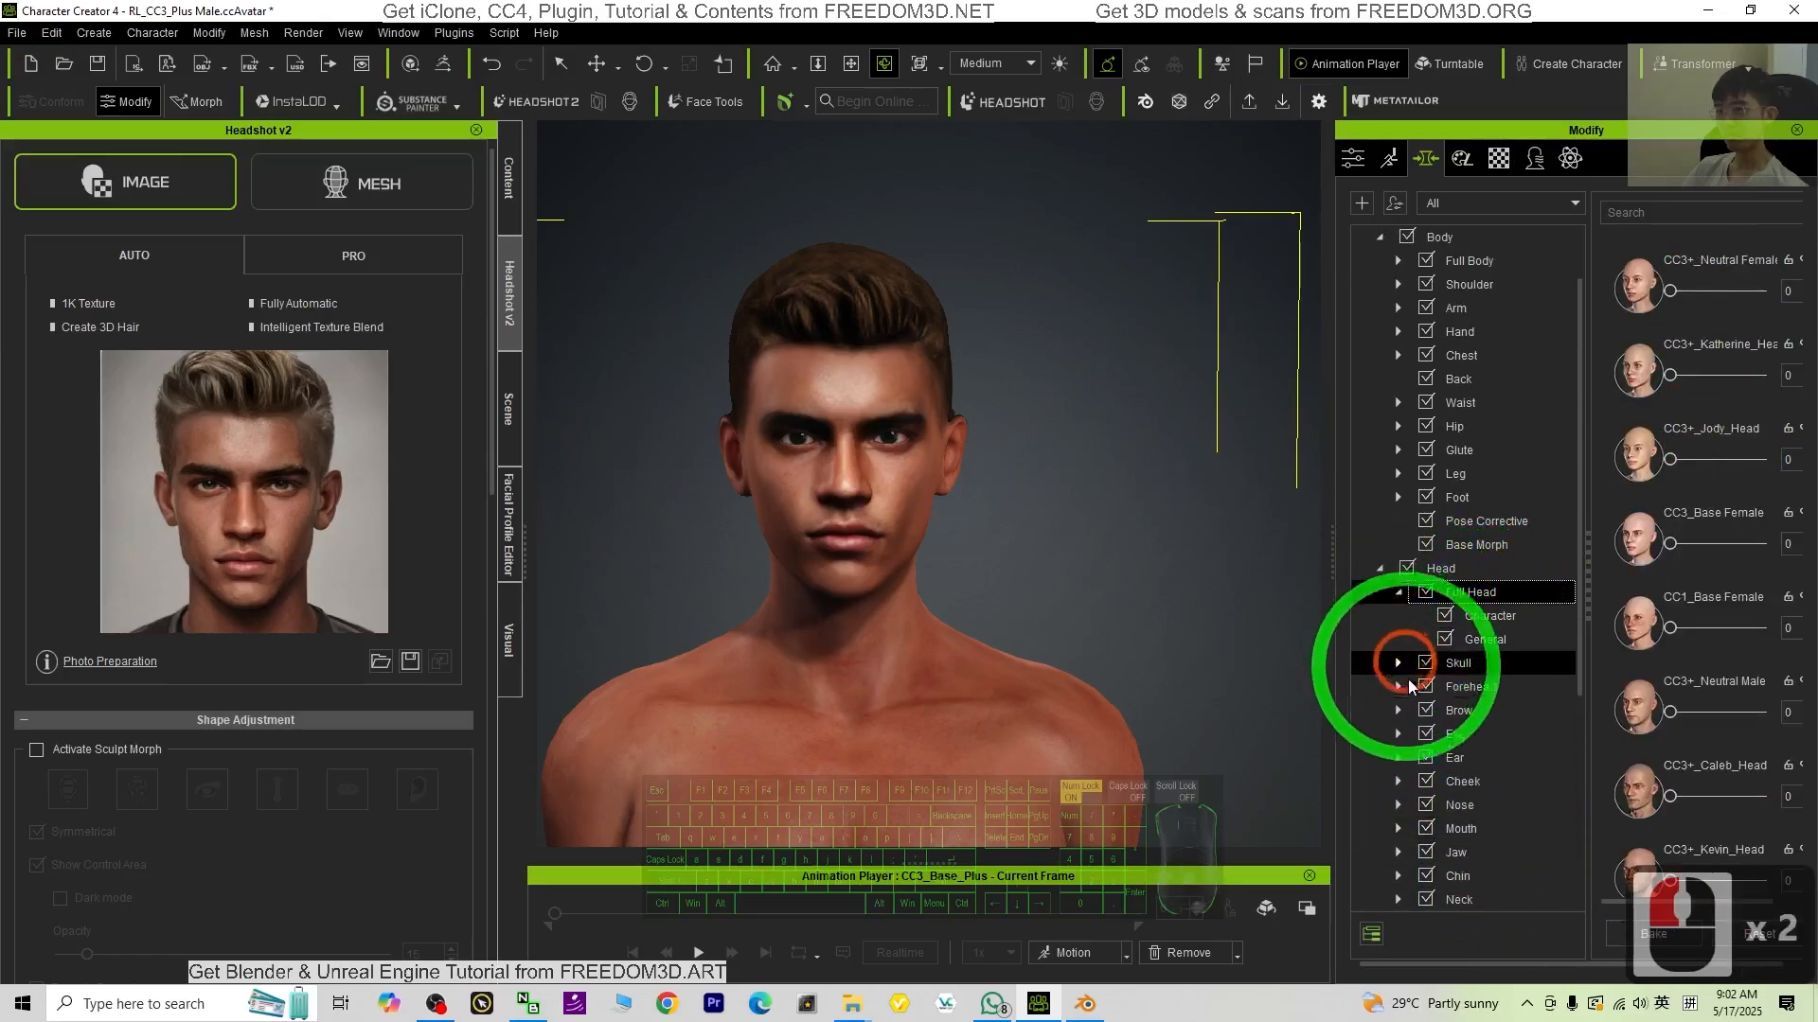
{"action": "scroll", "scroll_direction": "down", "scroll_amount": 3}
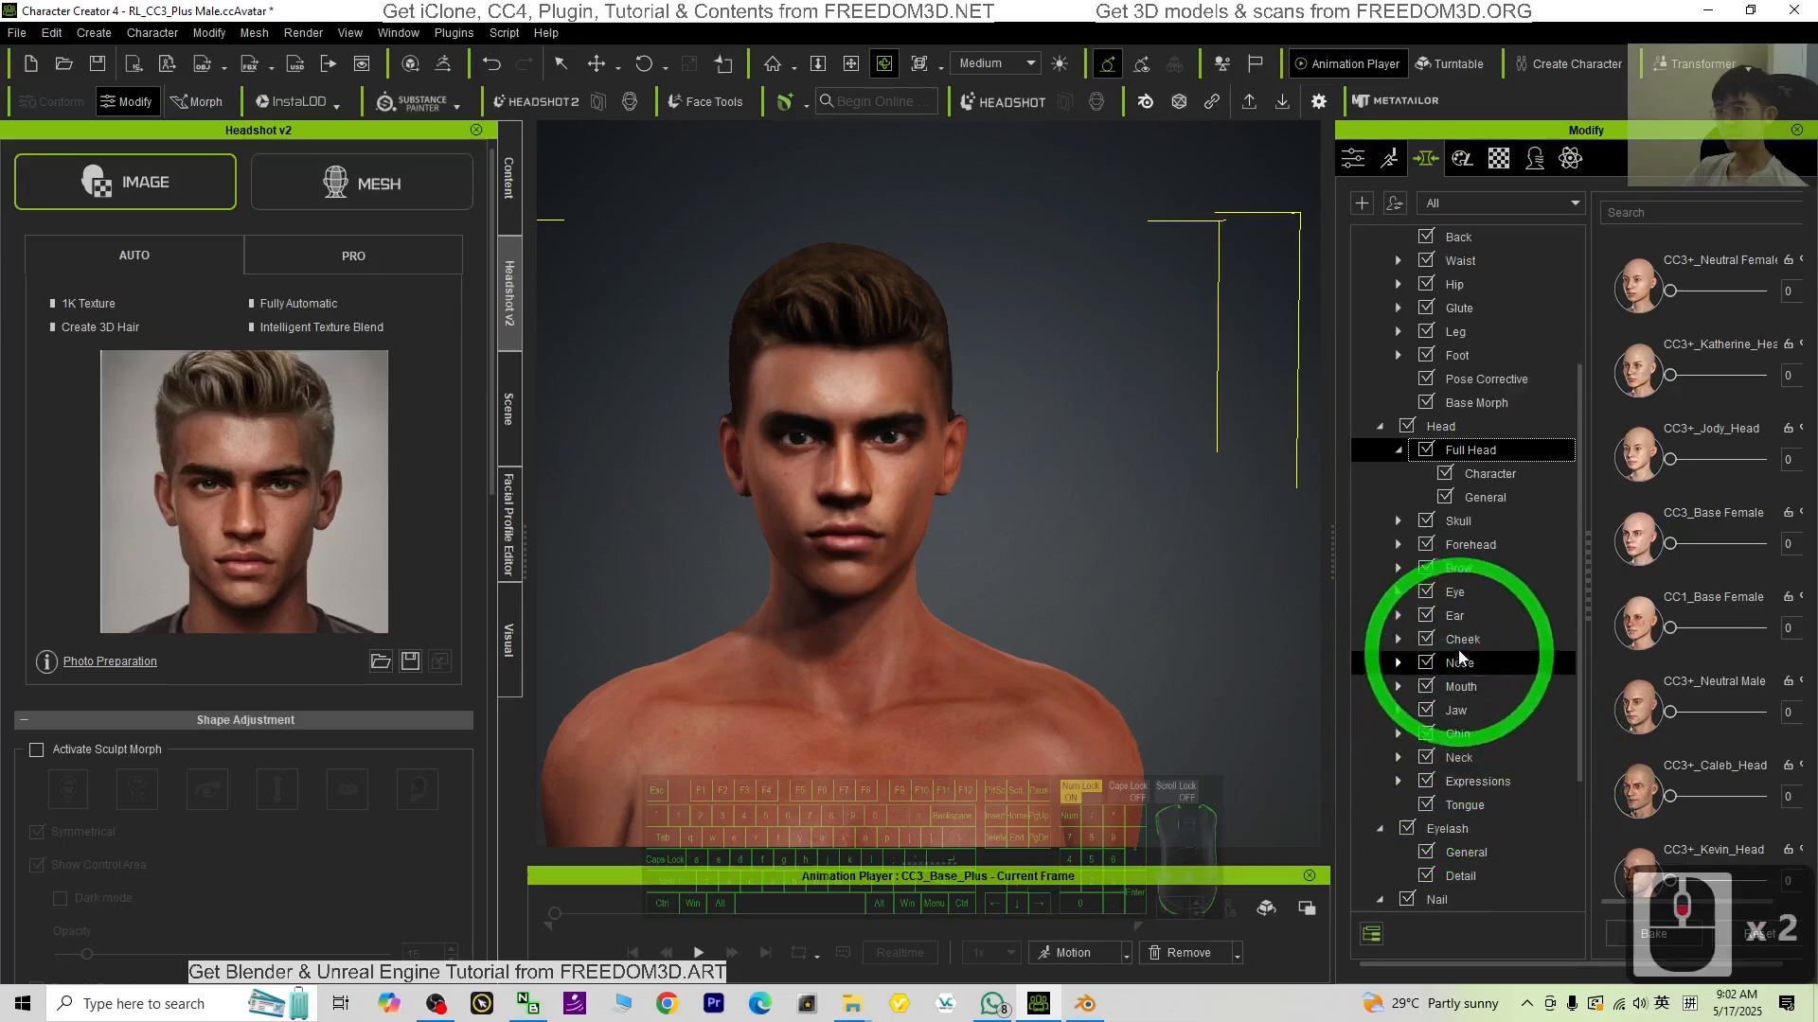
{"action": "left_click", "coordinate": [1462, 639]}
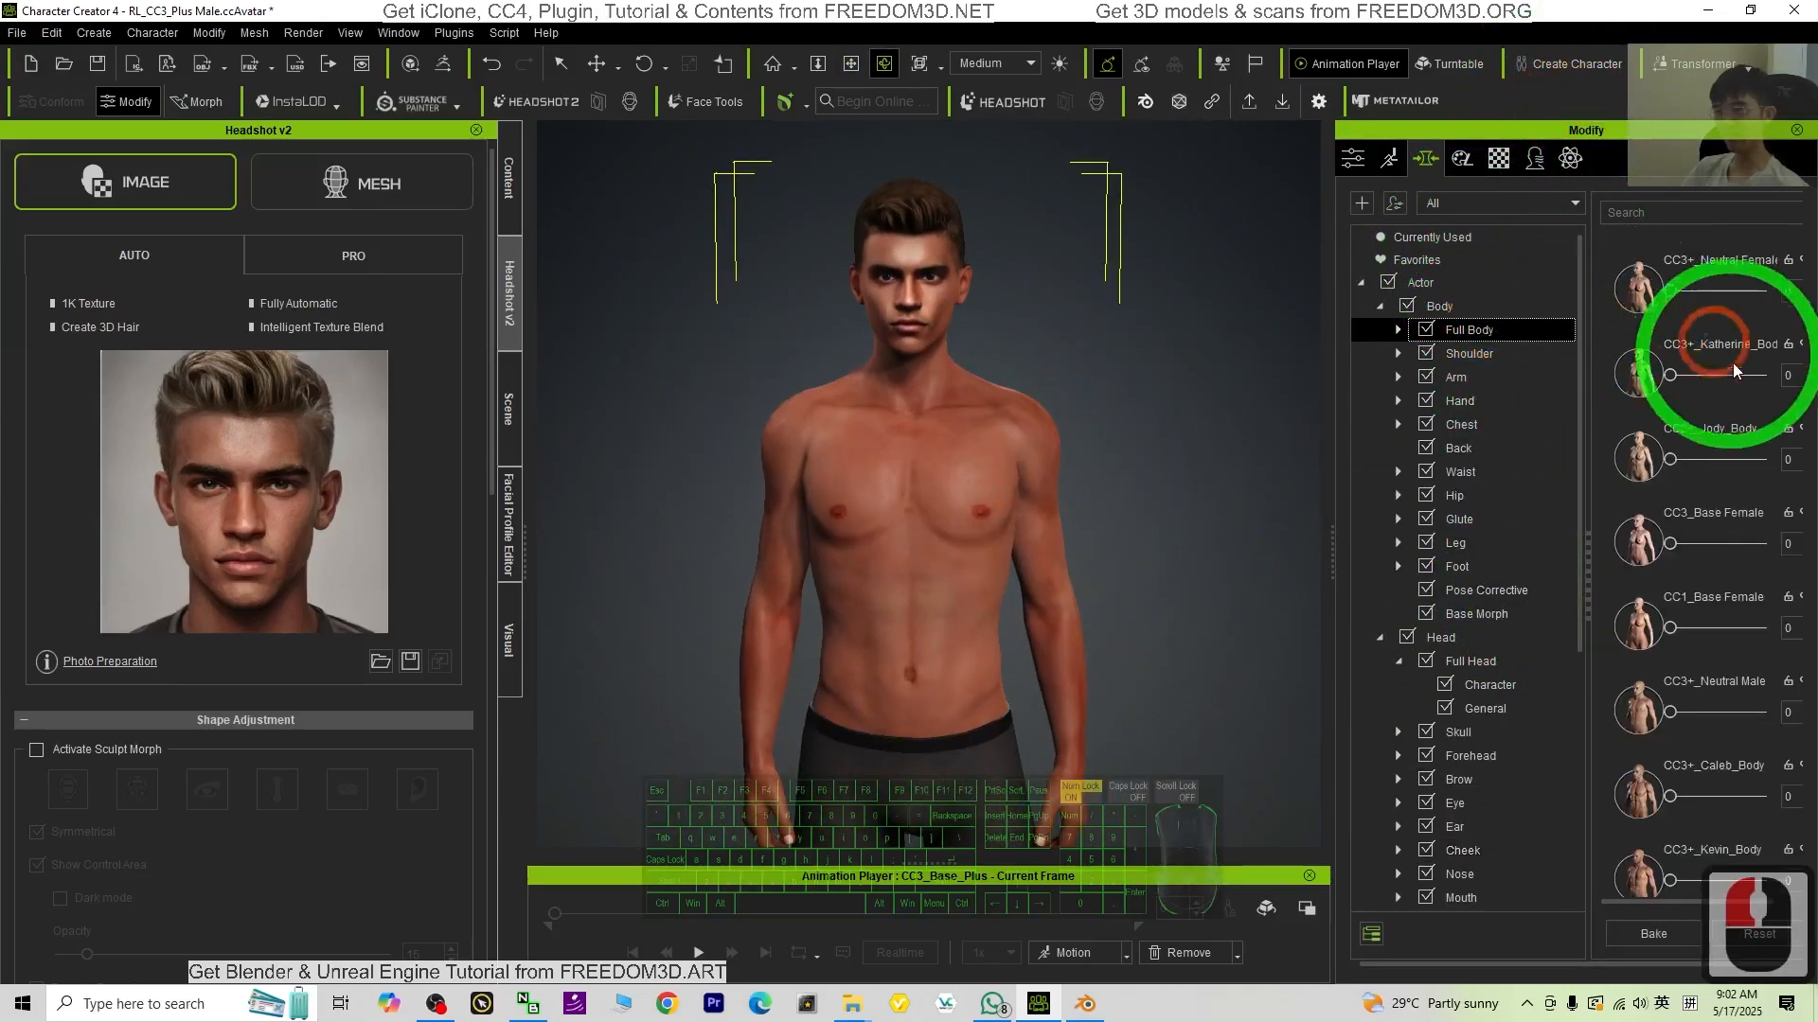
Step: Scroll the Full Body preset sliders down to Body Muscular A
{"action": "scroll", "scroll_direction": "down", "scroll_amount": 3}
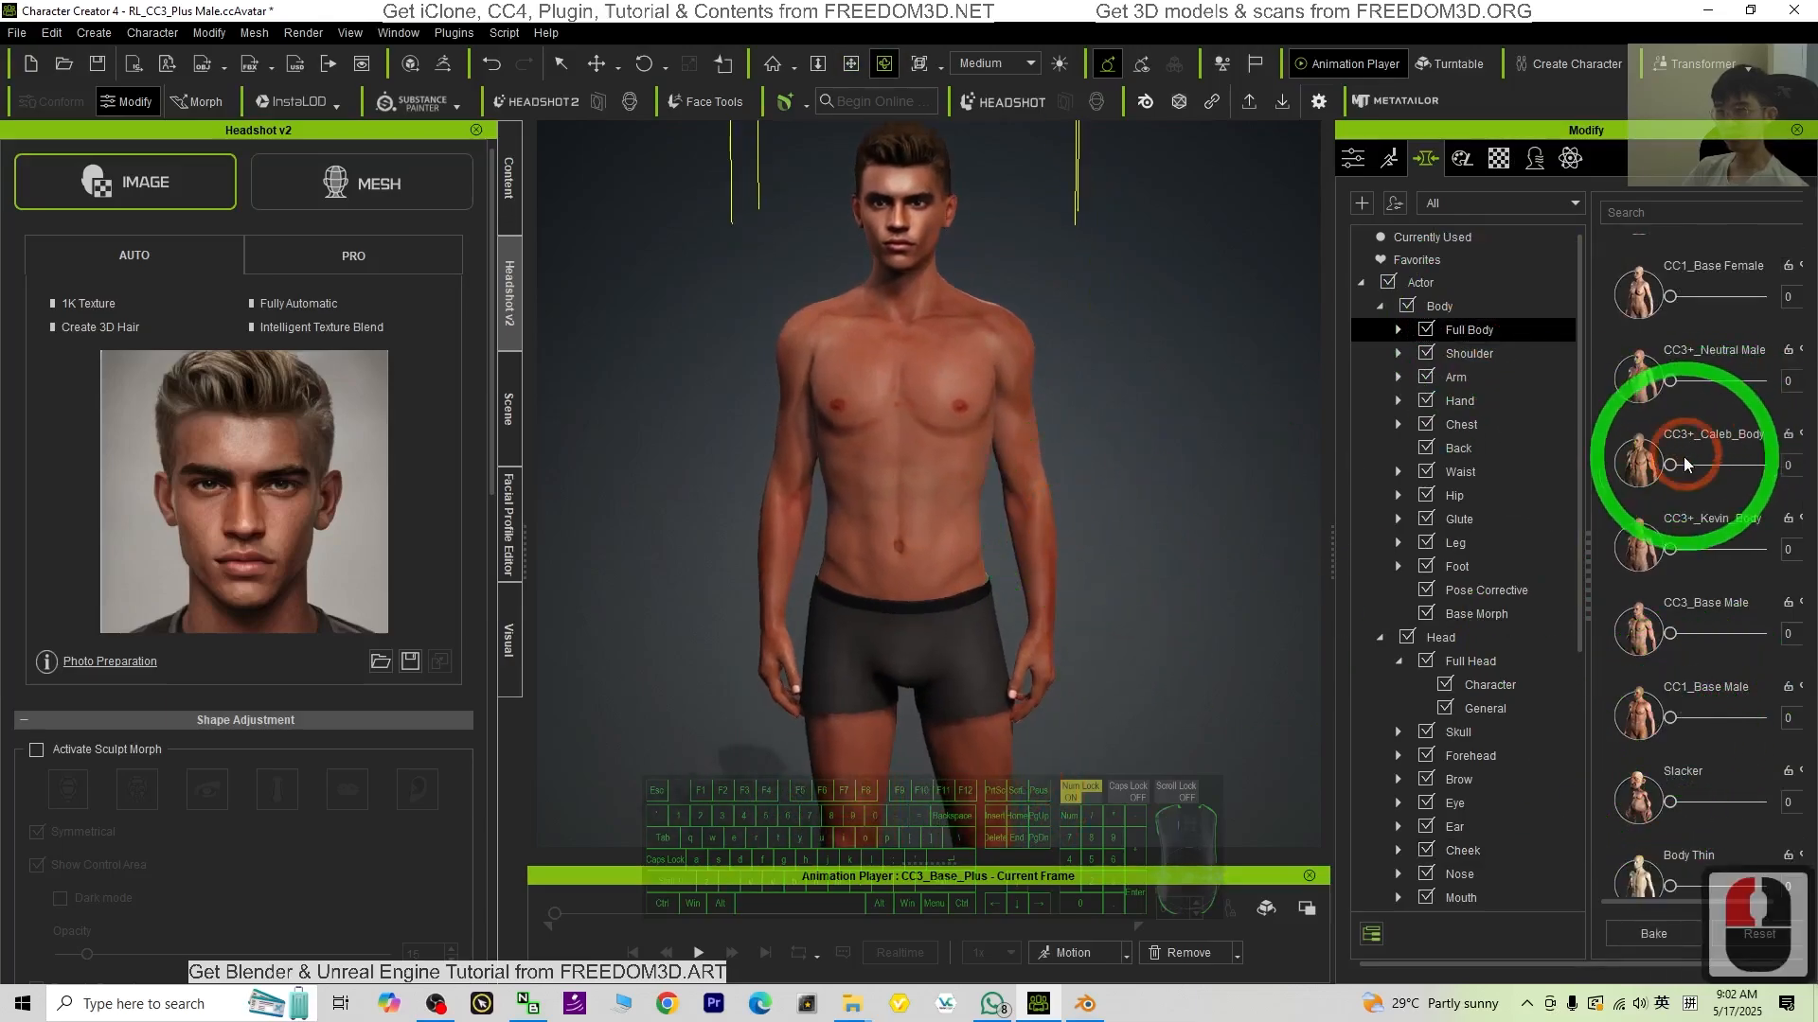
{"action": "scroll", "scroll_direction": "down", "scroll_amount": 3}
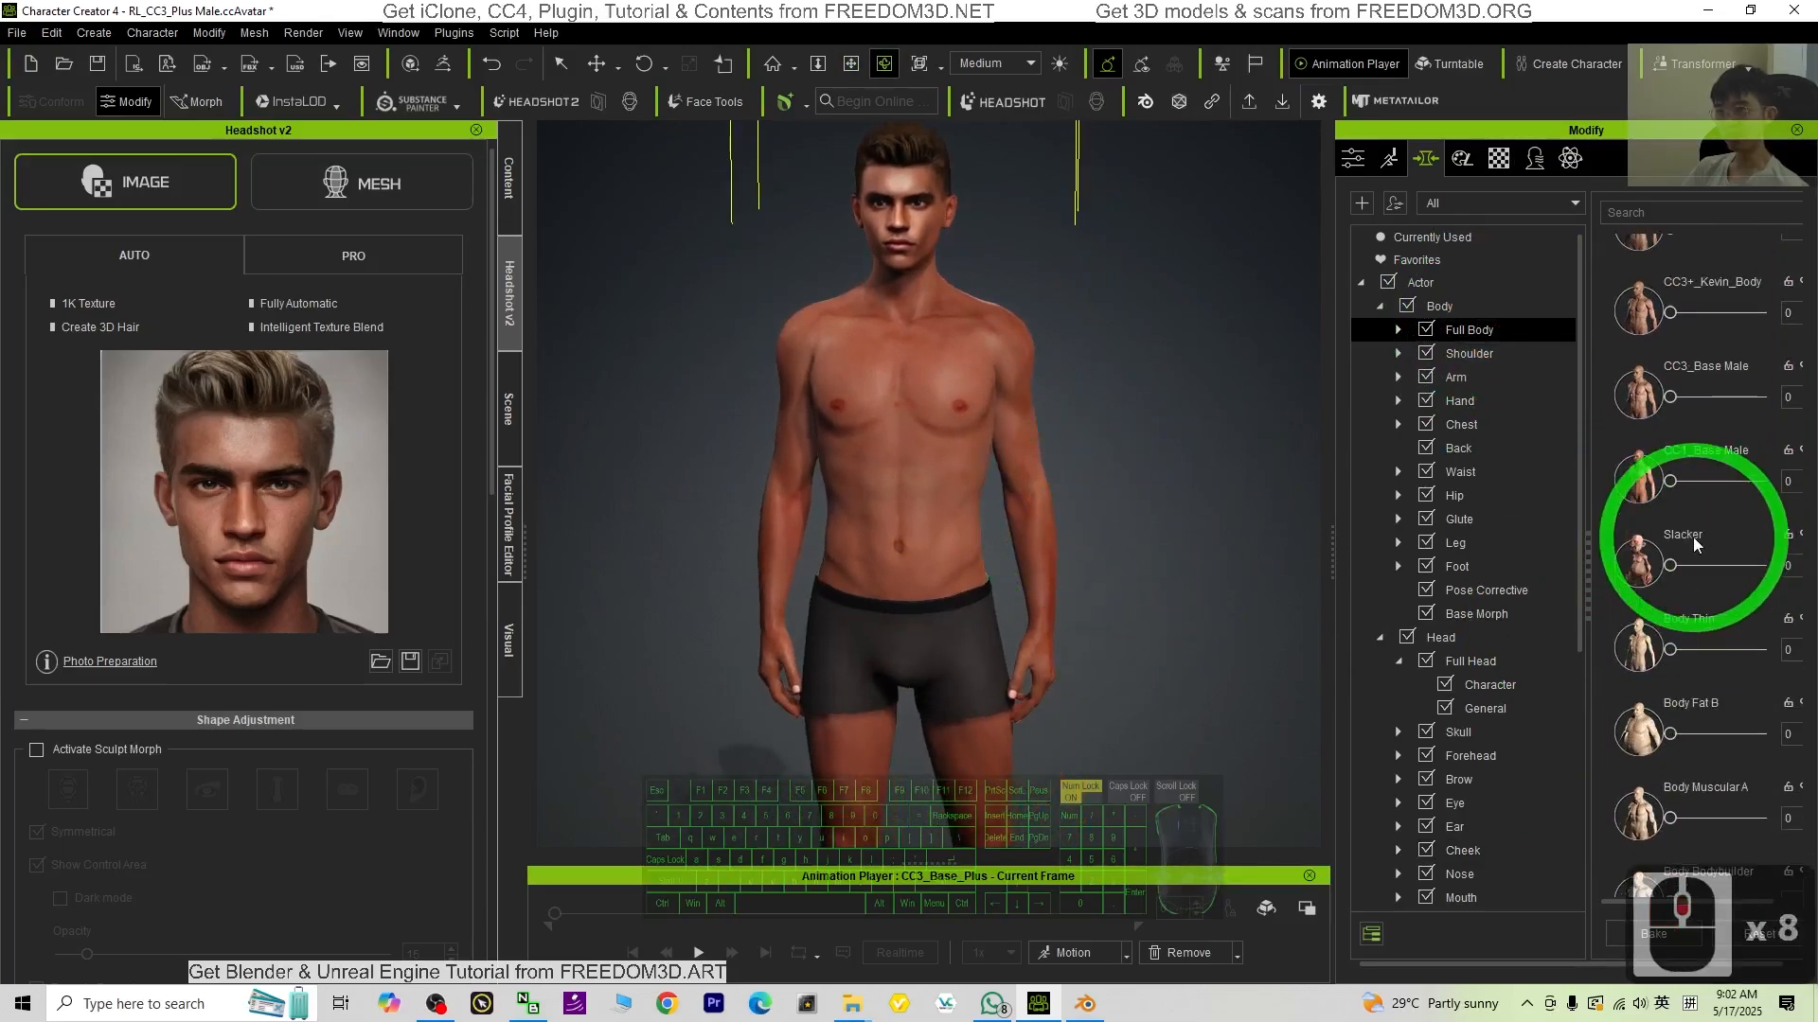
{"action": "scroll", "scroll_direction": "down", "scroll_amount": 3}
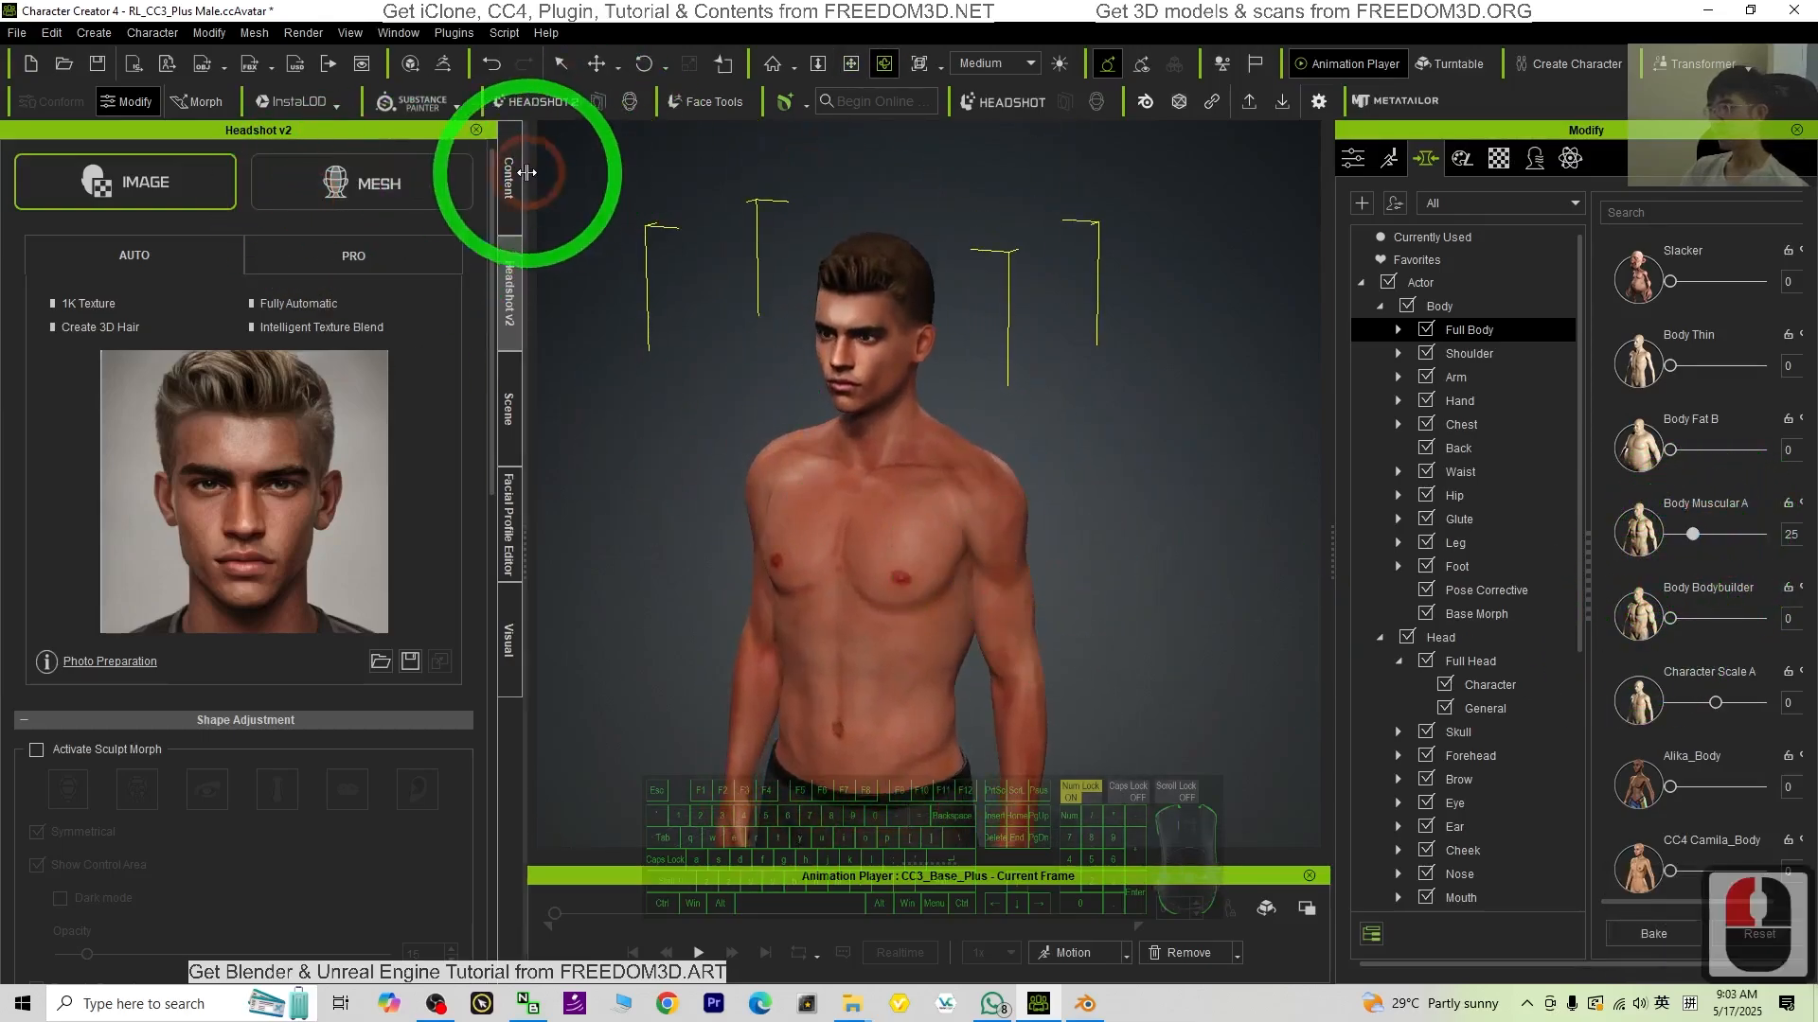
Step: Apply the Basic T-shirt, Slim fit pants and red Canvas Shoes_A3 from the Content library
{"action": "left_click", "coordinate": [508, 174]}
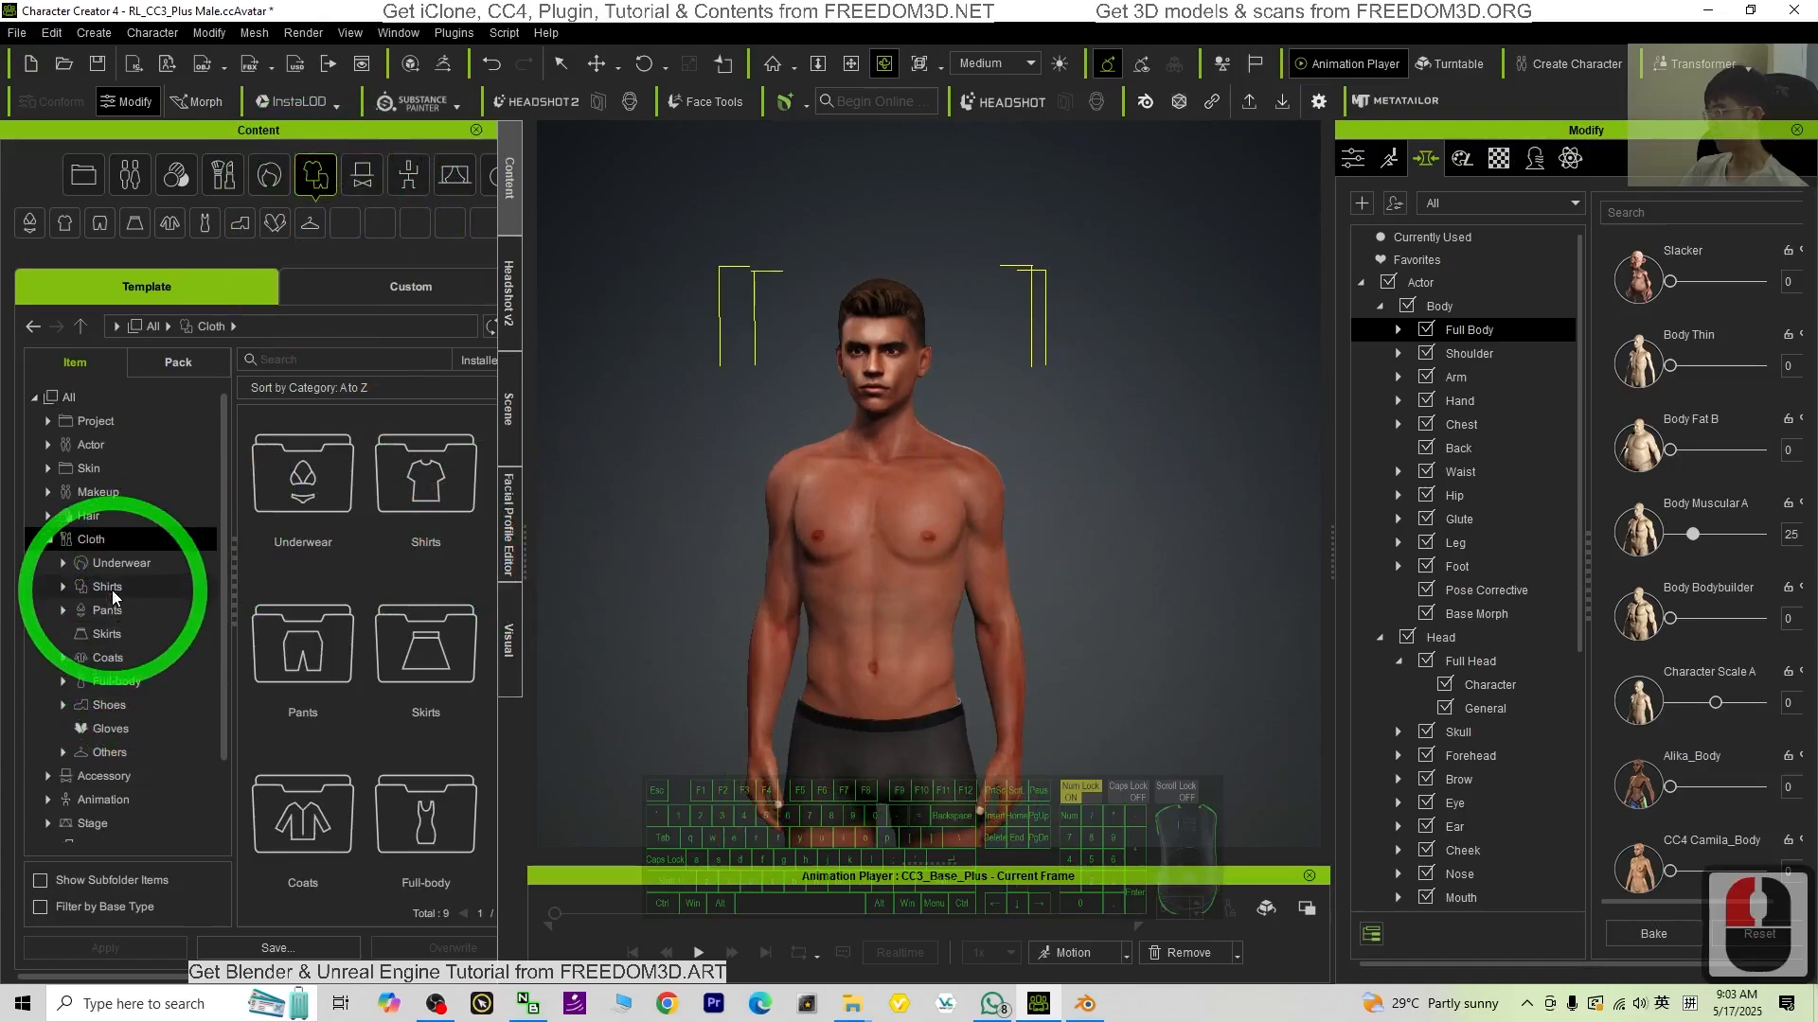
{"action": "left_click", "coordinate": [106, 585]}
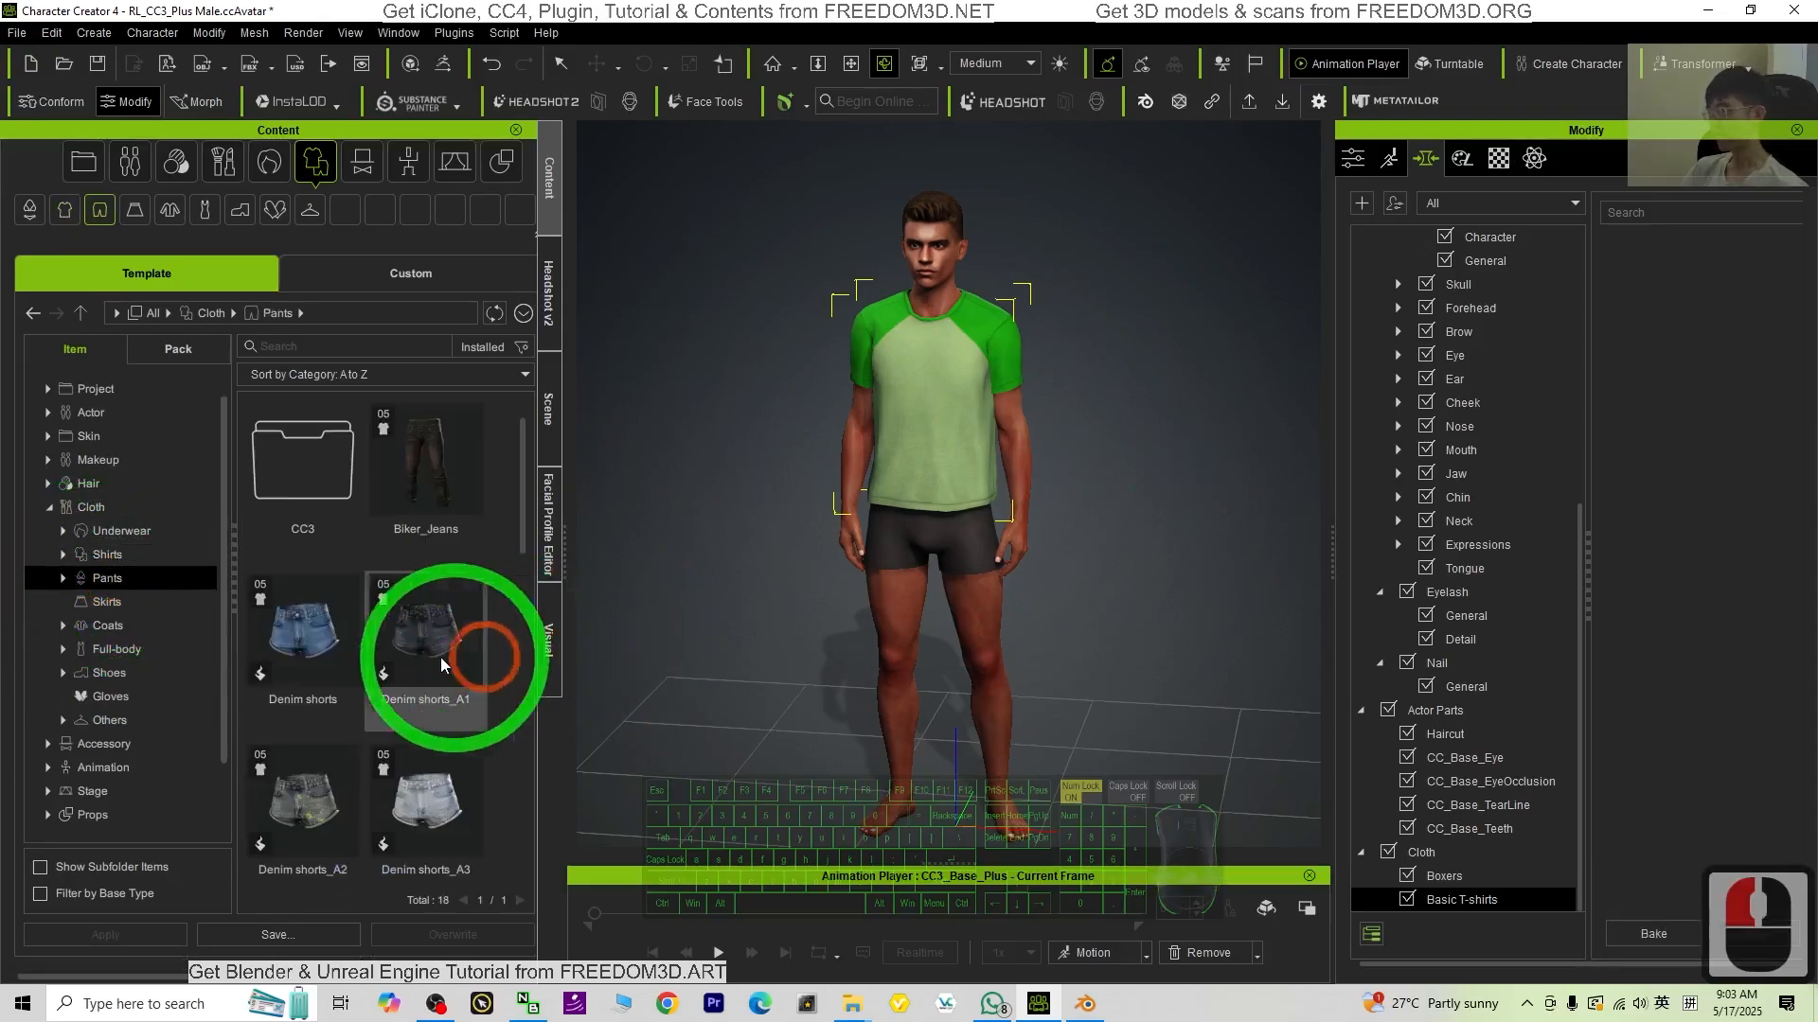
{"action": "scroll", "scroll_direction": "down", "scroll_amount": 3}
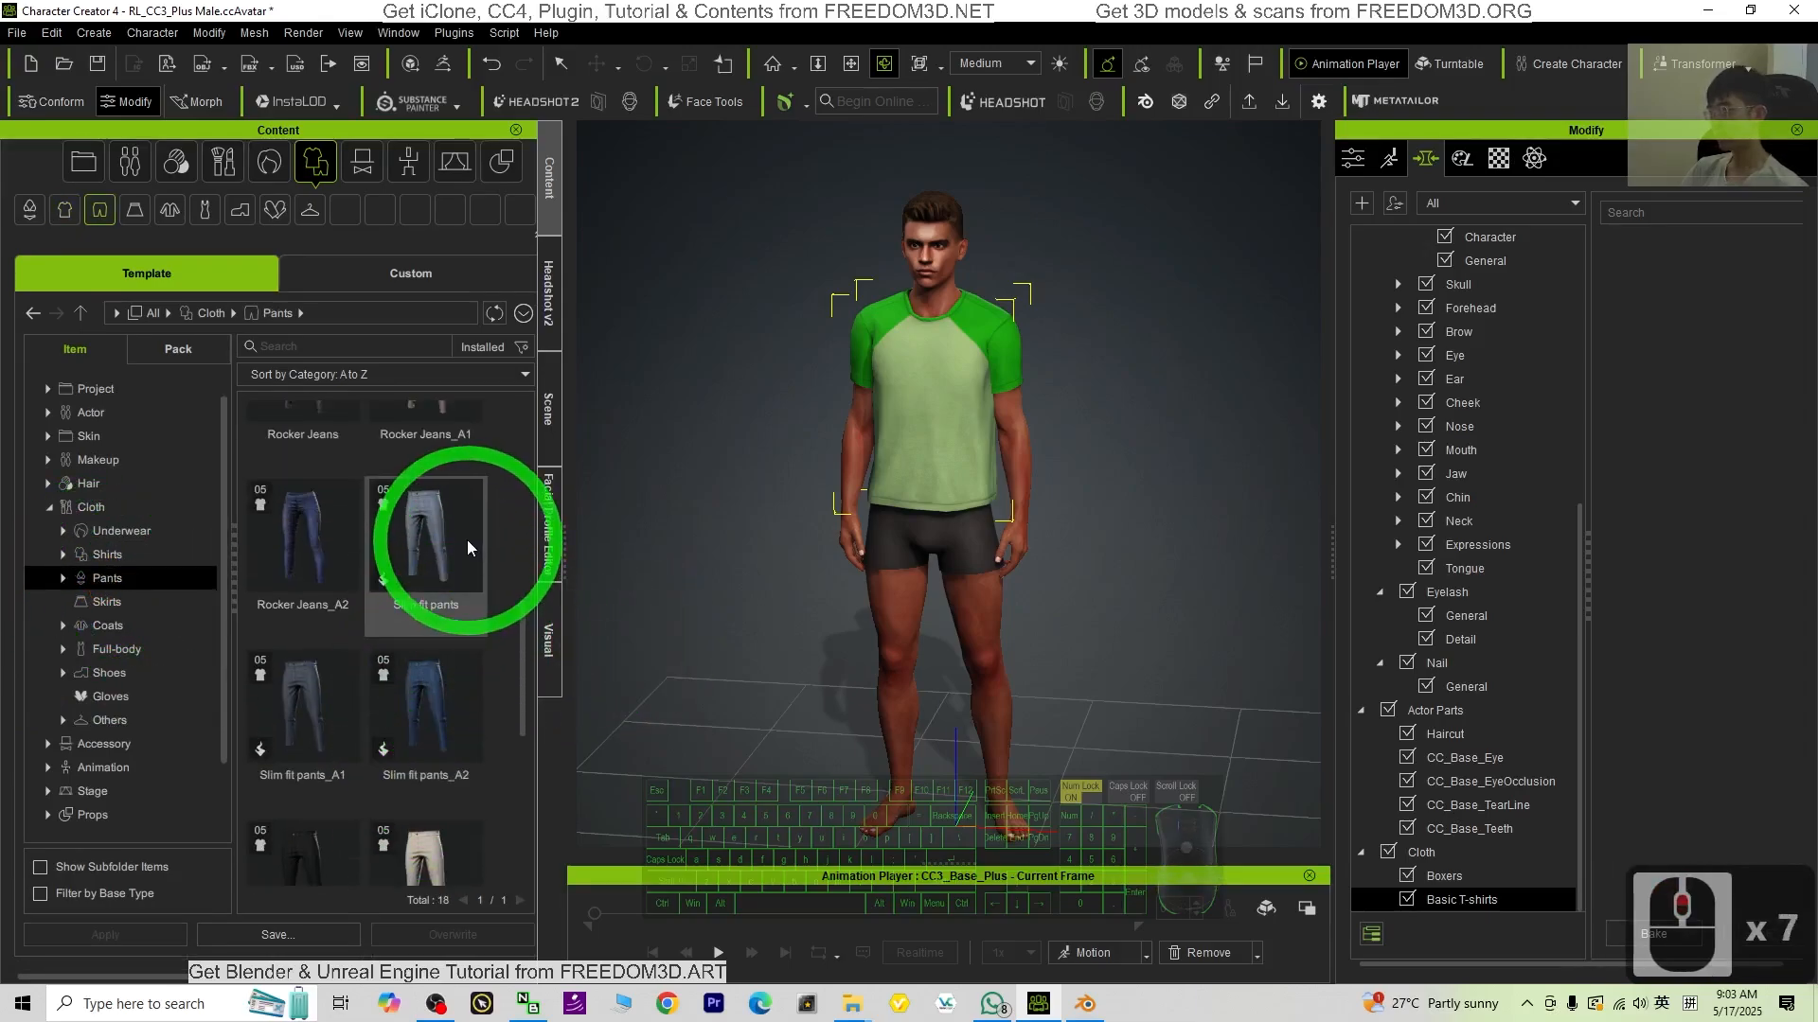
{"action": "double_click", "coordinate": [425, 719]}
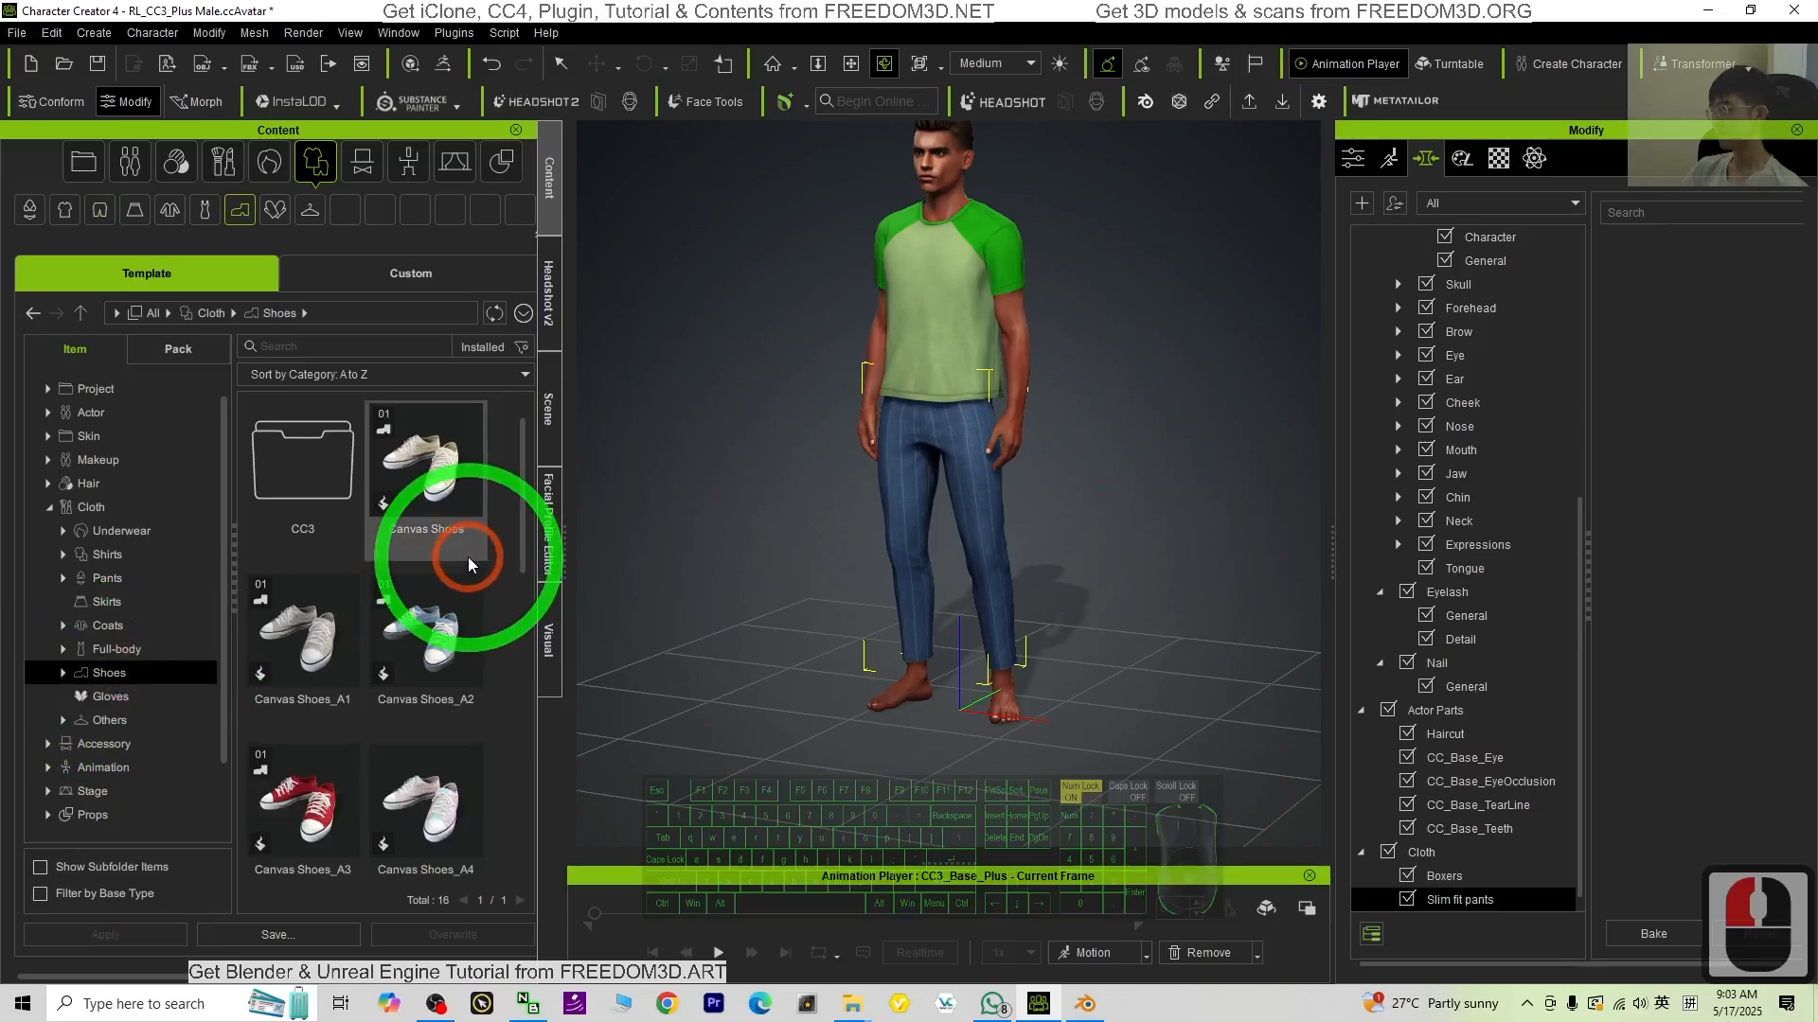
{"action": "double_click", "coordinate": [301, 463]}
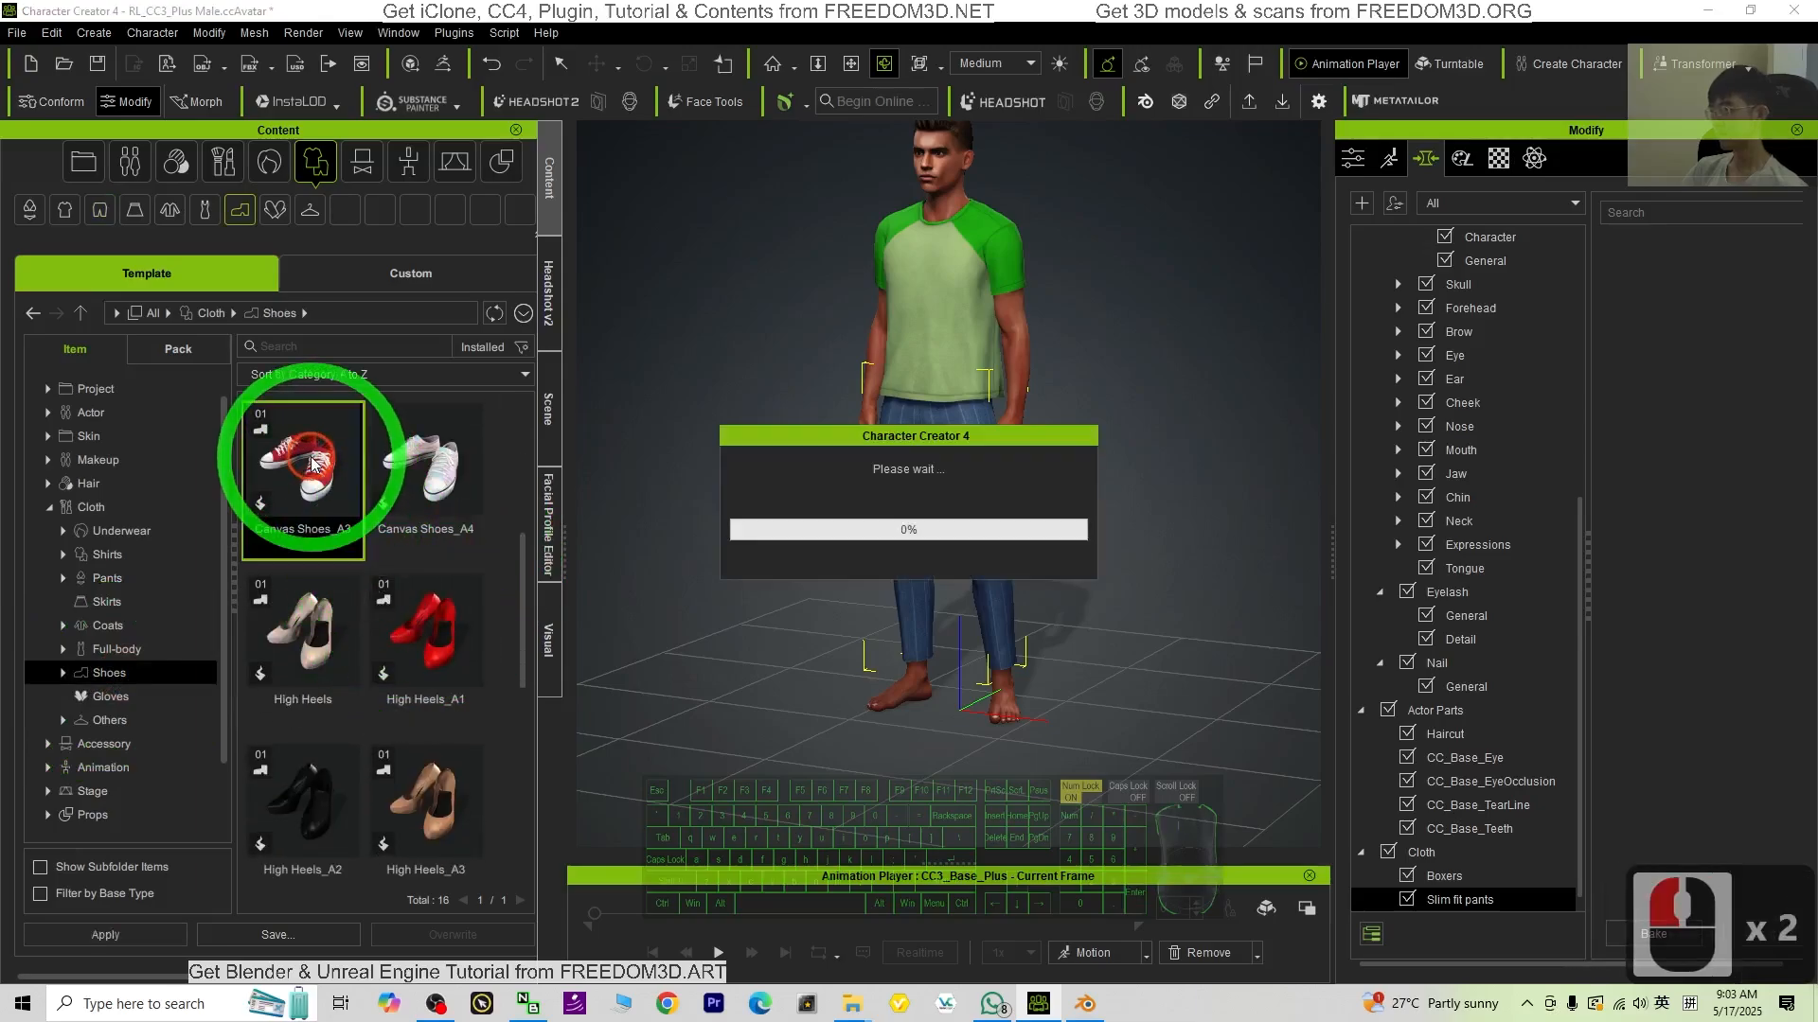
{"action": "double_click", "coordinate": [301, 464]}
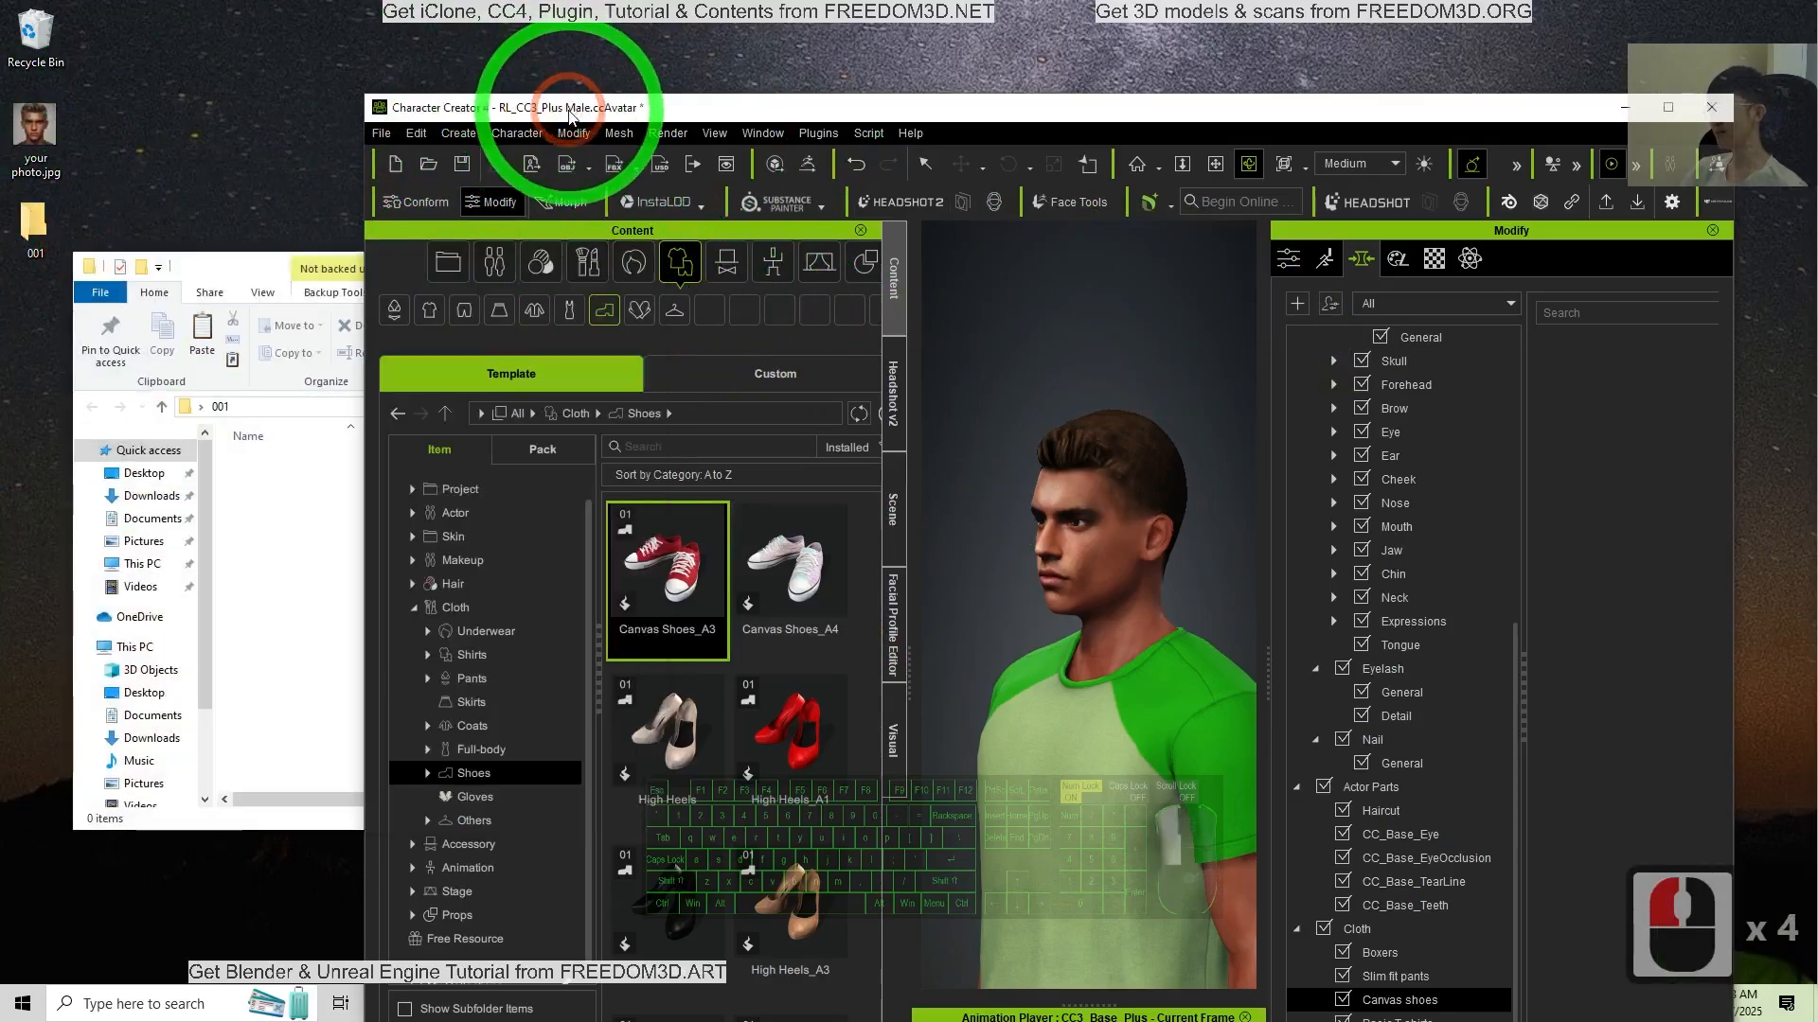
Step: Save the project as model01 in the Desktop\001 folder
{"action": "left_click", "coordinate": [381, 133]}
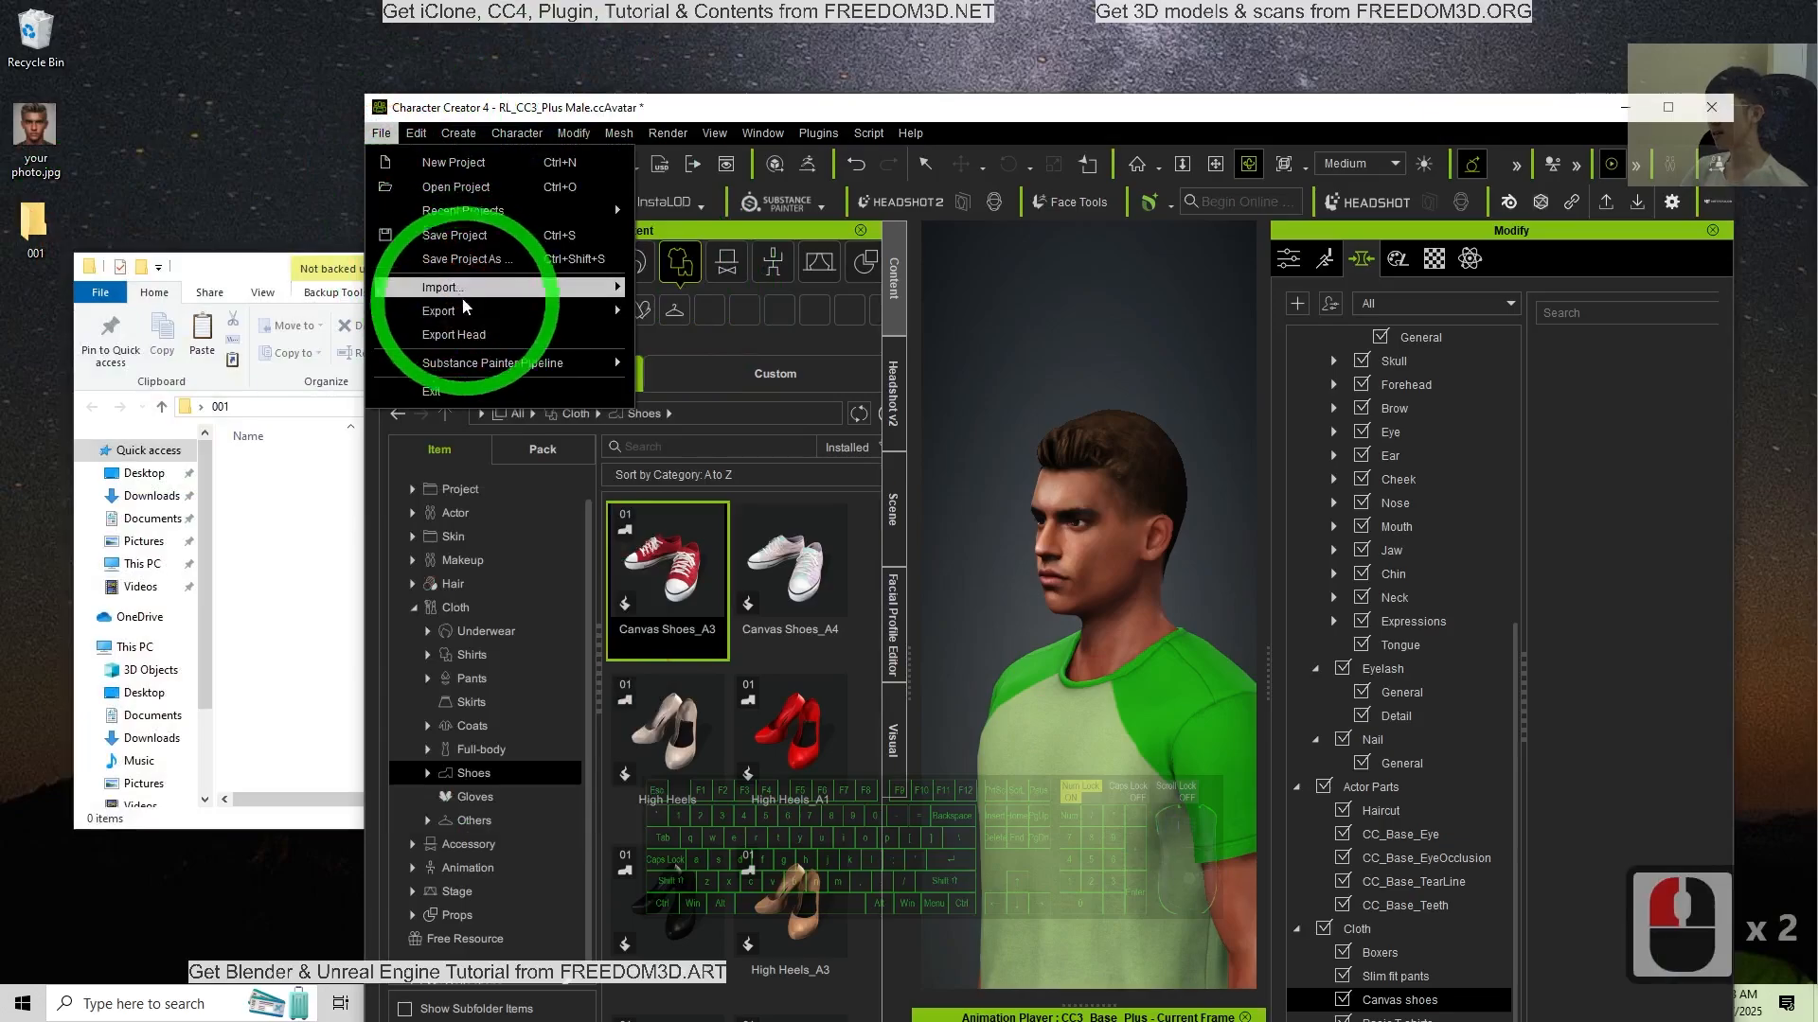
{"action": "left_click", "coordinate": [468, 259]}
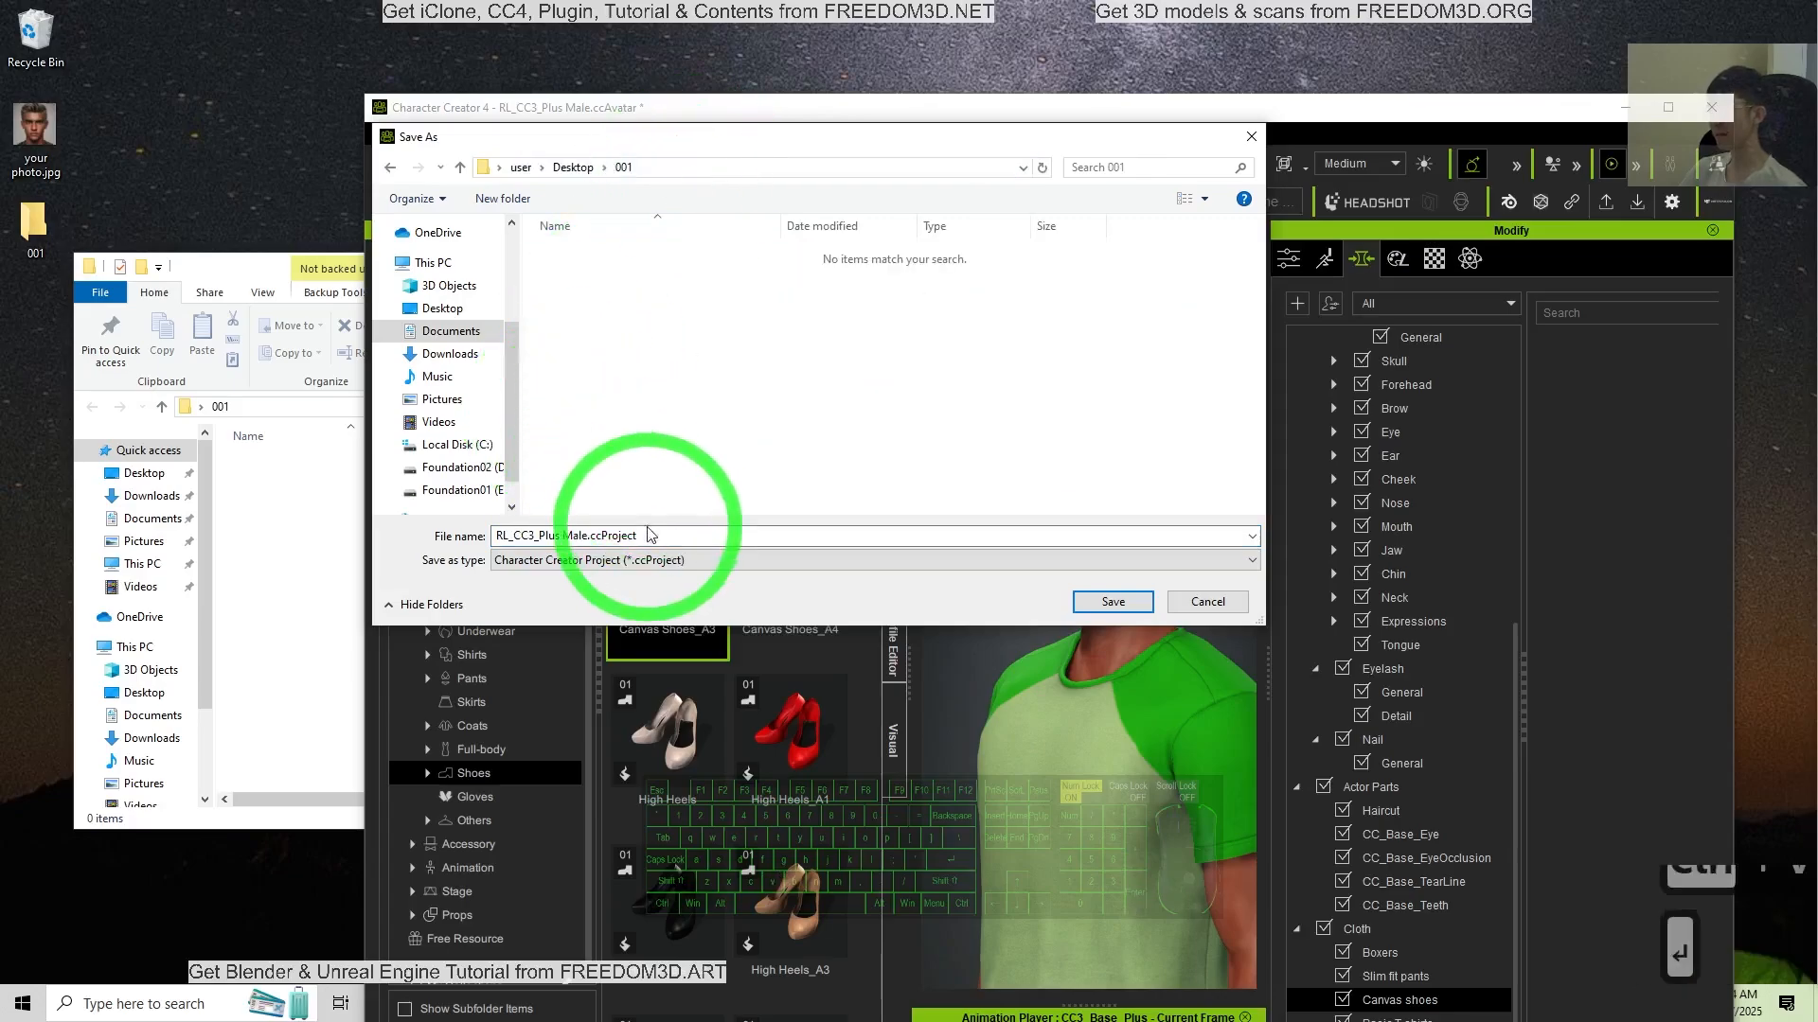
{"action": "type", "text": "mod"}
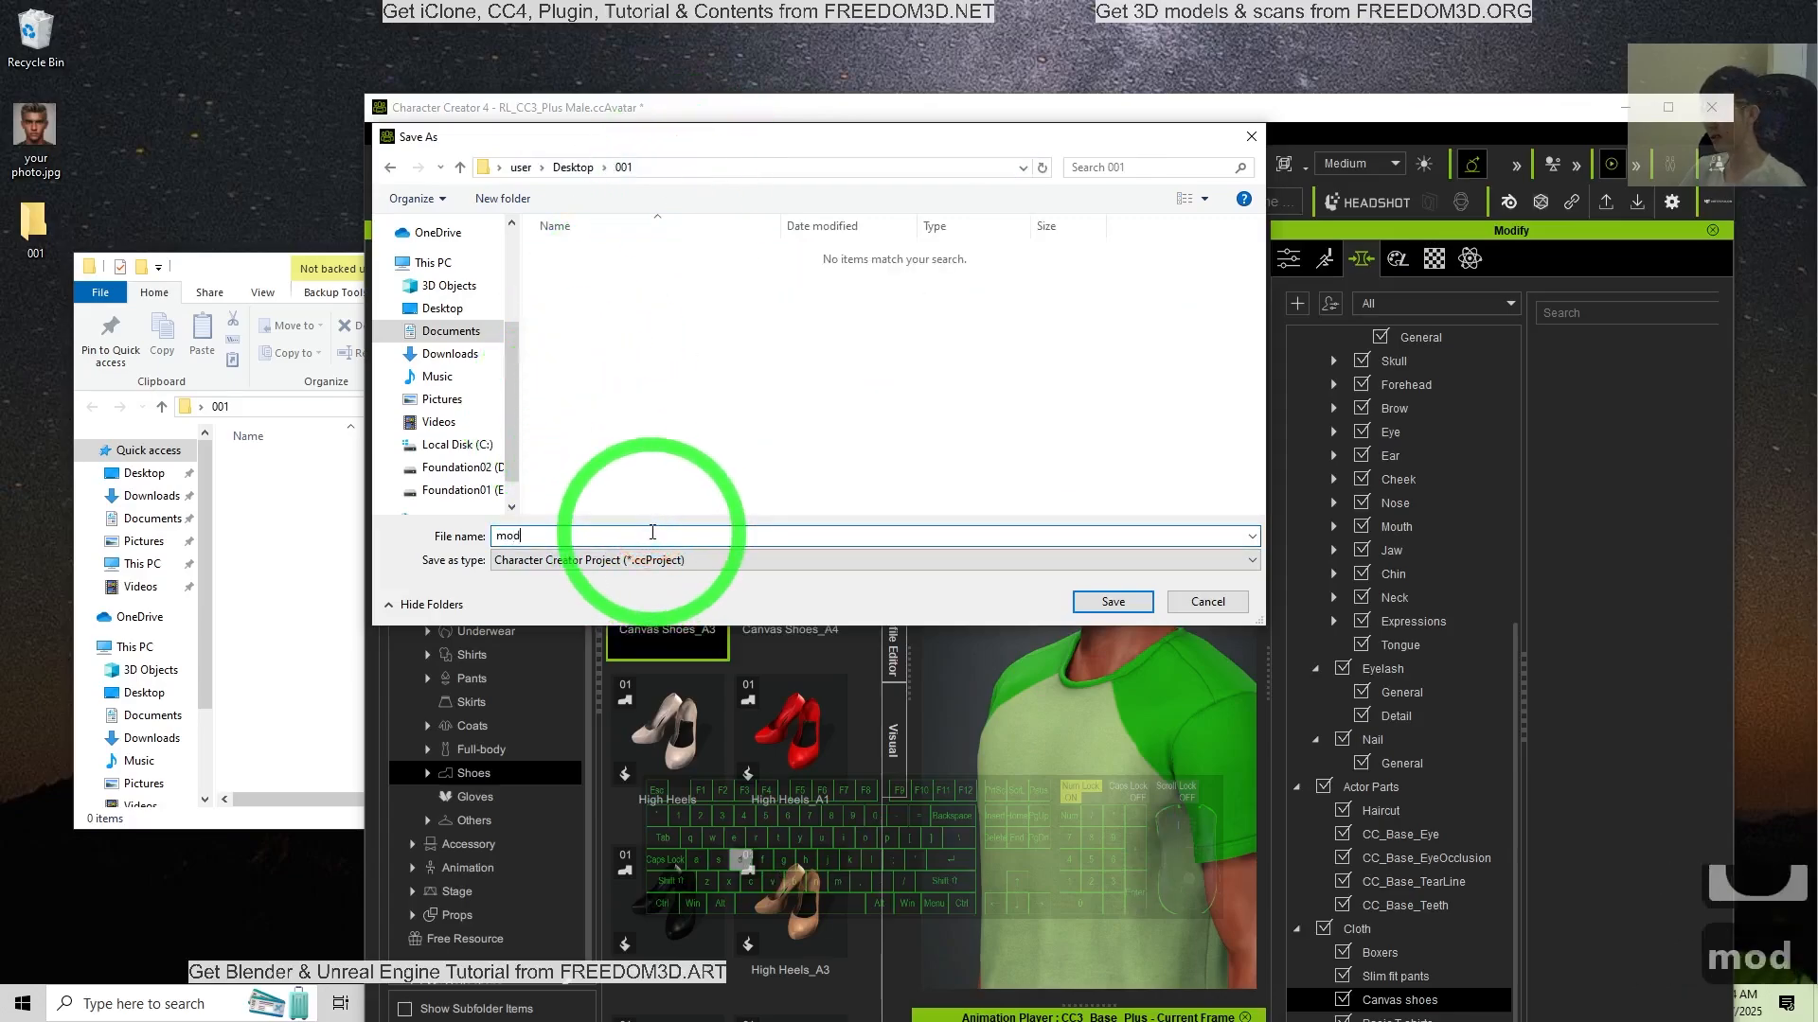
{"action": "left_click", "coordinate": [1110, 602]}
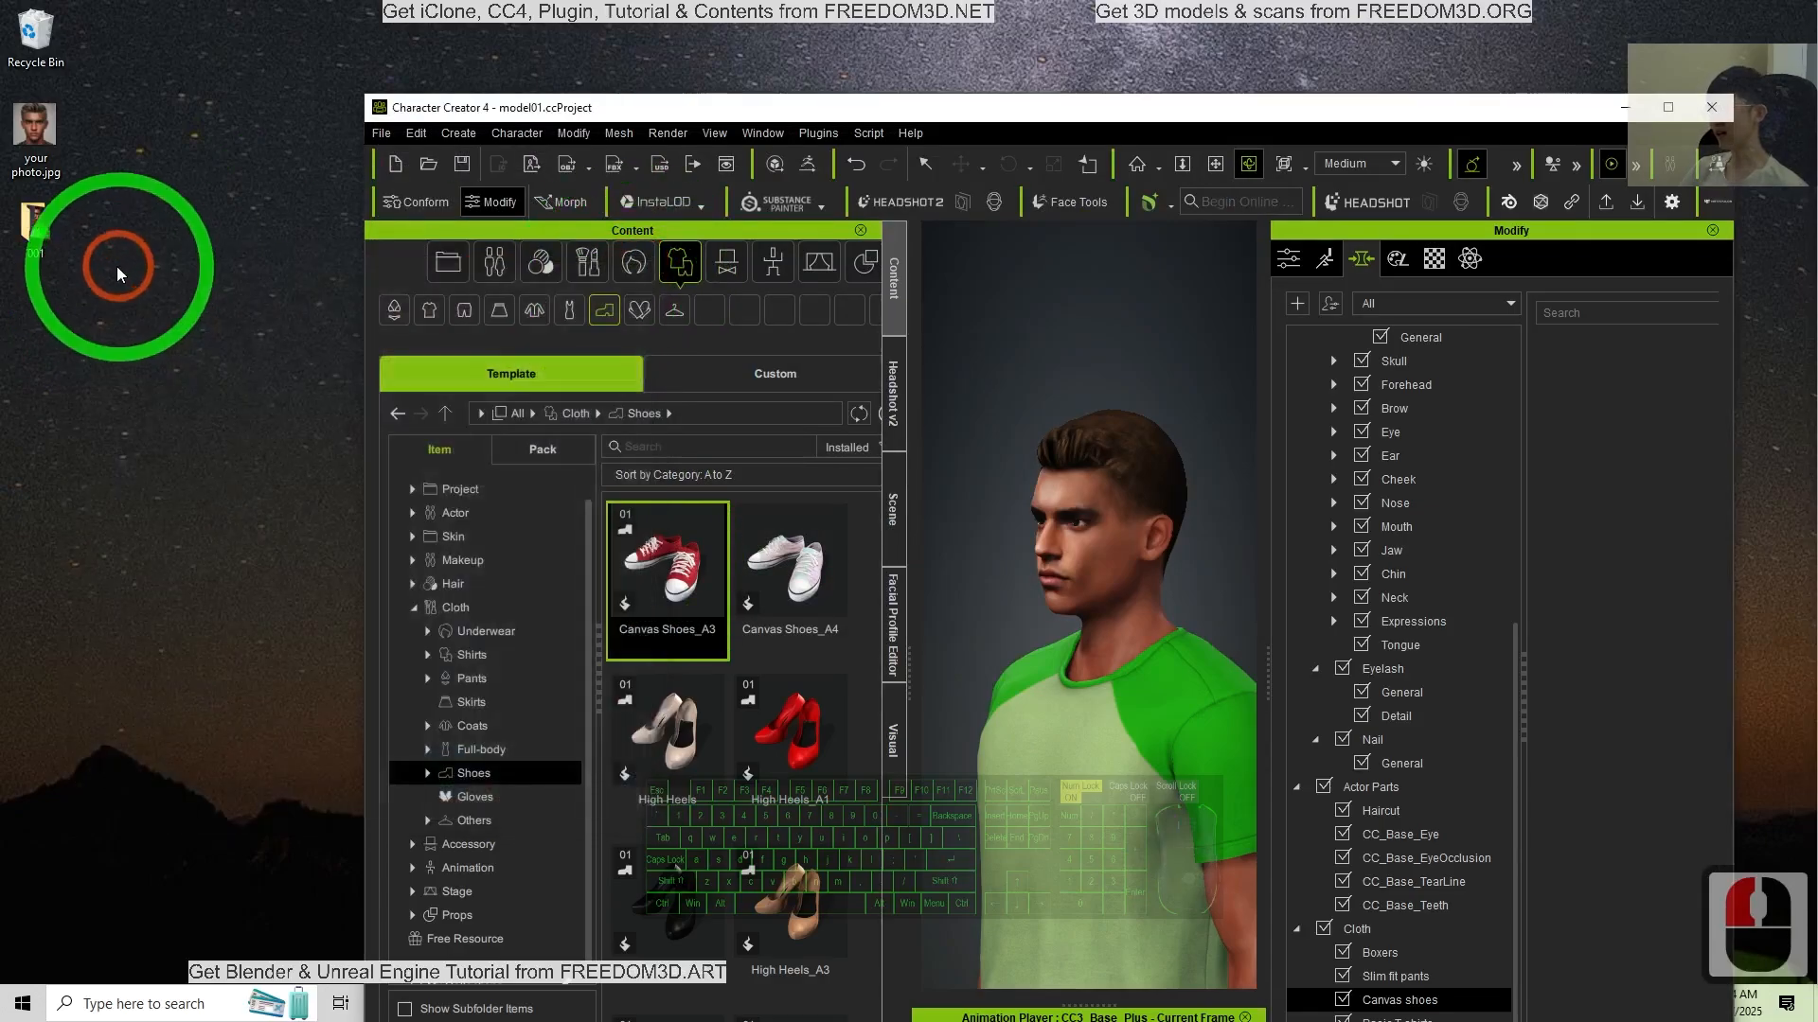
Step: Create a desktop folder named 002 FBX and open it
{"action": "right_click", "coordinate": [116, 272]}
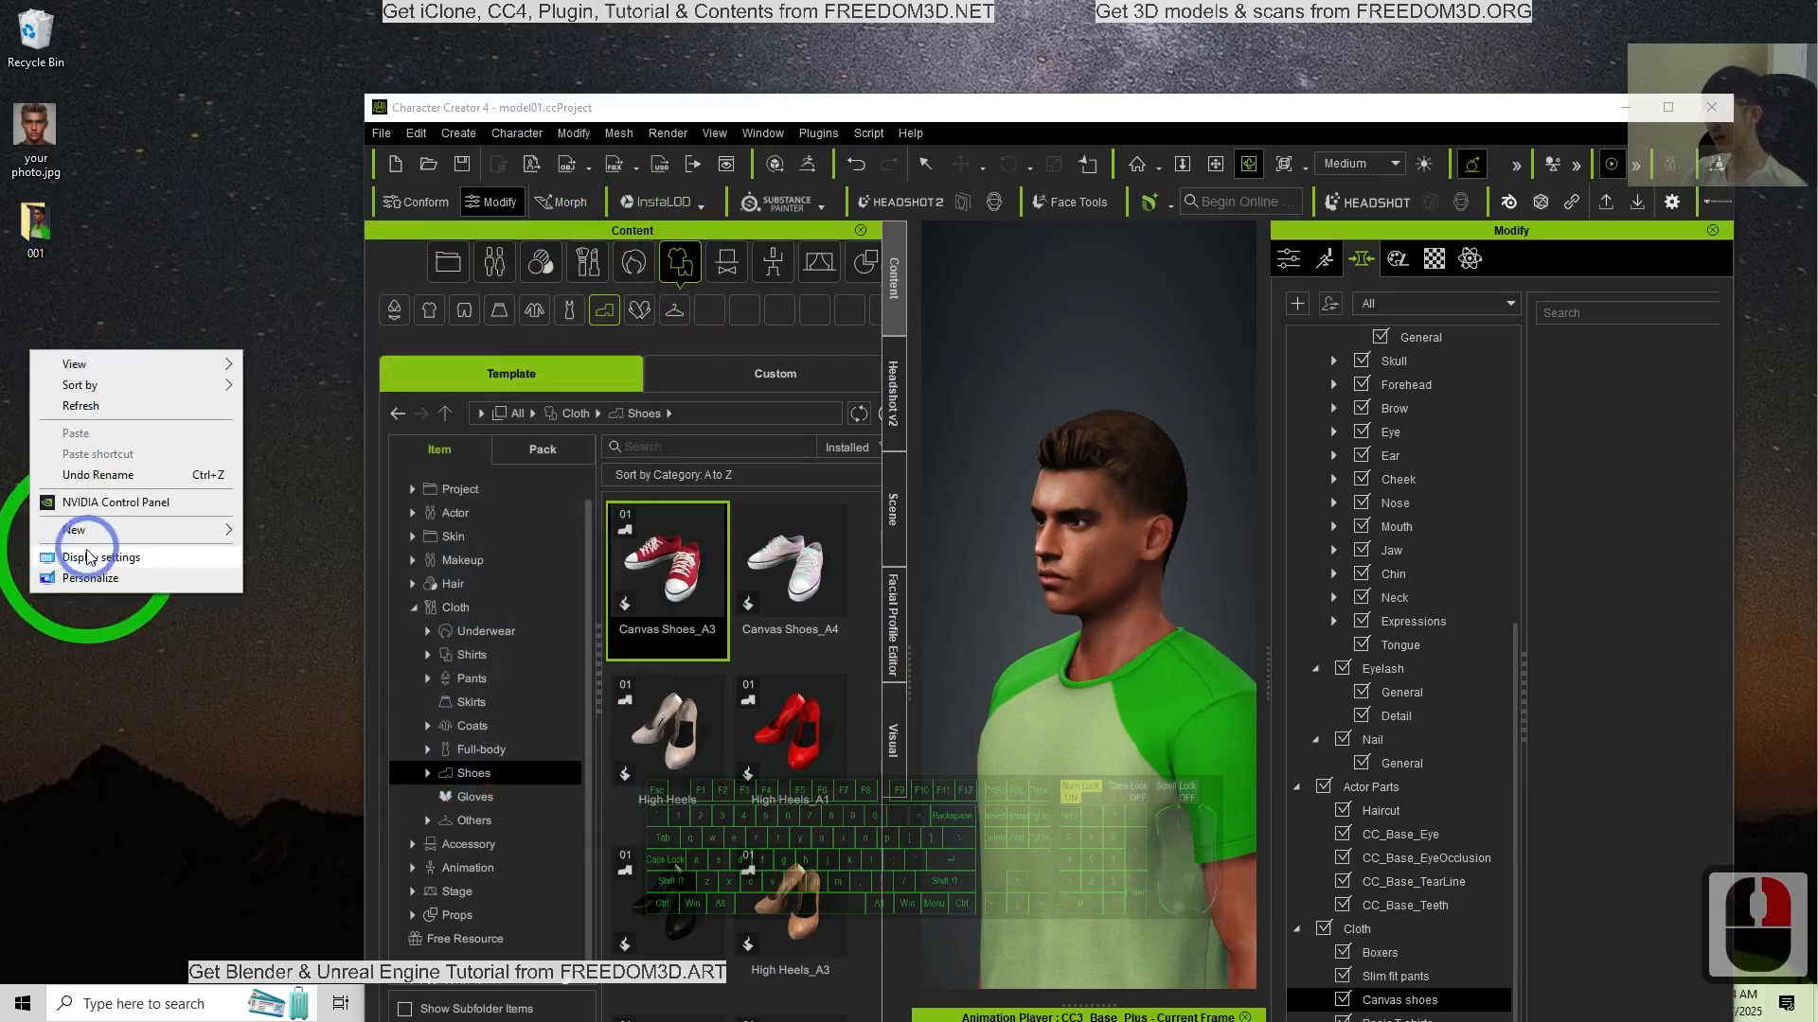
{"action": "left_click", "coordinate": [73, 528]}
{"action": "type", "text": "002 FBX"}
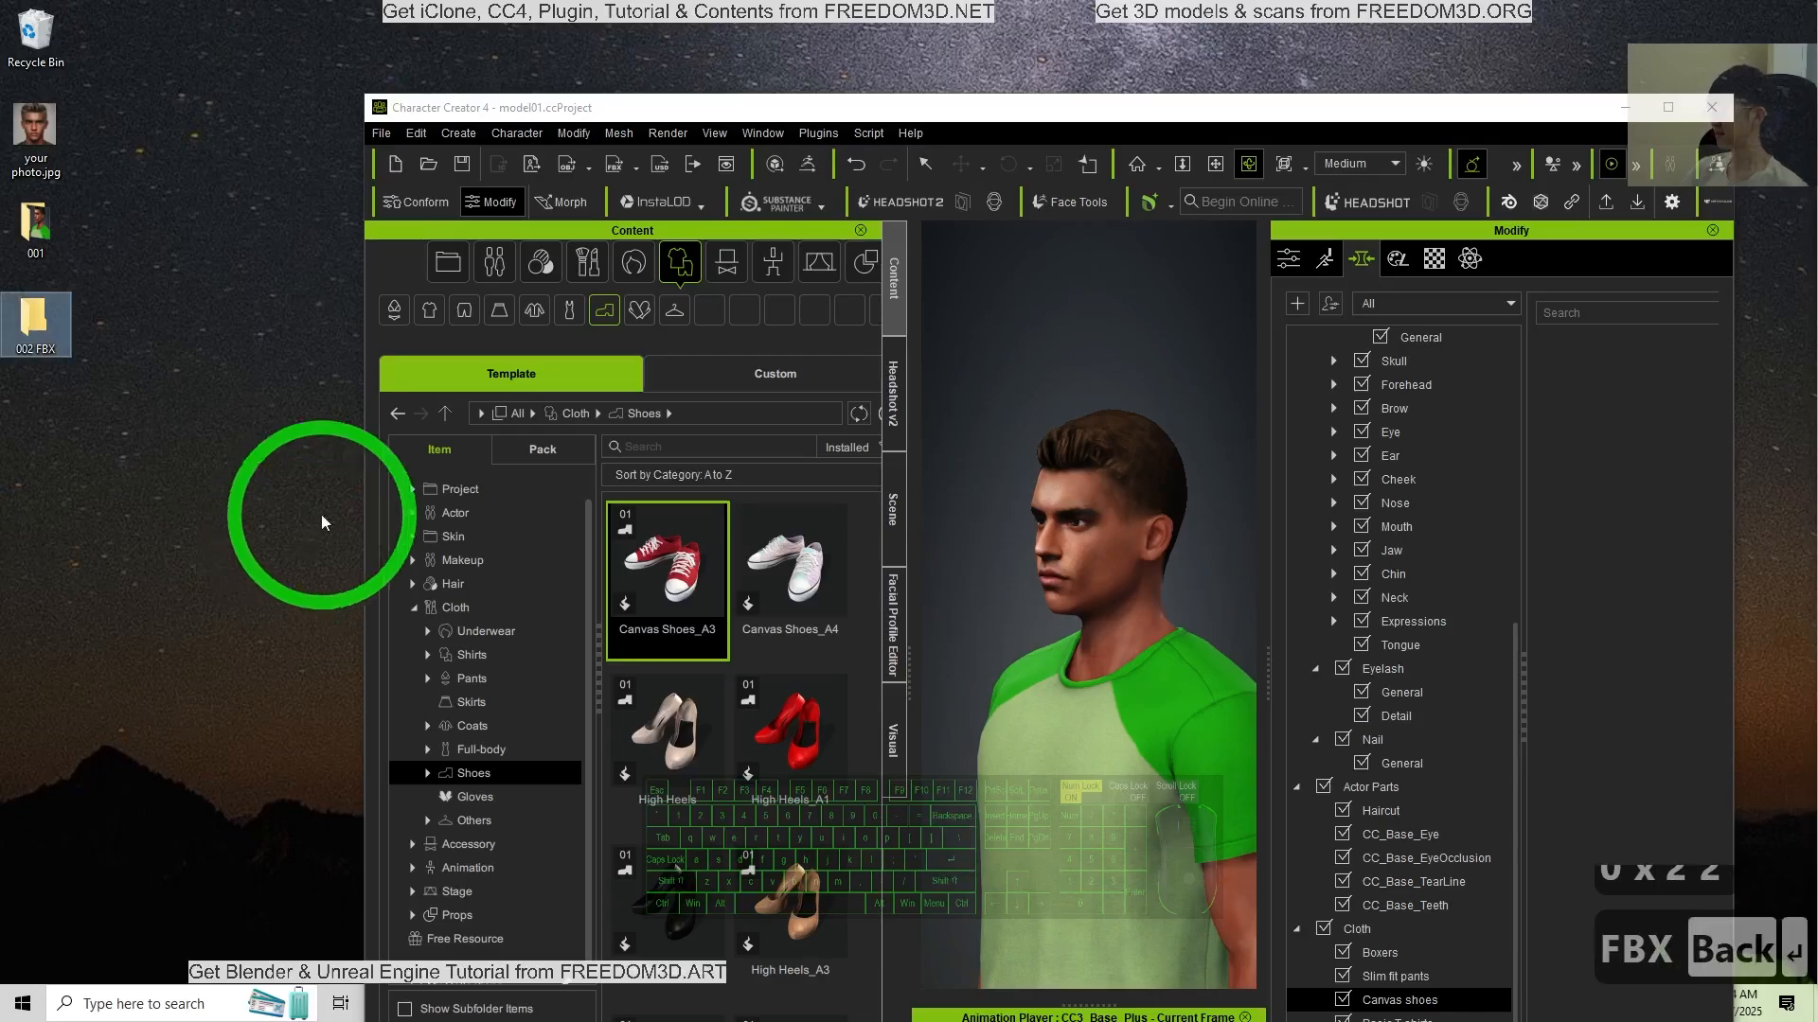
{"action": "double_click", "coordinate": [36, 325]}
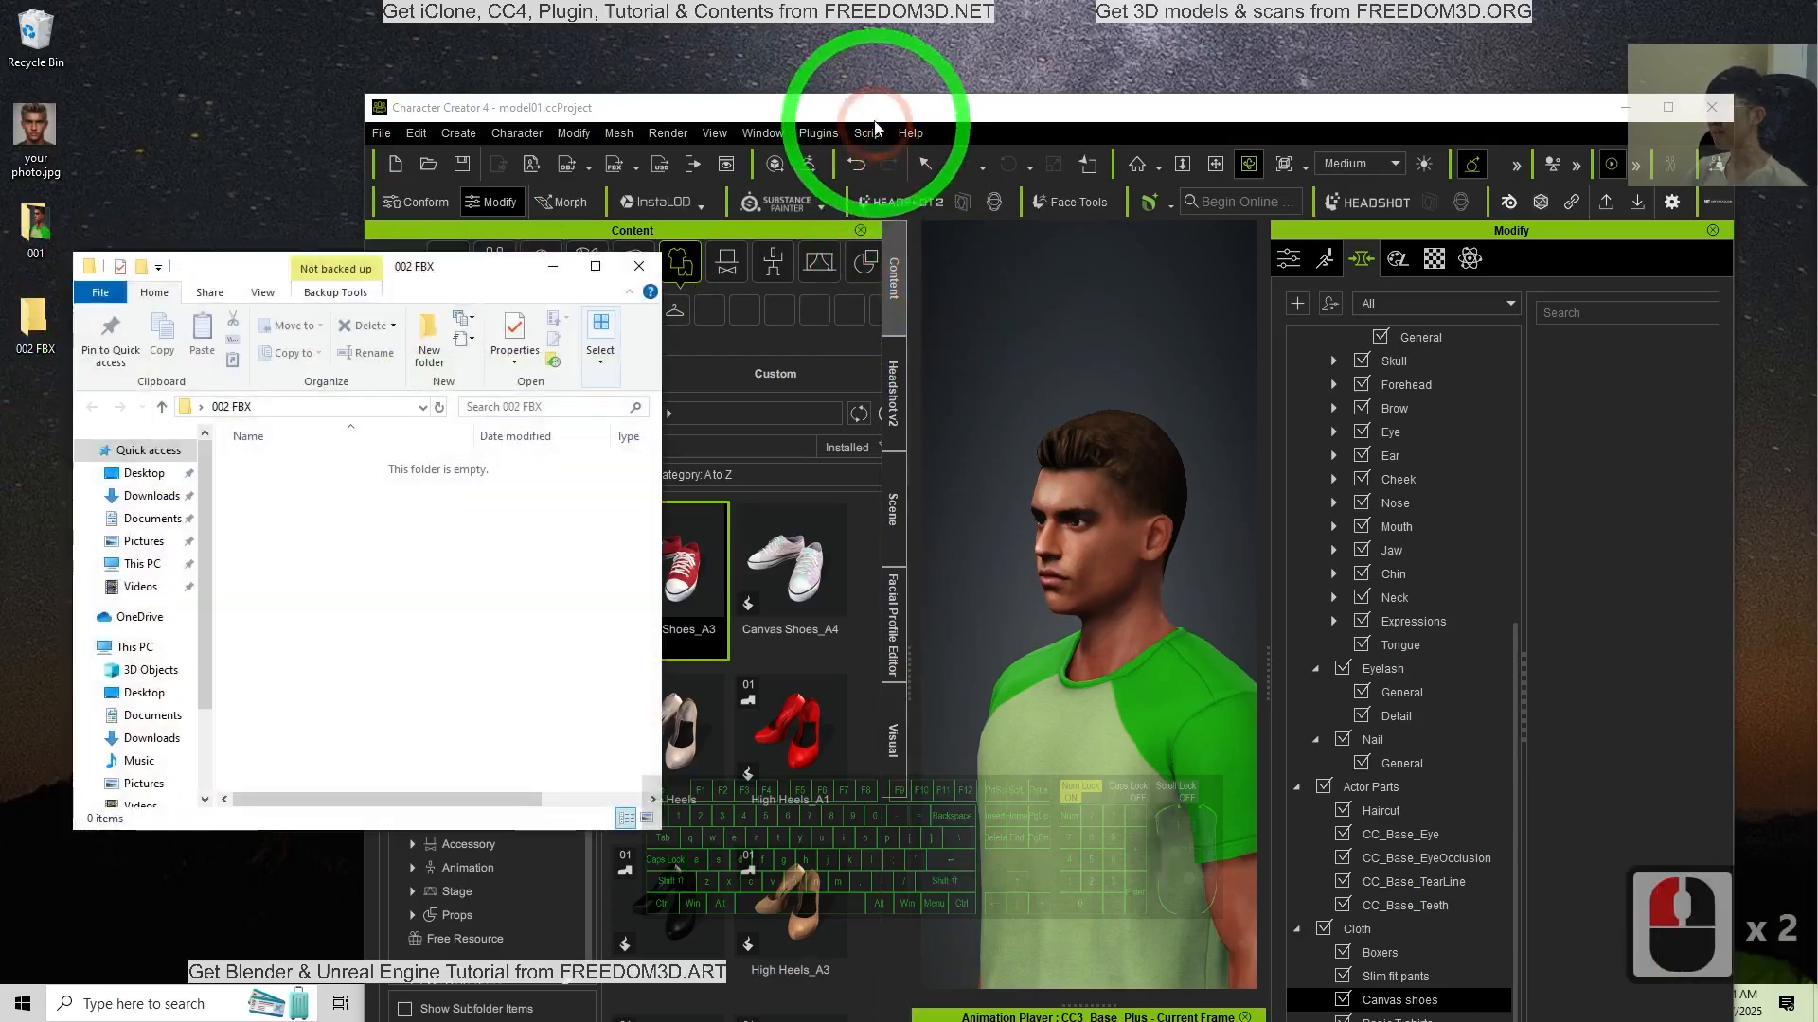
Step: Export the character as a Mesh-only FBX for Blender into 002 FBX
{"action": "left_click", "coordinate": [376, 132]}
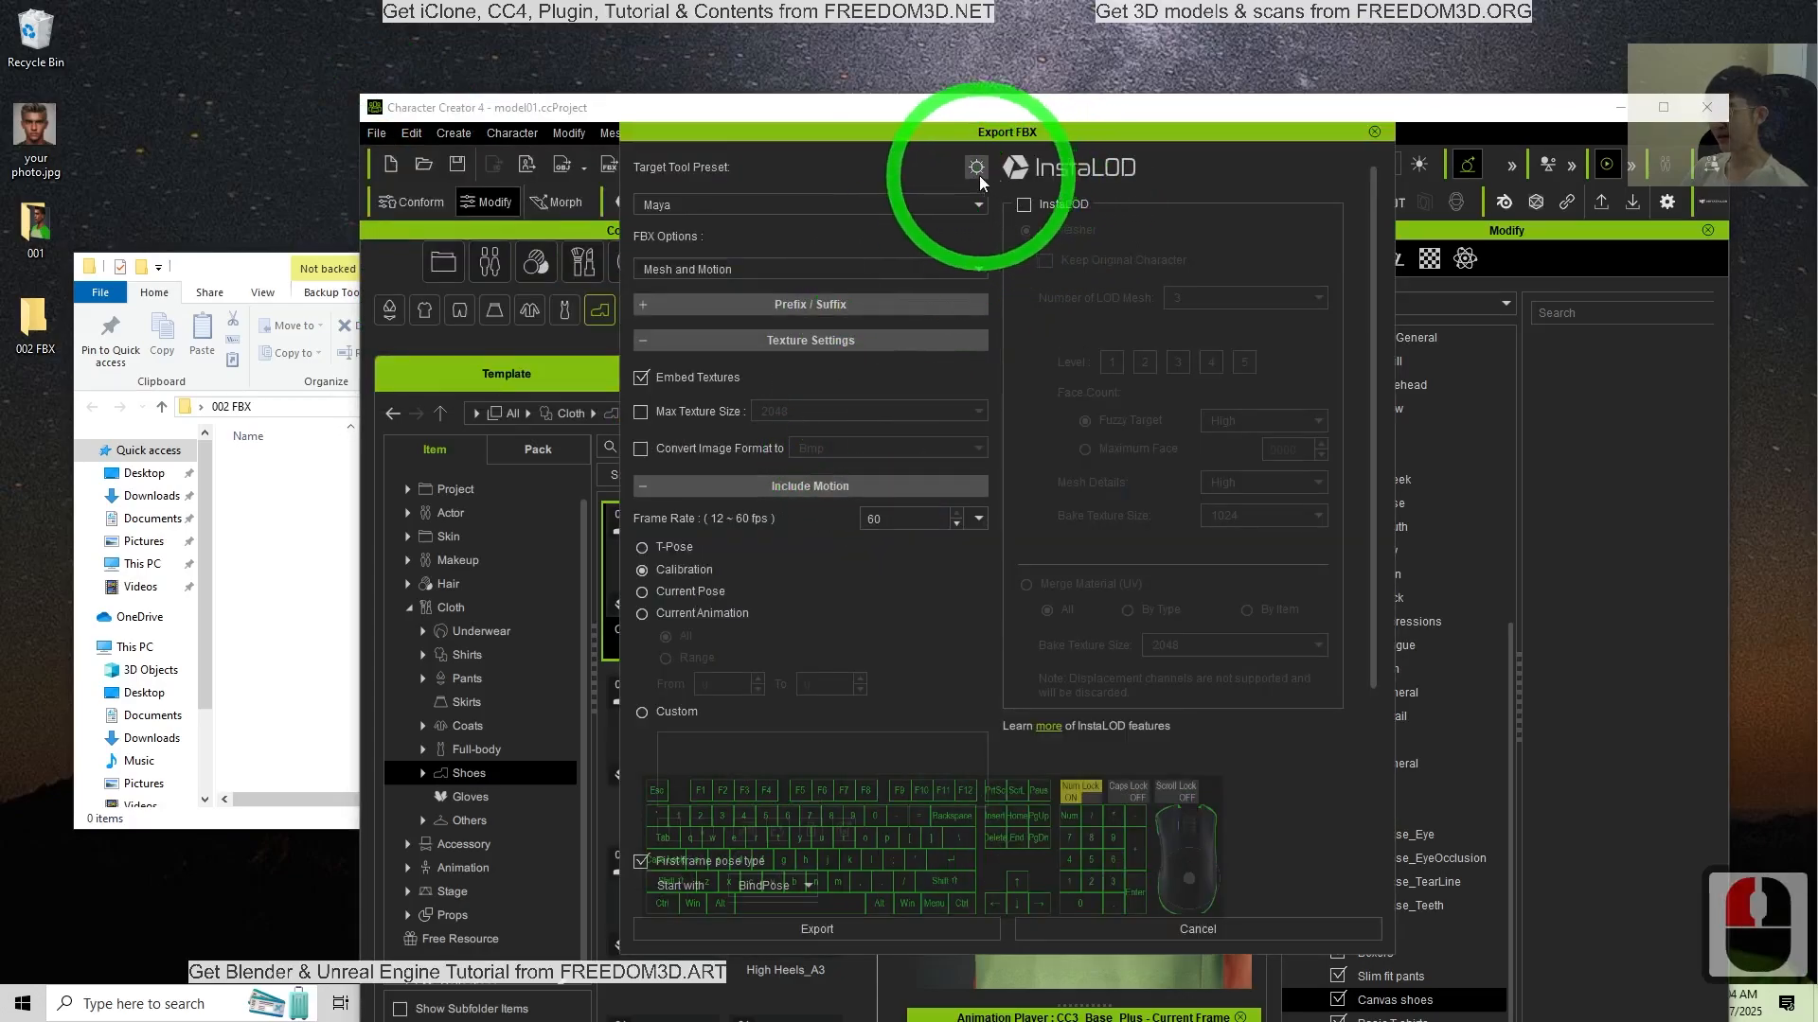
{"action": "left_click", "coordinate": [808, 205]}
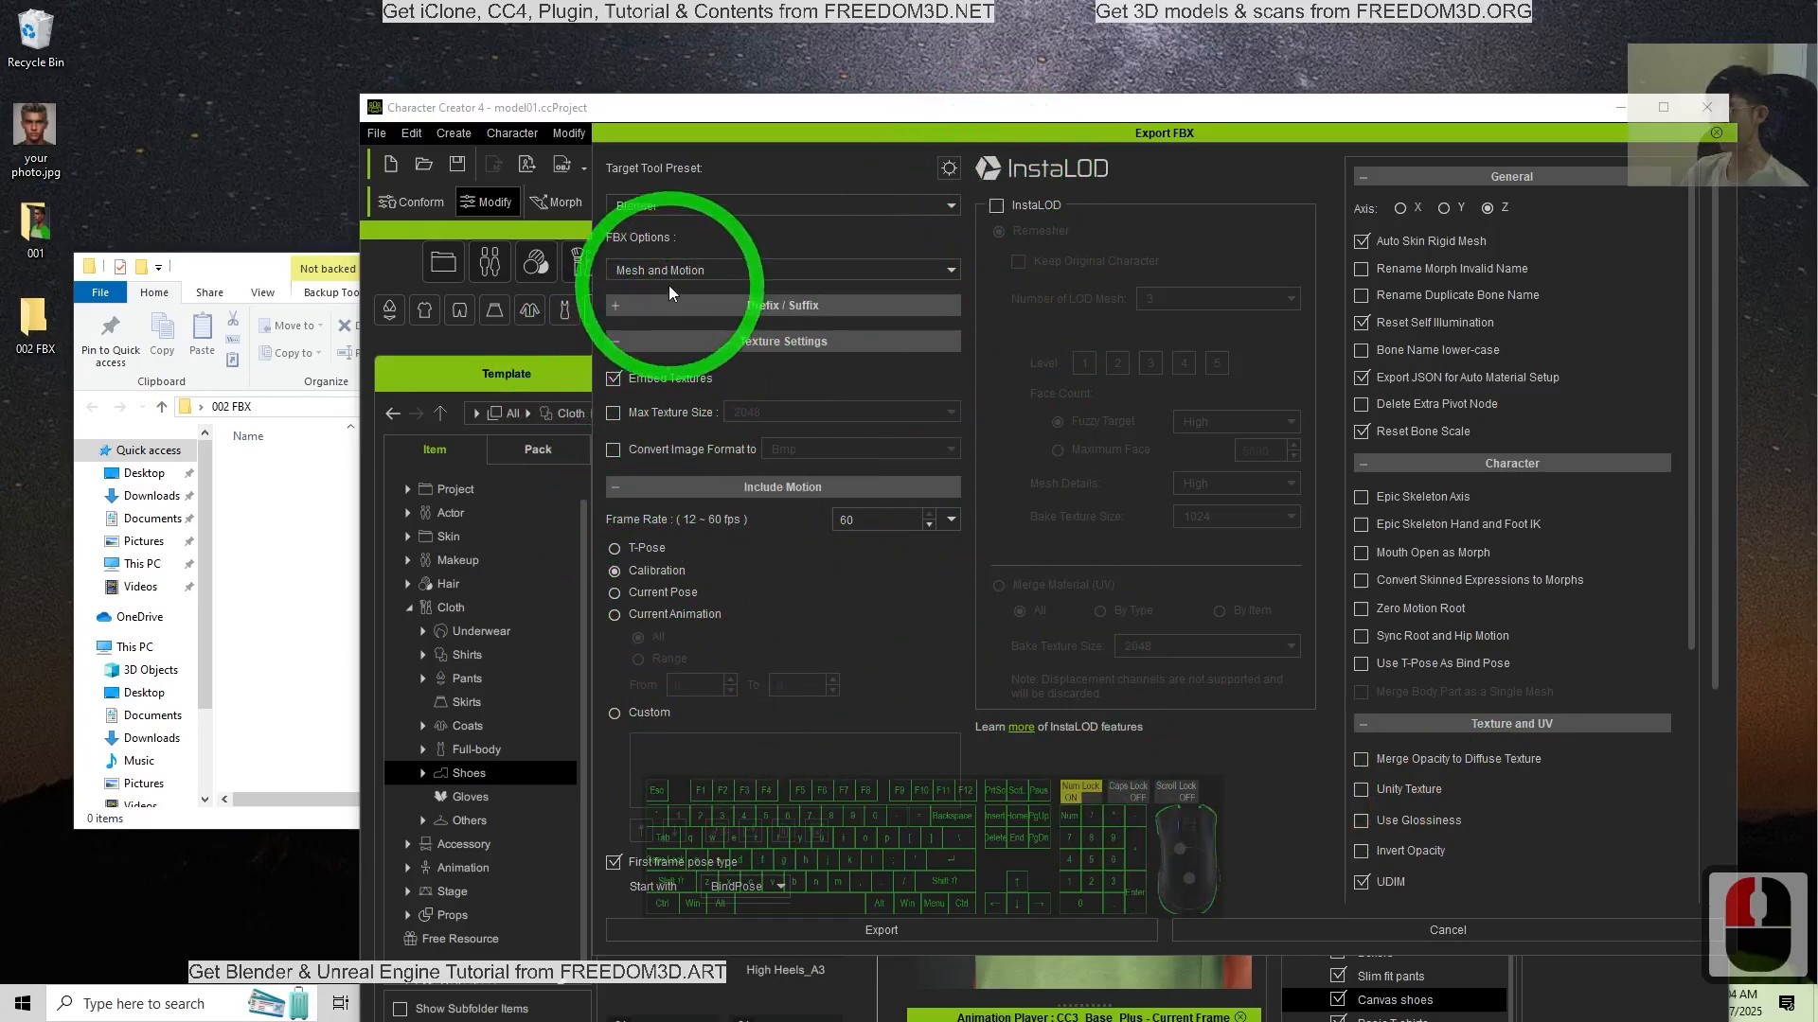
{"action": "left_click", "coordinate": [776, 269]}
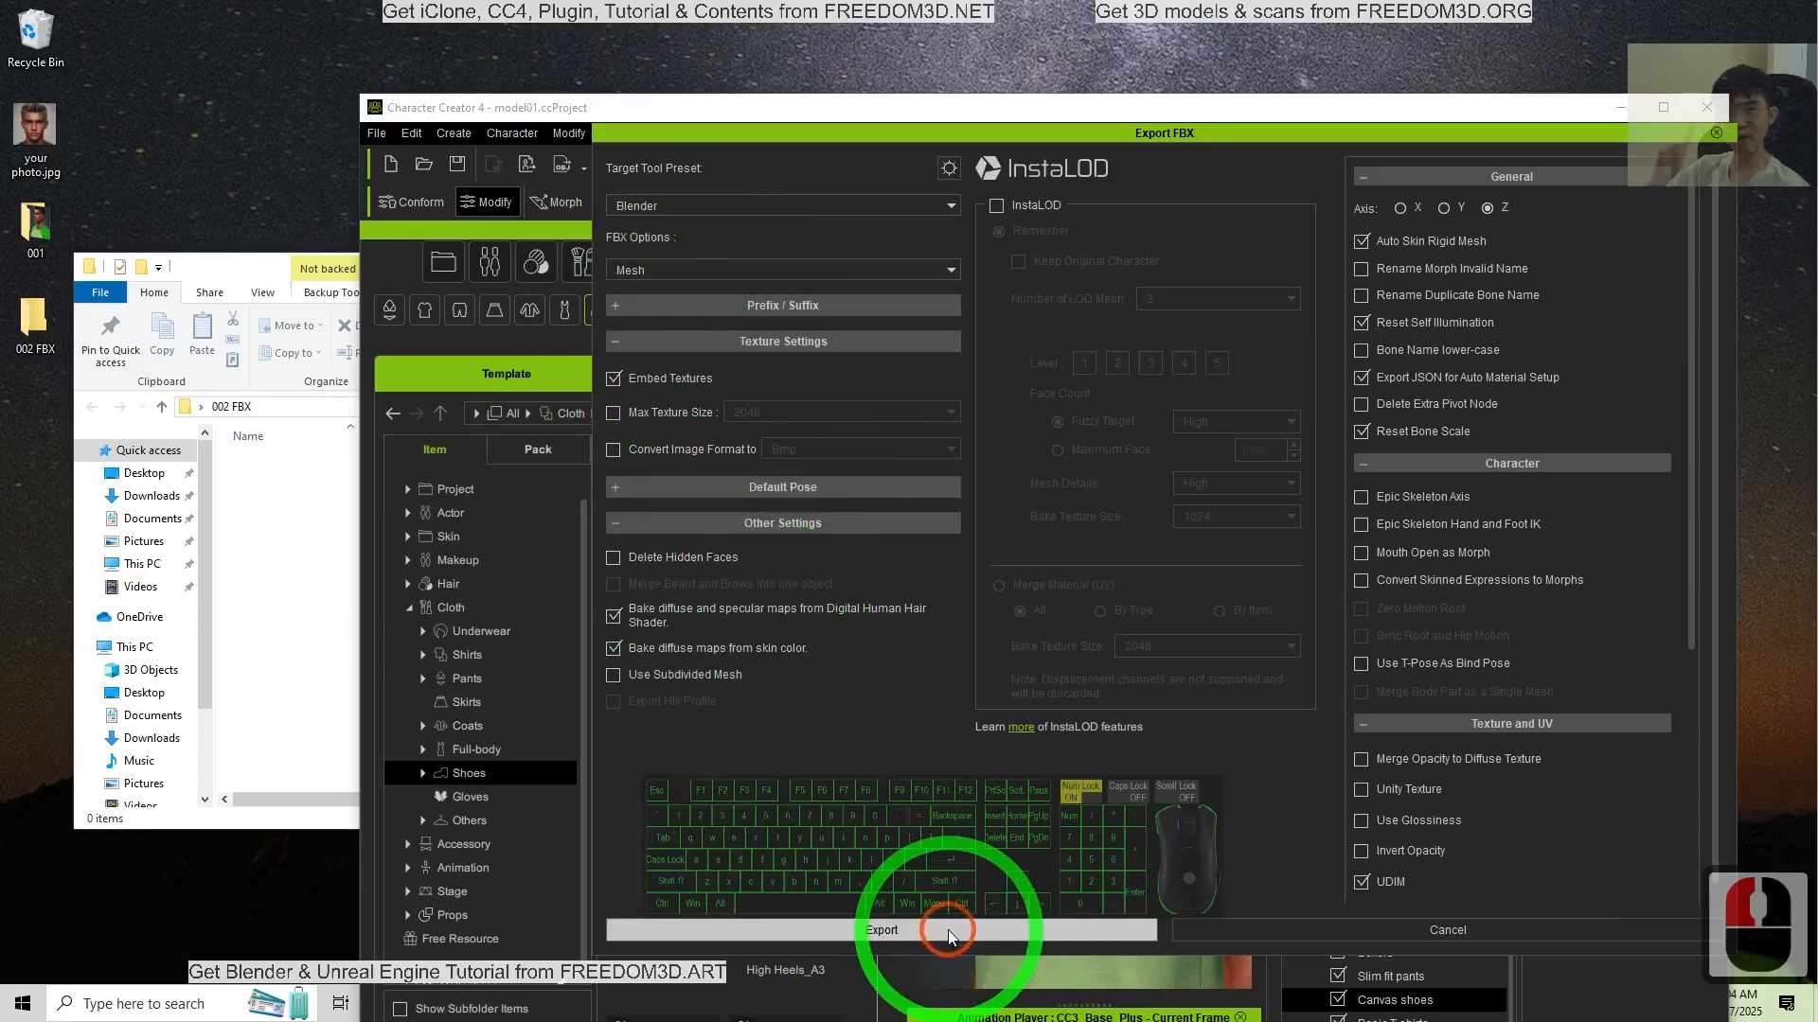
{"action": "left_click", "coordinate": [881, 930]}
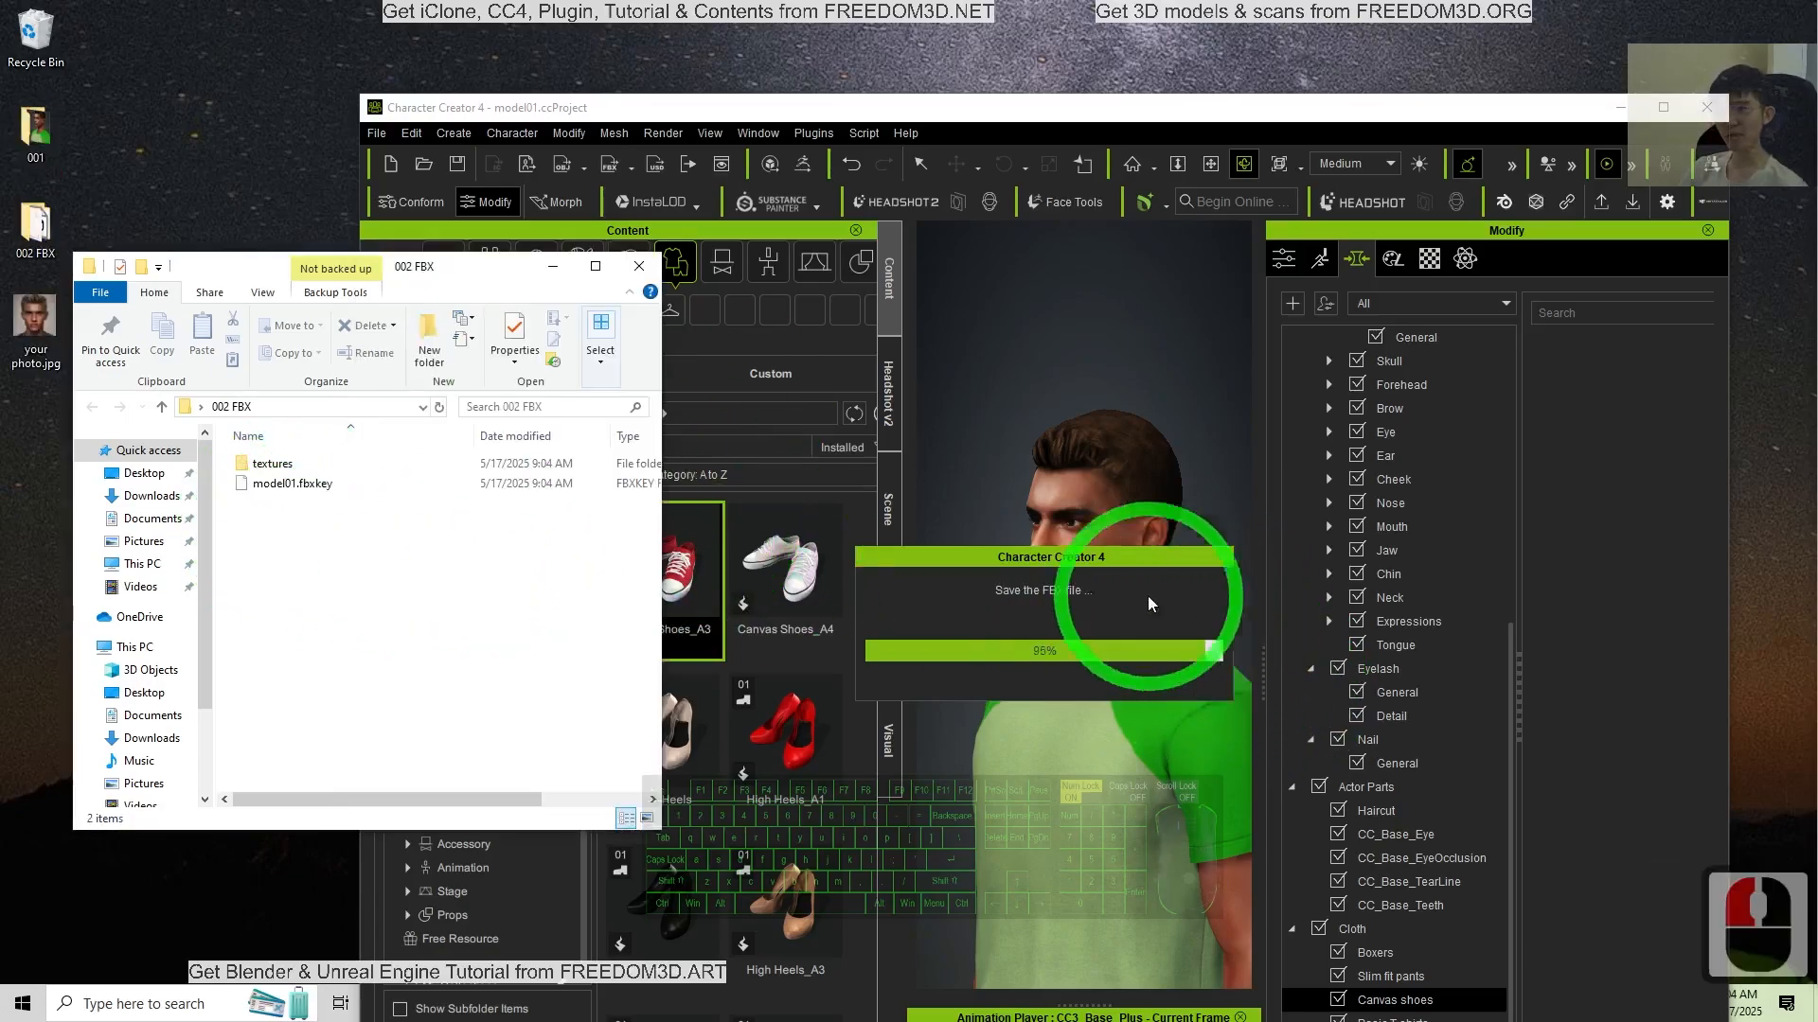
{"action": "left_click", "coordinate": [290, 484]}
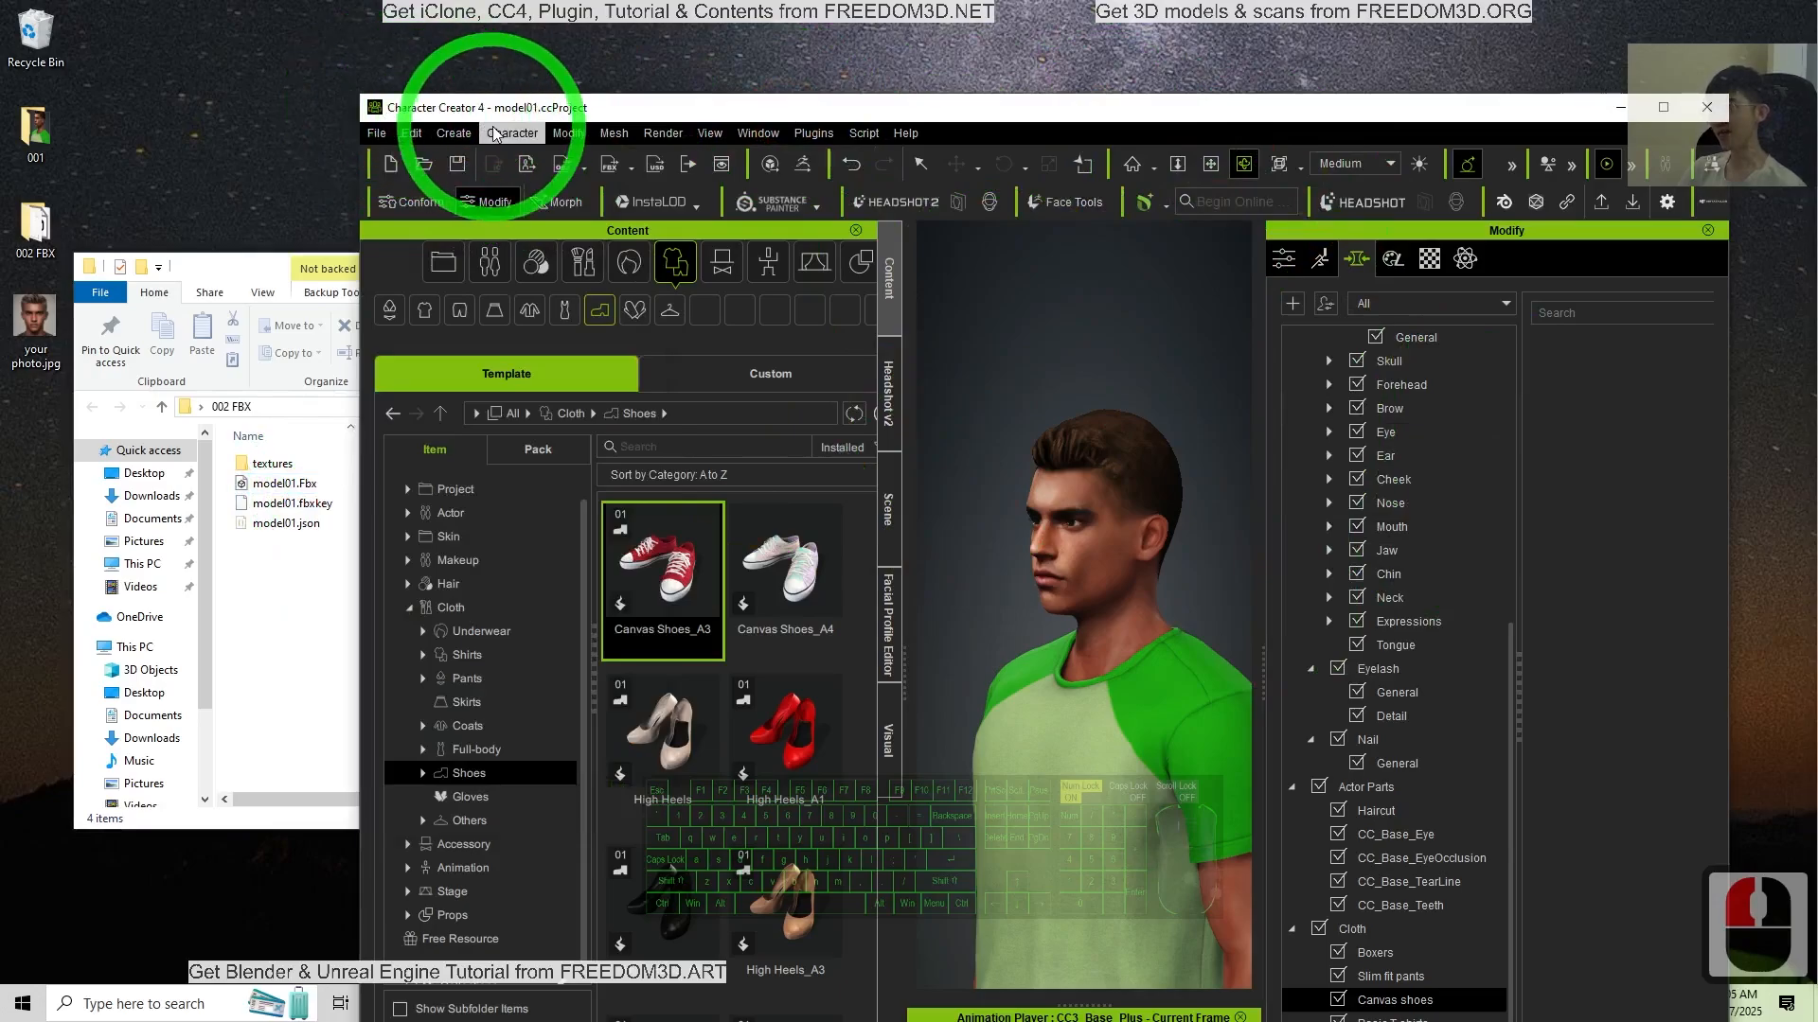
Step: Start a new project and import model01.Fbx as a Humanoid (Non-Standard) actorBuild character
{"action": "left_click", "coordinate": [376, 133]}
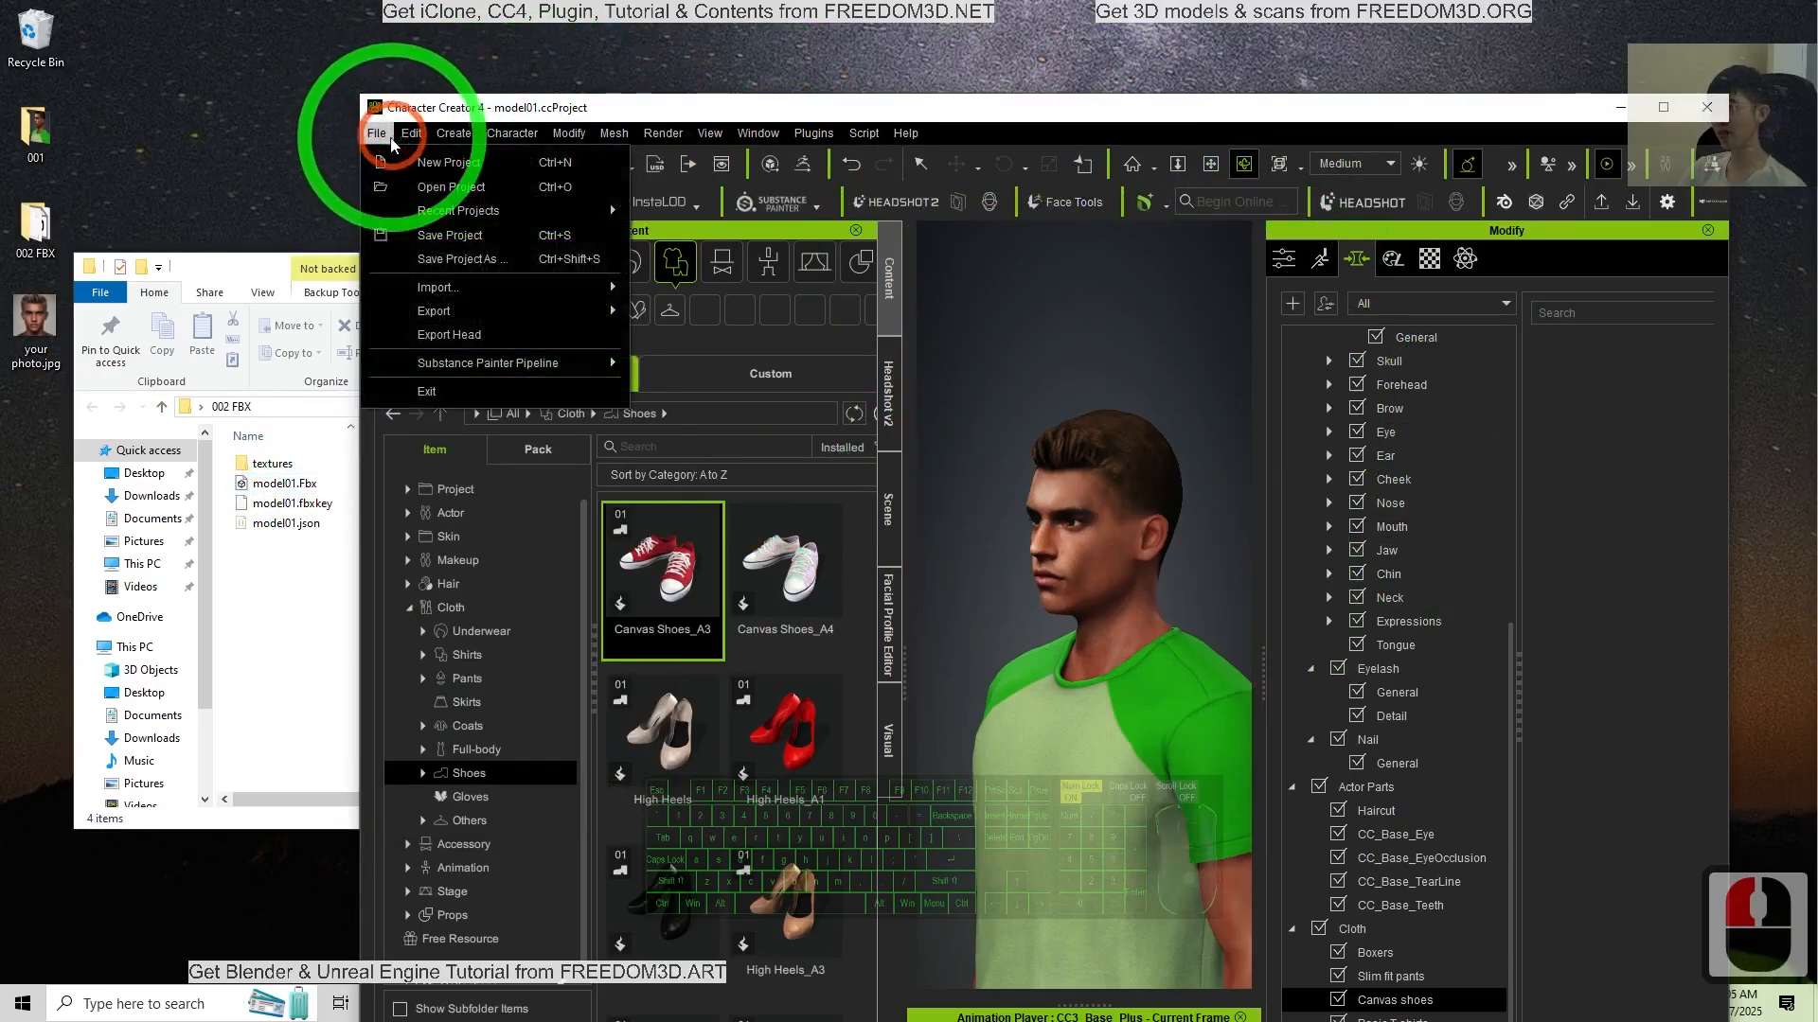
{"action": "mouse_move", "coordinate": [438, 162]}
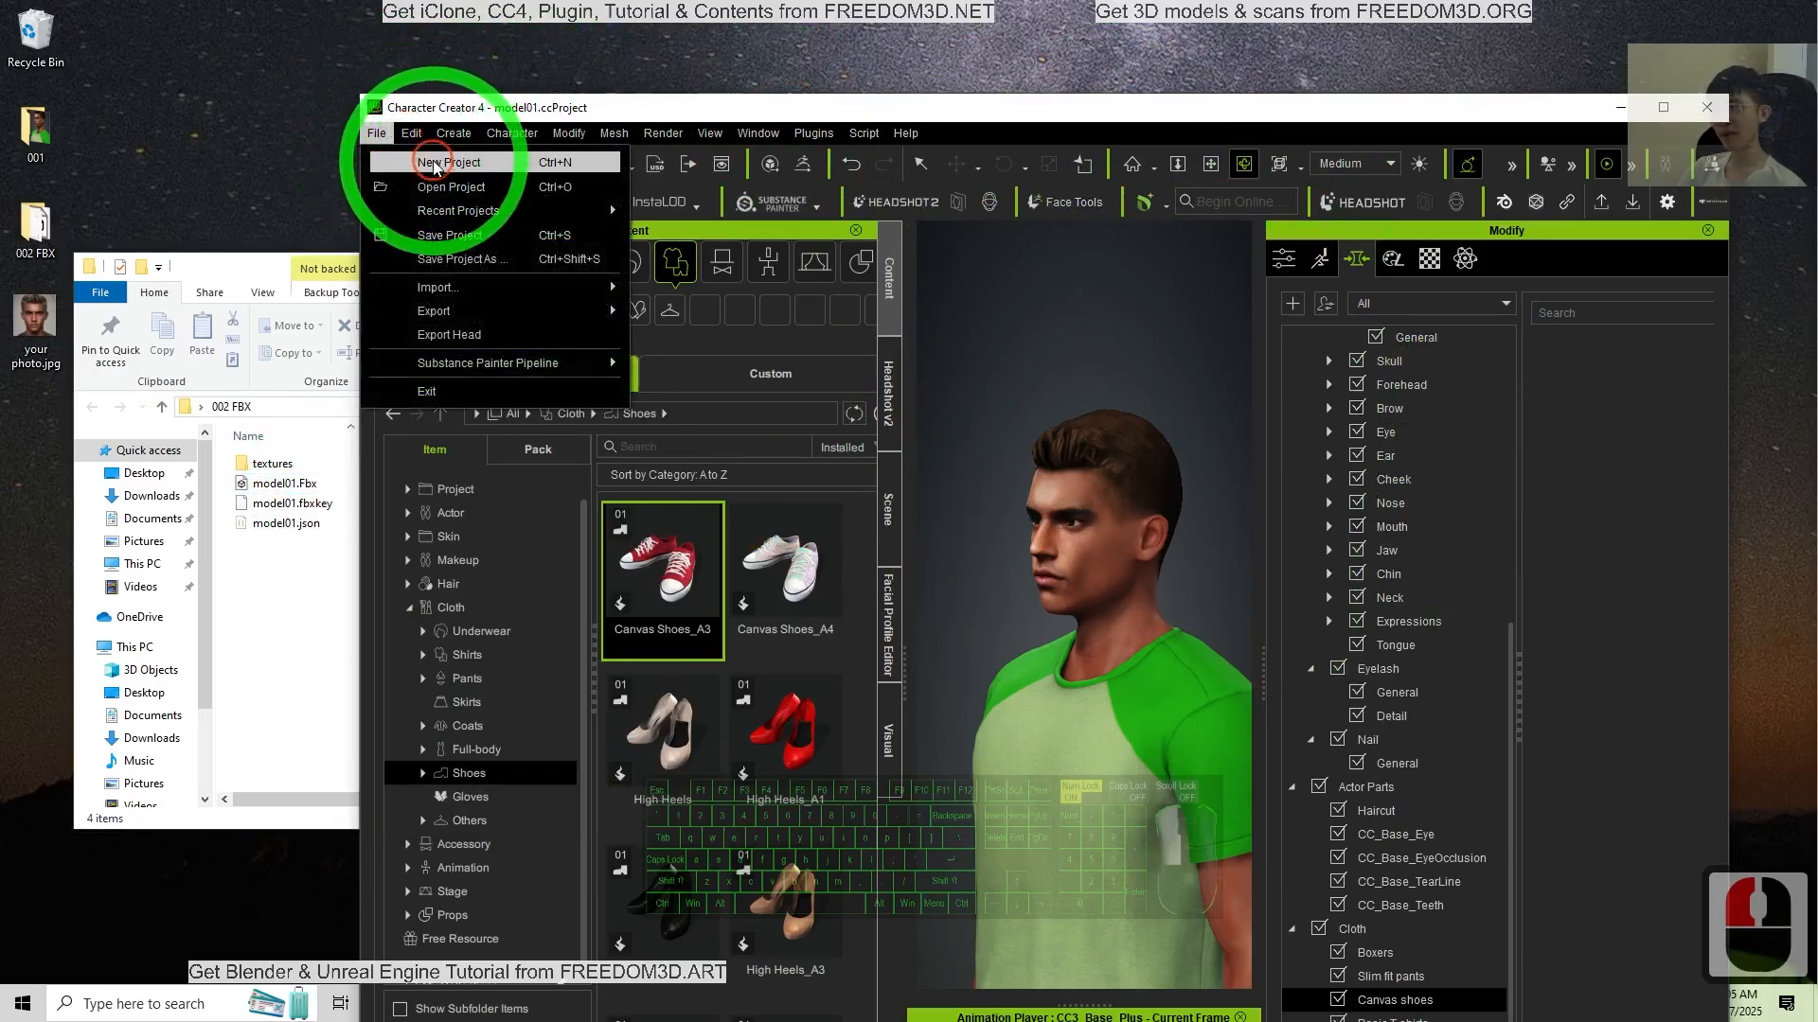
{"action": "left_click", "coordinate": [444, 161]}
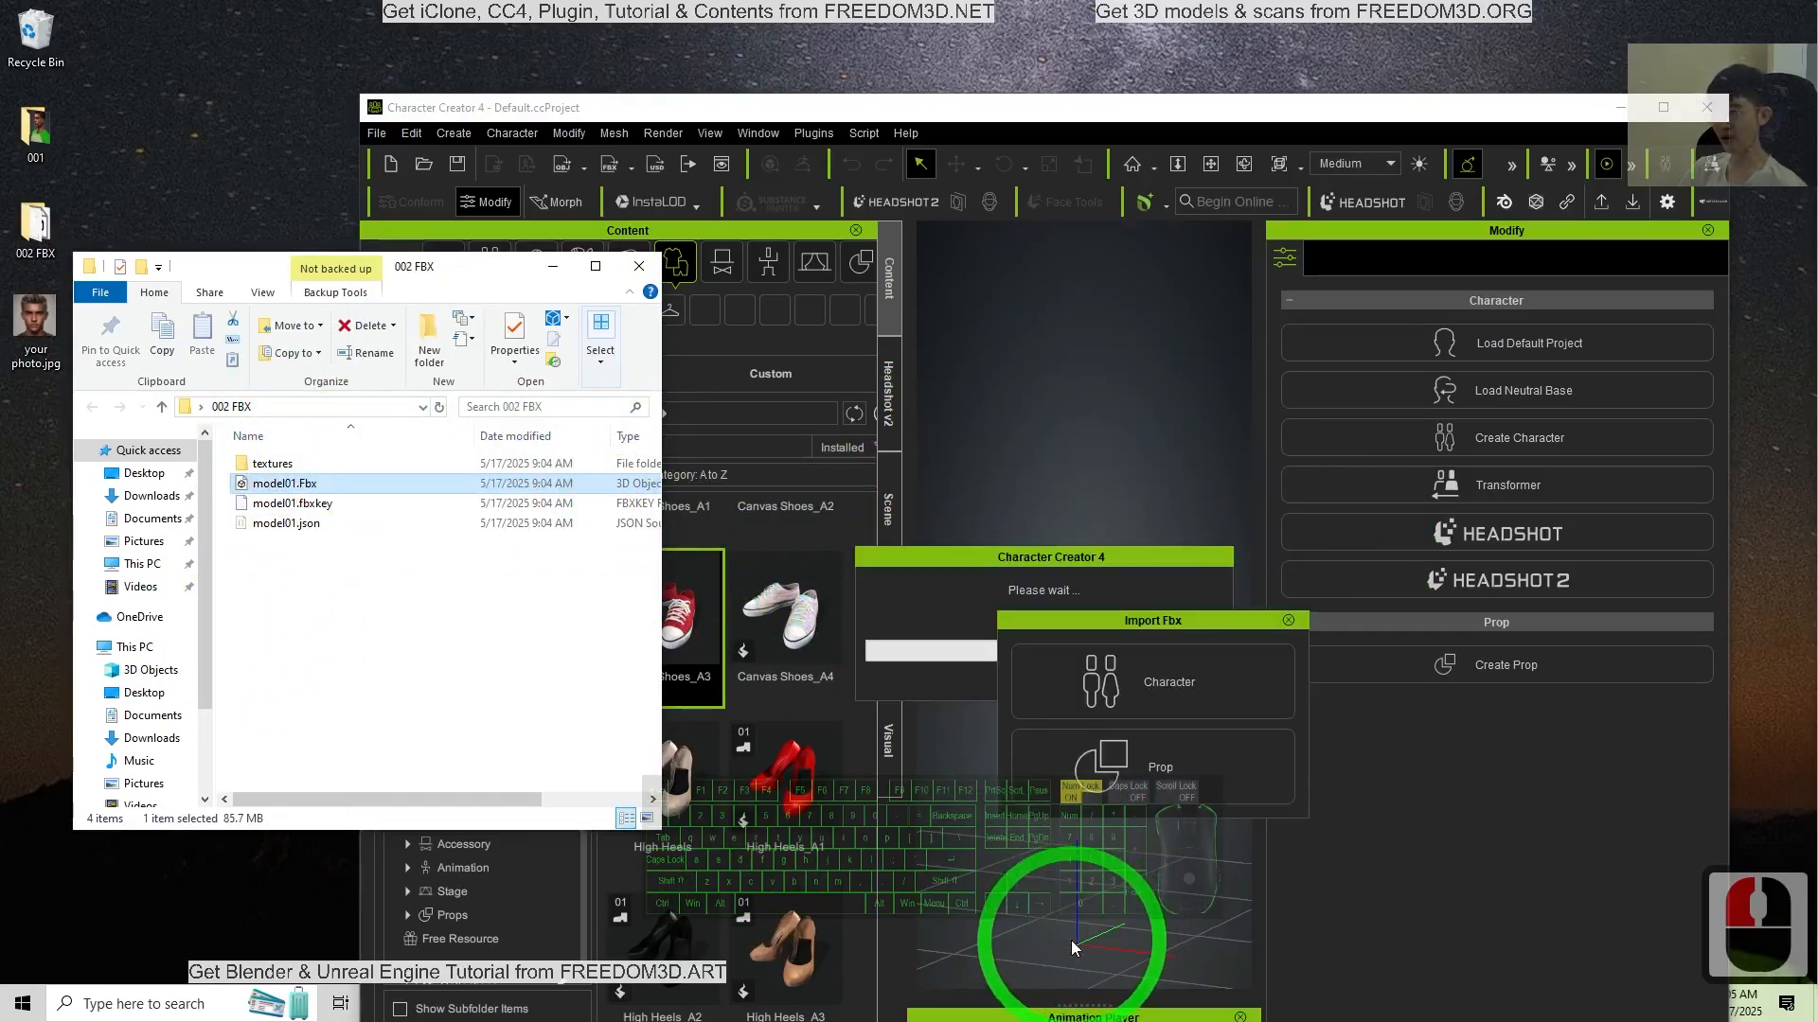
{"action": "left_click", "coordinate": [1168, 682]}
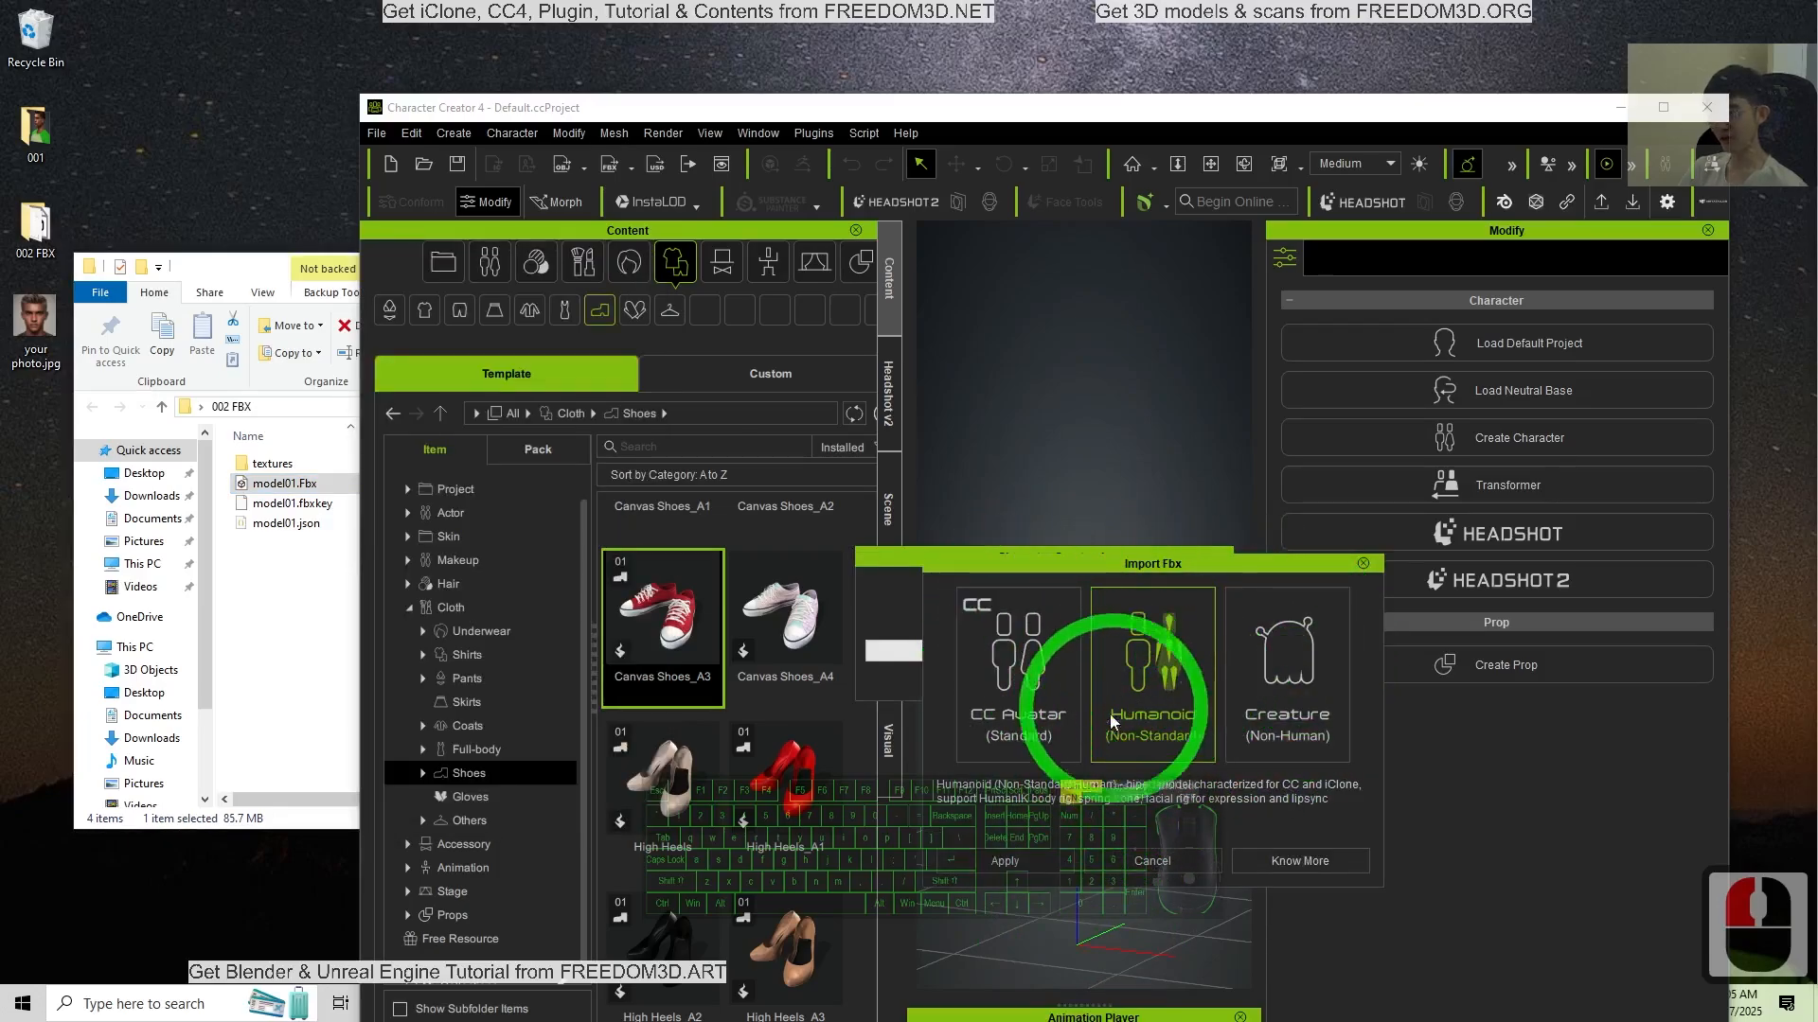
{"action": "left_click", "coordinate": [1003, 860]}
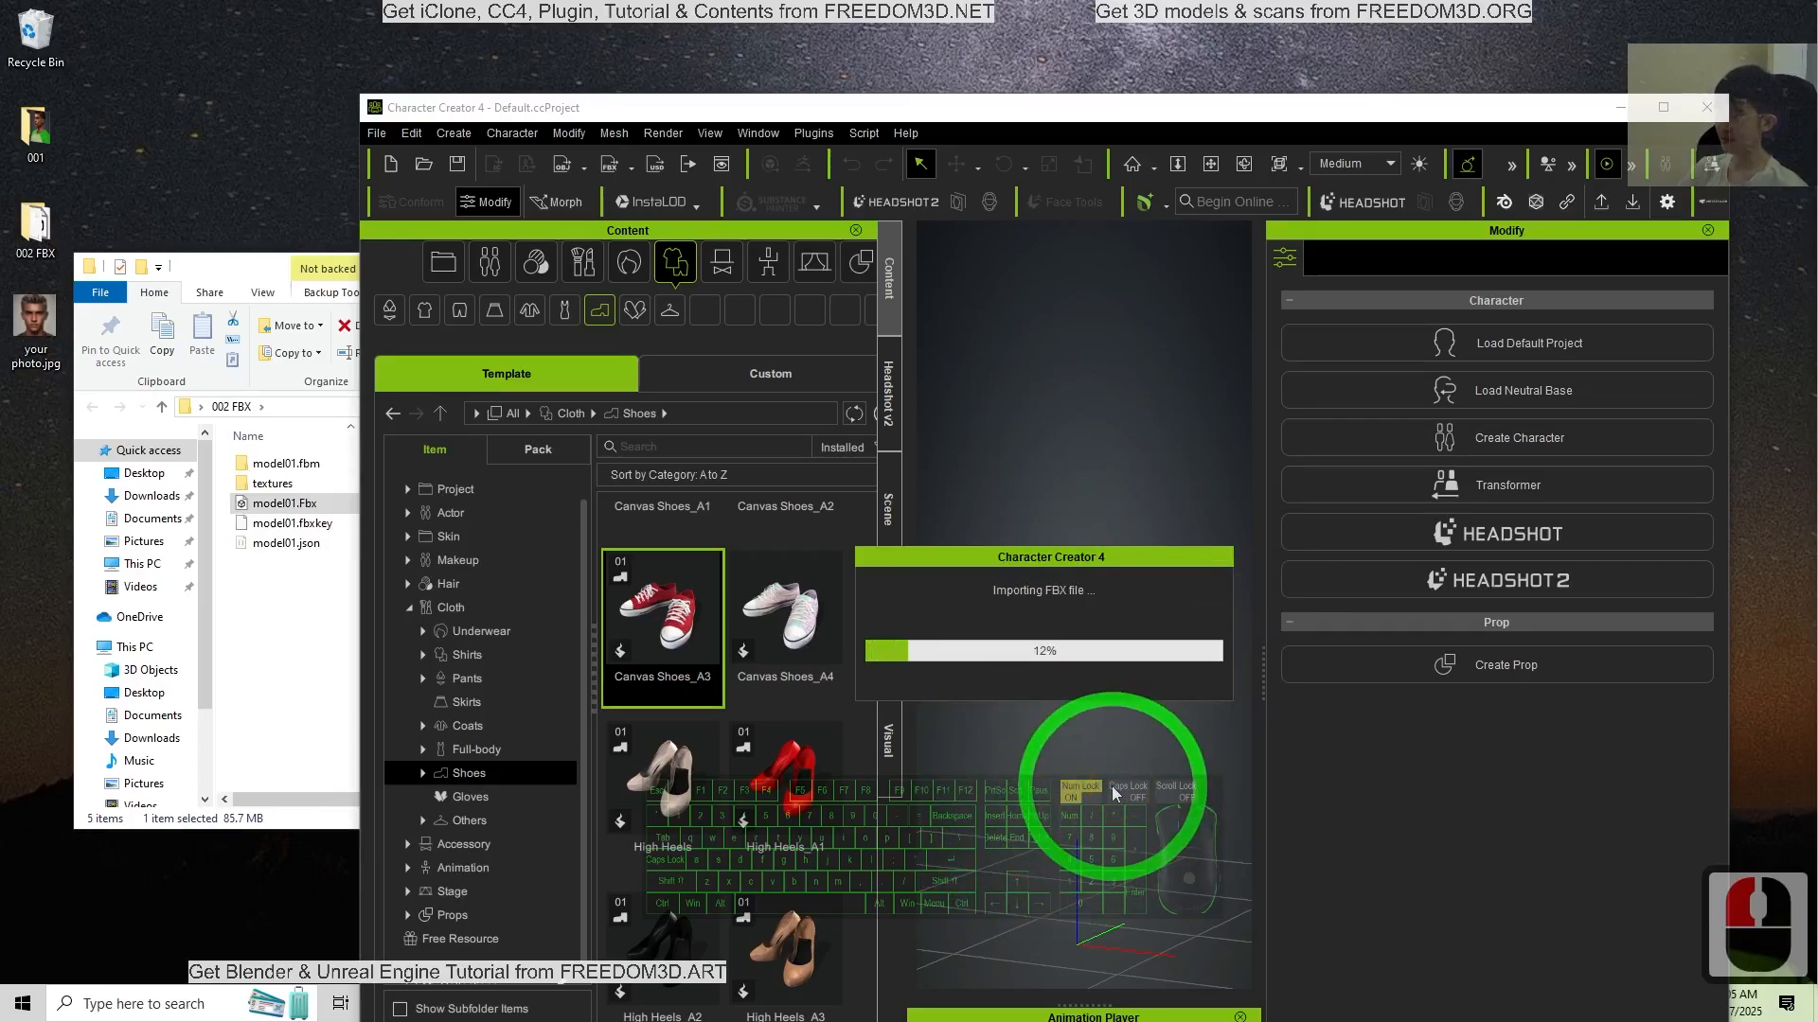
{"action": "mouse_move", "coordinate": [1227, 707]}
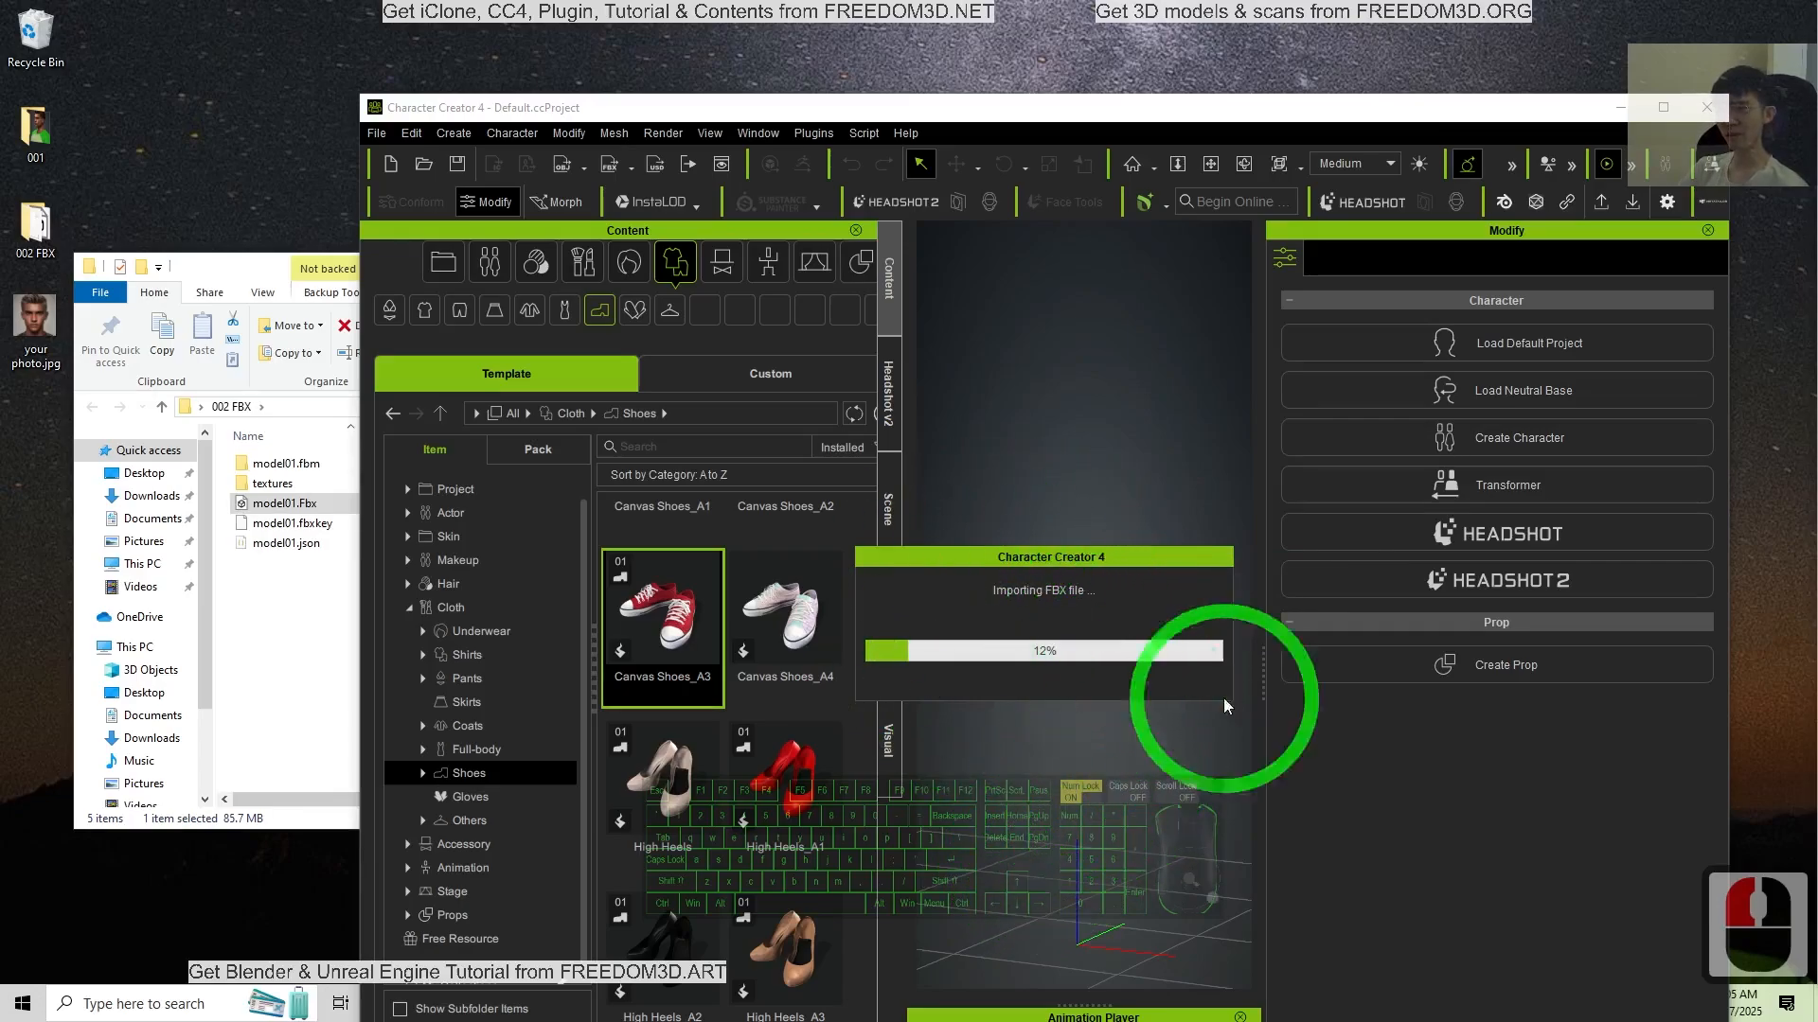
{"action": "mouse_move", "coordinate": [1099, 604]}
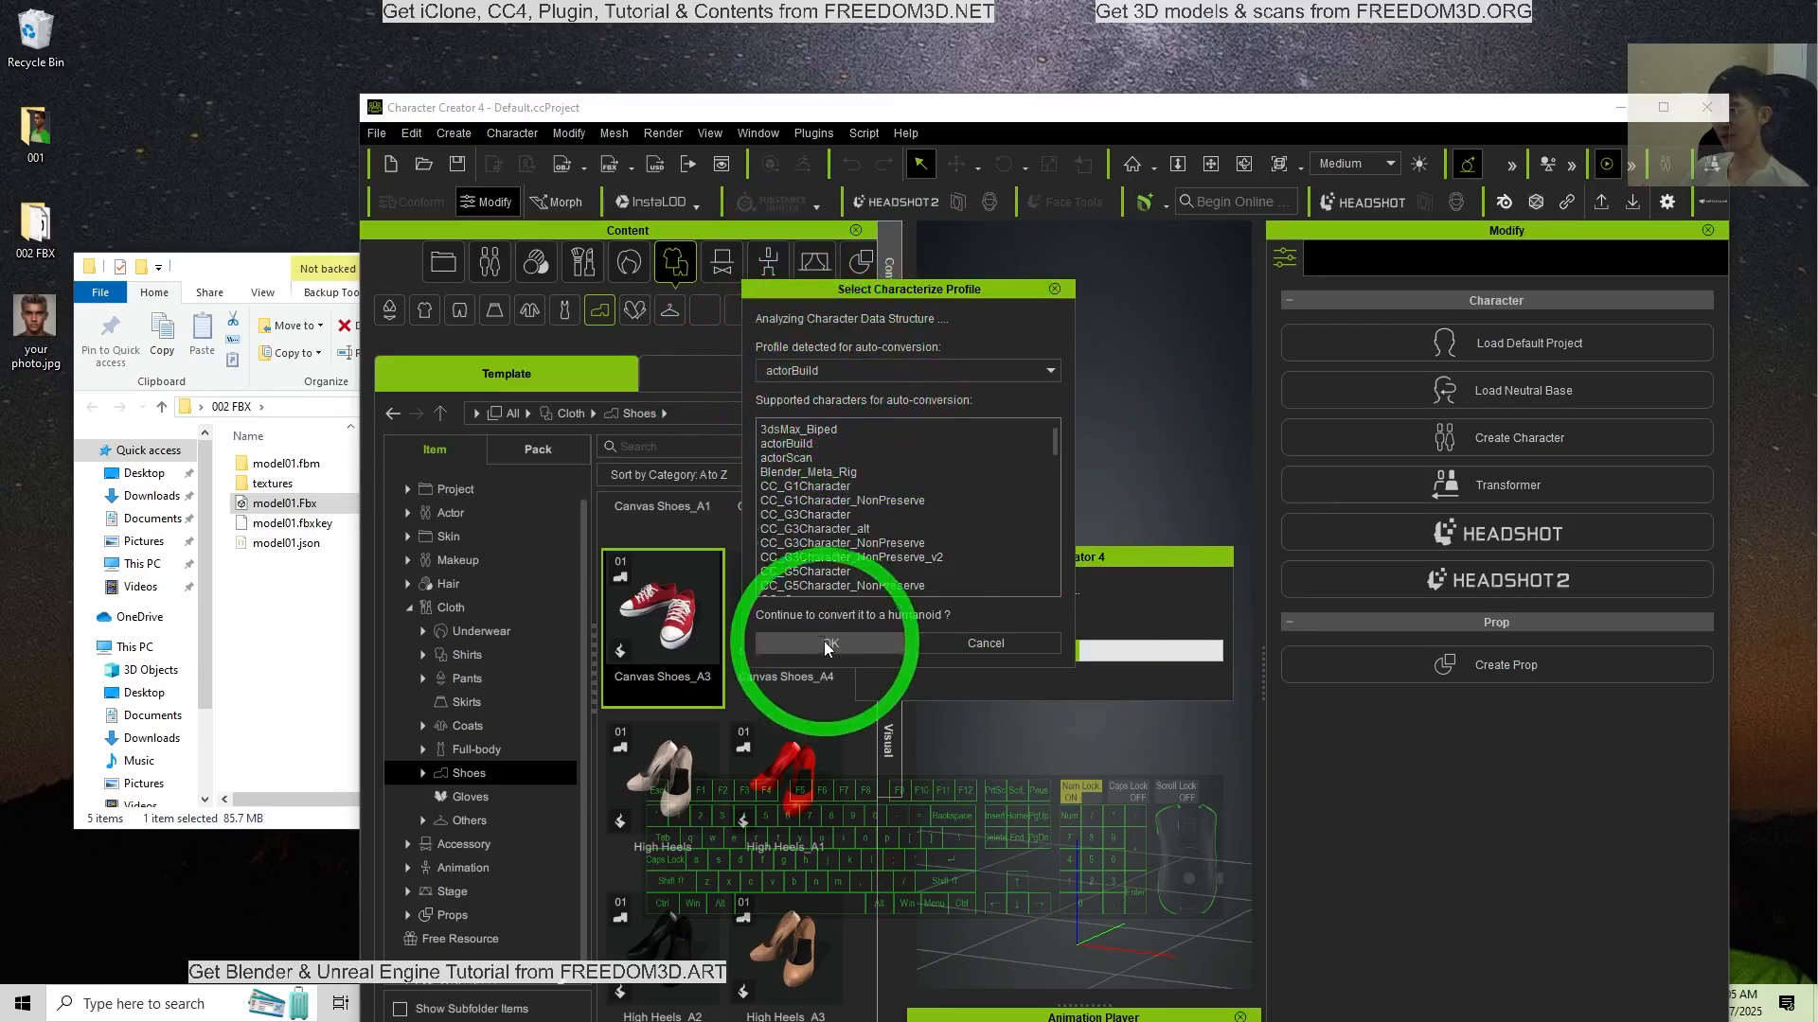
{"action": "left_click", "coordinate": [830, 643]}
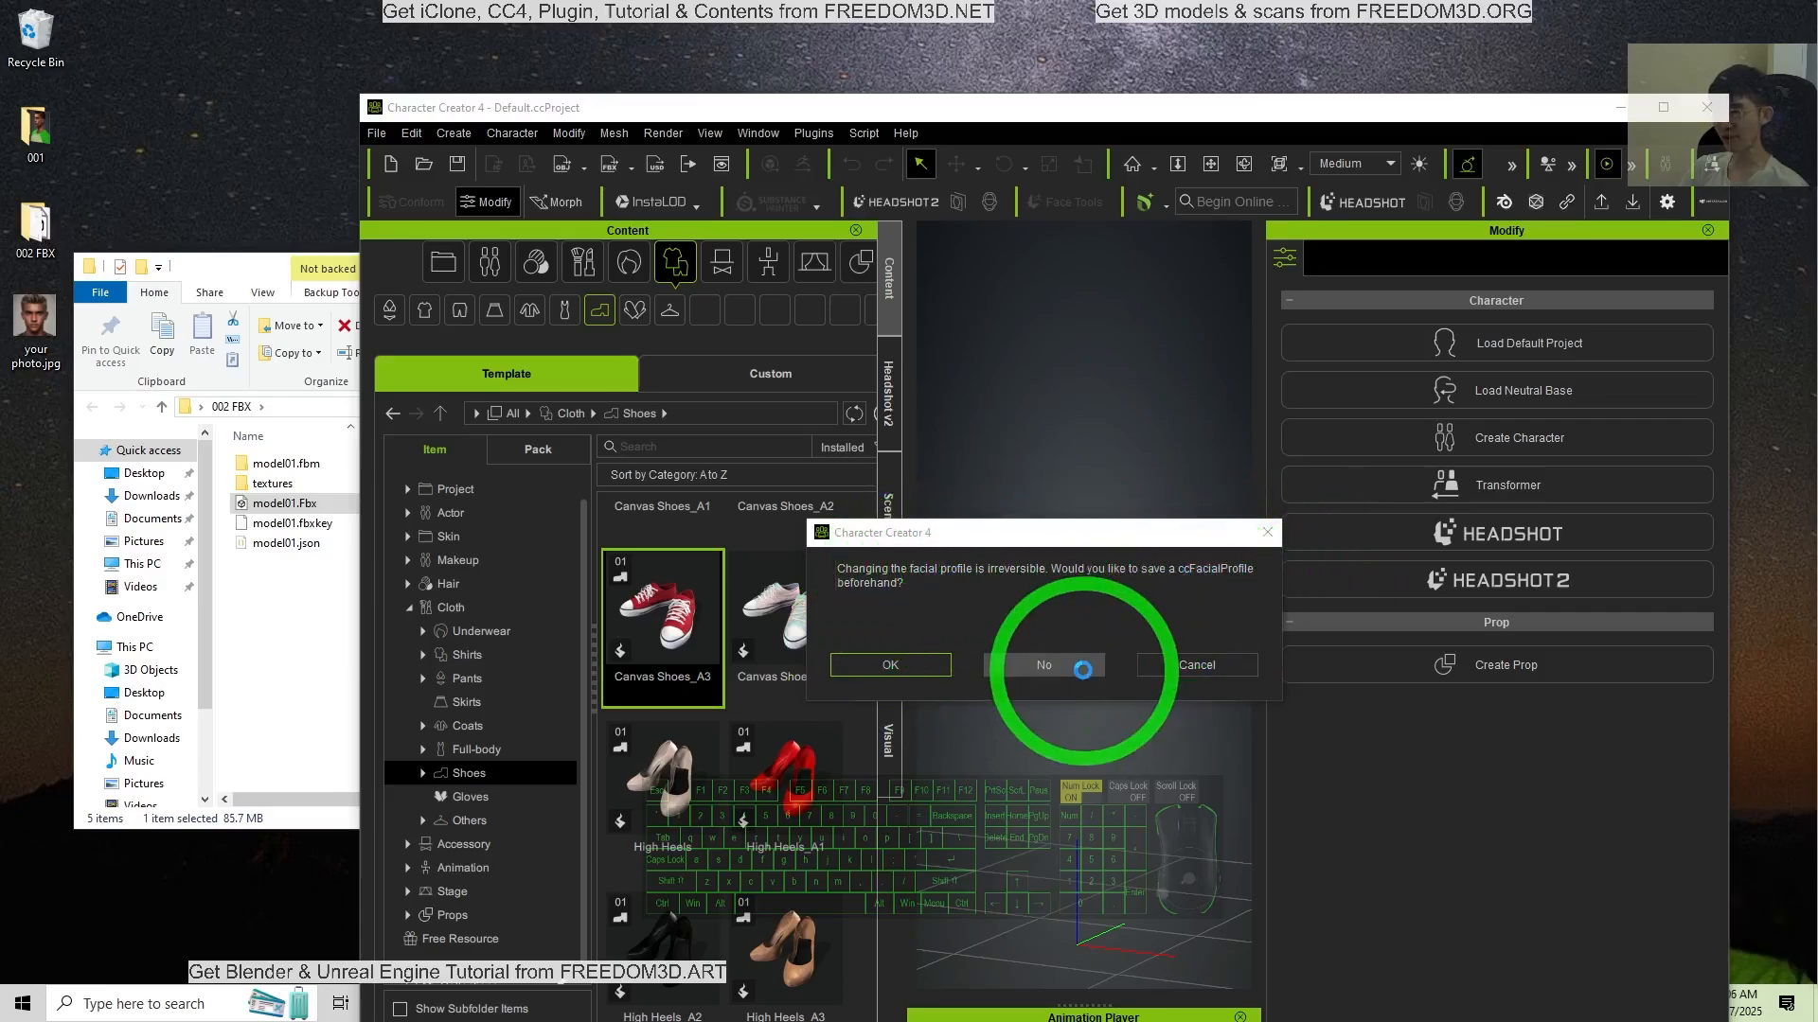
{"action": "left_click", "coordinate": [1043, 665]}
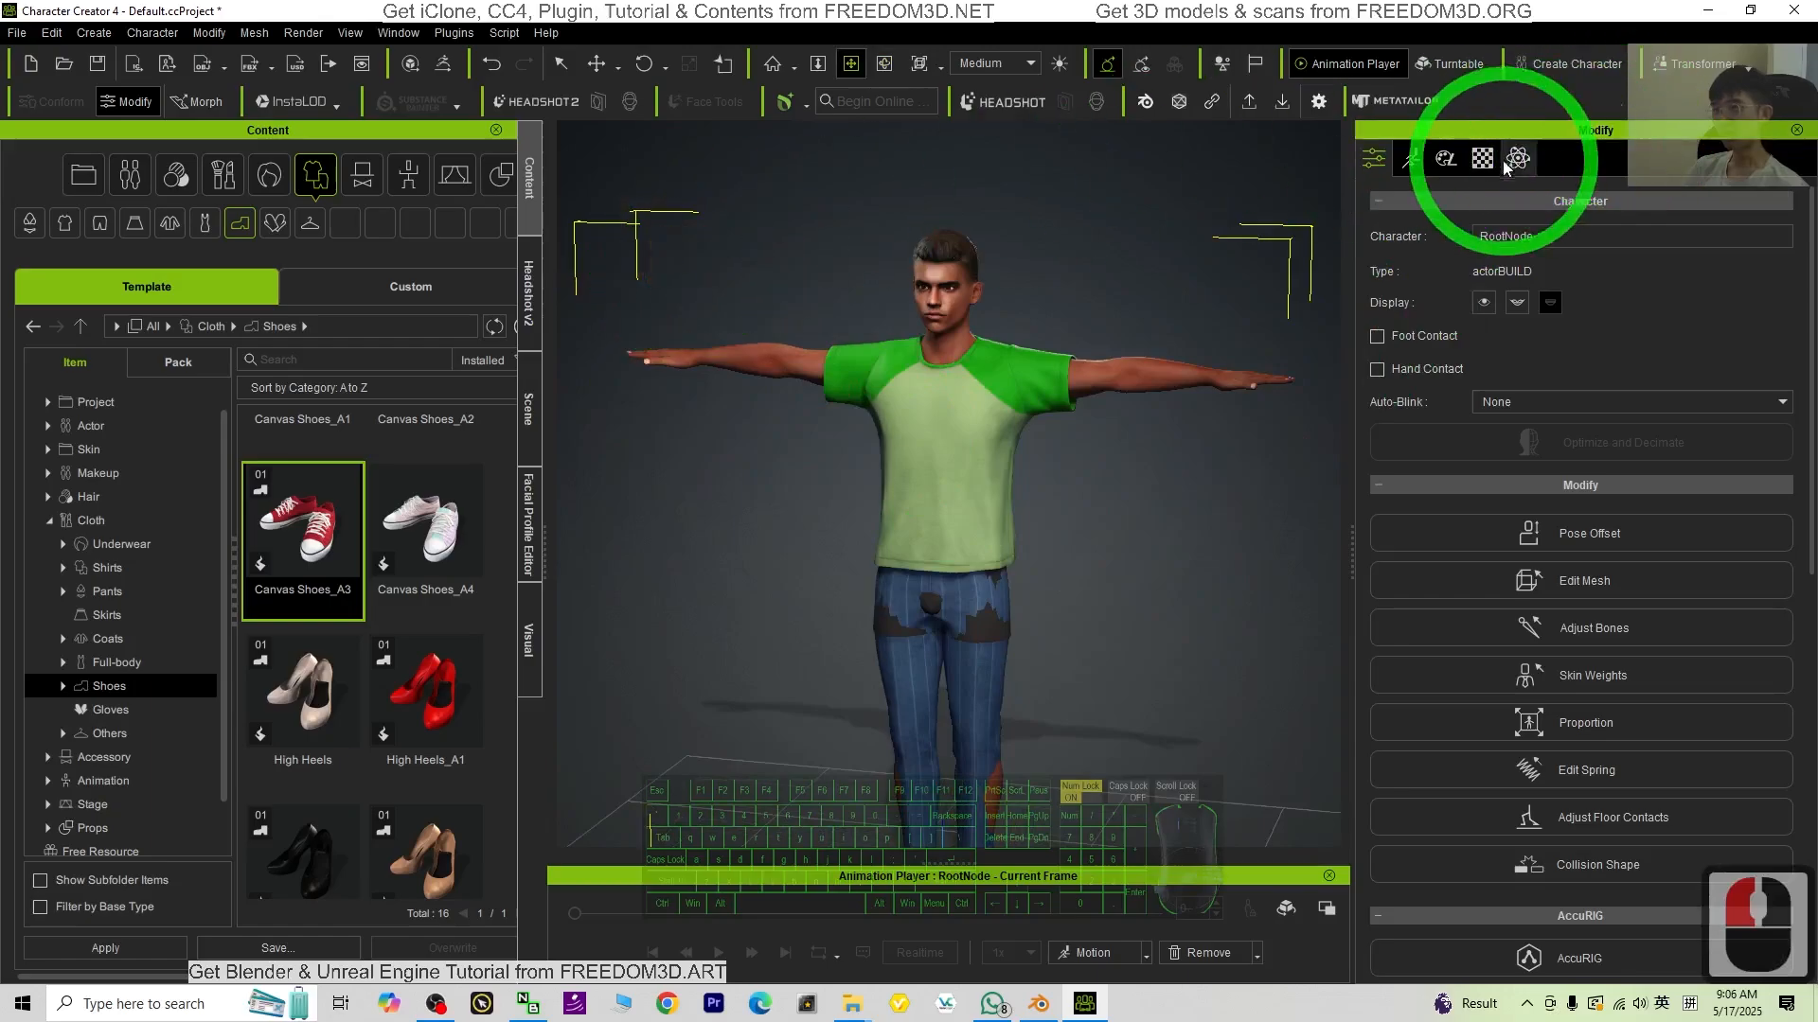
{"action": "mouse_move", "coordinate": [1408, 159]}
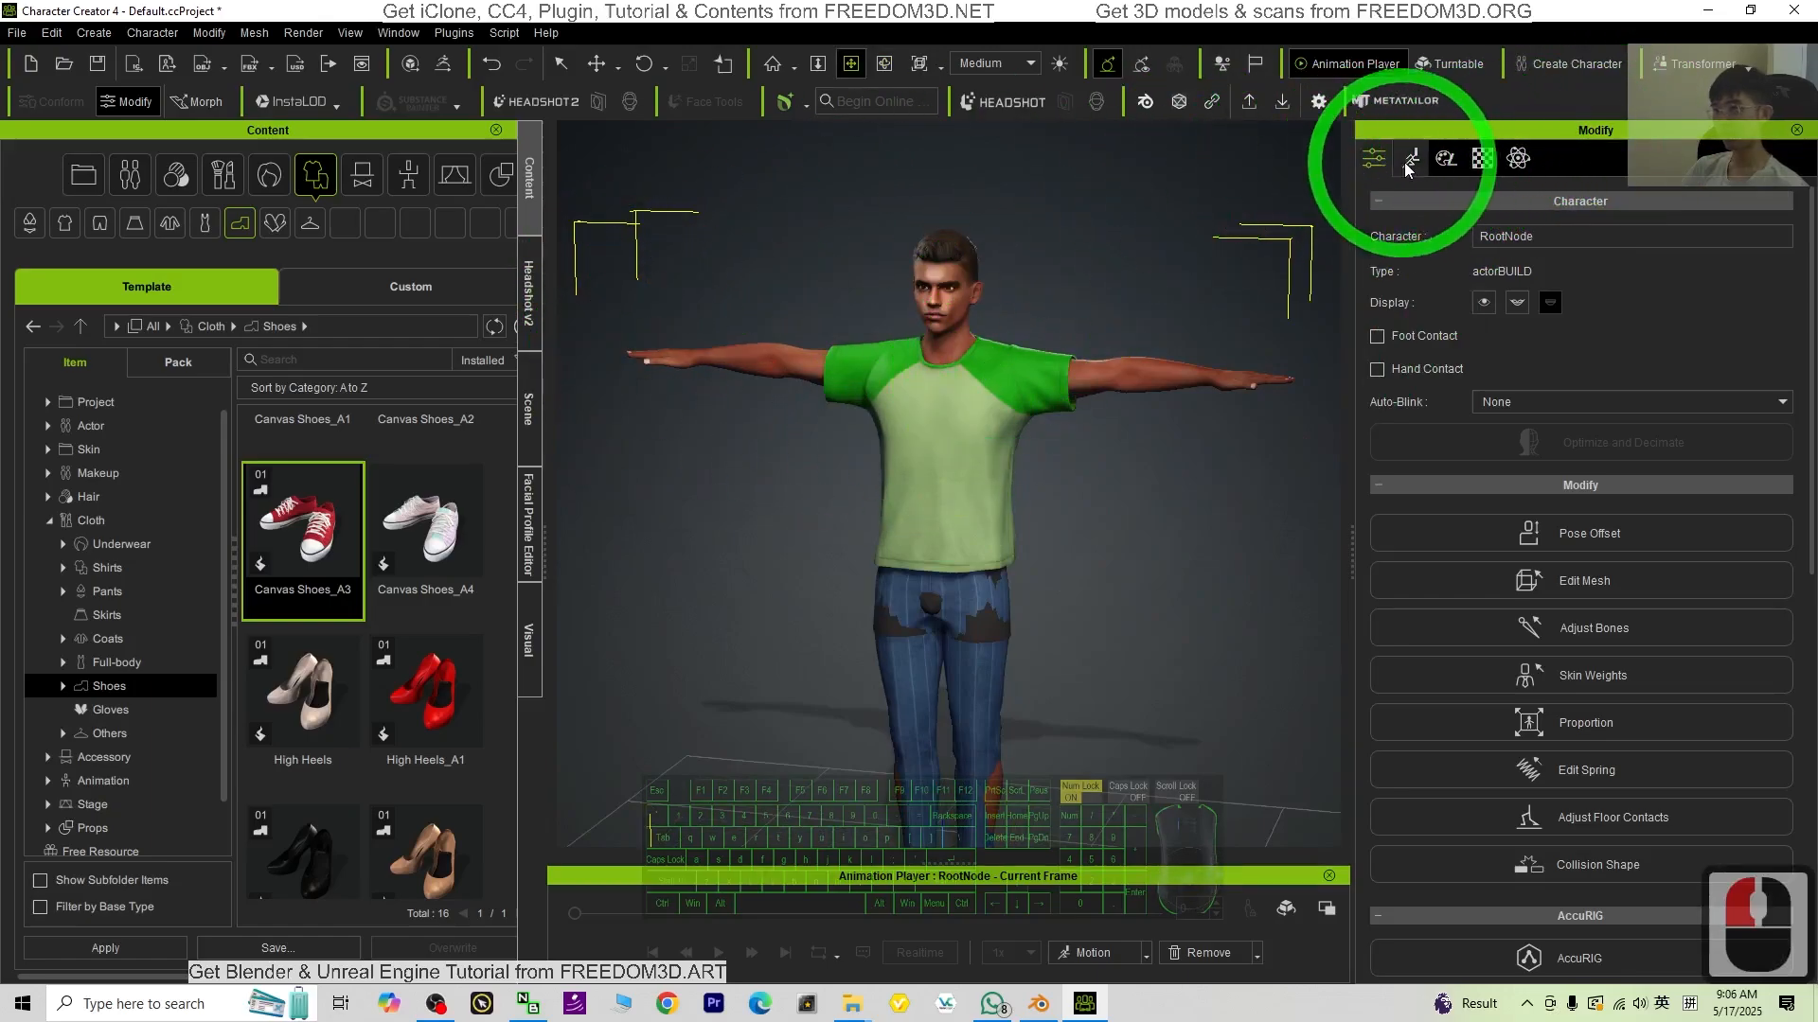
Step: Switch the Modify panel to Motion and open the Facial Profile Editor
{"action": "left_click", "coordinate": [1410, 159]}
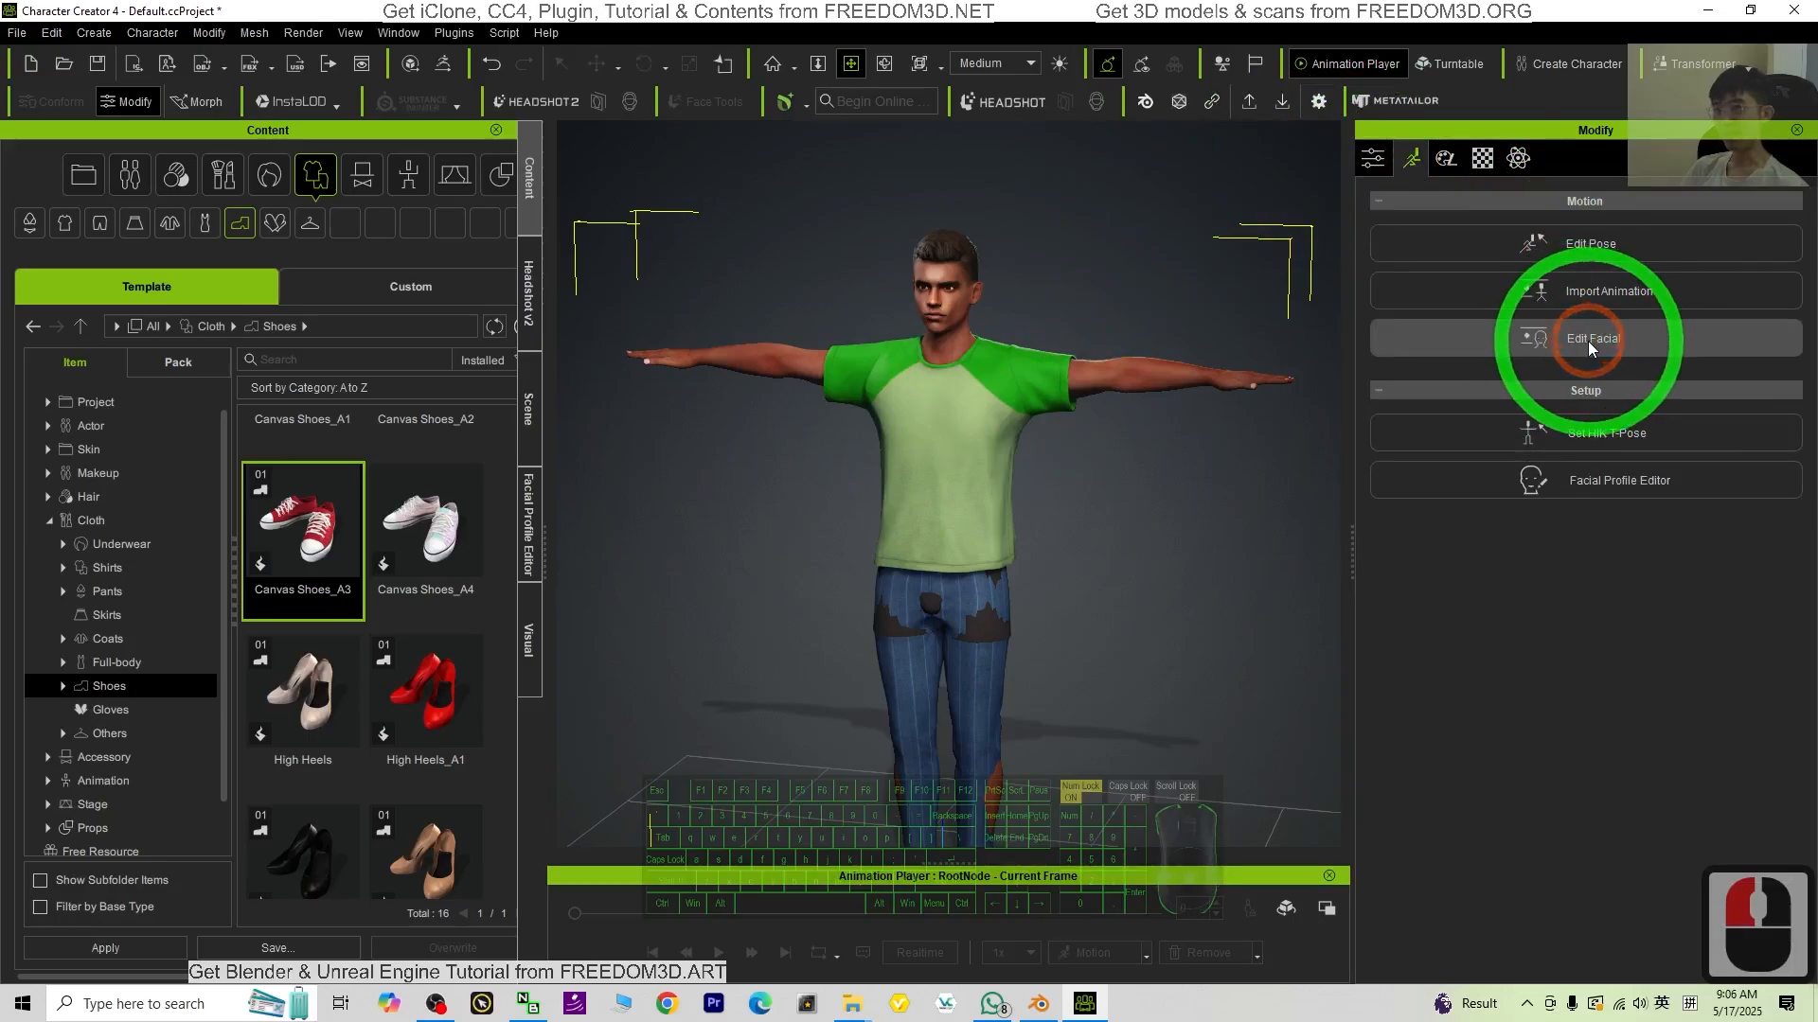
{"action": "left_click", "coordinate": [1590, 337]}
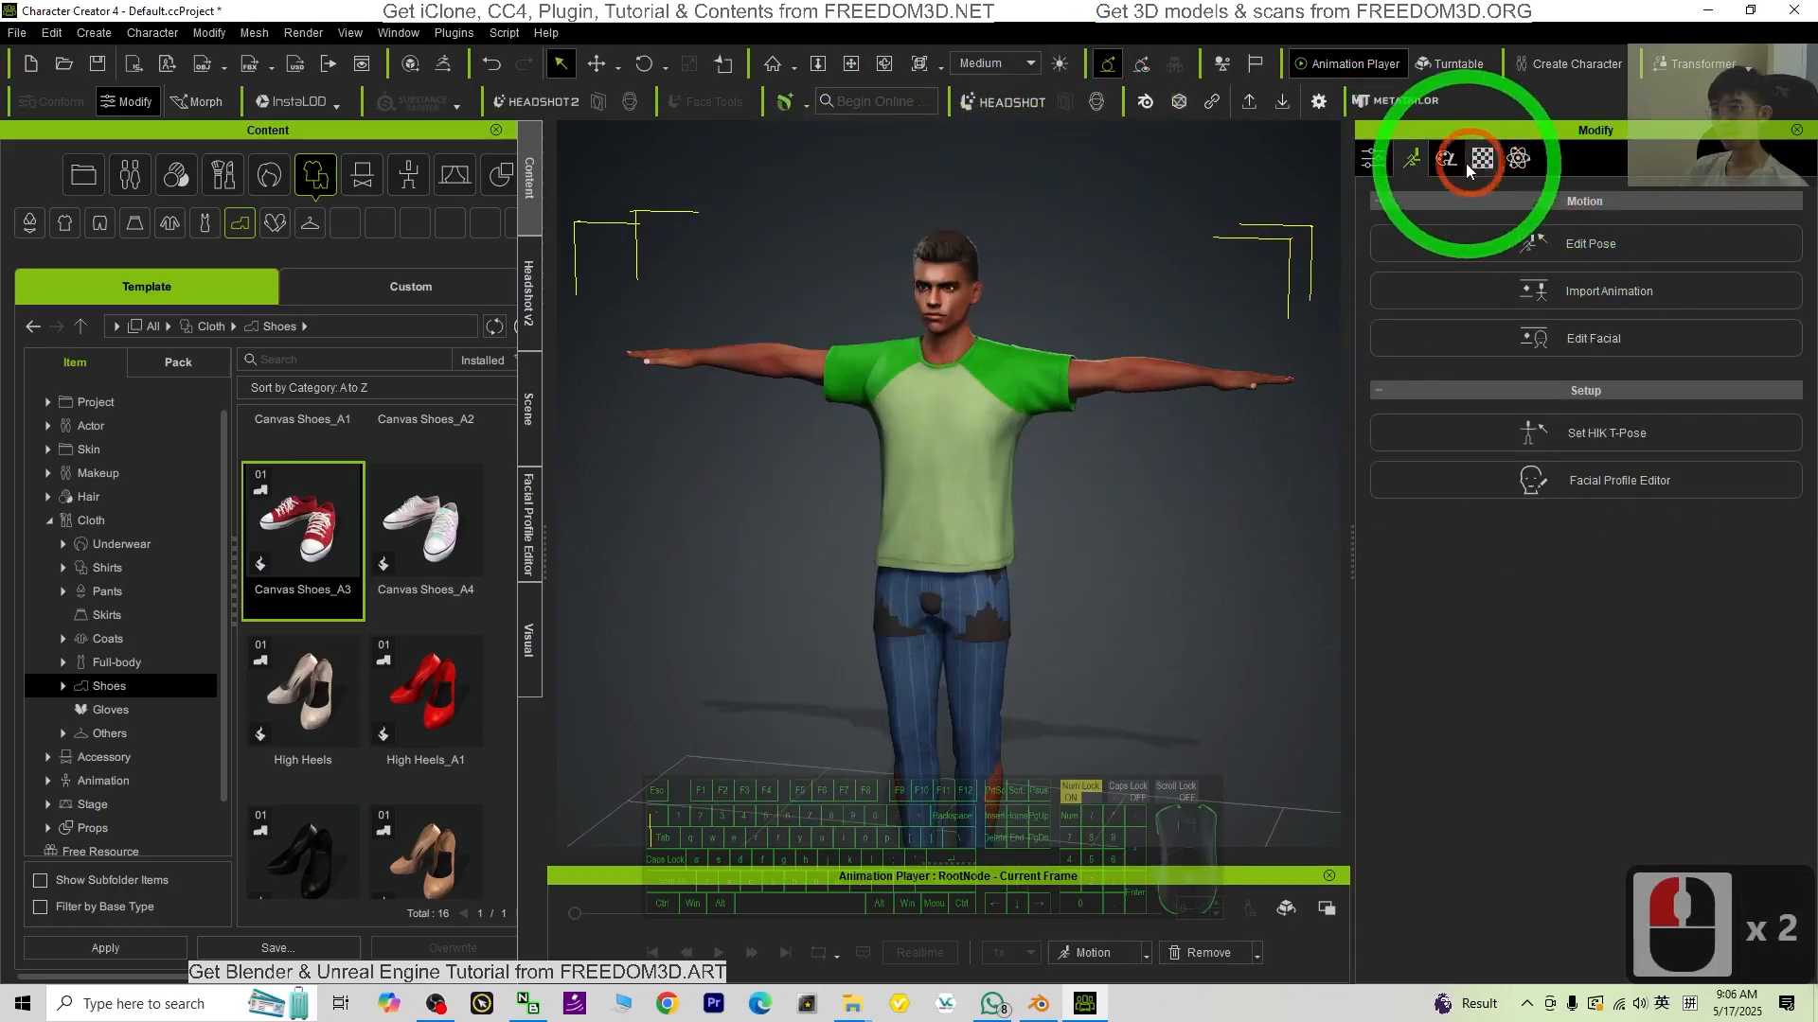
{"action": "mouse_move", "coordinate": [1618, 480]}
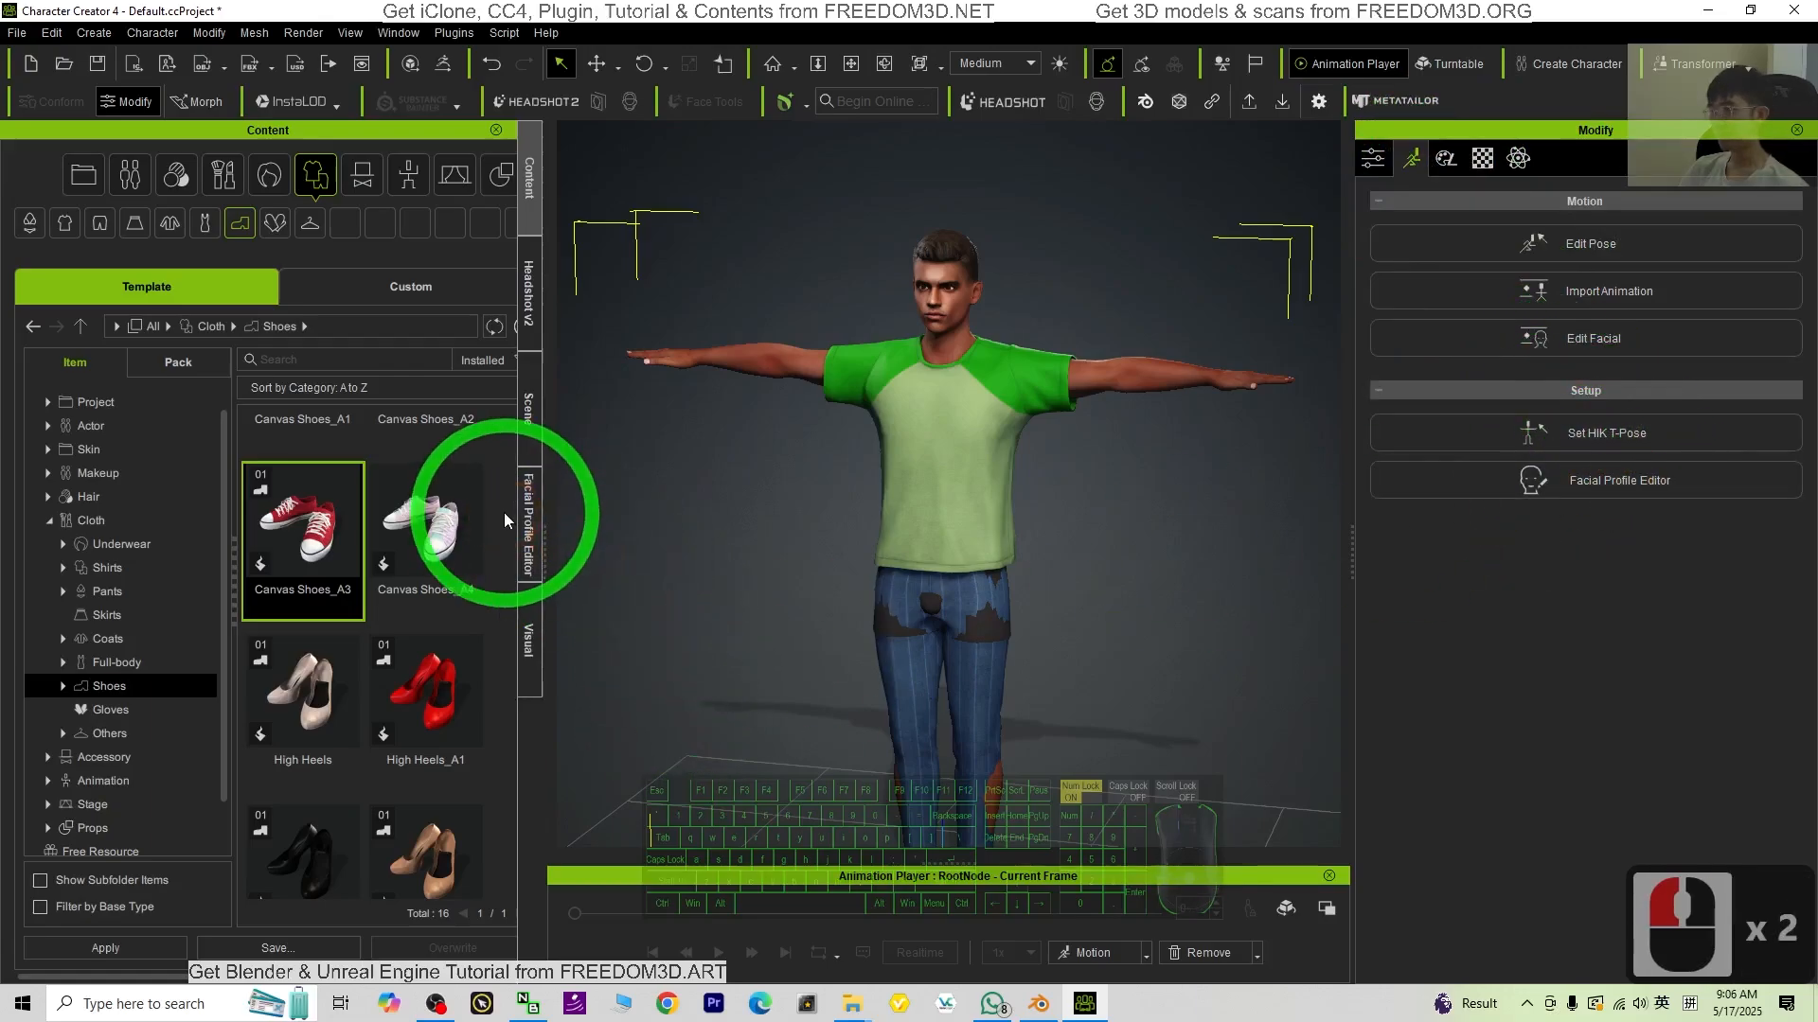
{"action": "left_click", "coordinate": [529, 522]}
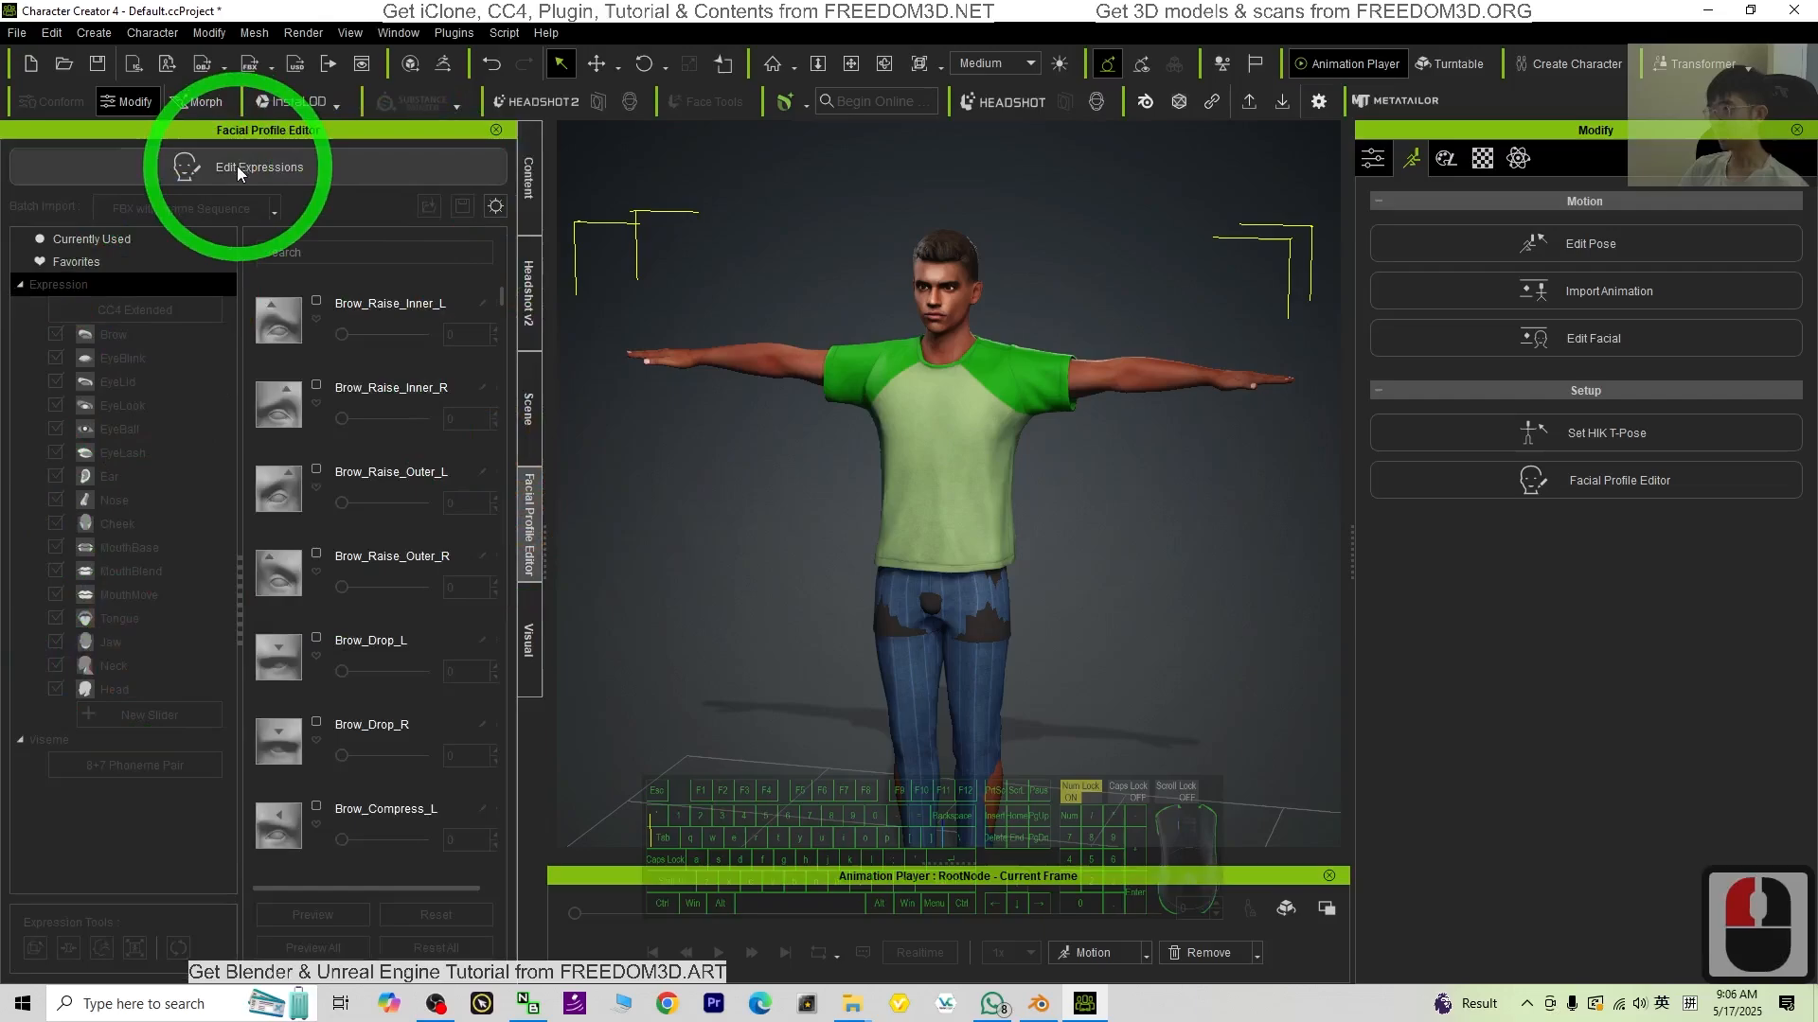
Step: Import morphs from Desktop\002 FBX\model01.Fbx into a new 'morph' expression category
{"action": "left_click", "coordinate": [258, 167]}
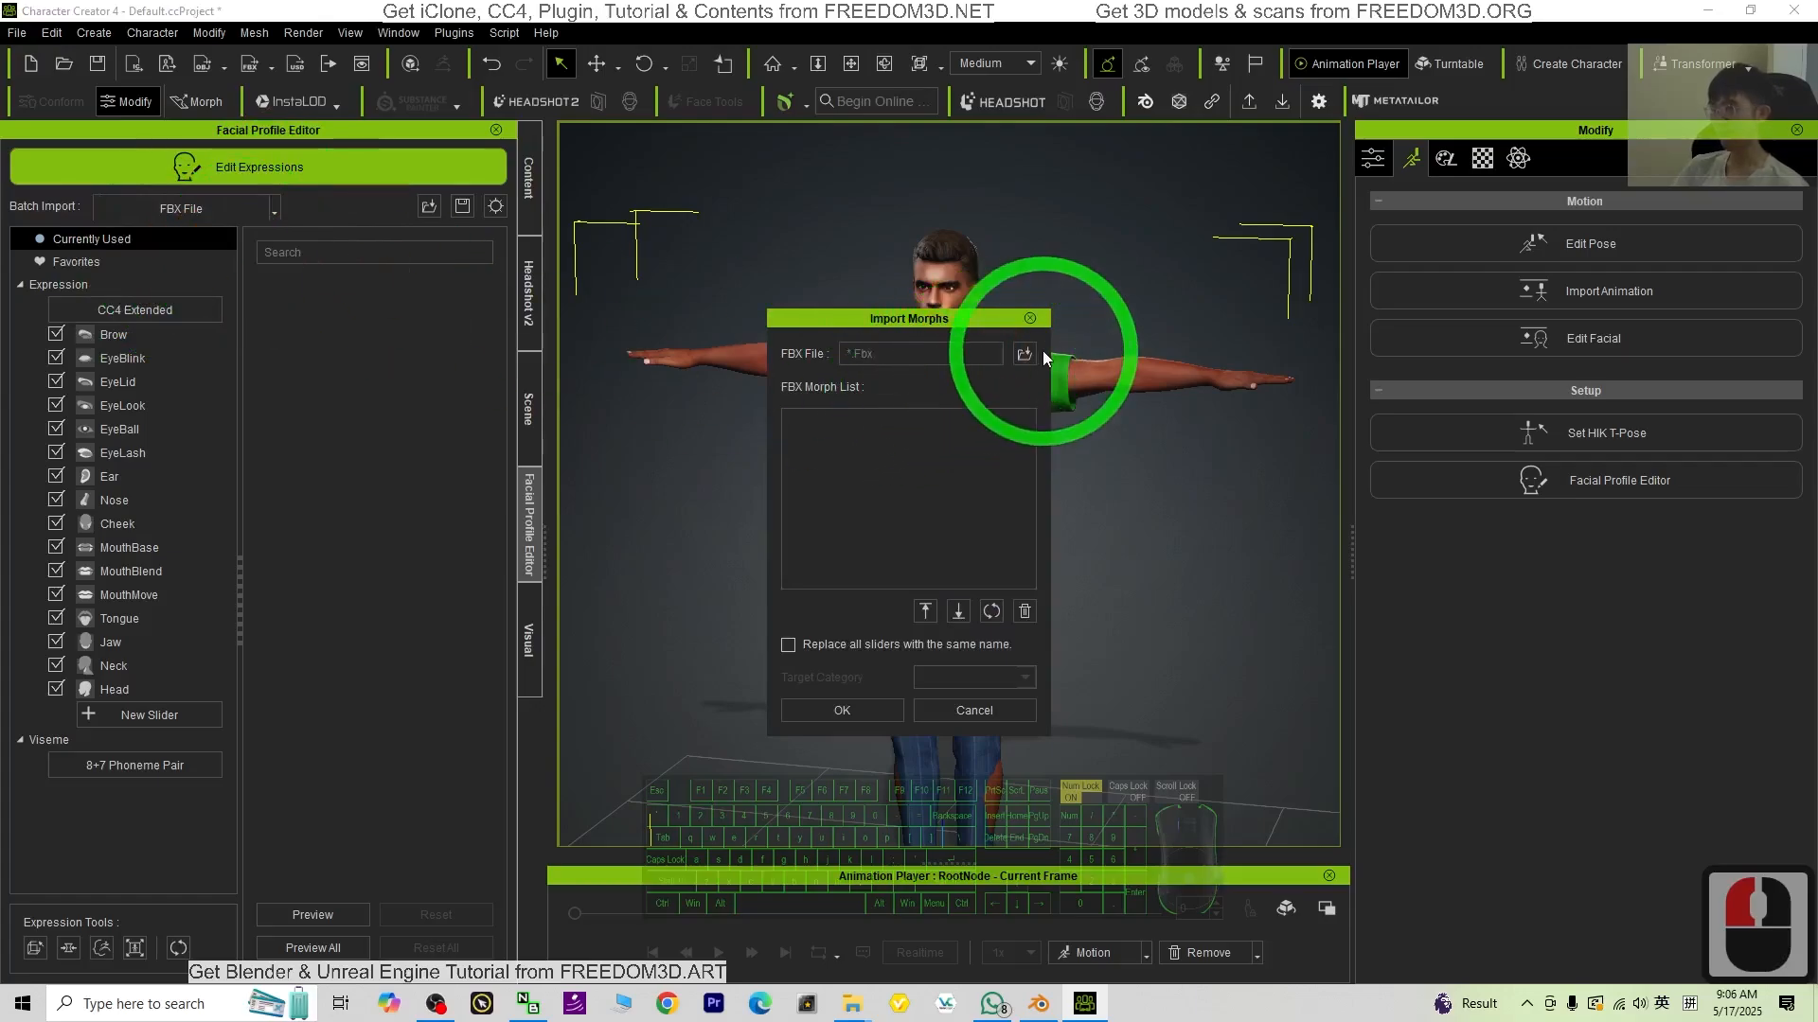
{"action": "left_click", "coordinate": [1023, 353]}
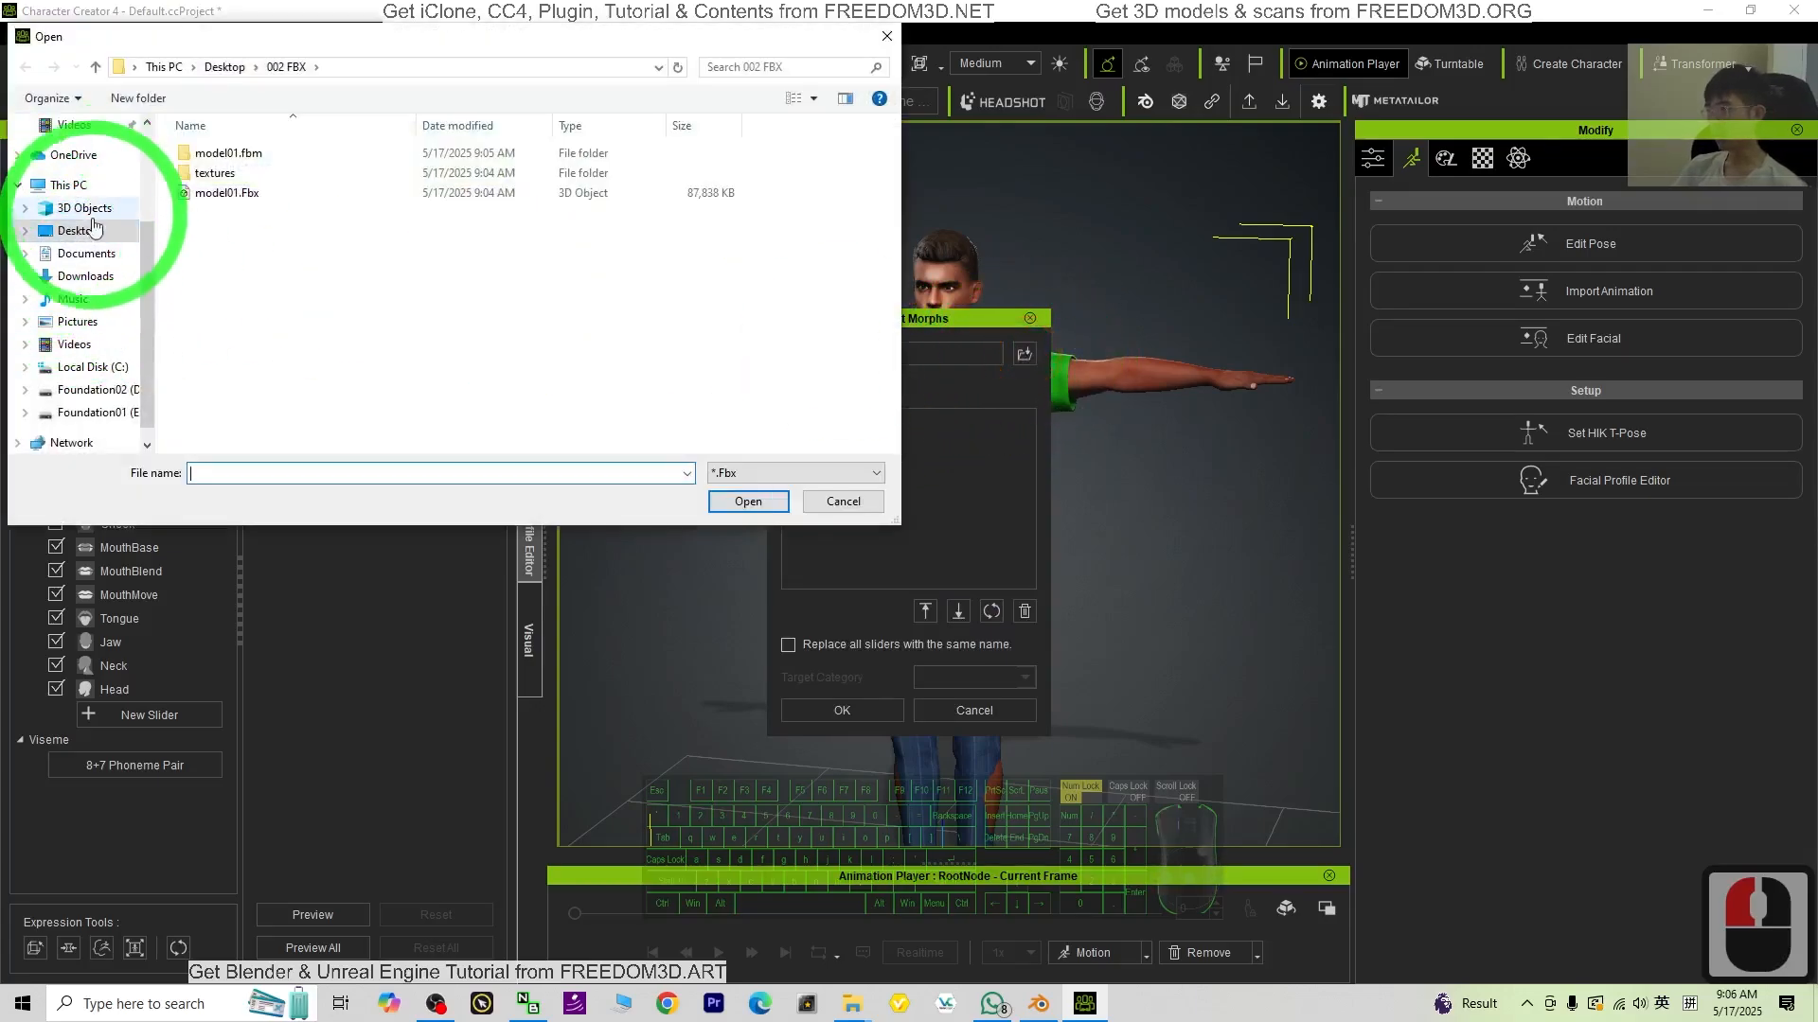
{"action": "left_click", "coordinate": [78, 229]}
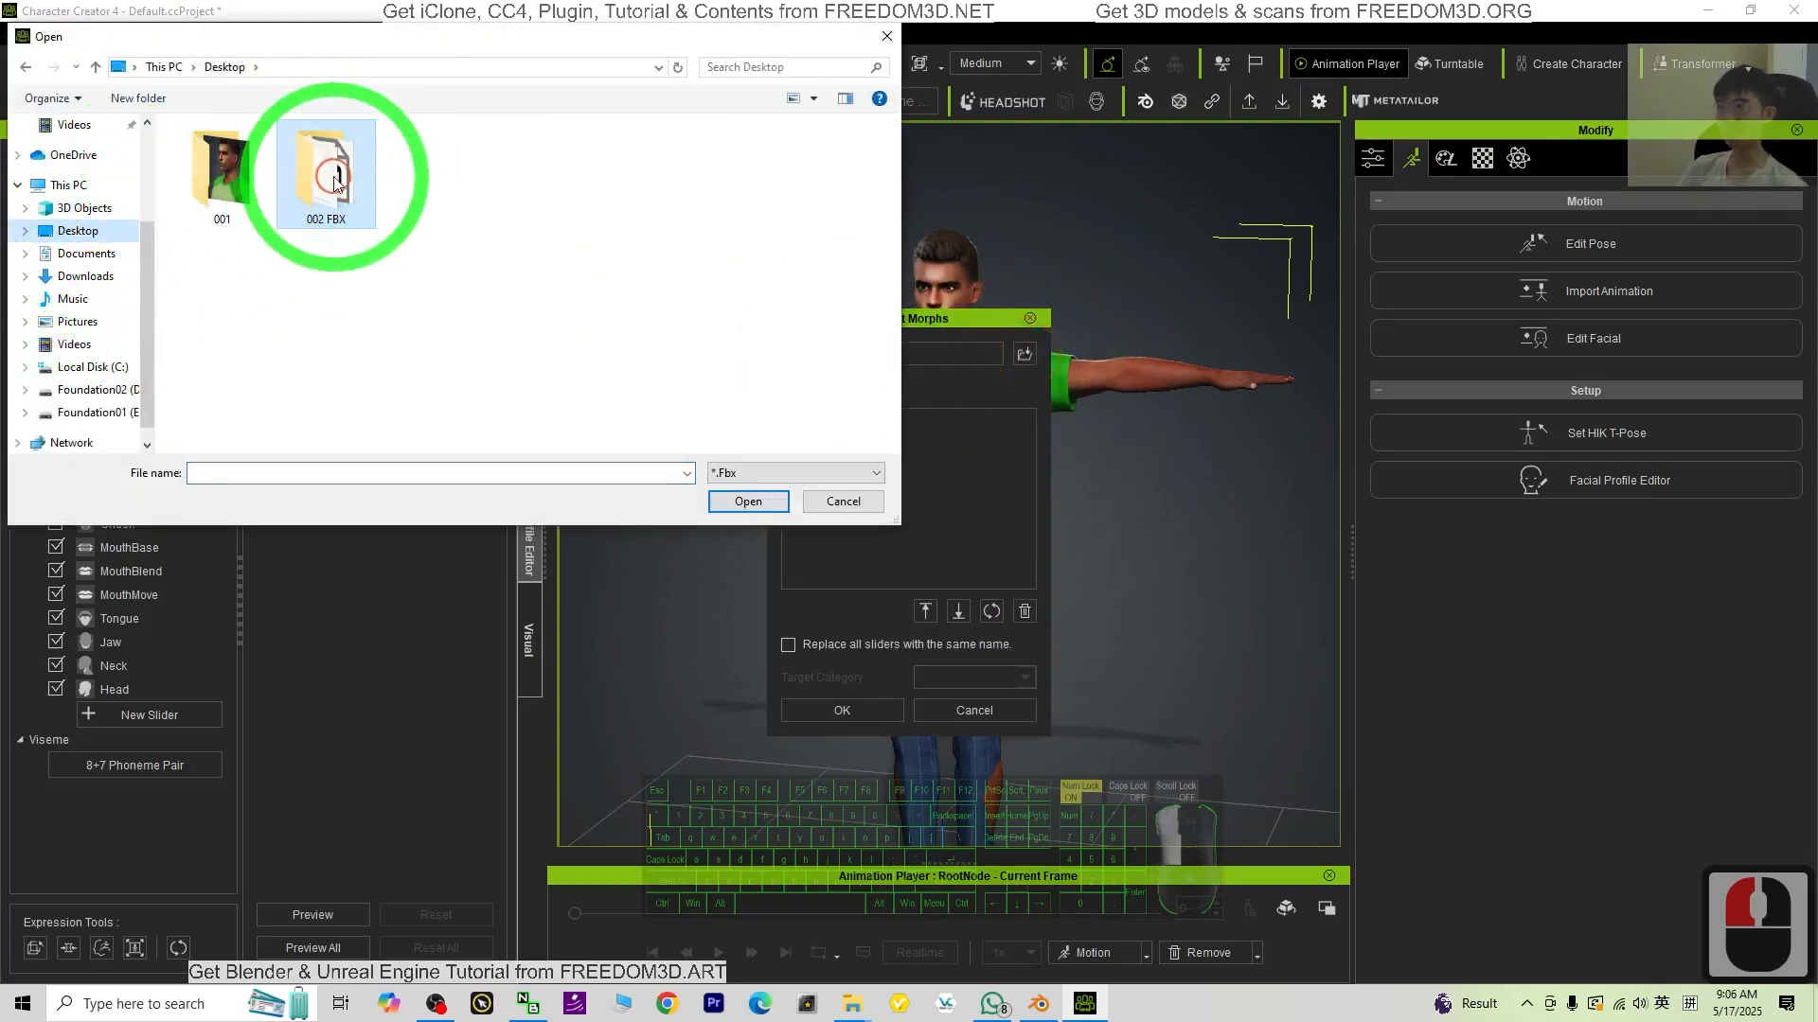
{"action": "double_click", "coordinate": [326, 174]}
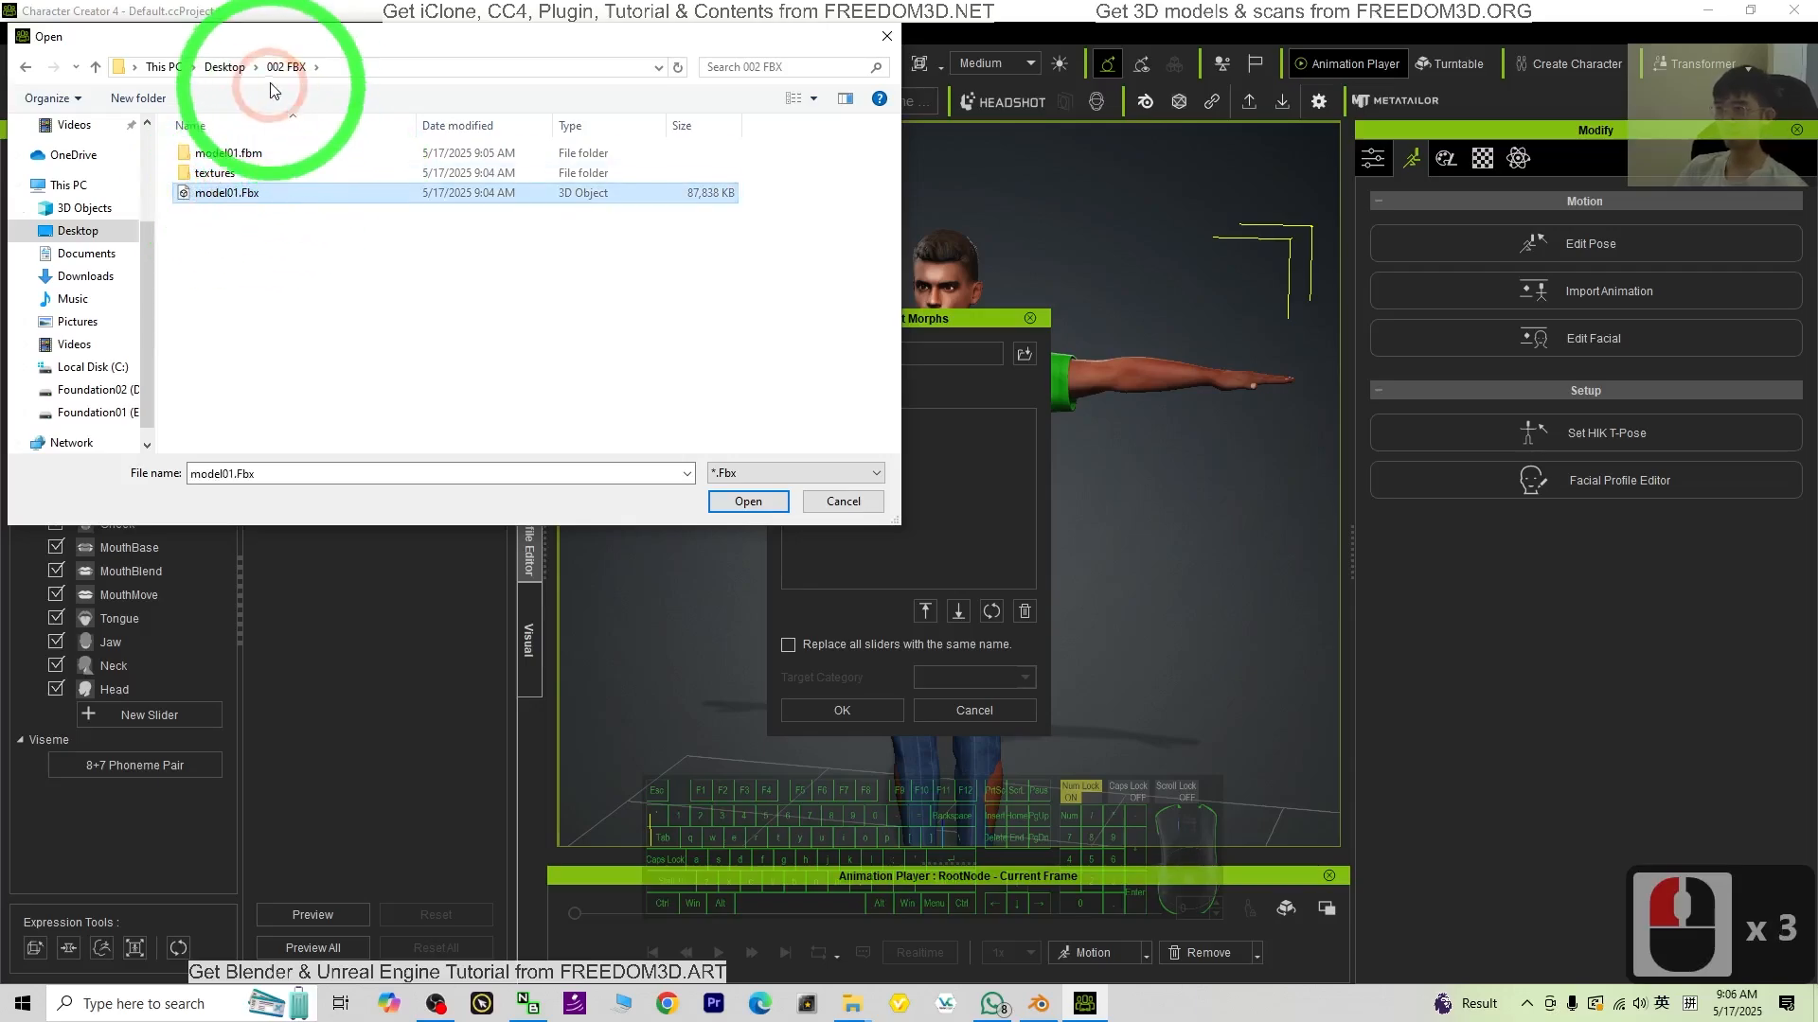
{"action": "left_click", "coordinate": [748, 501]}
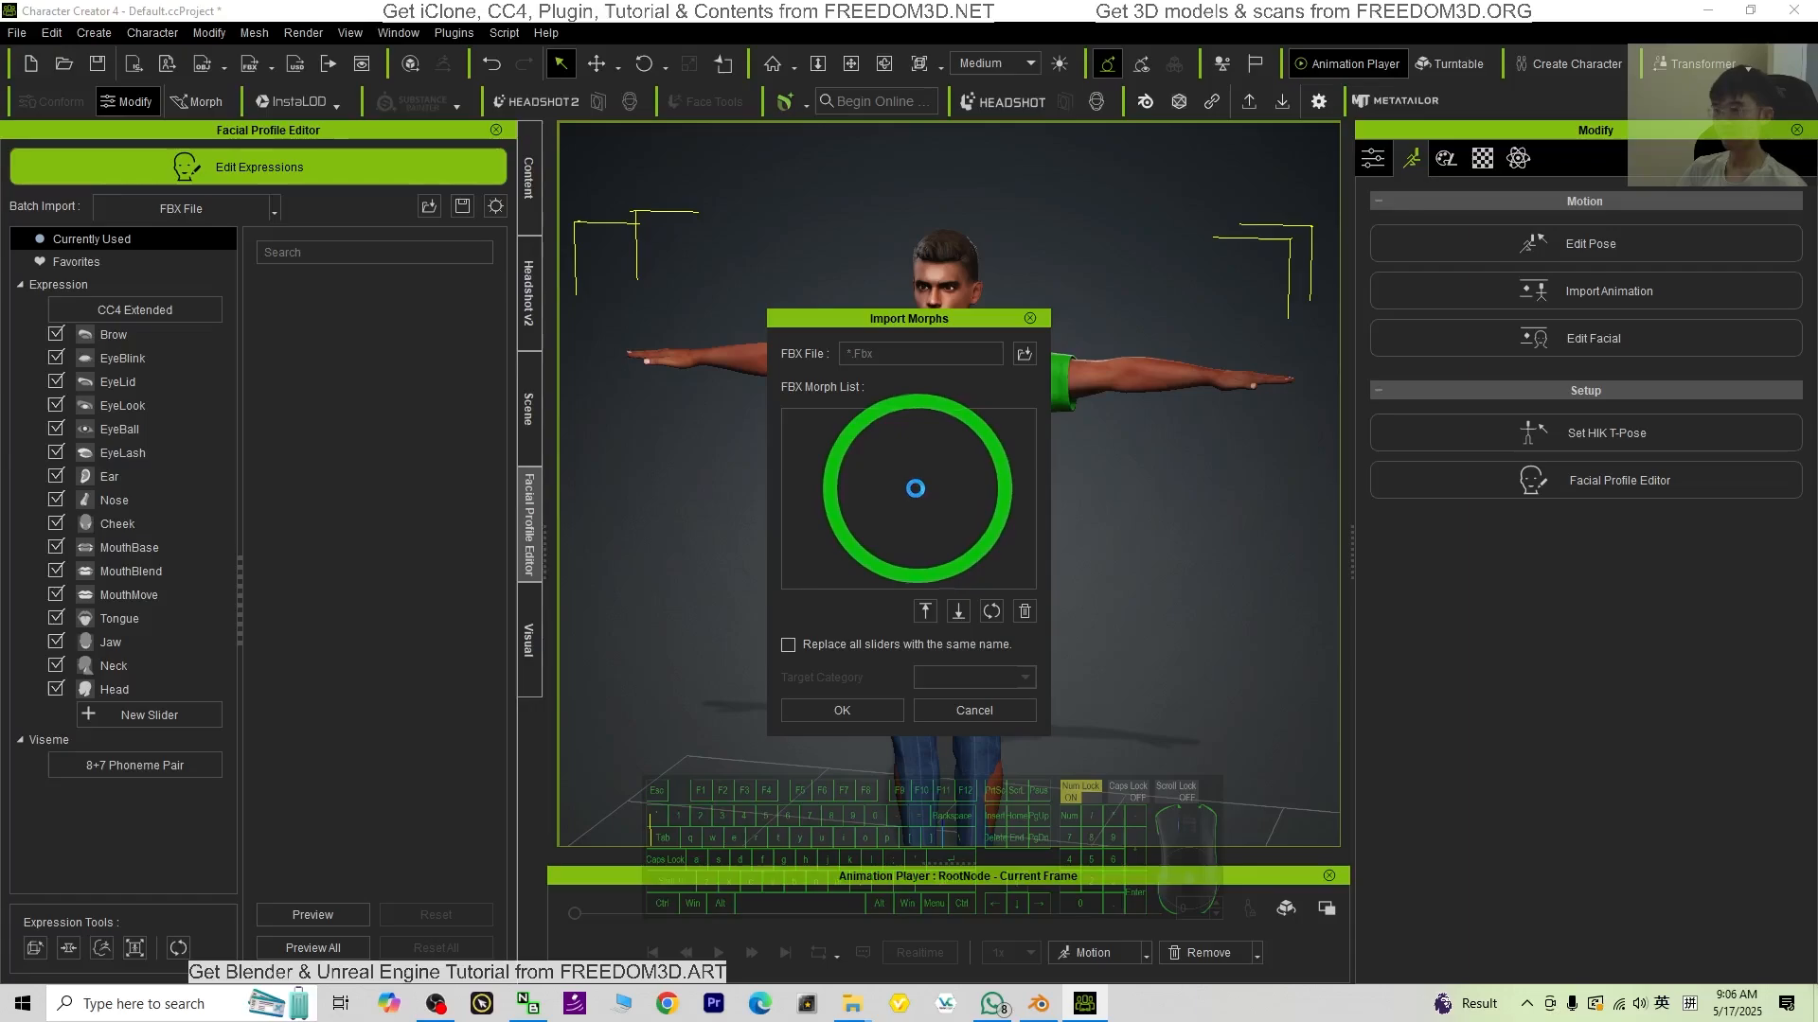
{"action": "left_click", "coordinate": [1022, 353]}
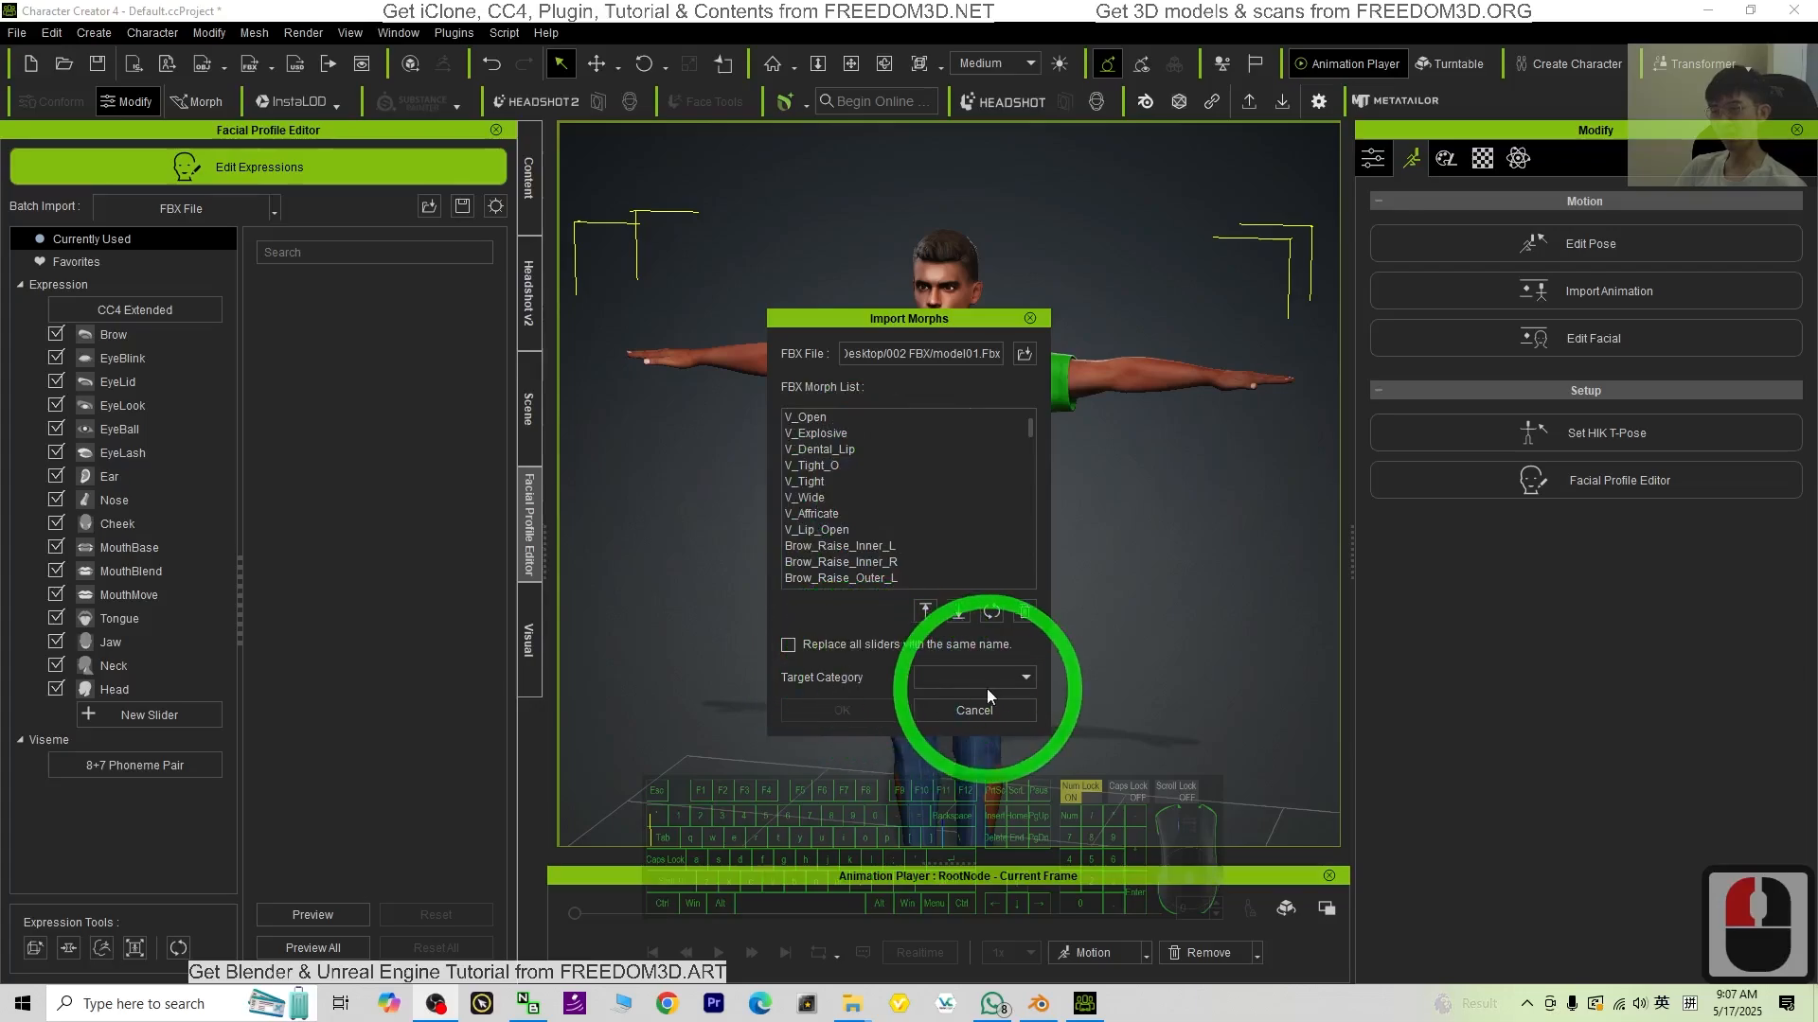
{"action": "type", "text": "morph"}
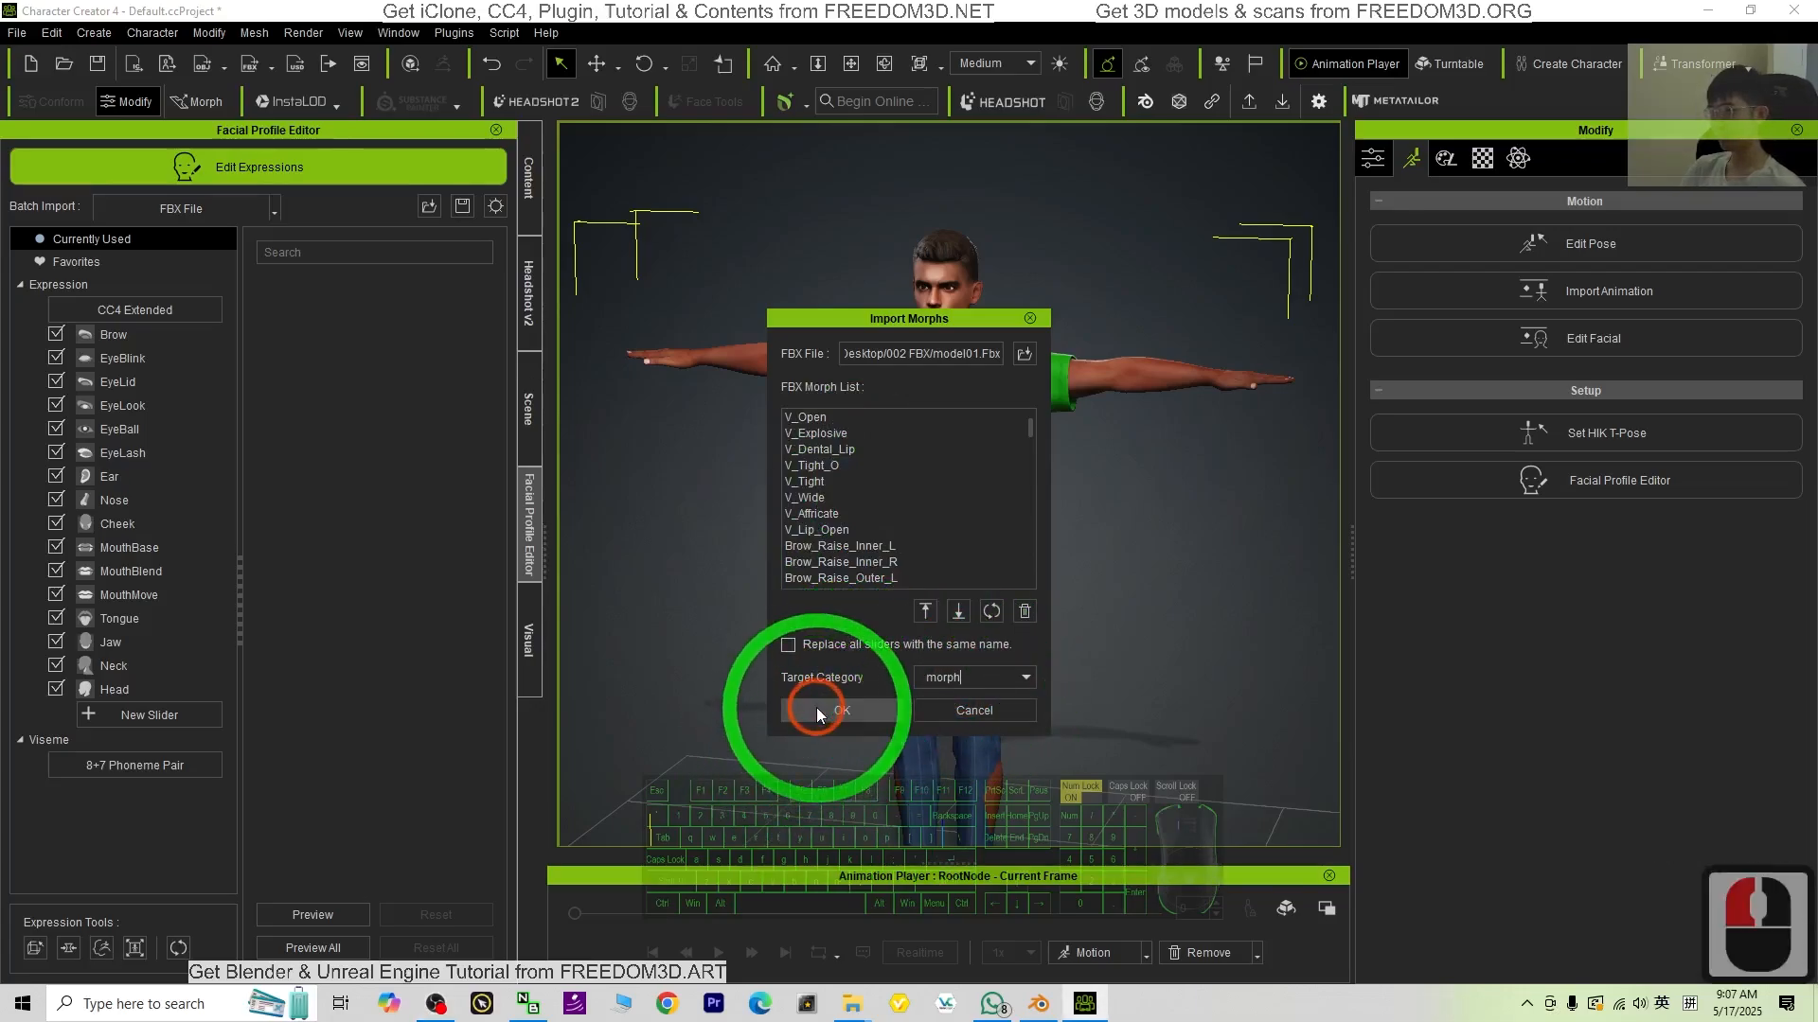
{"action": "left_click", "coordinate": [836, 711]}
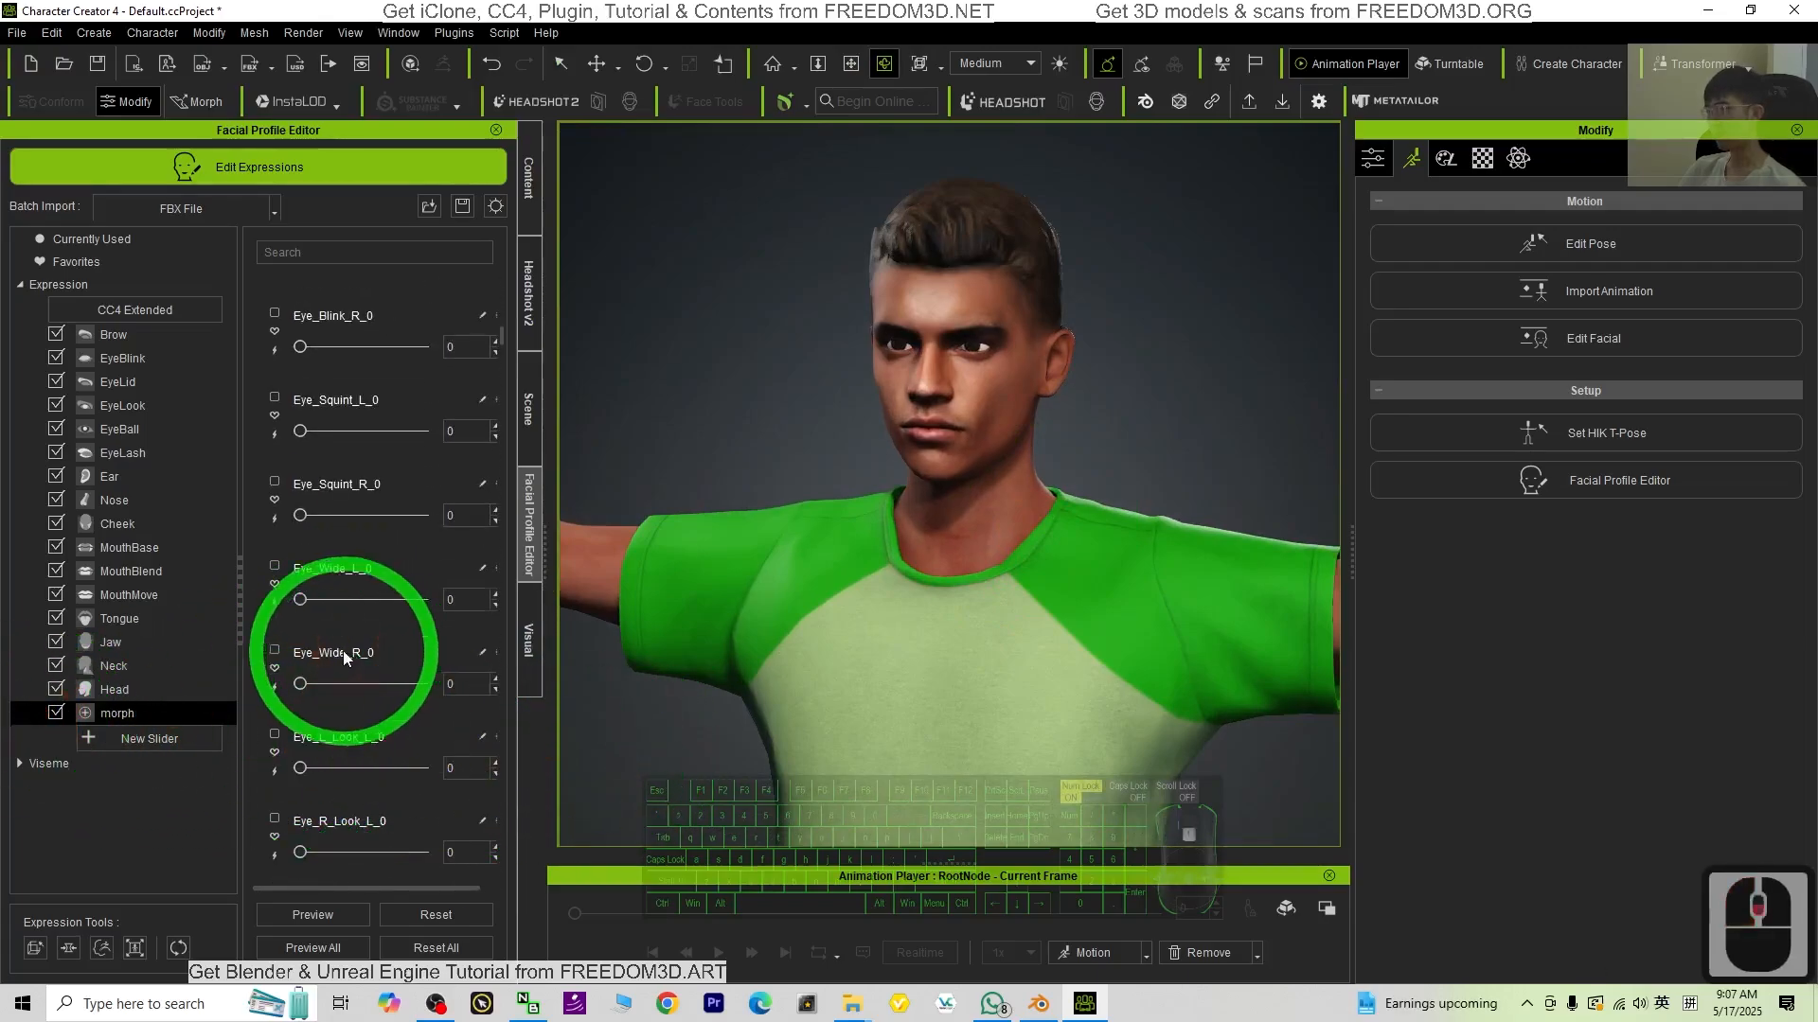
{"action": "scroll", "scroll_direction": "down", "scroll_amount": 3}
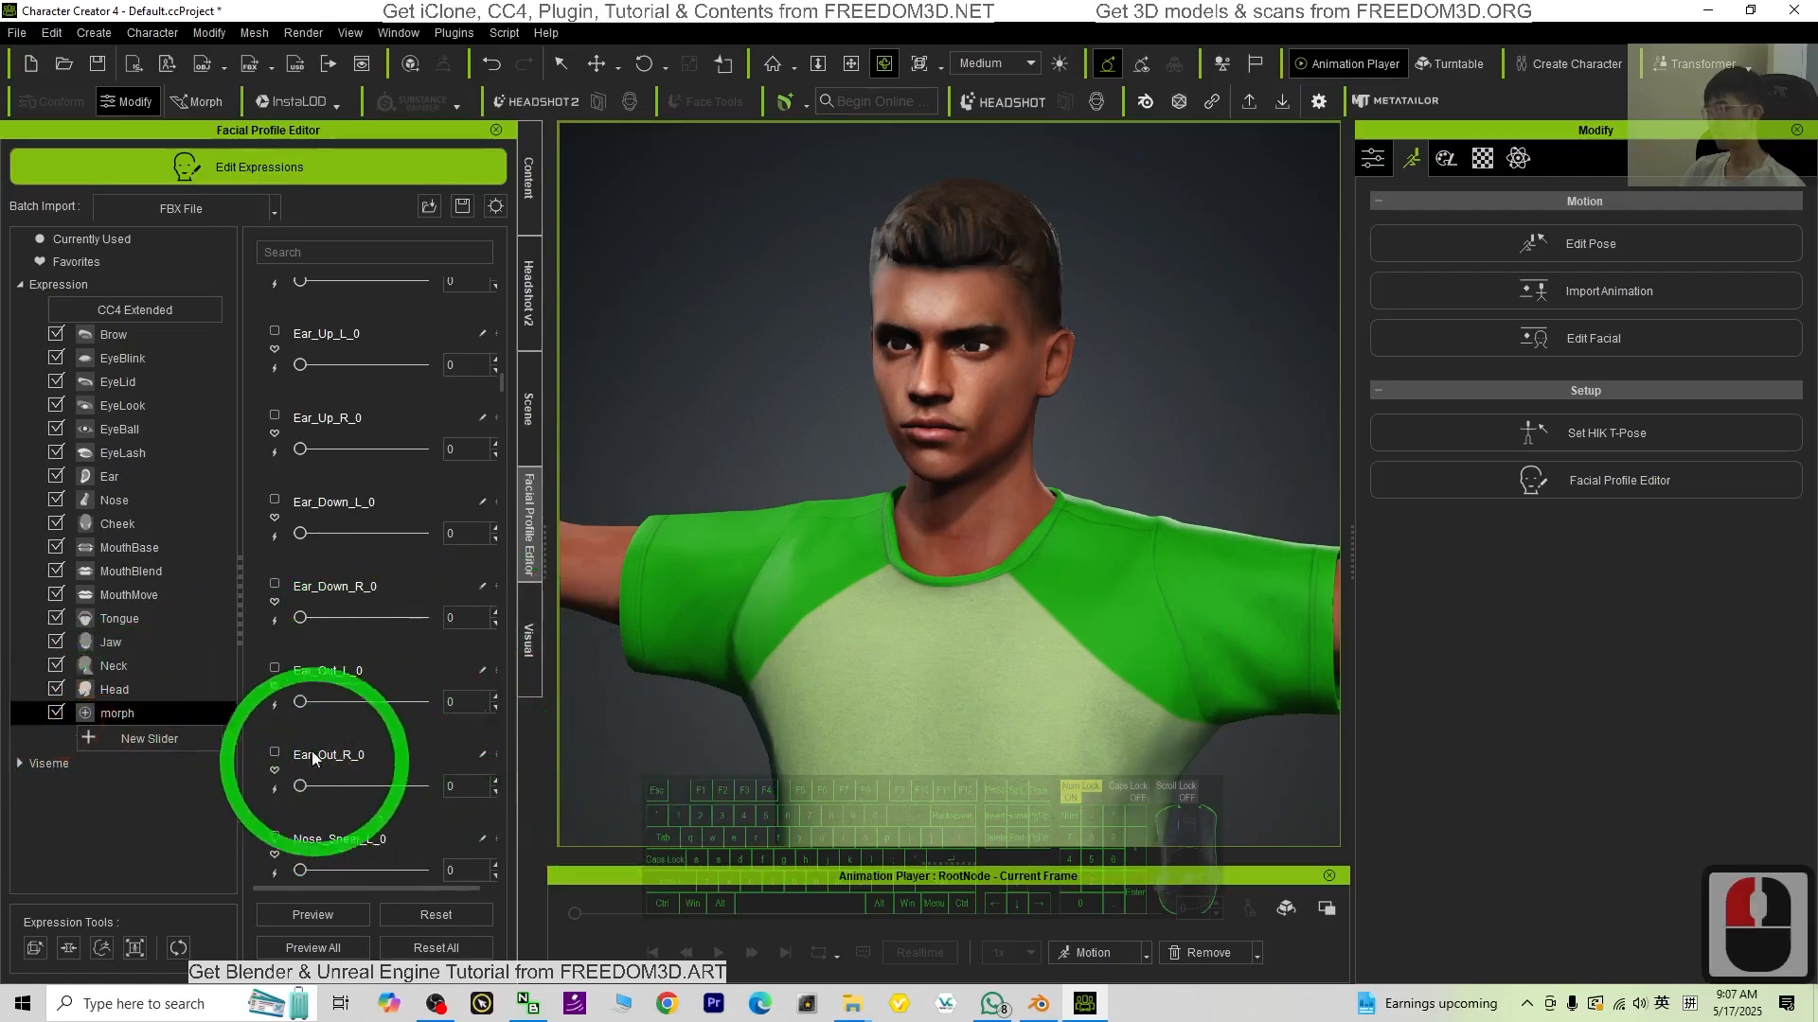
{"action": "scroll", "scroll_direction": "down", "scroll_amount": 3}
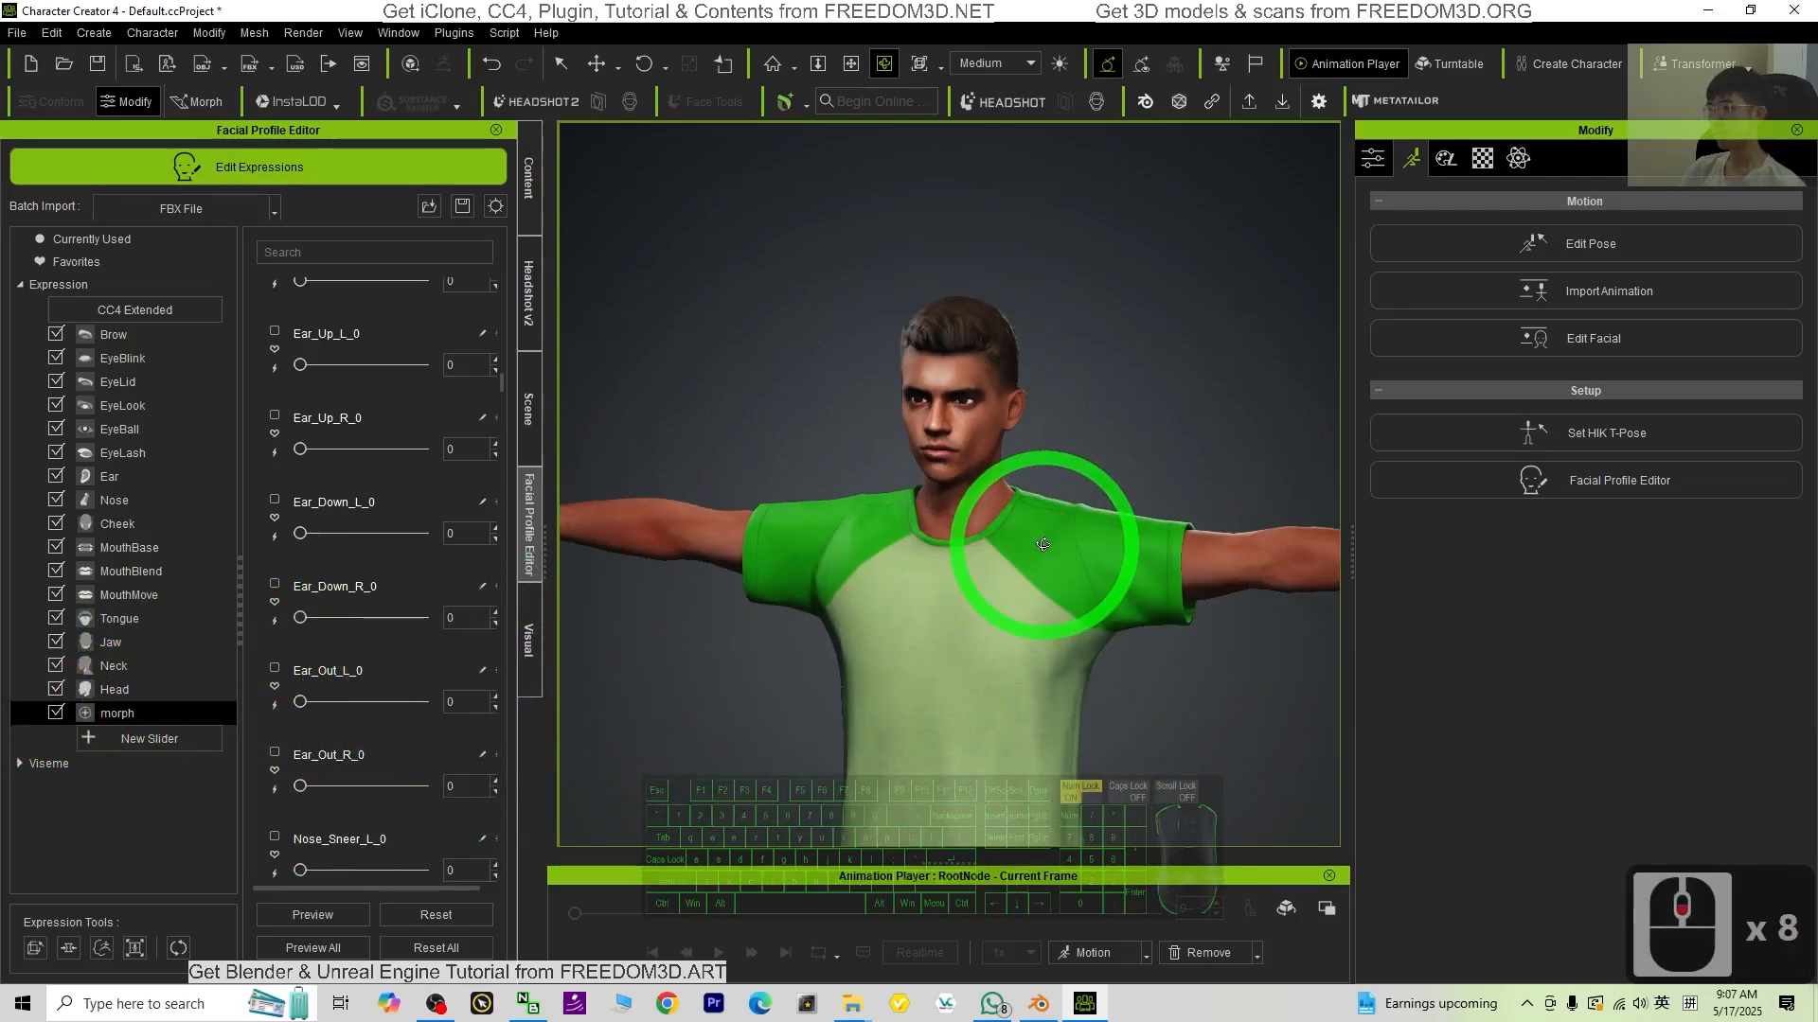
{"action": "scroll", "scroll_direction": "down", "scroll_amount": 3}
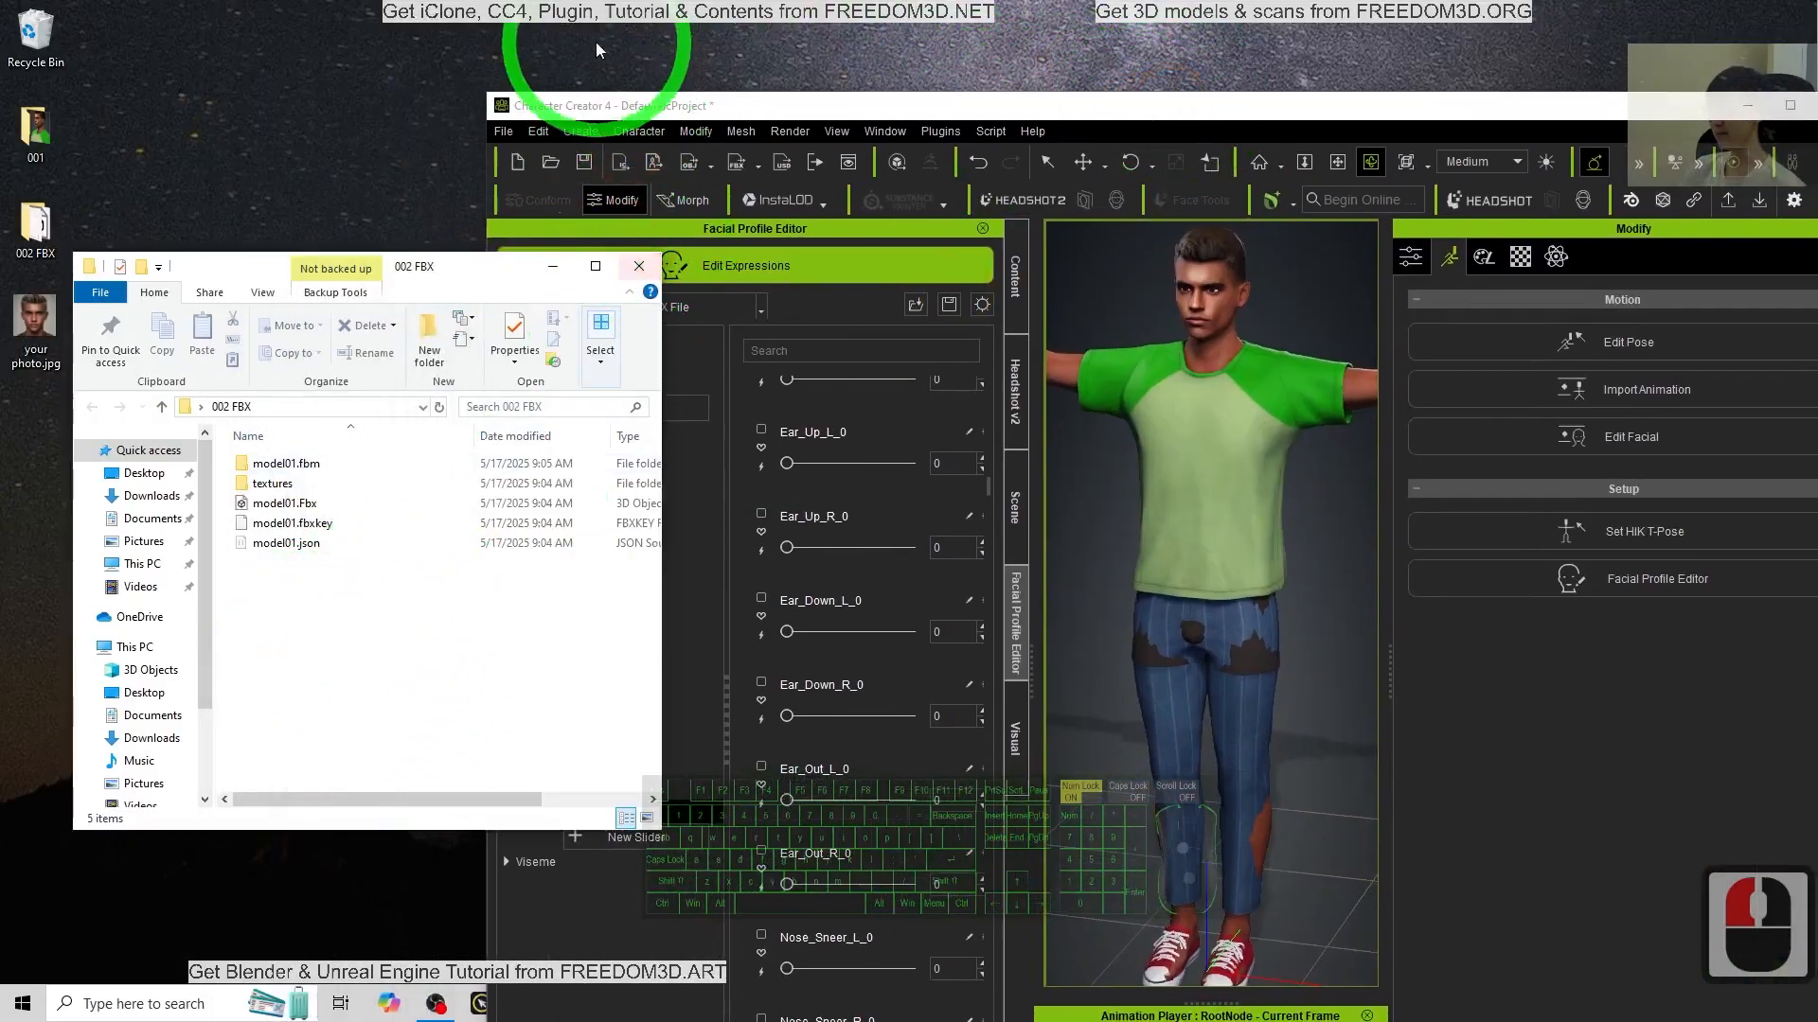
Step: Save the character project as model01 in the 002 FBX folder
{"action": "left_click", "coordinate": [503, 129]}
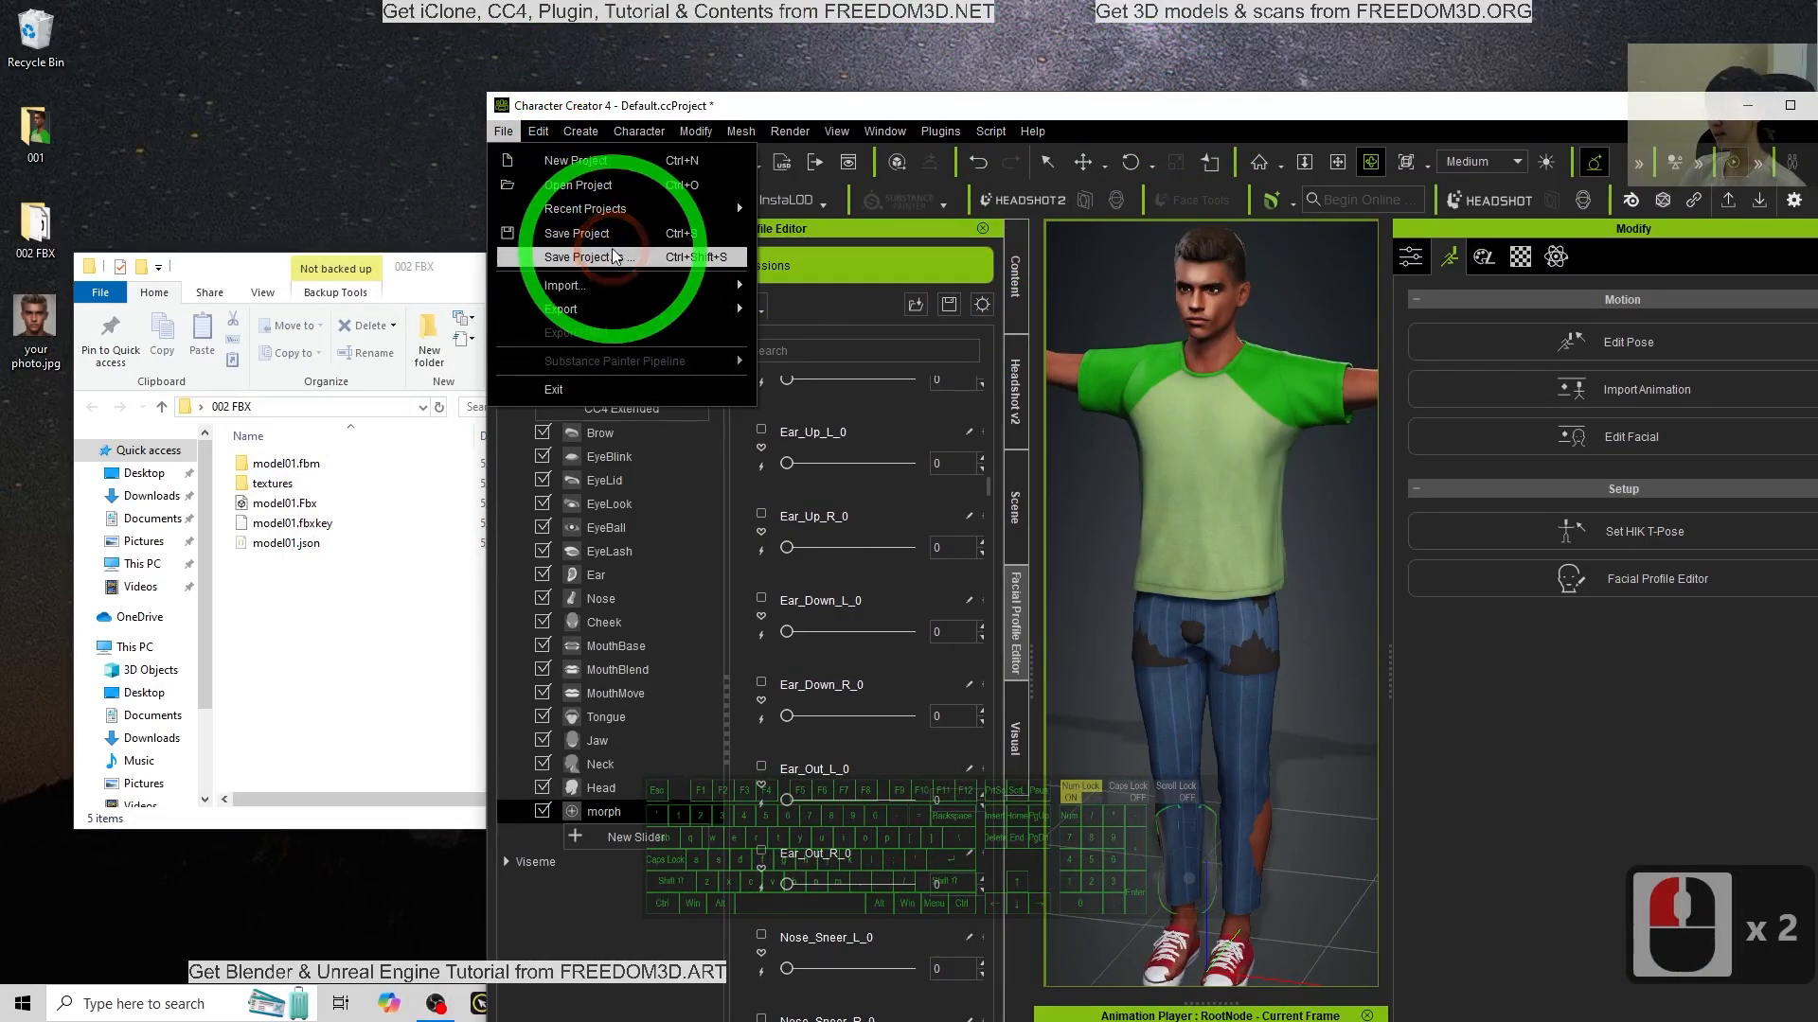
{"action": "left_click", "coordinate": [578, 256]}
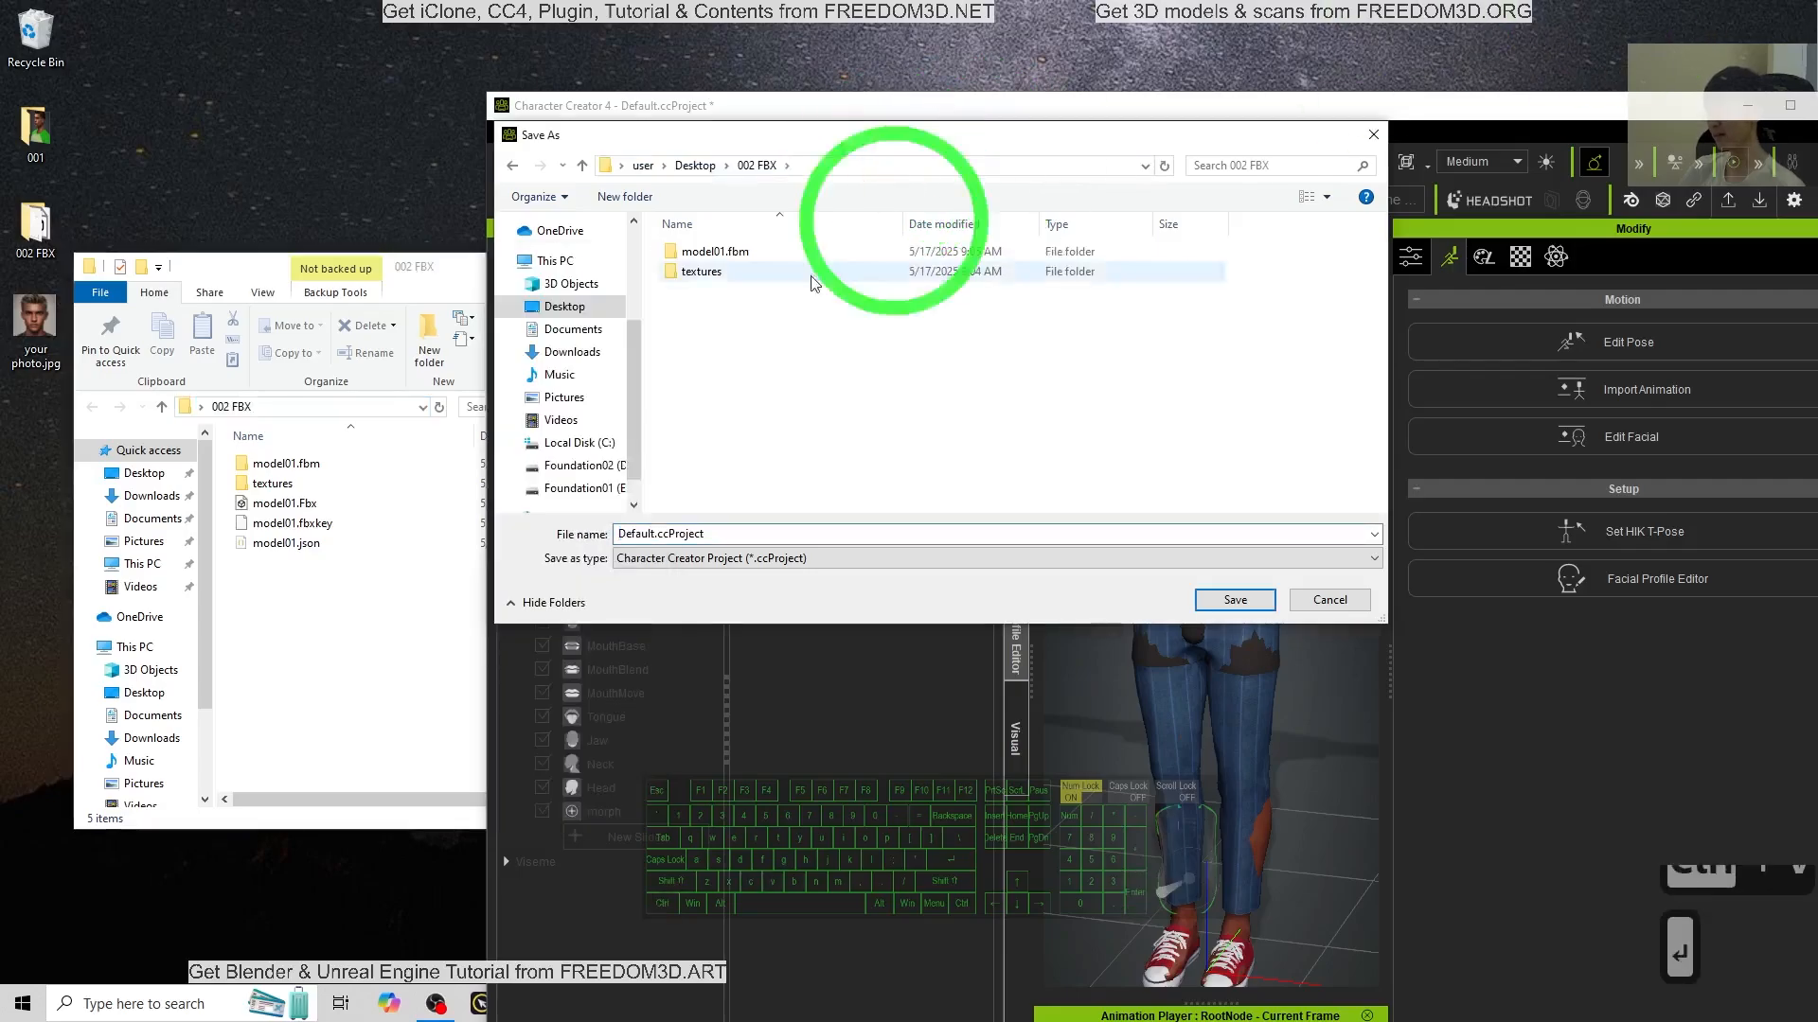
{"action": "type", "text": "mo"}
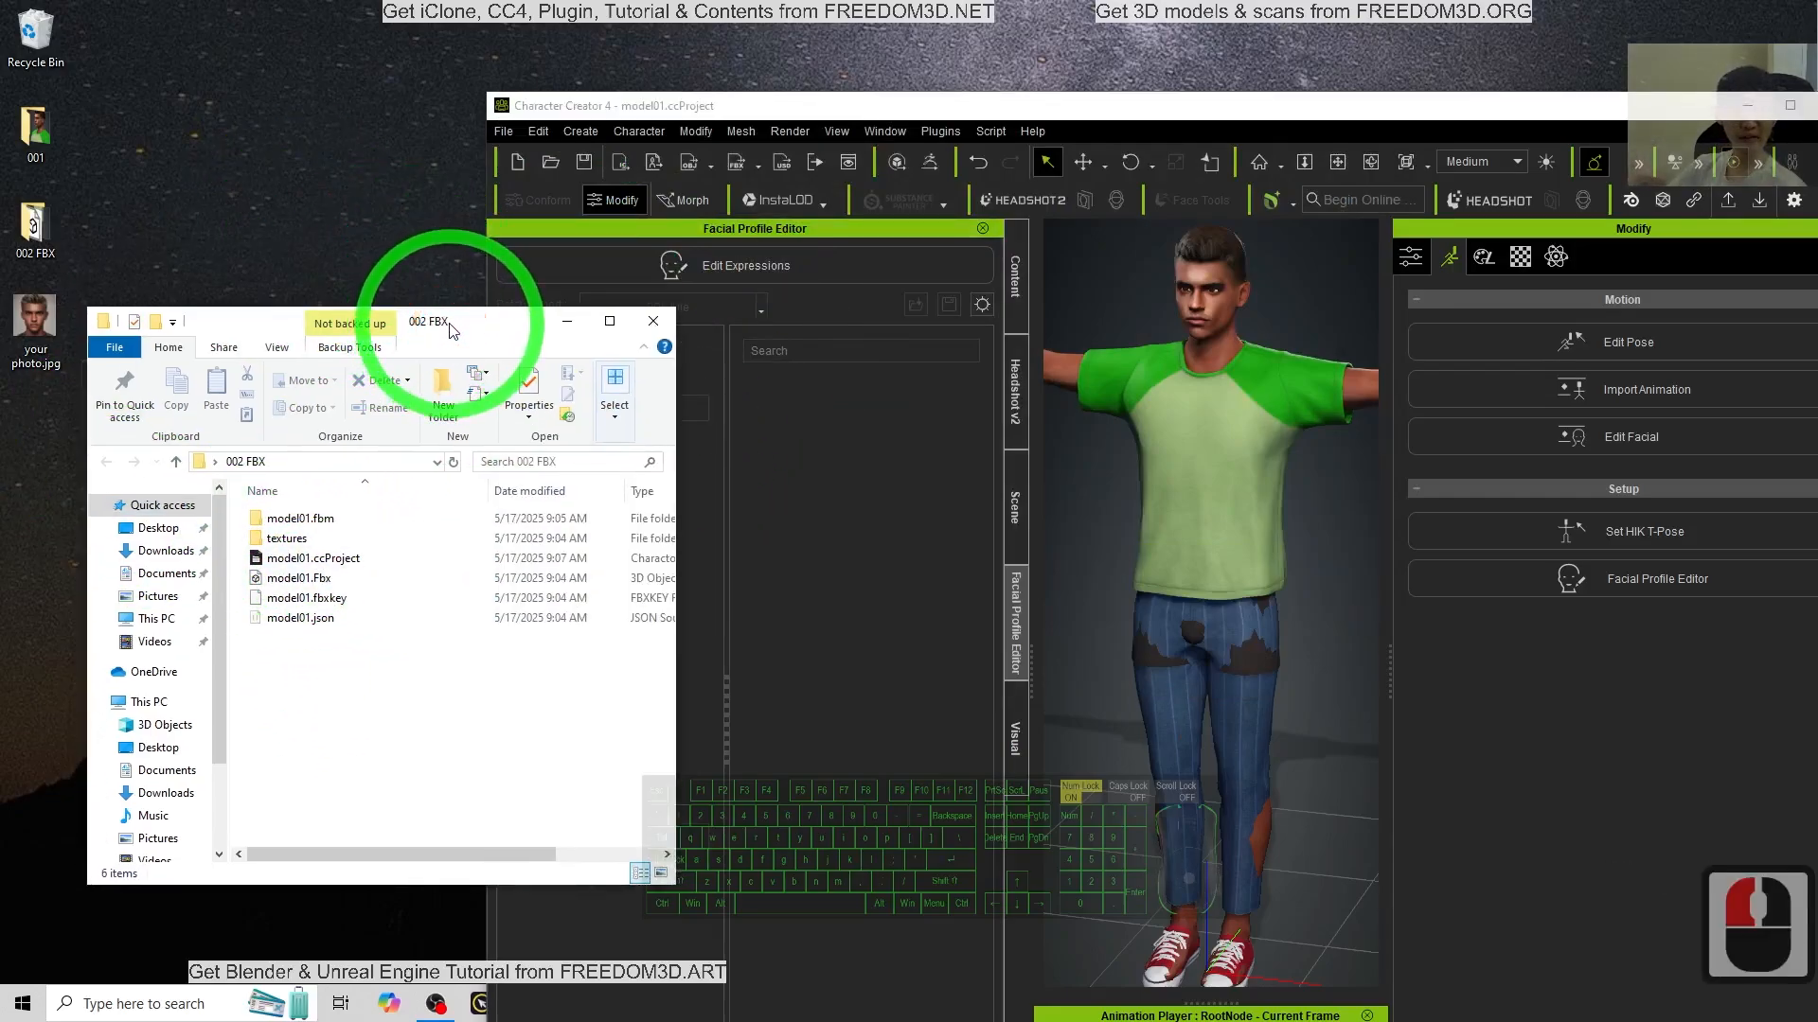
{"action": "mouse_move", "coordinate": [652, 321]}
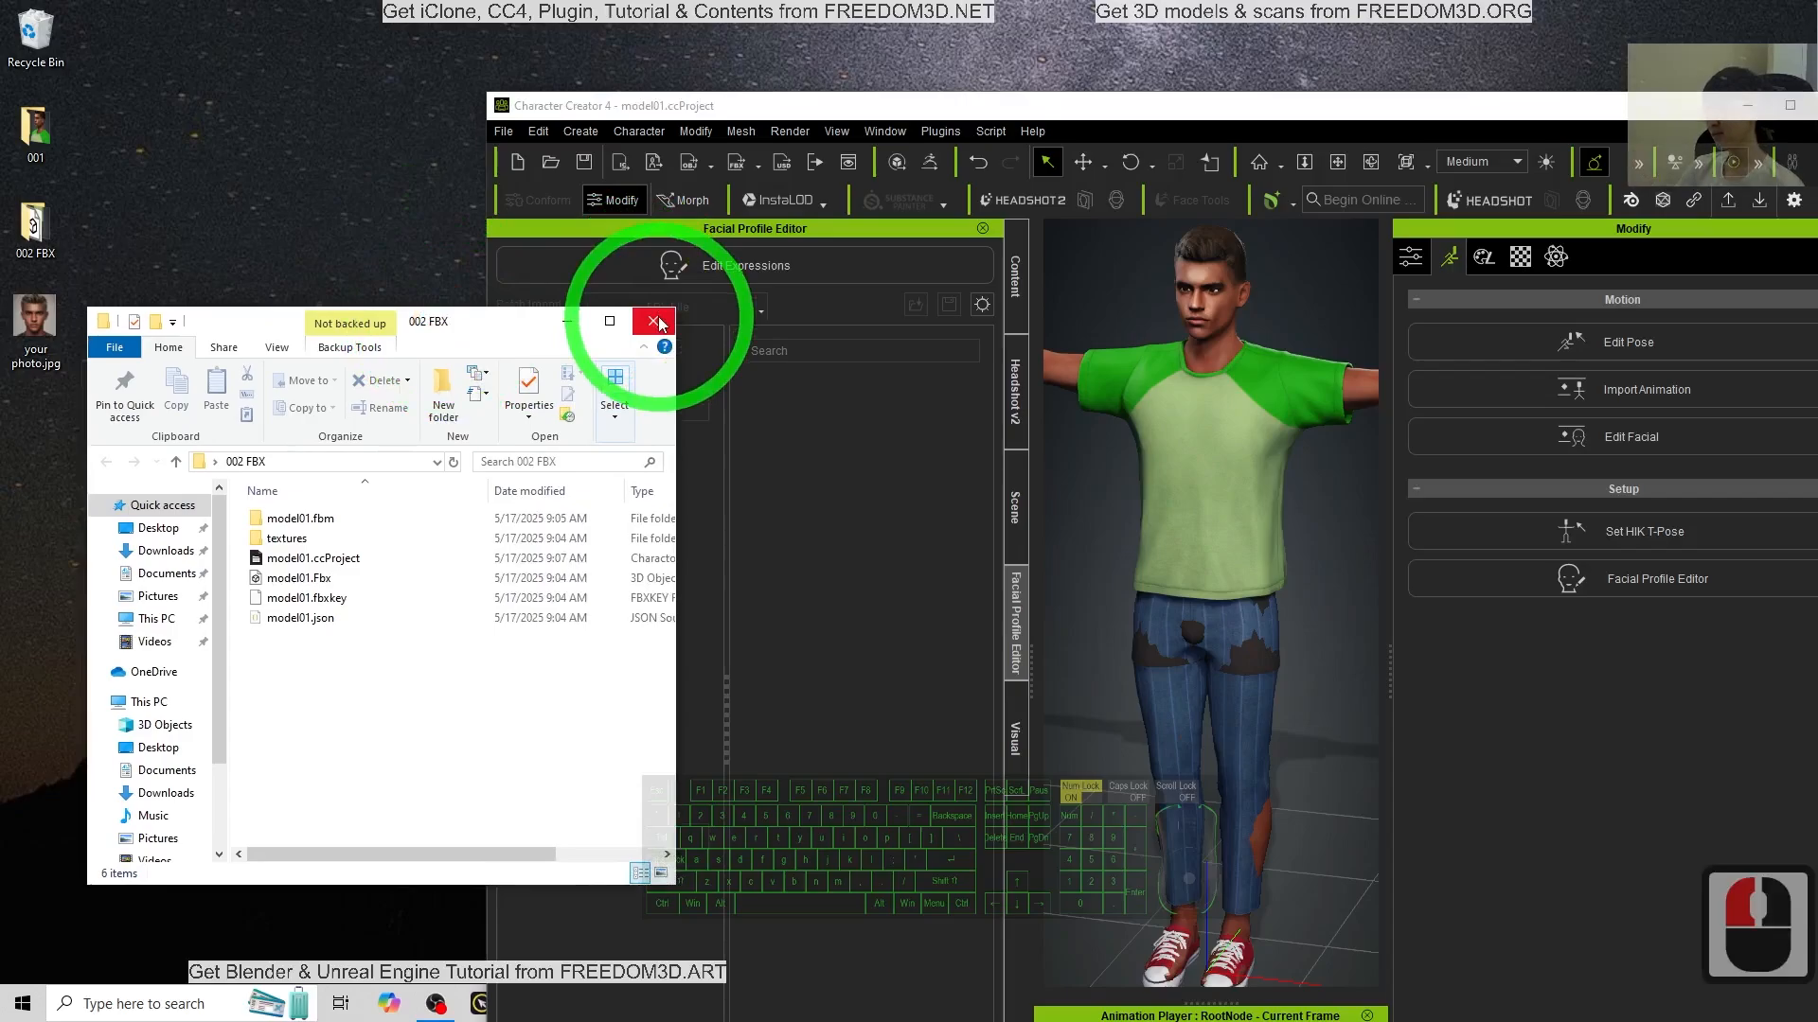
Step: Create the new desktop folder '003 FBX final' and open it
{"action": "right_click", "coordinate": [93, 486]}
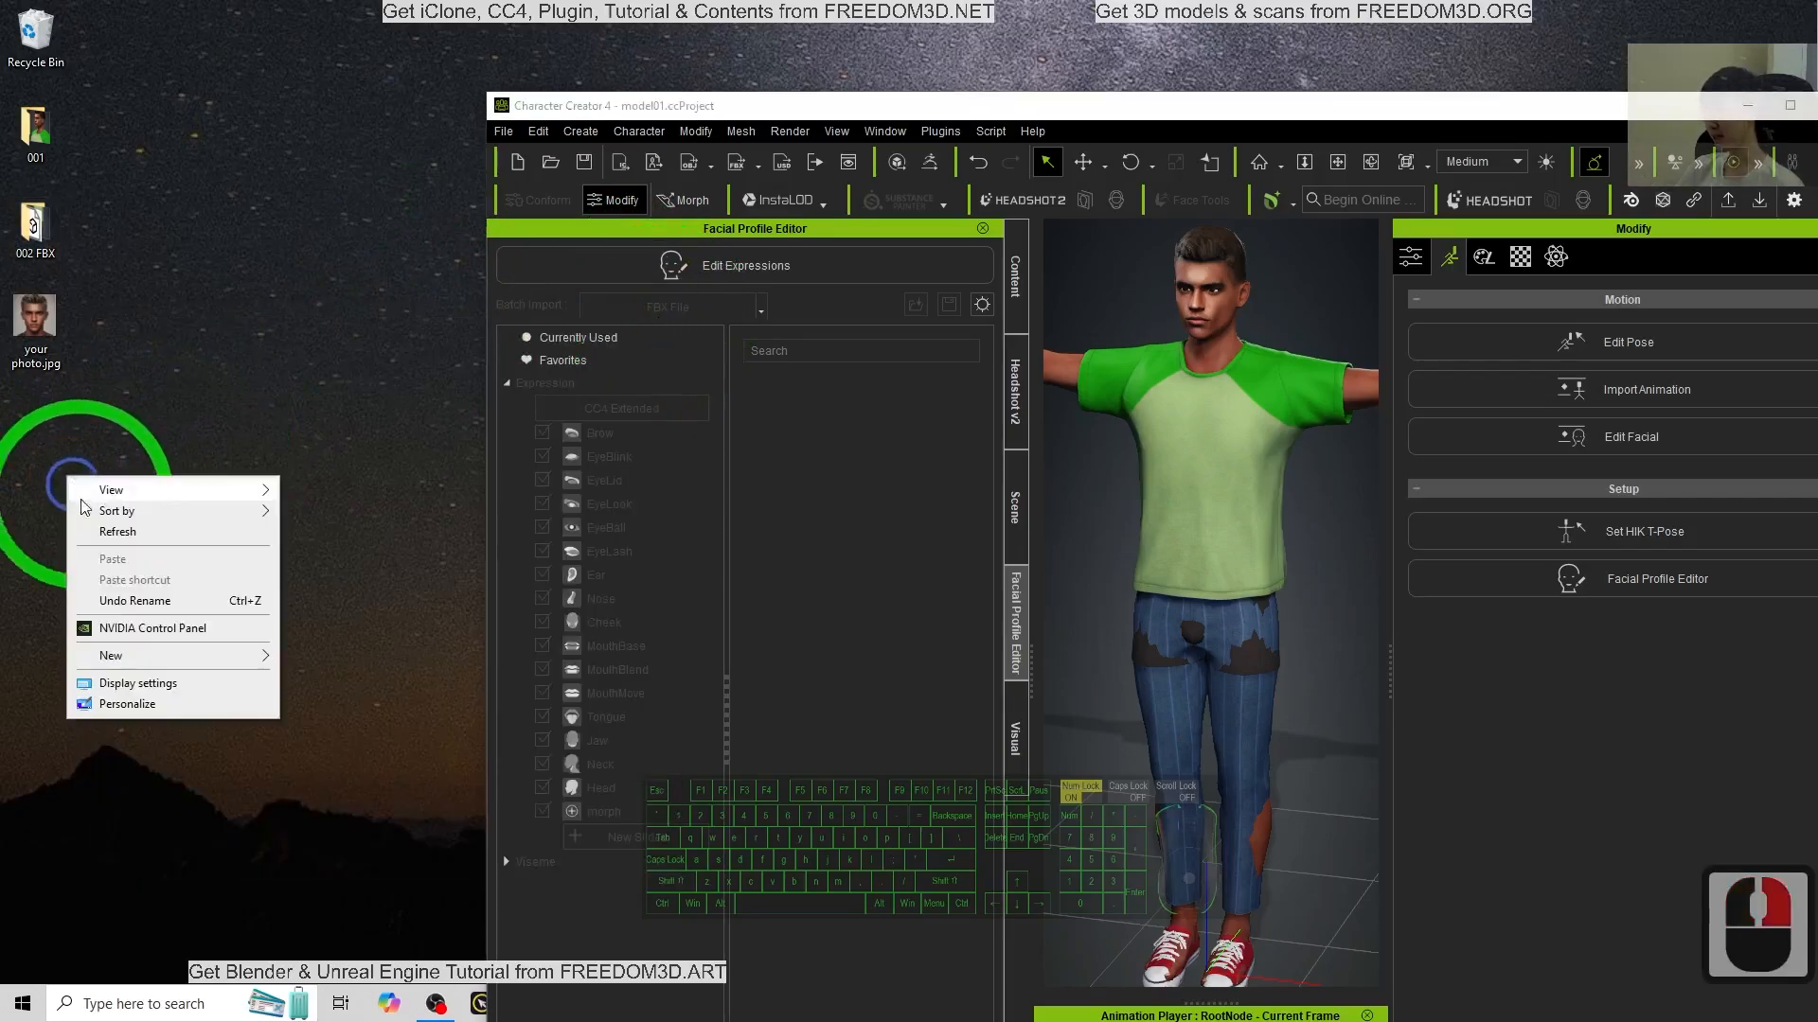
{"action": "left_click", "coordinate": [110, 655]}
{"action": "type", "text": "003 FBX final"}
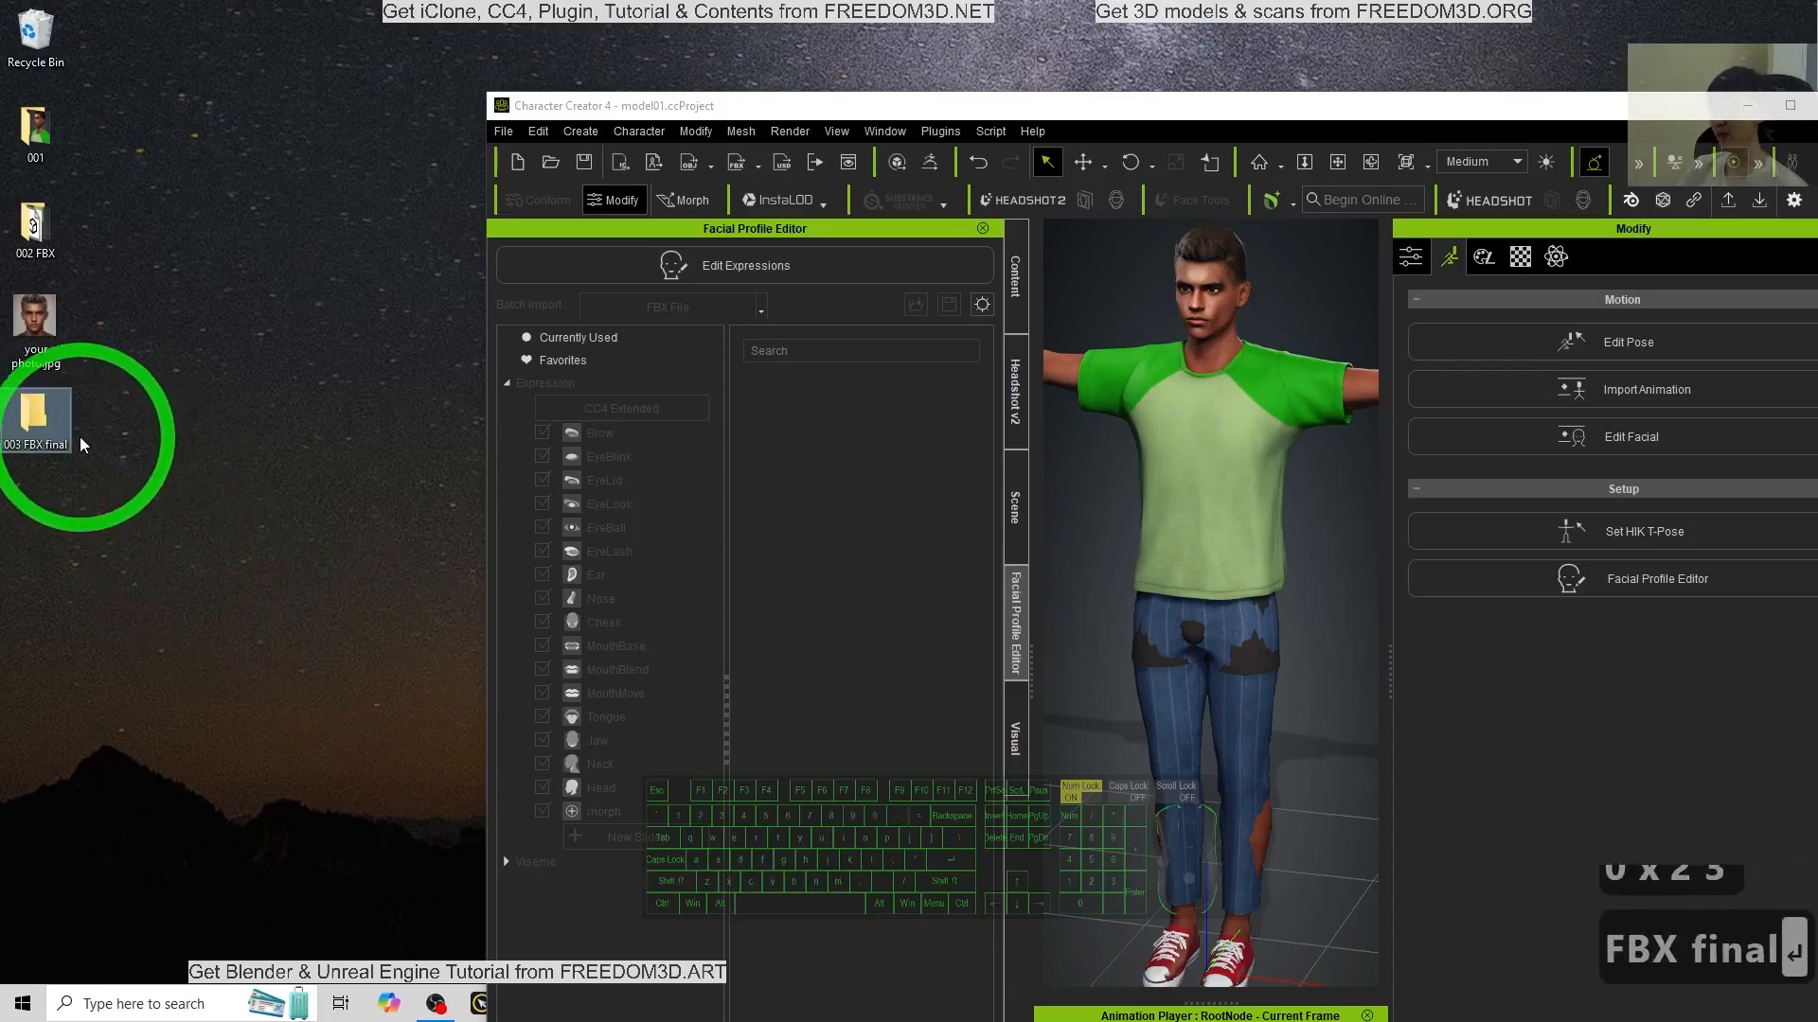
{"action": "double_click", "coordinate": [36, 419]}
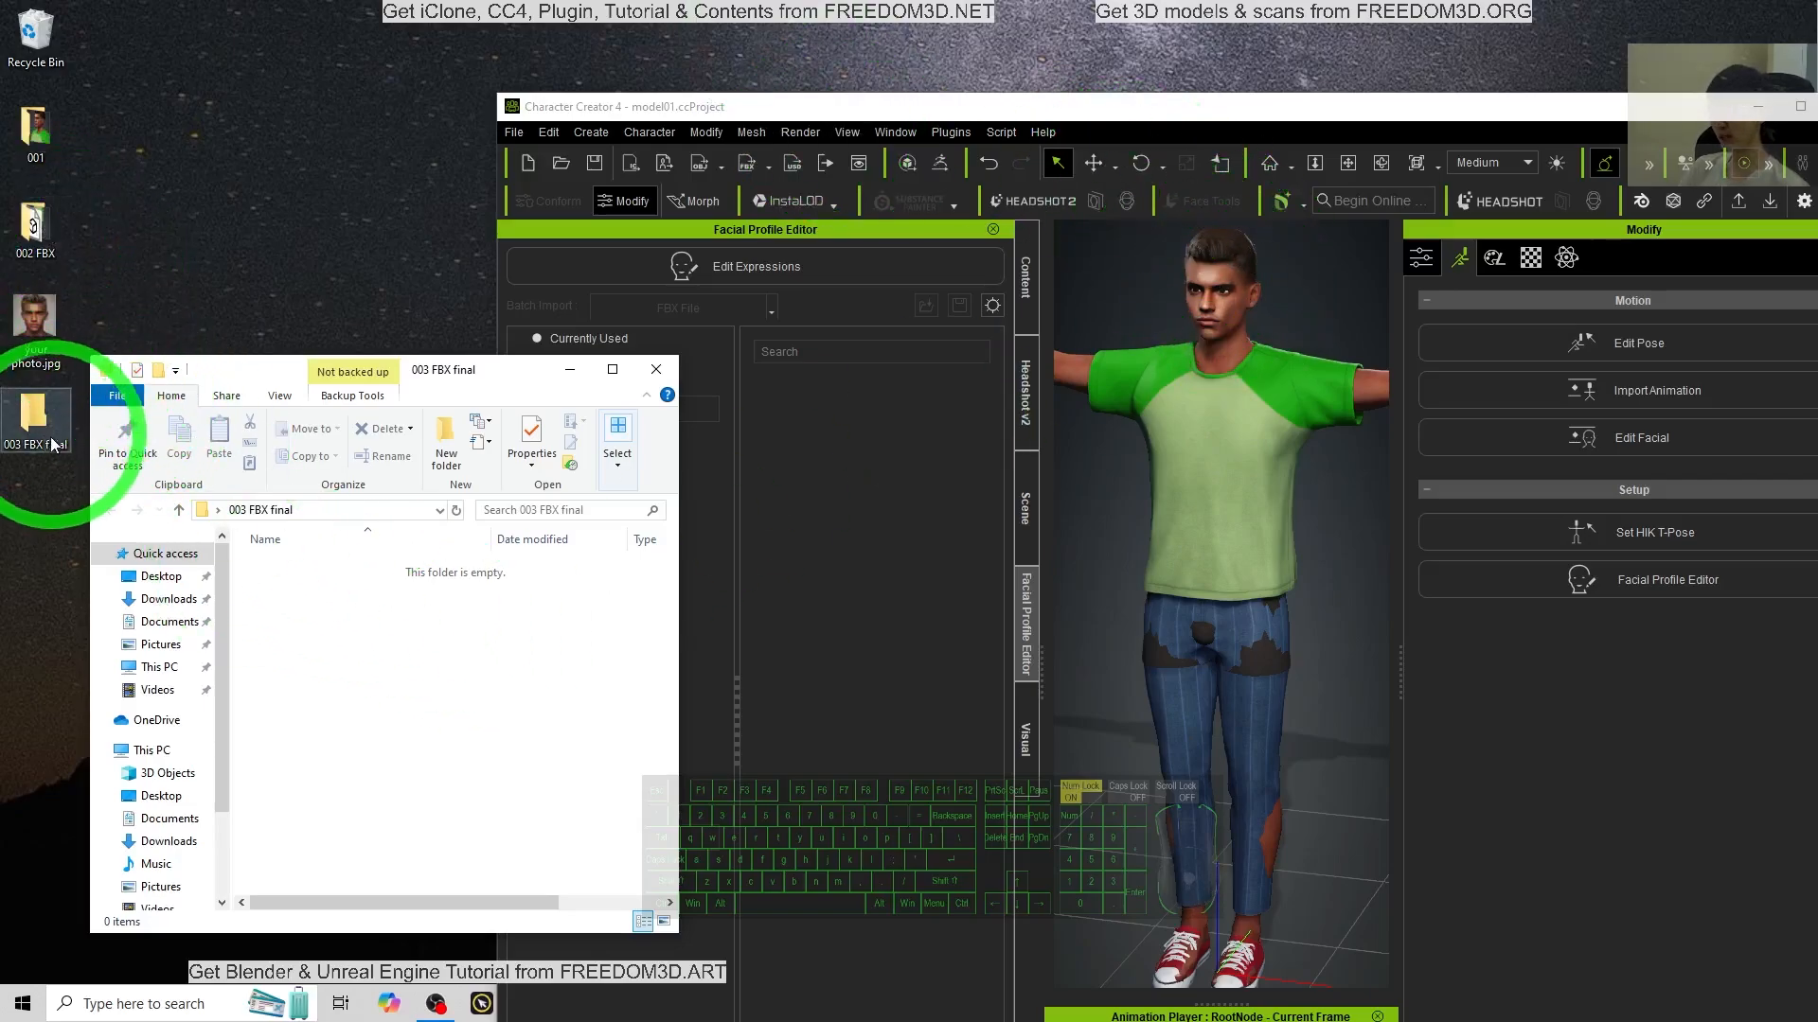
{"action": "mouse_move", "coordinate": [764, 69]}
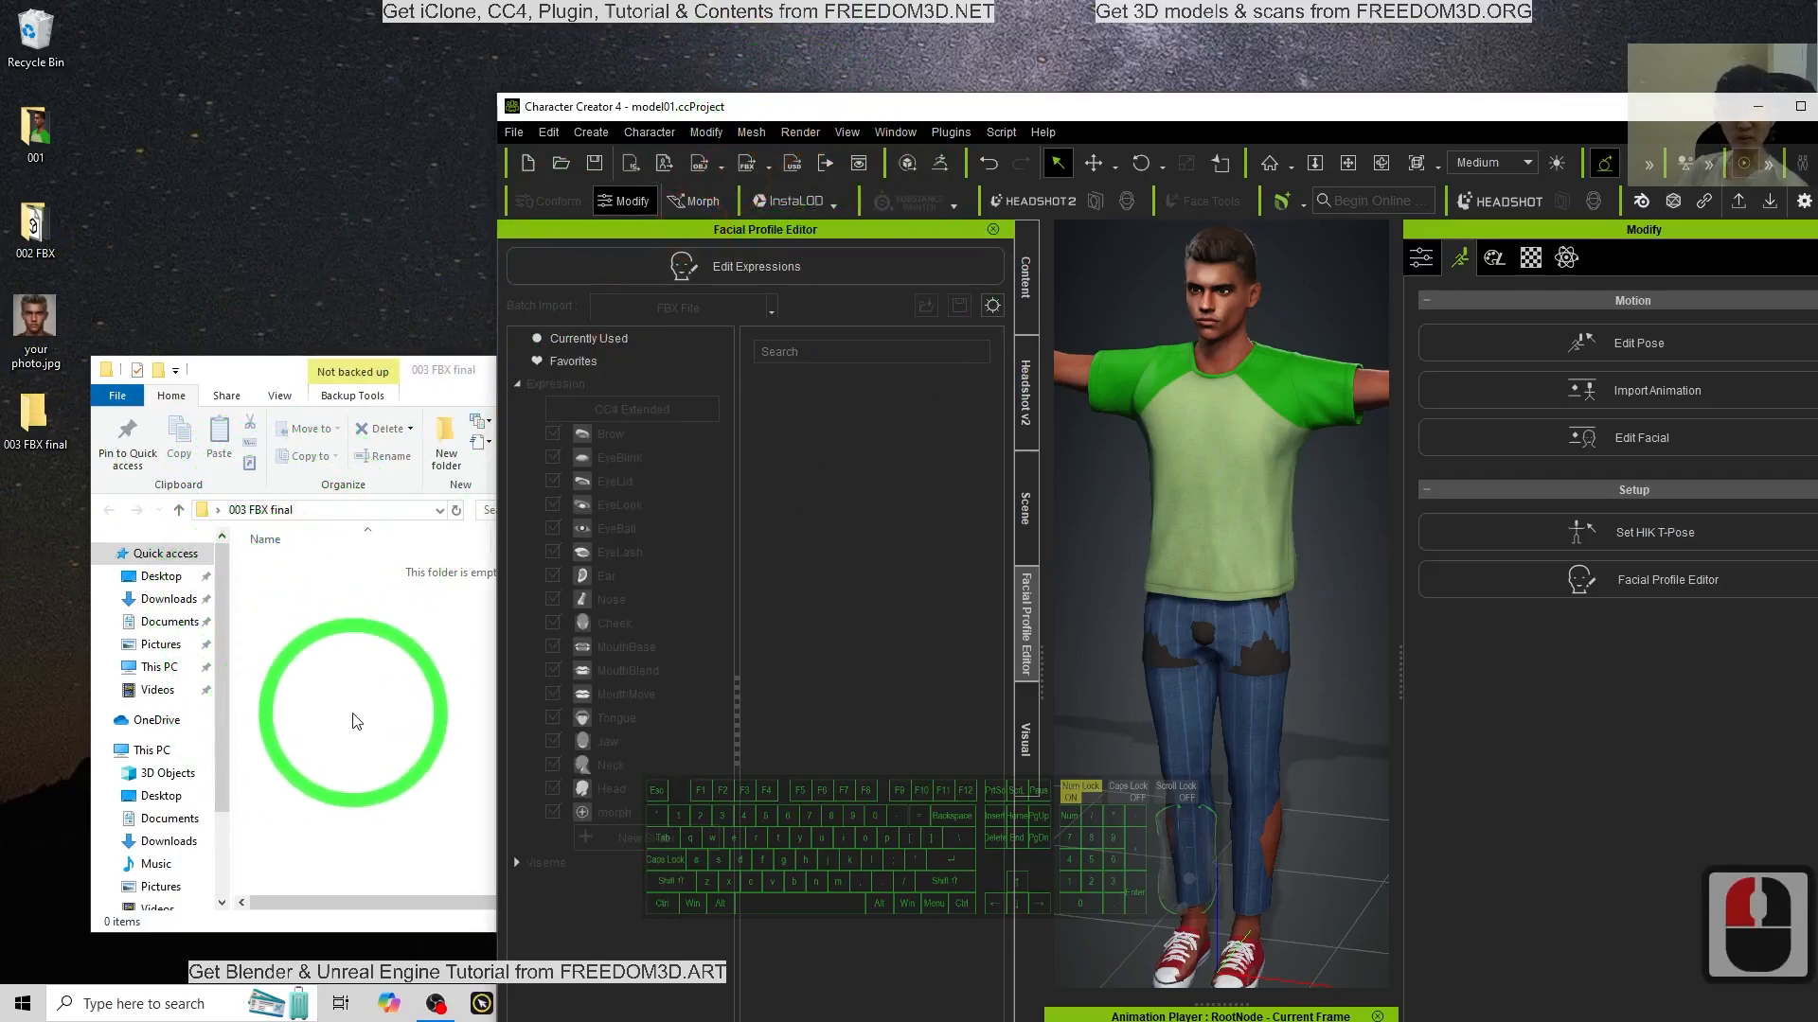
Step: Enable InstaLOD material merging and Merge Opacity to Diffuse Texture for FBX export, then export
{"action": "left_click", "coordinate": [512, 131]}
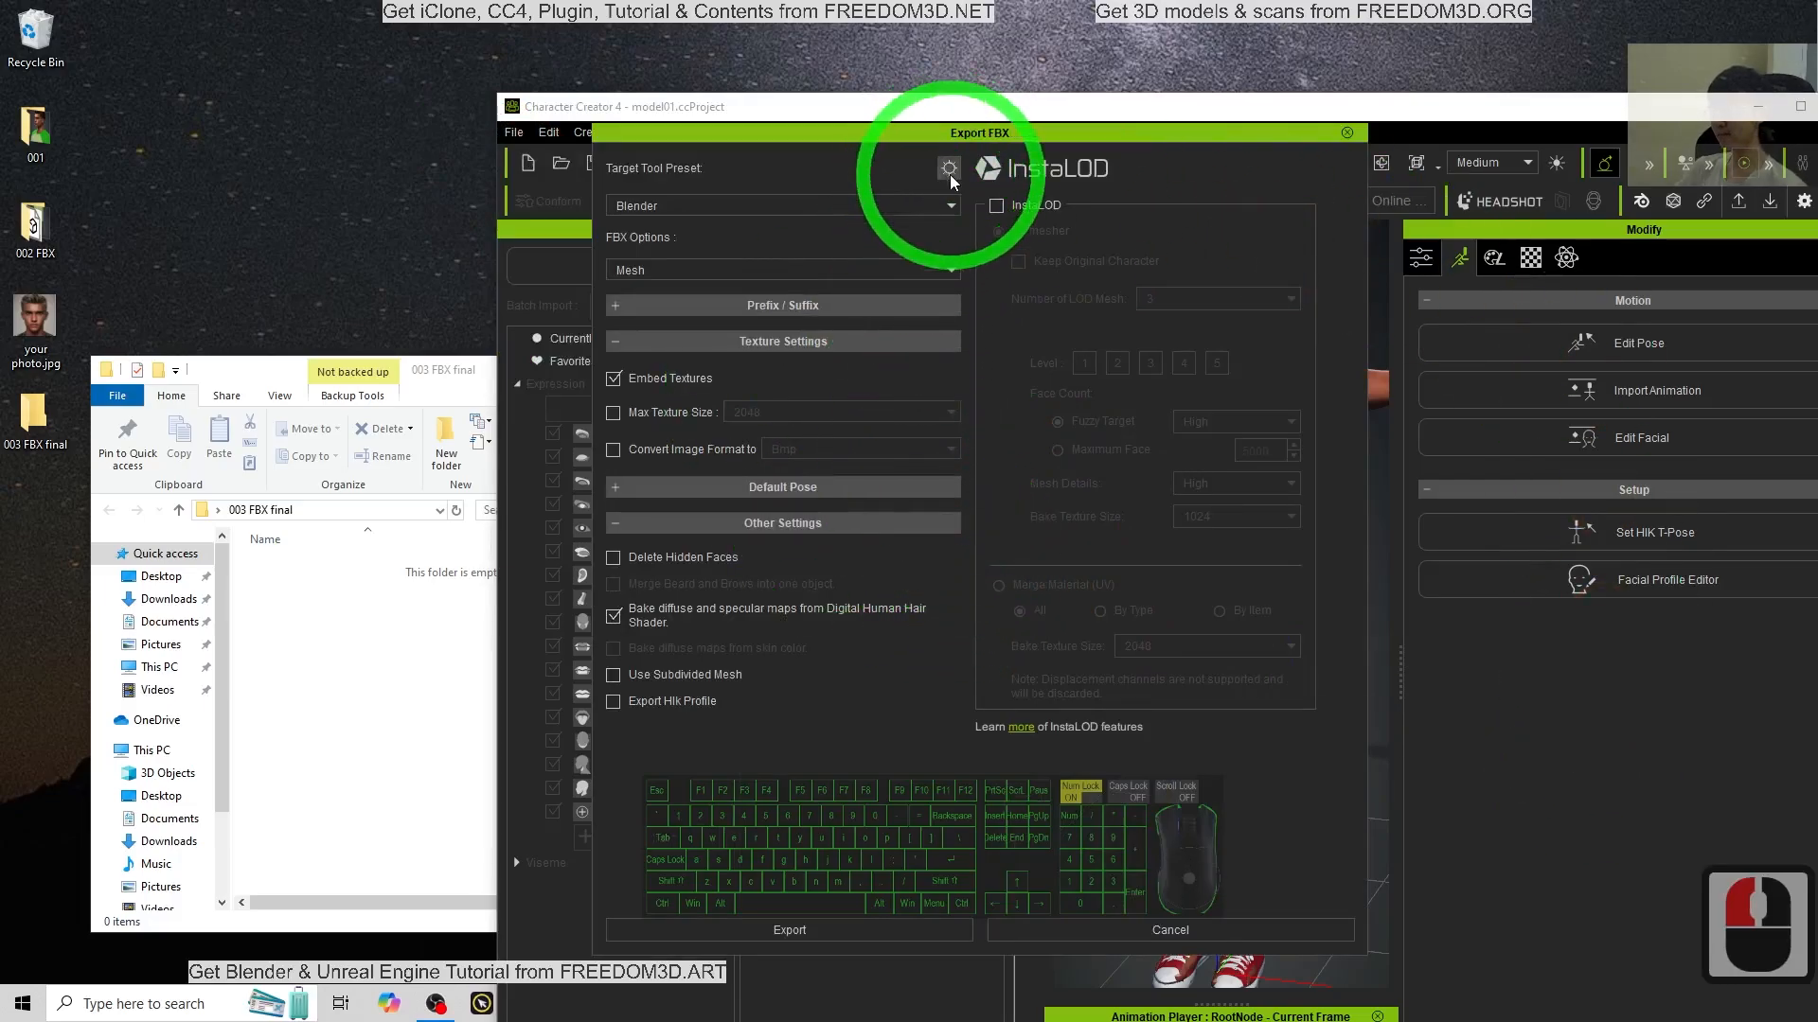
{"action": "mouse_move", "coordinate": [949, 168]}
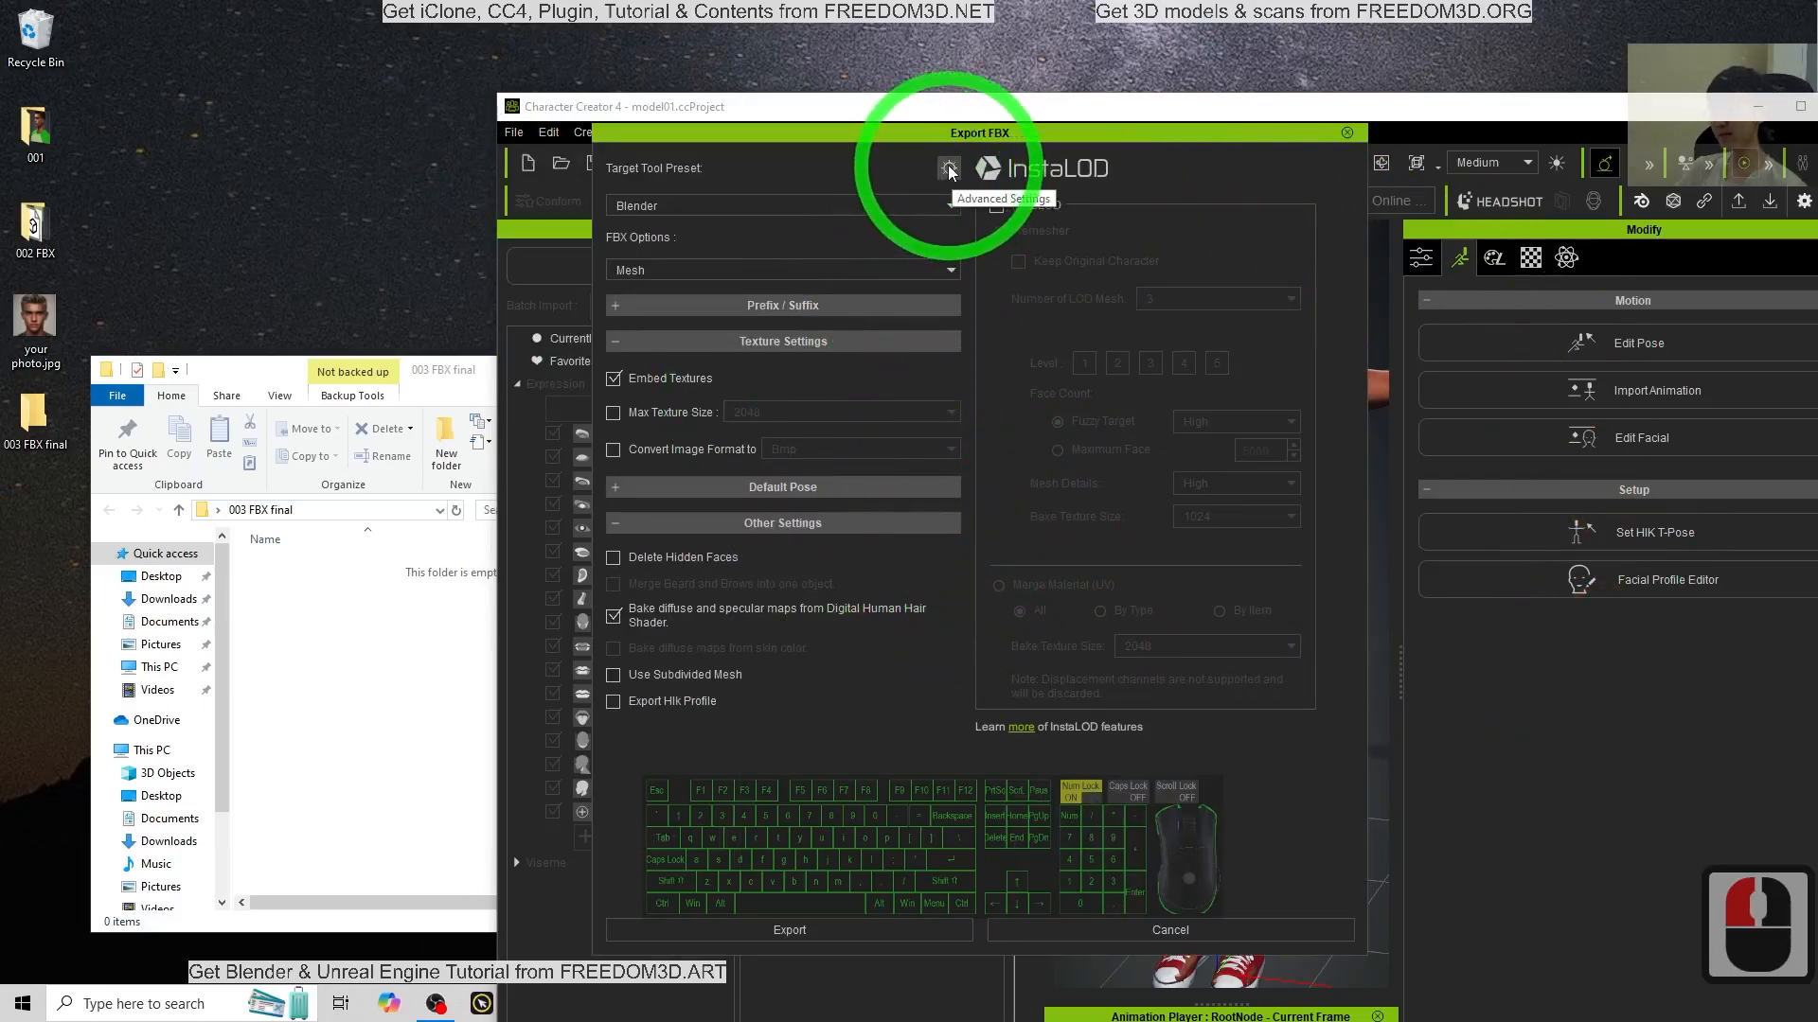
{"action": "left_click", "coordinate": [947, 169]}
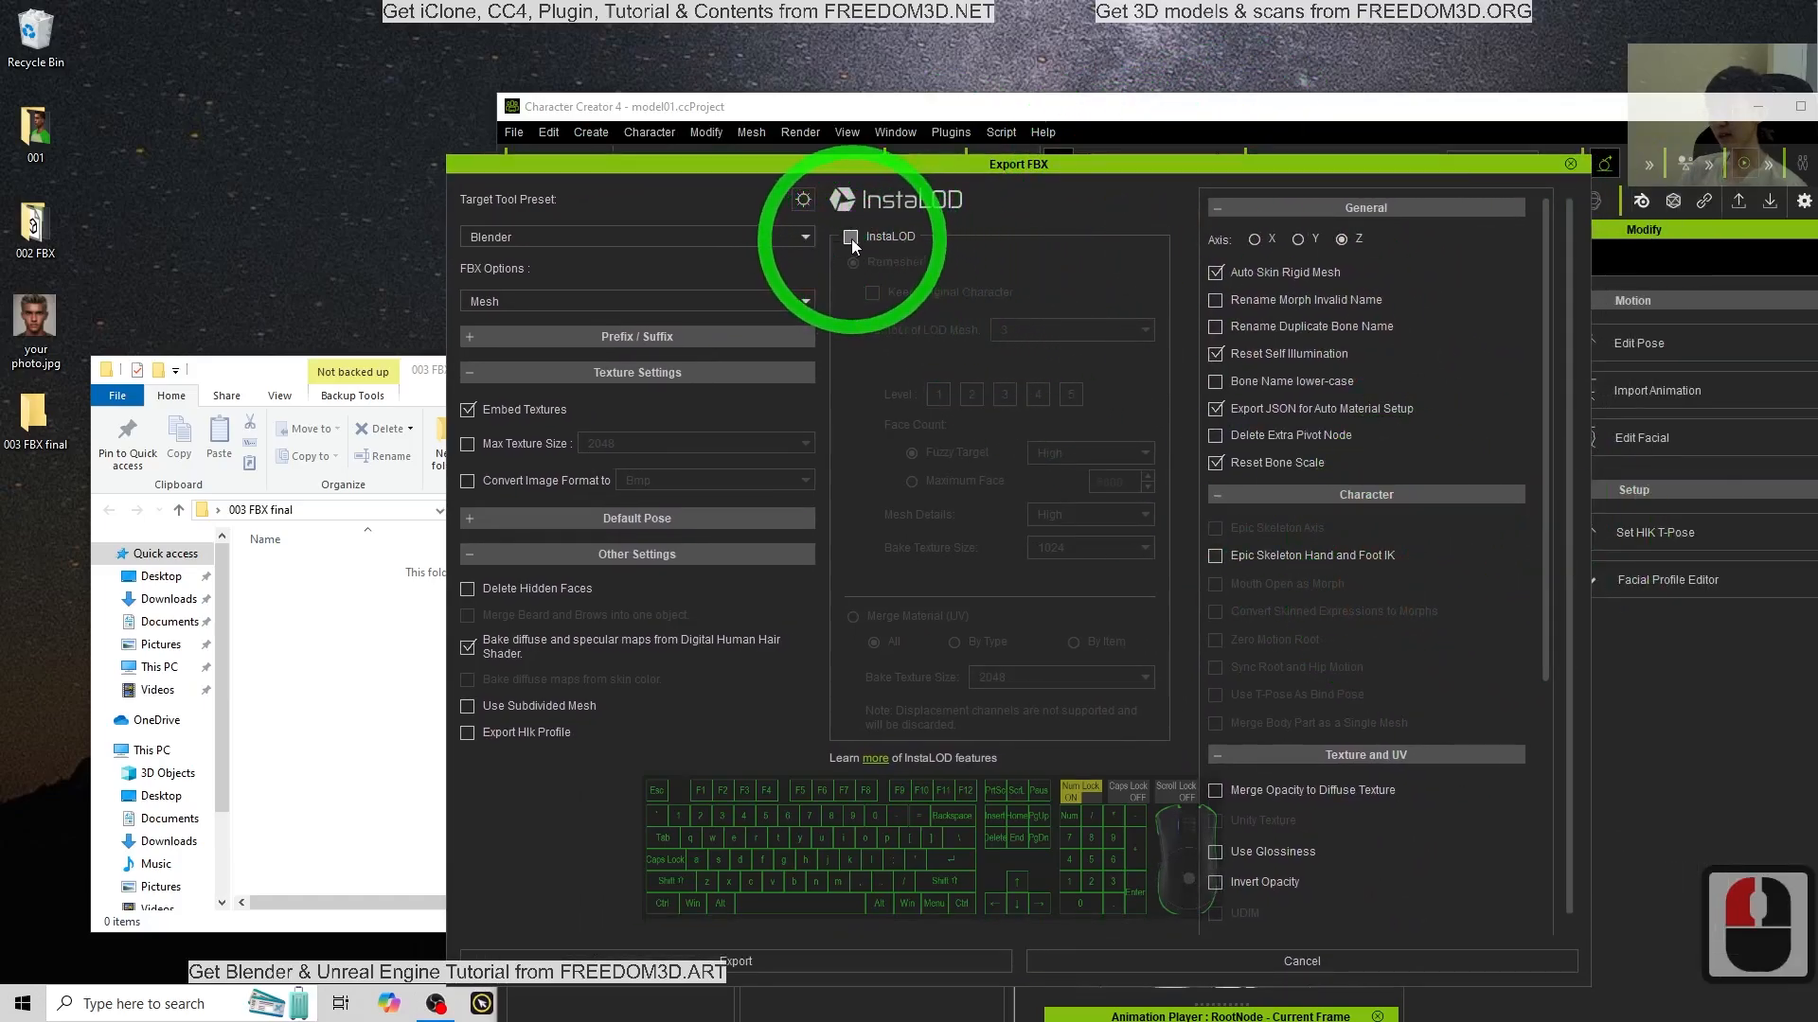
{"action": "left_click", "coordinate": [852, 237]}
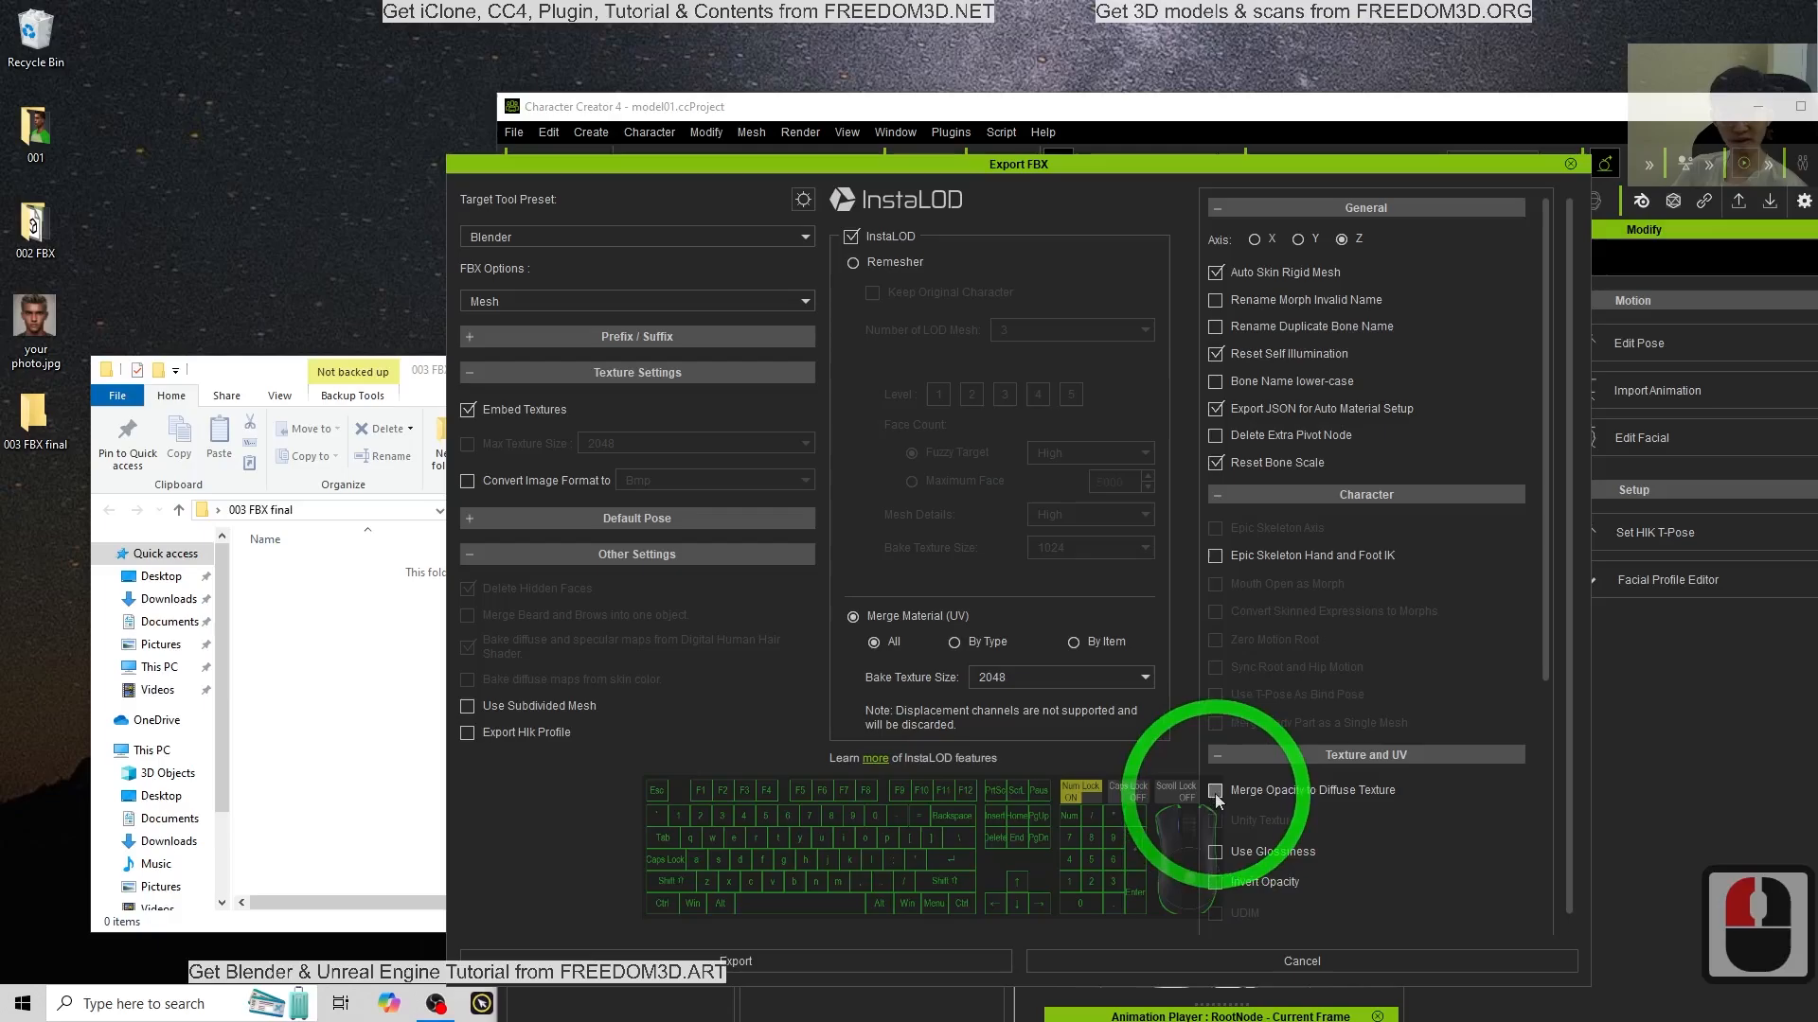
{"action": "left_click", "coordinate": [1215, 790]}
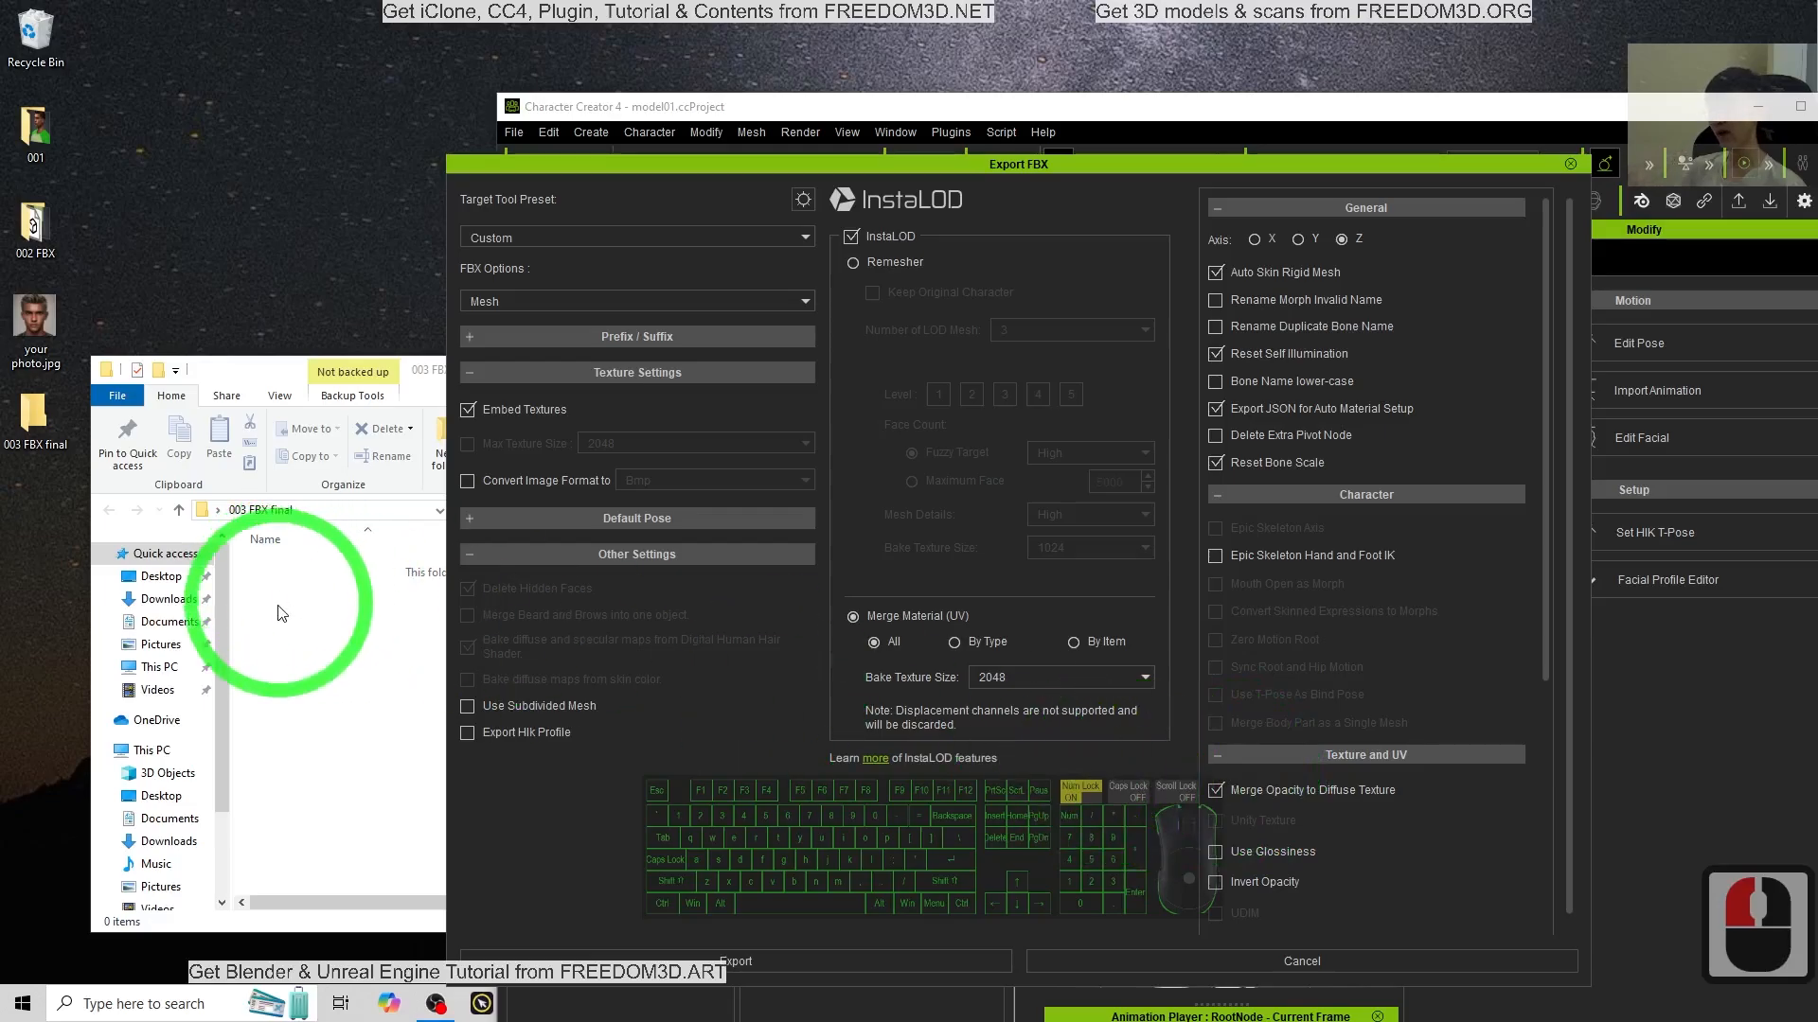
{"action": "mouse_move", "coordinate": [299, 635]}
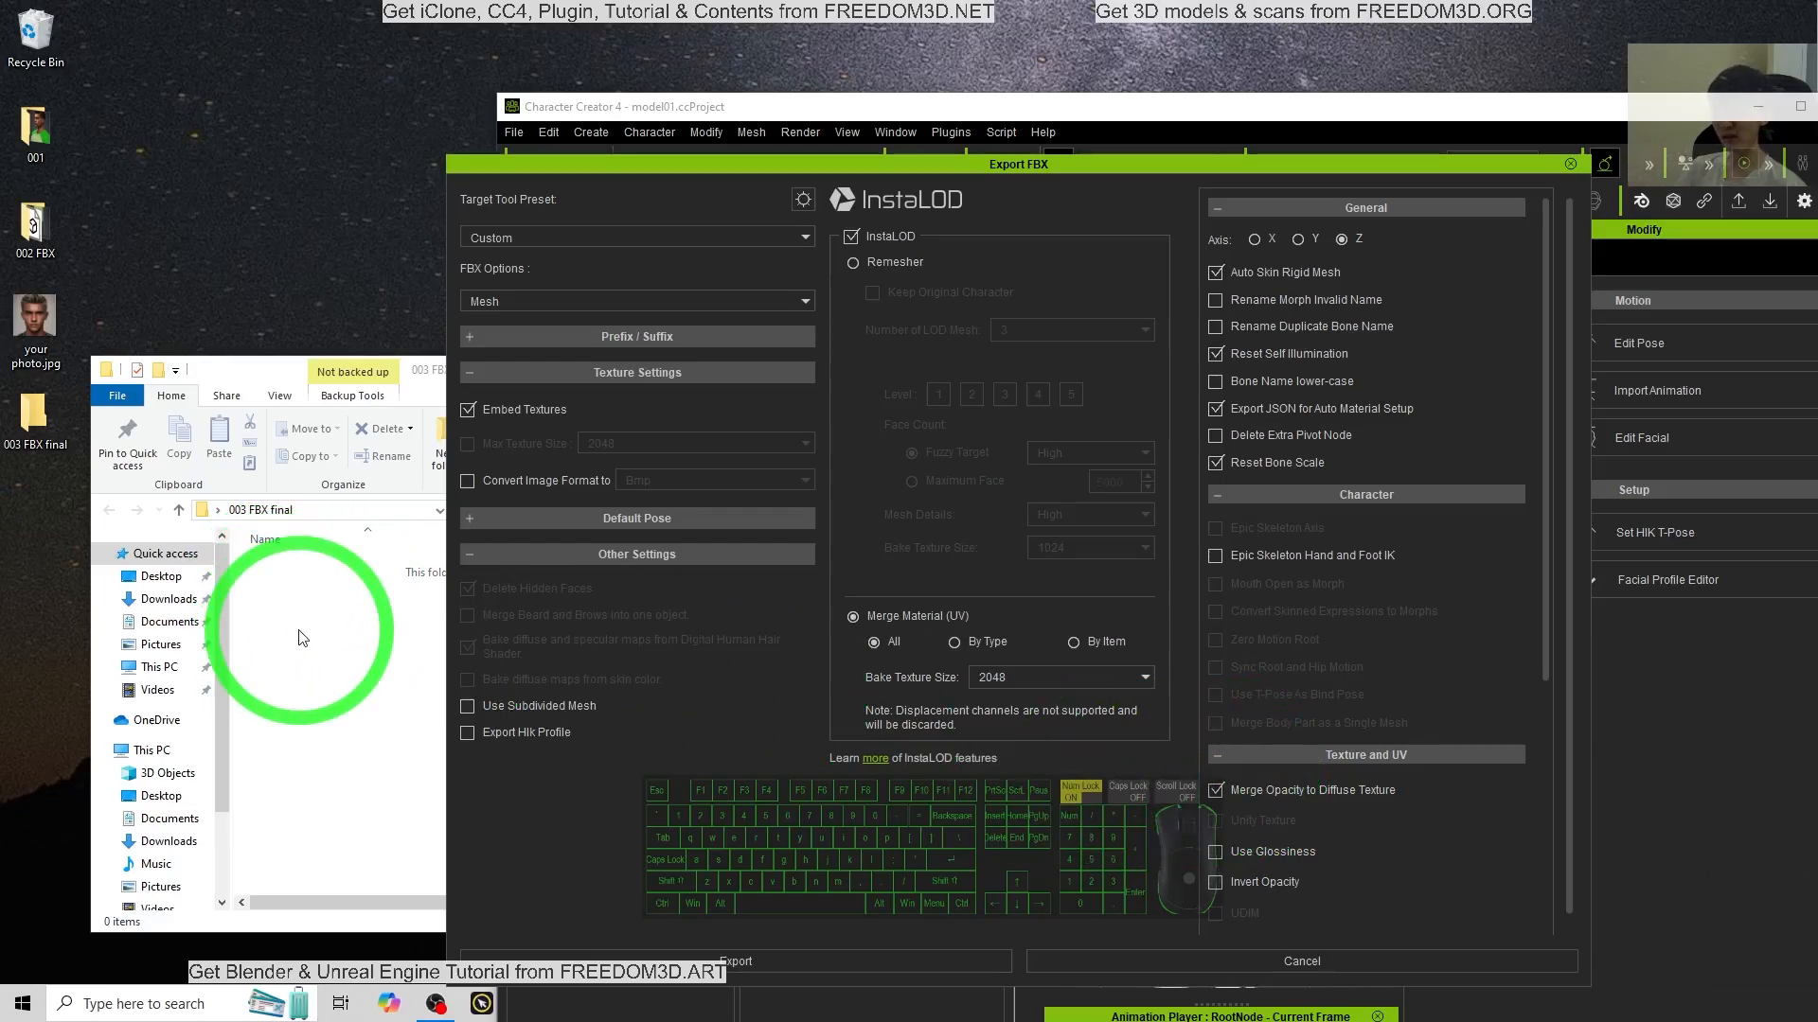
{"action": "left_click", "coordinate": [734, 961]}
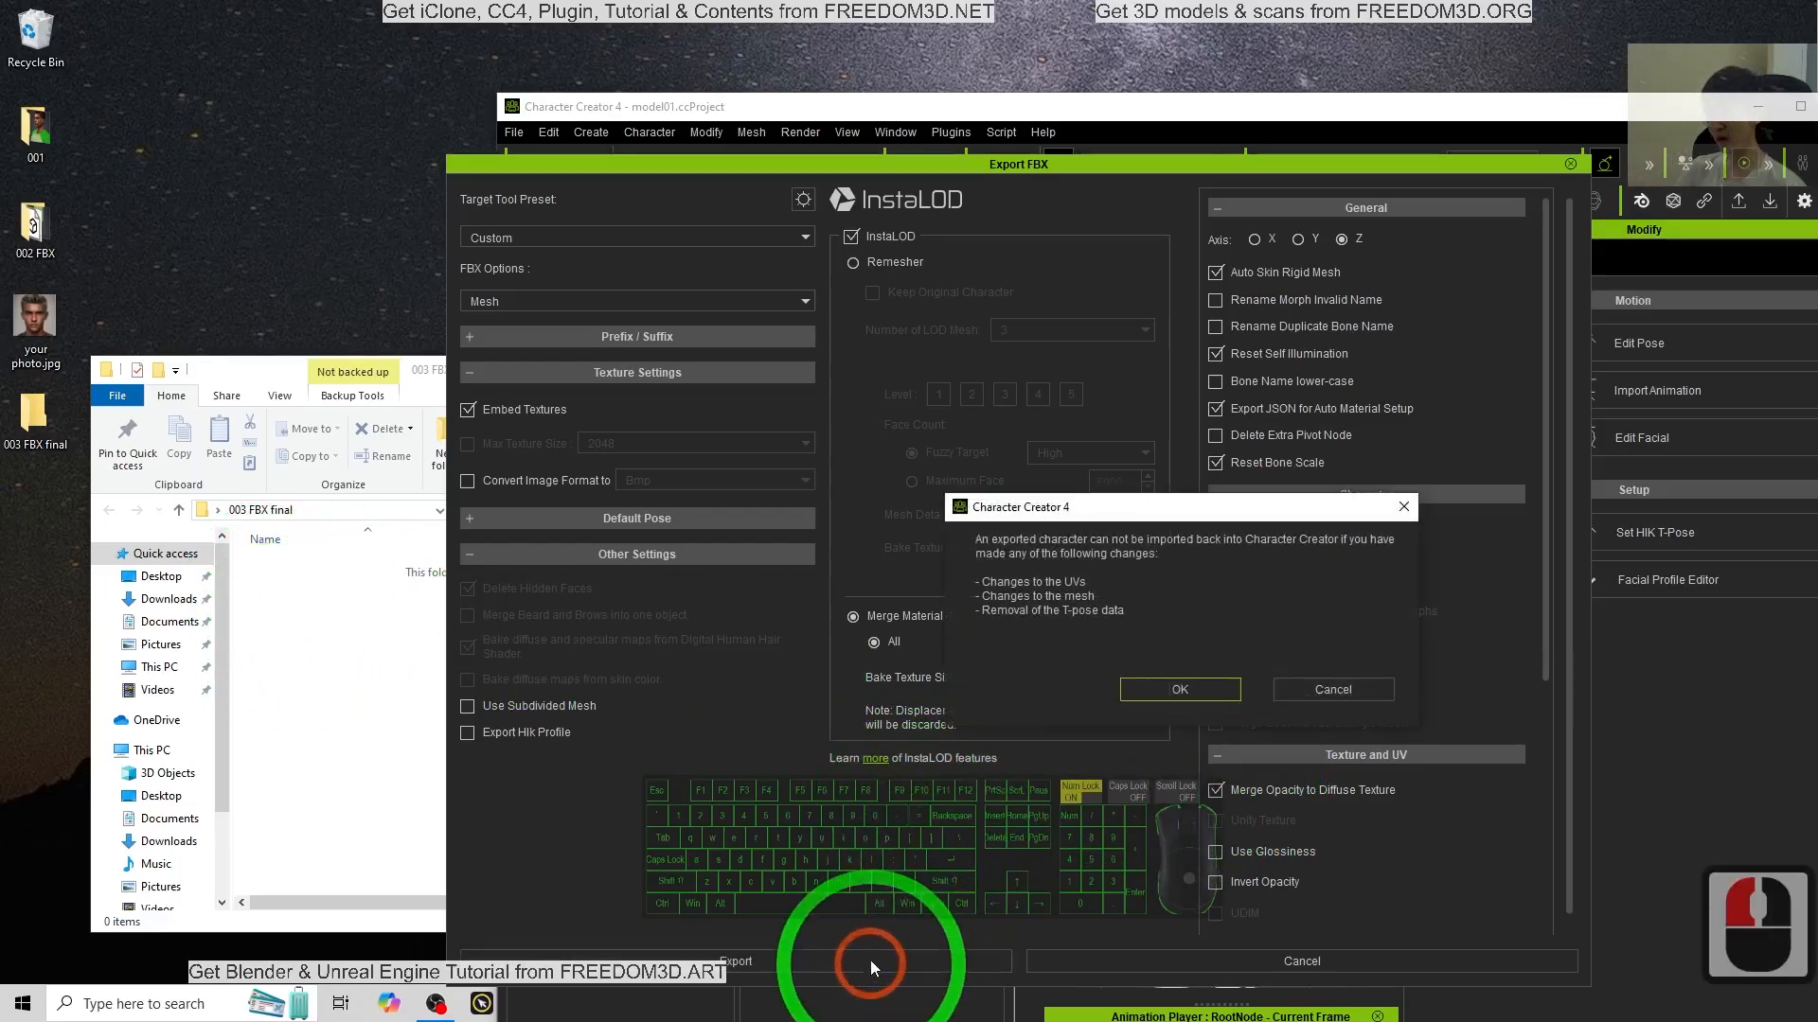
Step: Accept the re-import warning and save model01.Fbx into the 003 FBX final folder
{"action": "left_click", "coordinate": [1177, 688]}
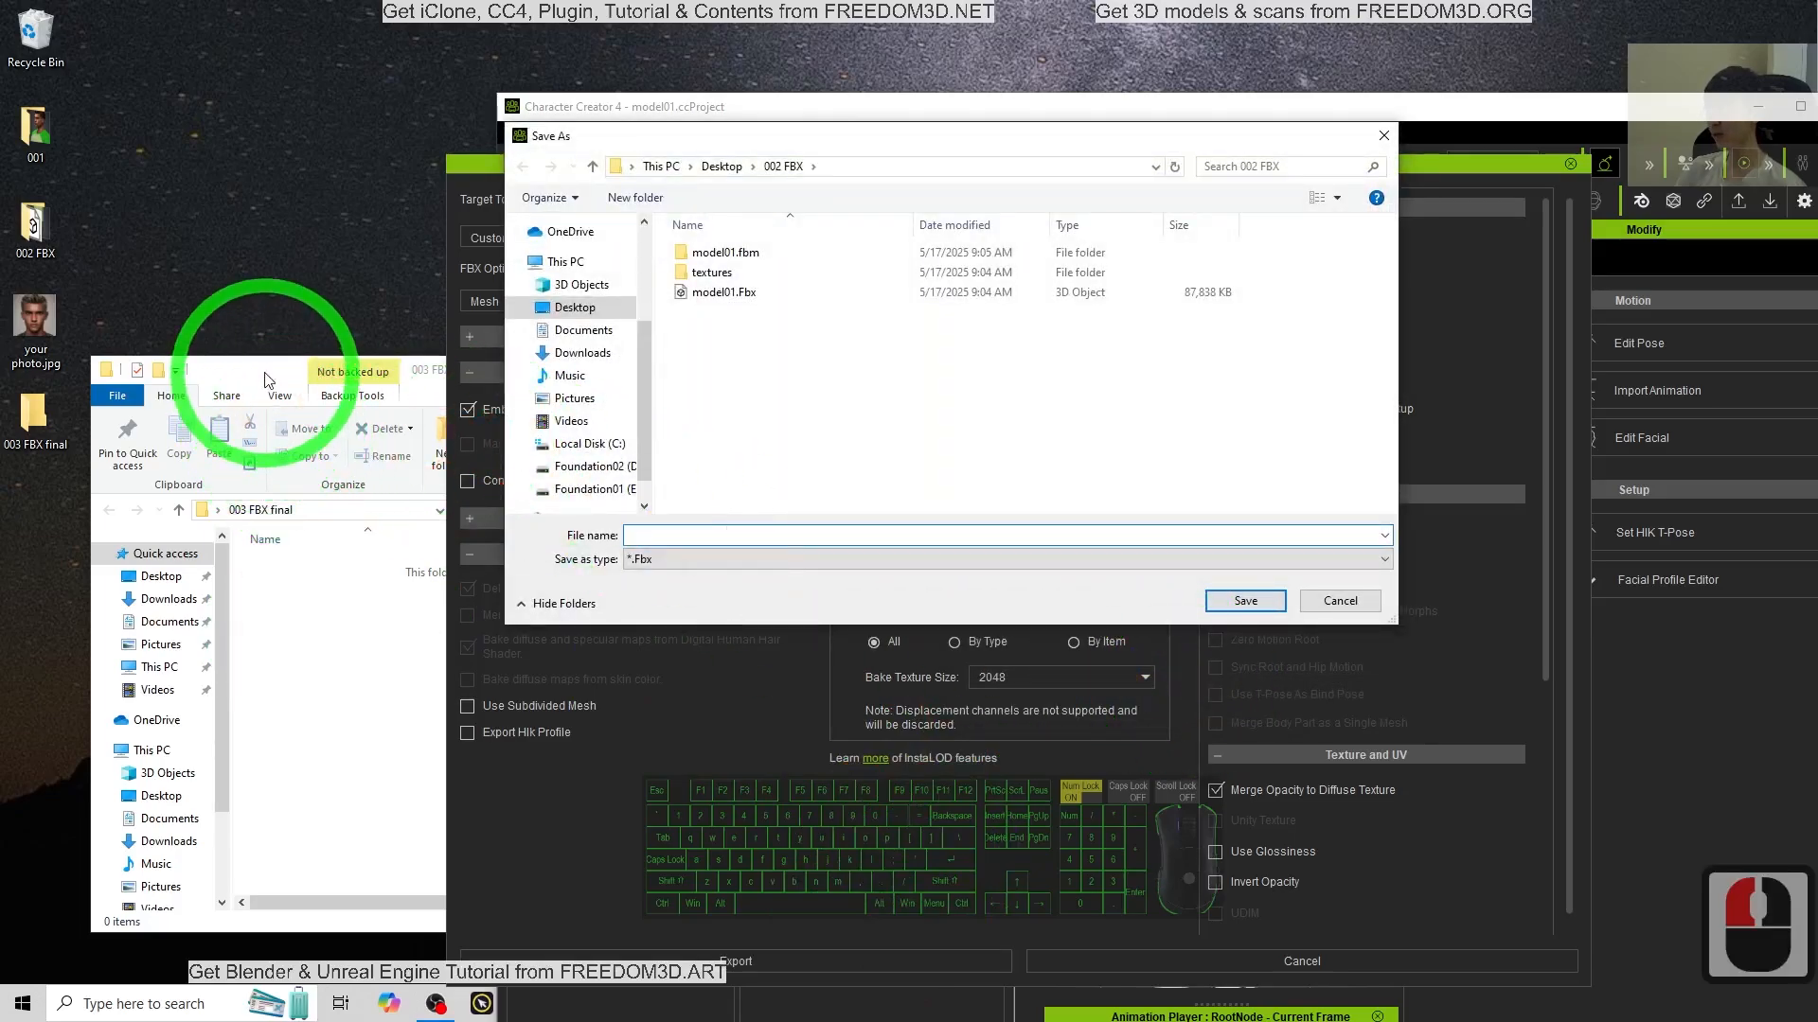
{"action": "left_click", "coordinate": [342, 507]}
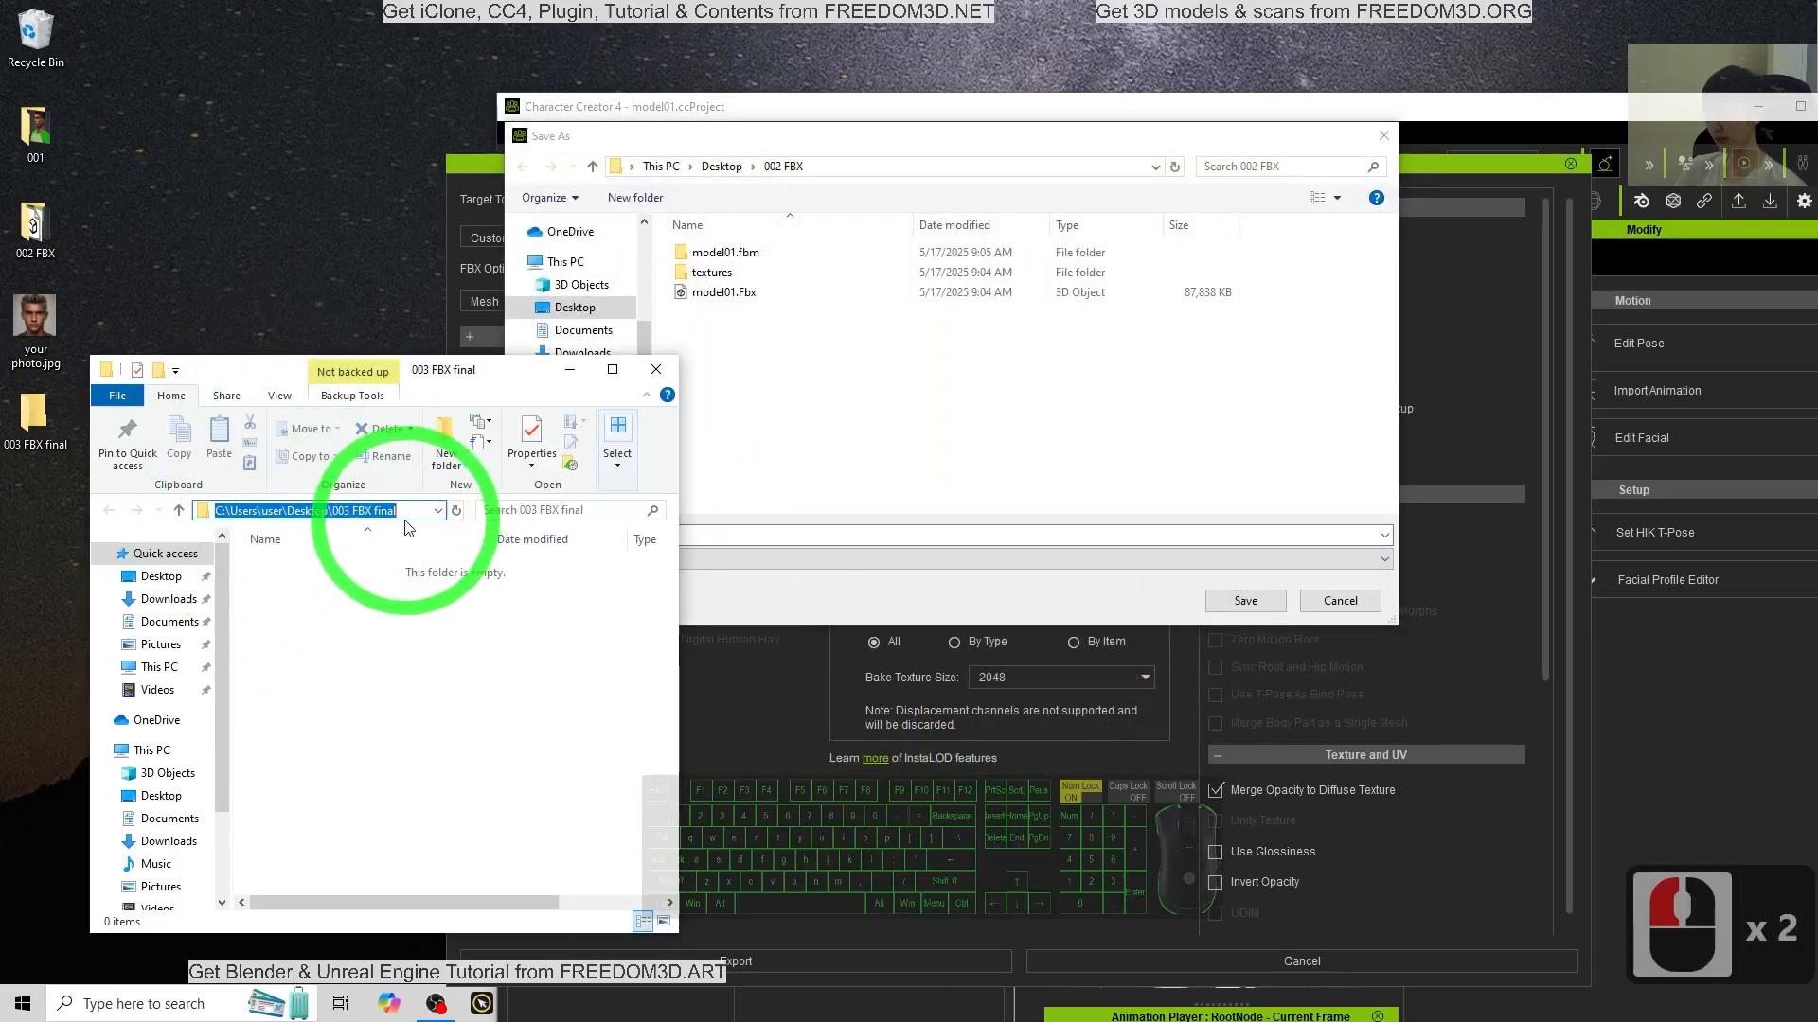
{"action": "left_click", "coordinate": [861, 166]}
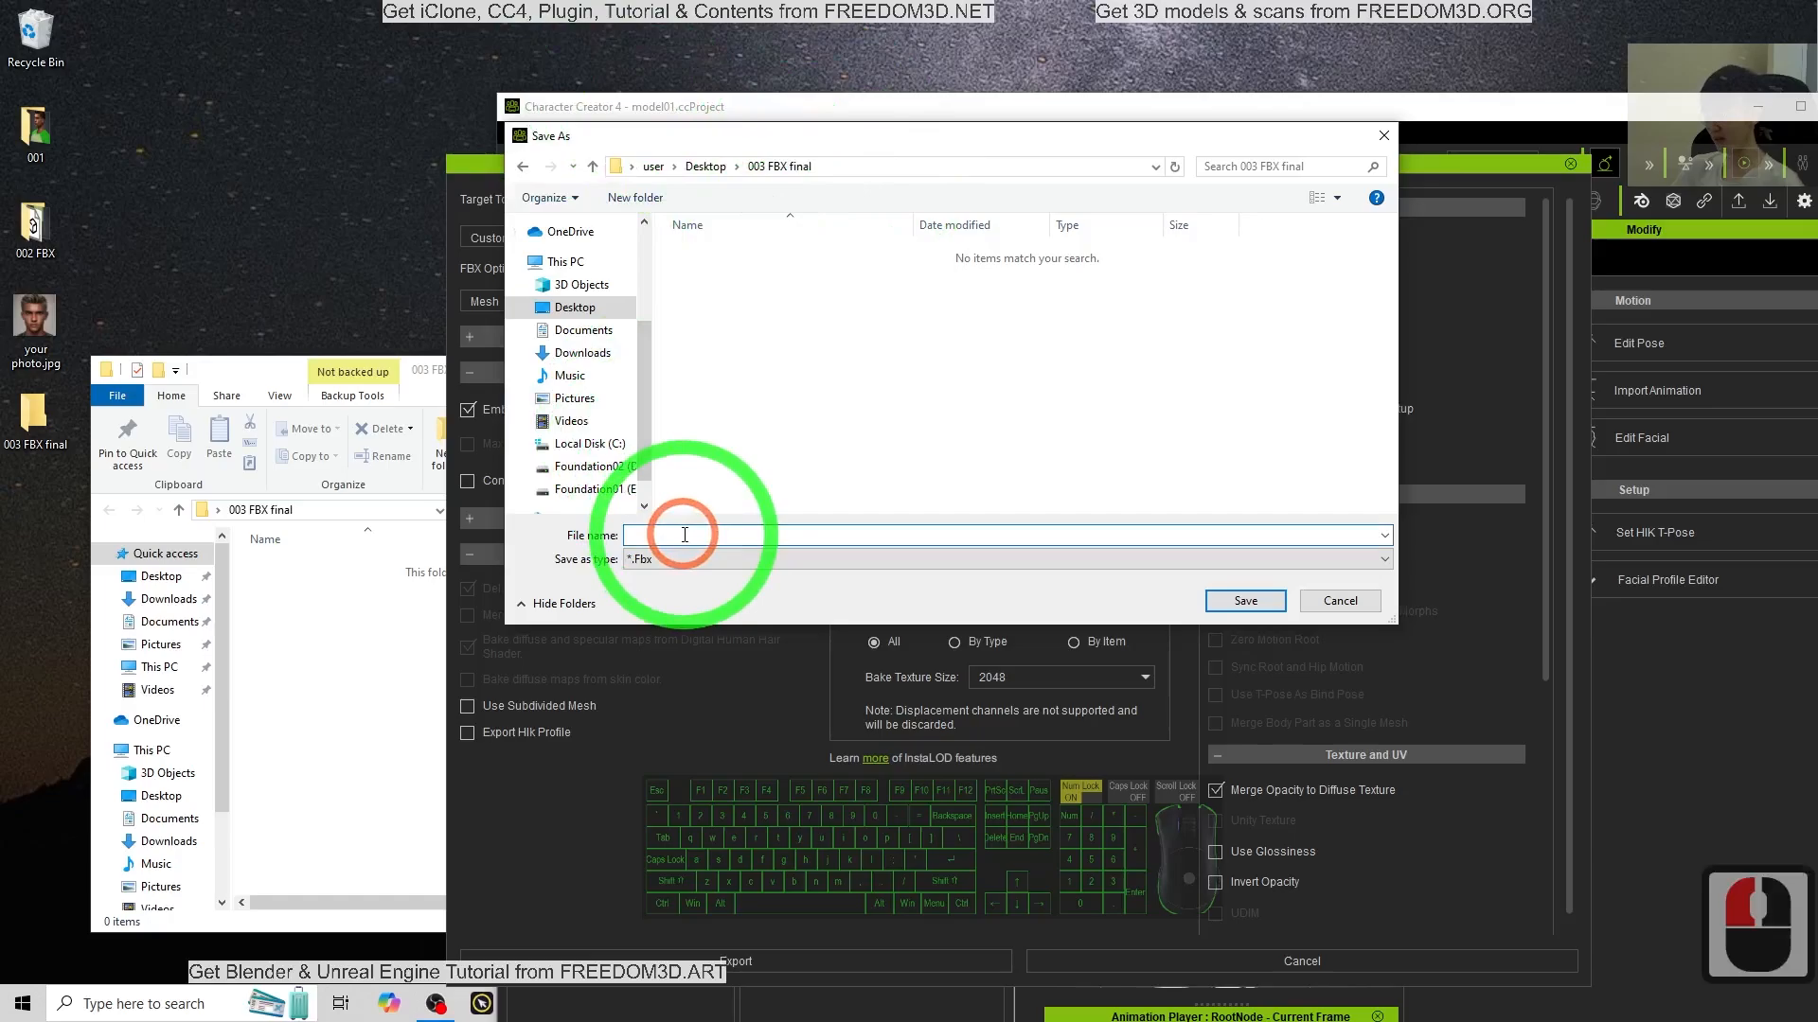
{"action": "type", "text": "model01"}
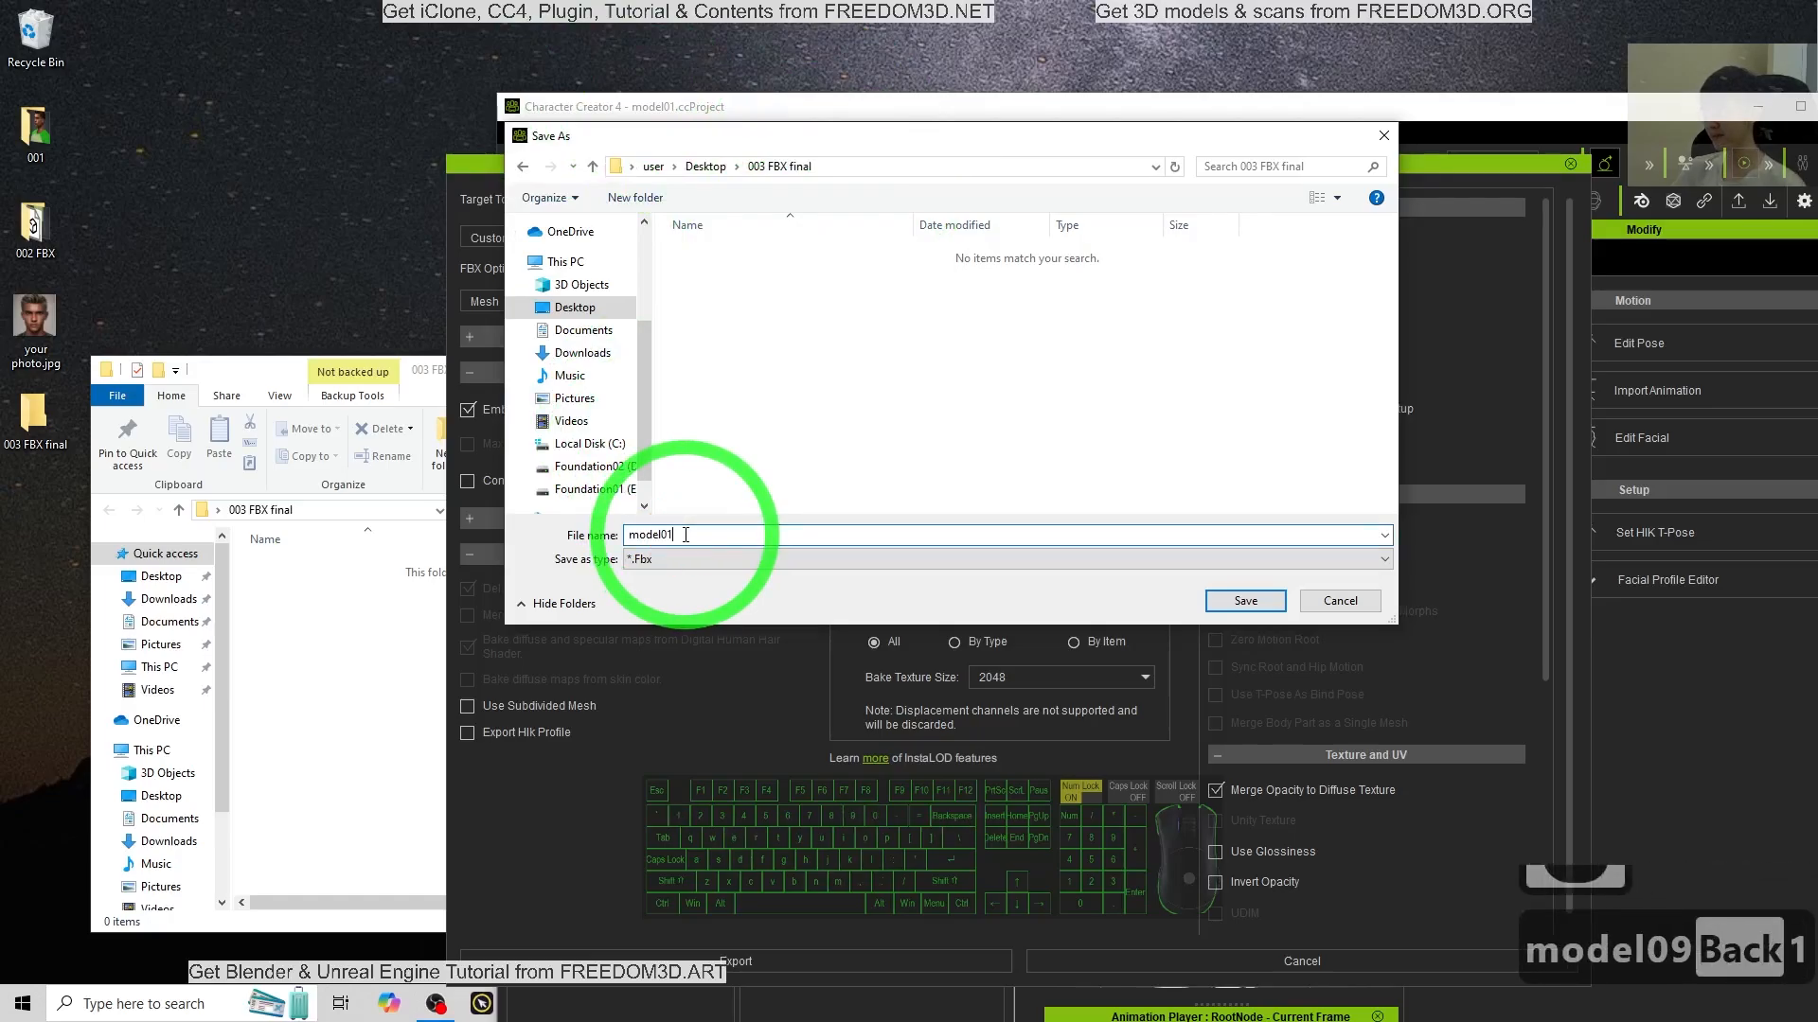
{"action": "left_click", "coordinate": [1244, 600]}
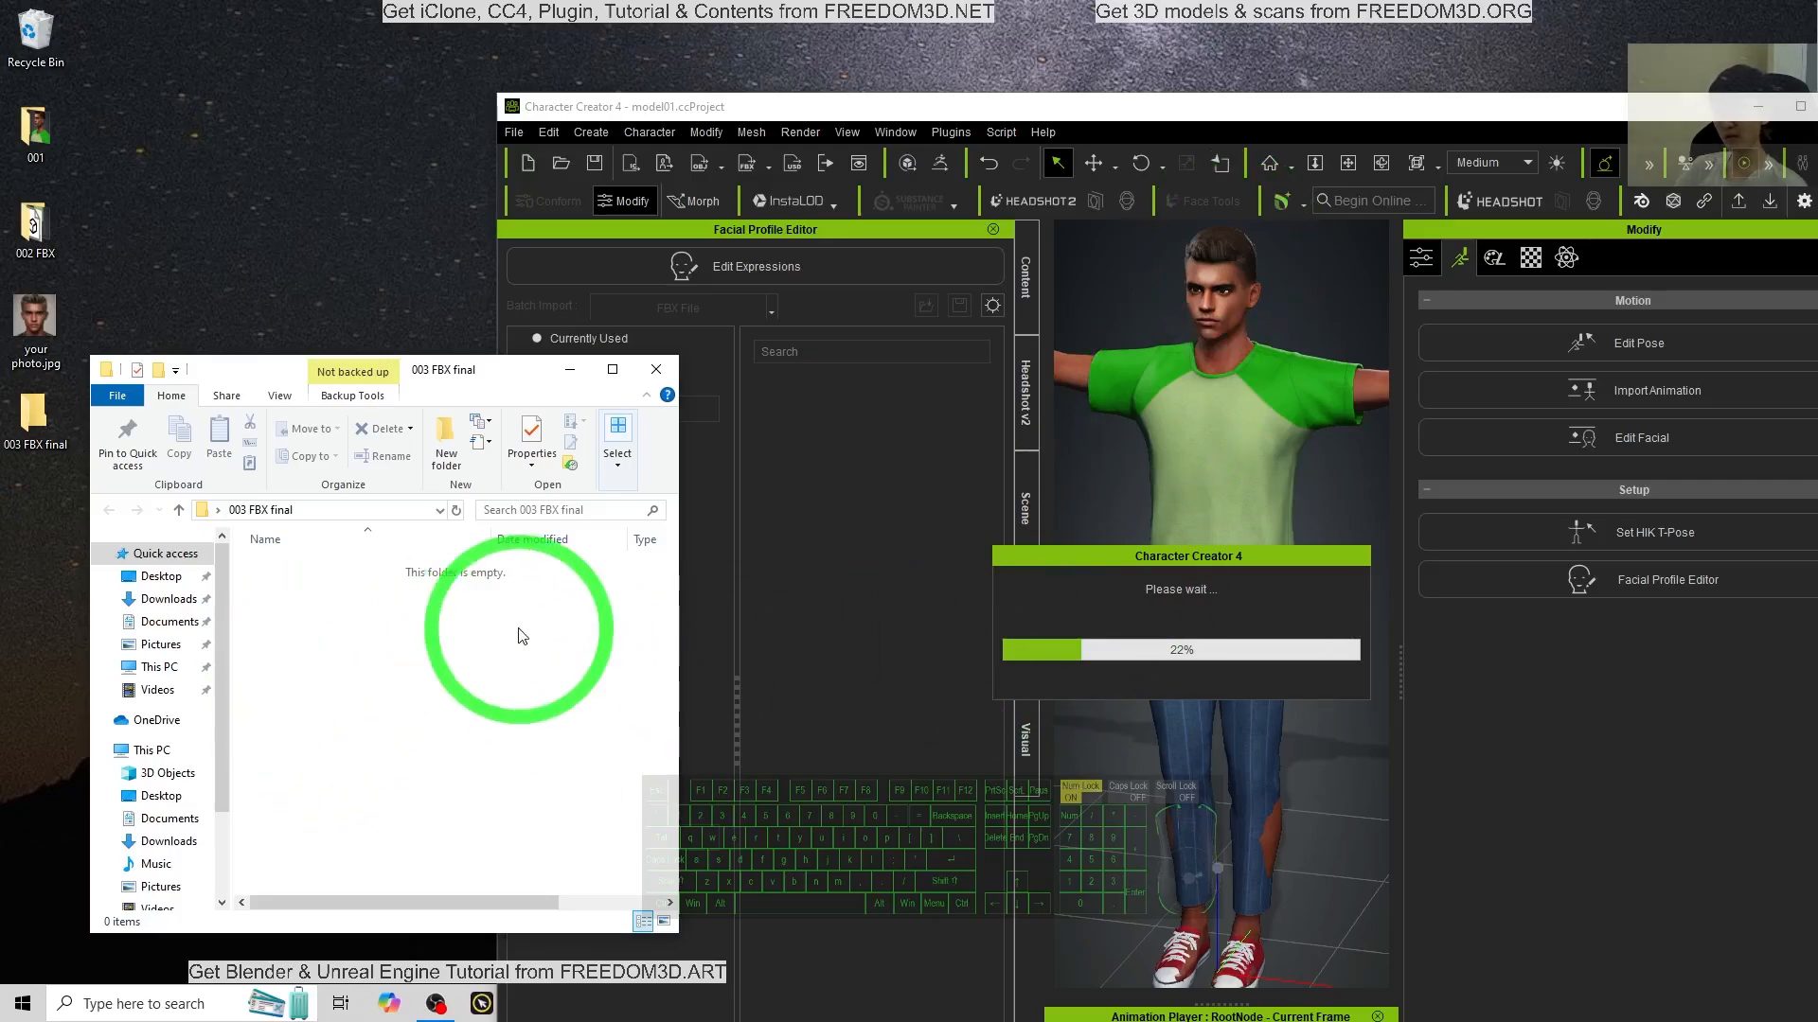
{"action": "mouse_move", "coordinate": [429, 641]}
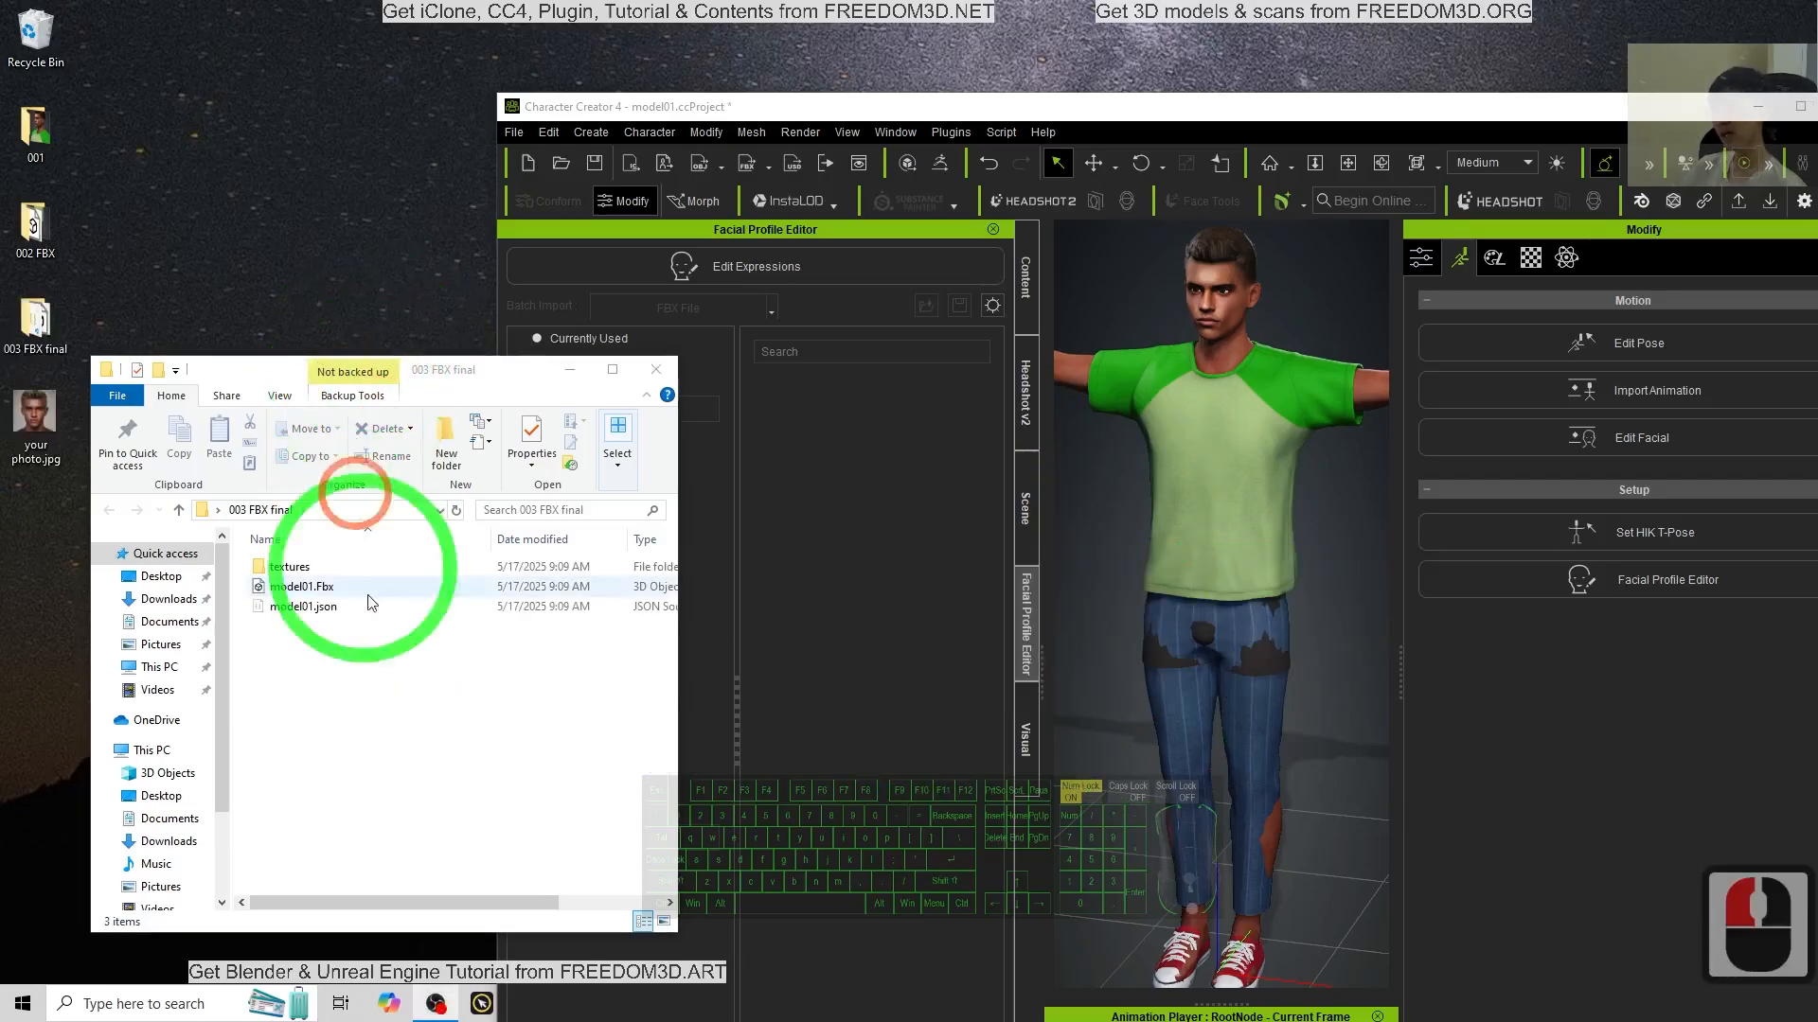
Step: Bring Character Creator forward and minimize it, revealing the exported model01 files
{"action": "left_click", "coordinate": [303, 585]}
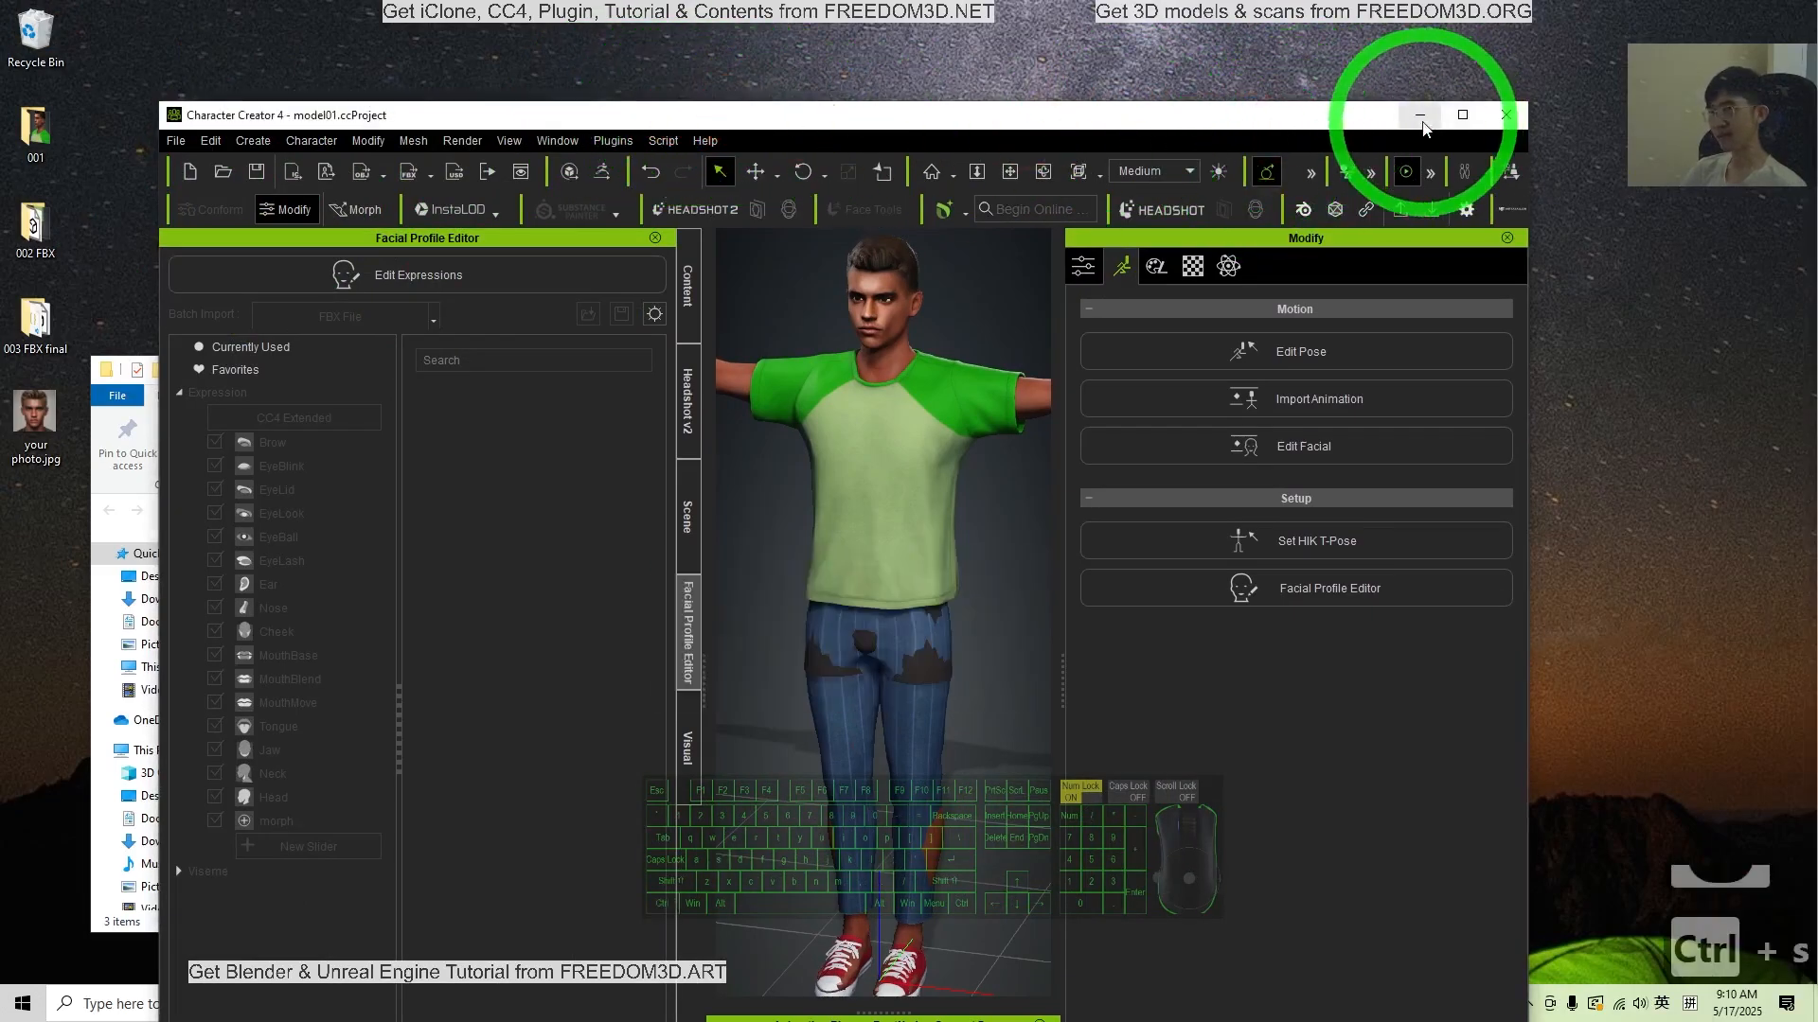
{"action": "left_click", "coordinate": [1419, 115]}
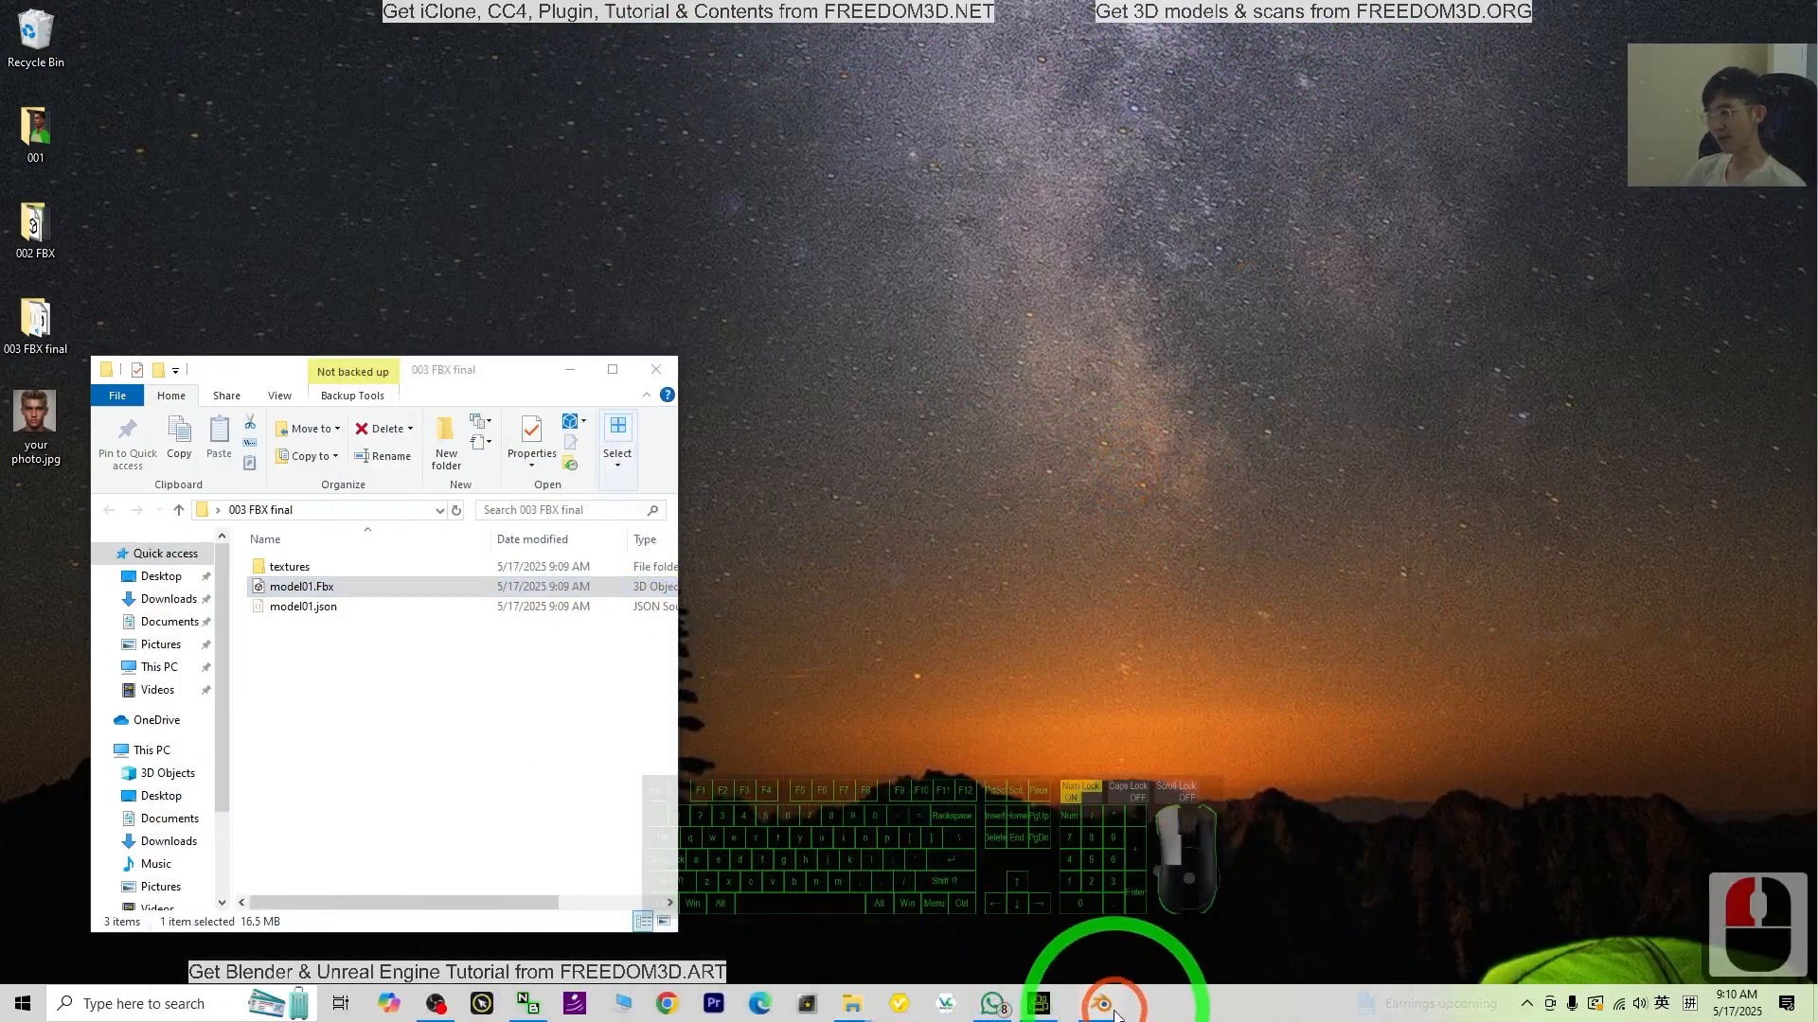
Step: Switch to Blender, close the splash screen and begin scaling the default objects
{"action": "left_click", "coordinate": [1085, 1003]}
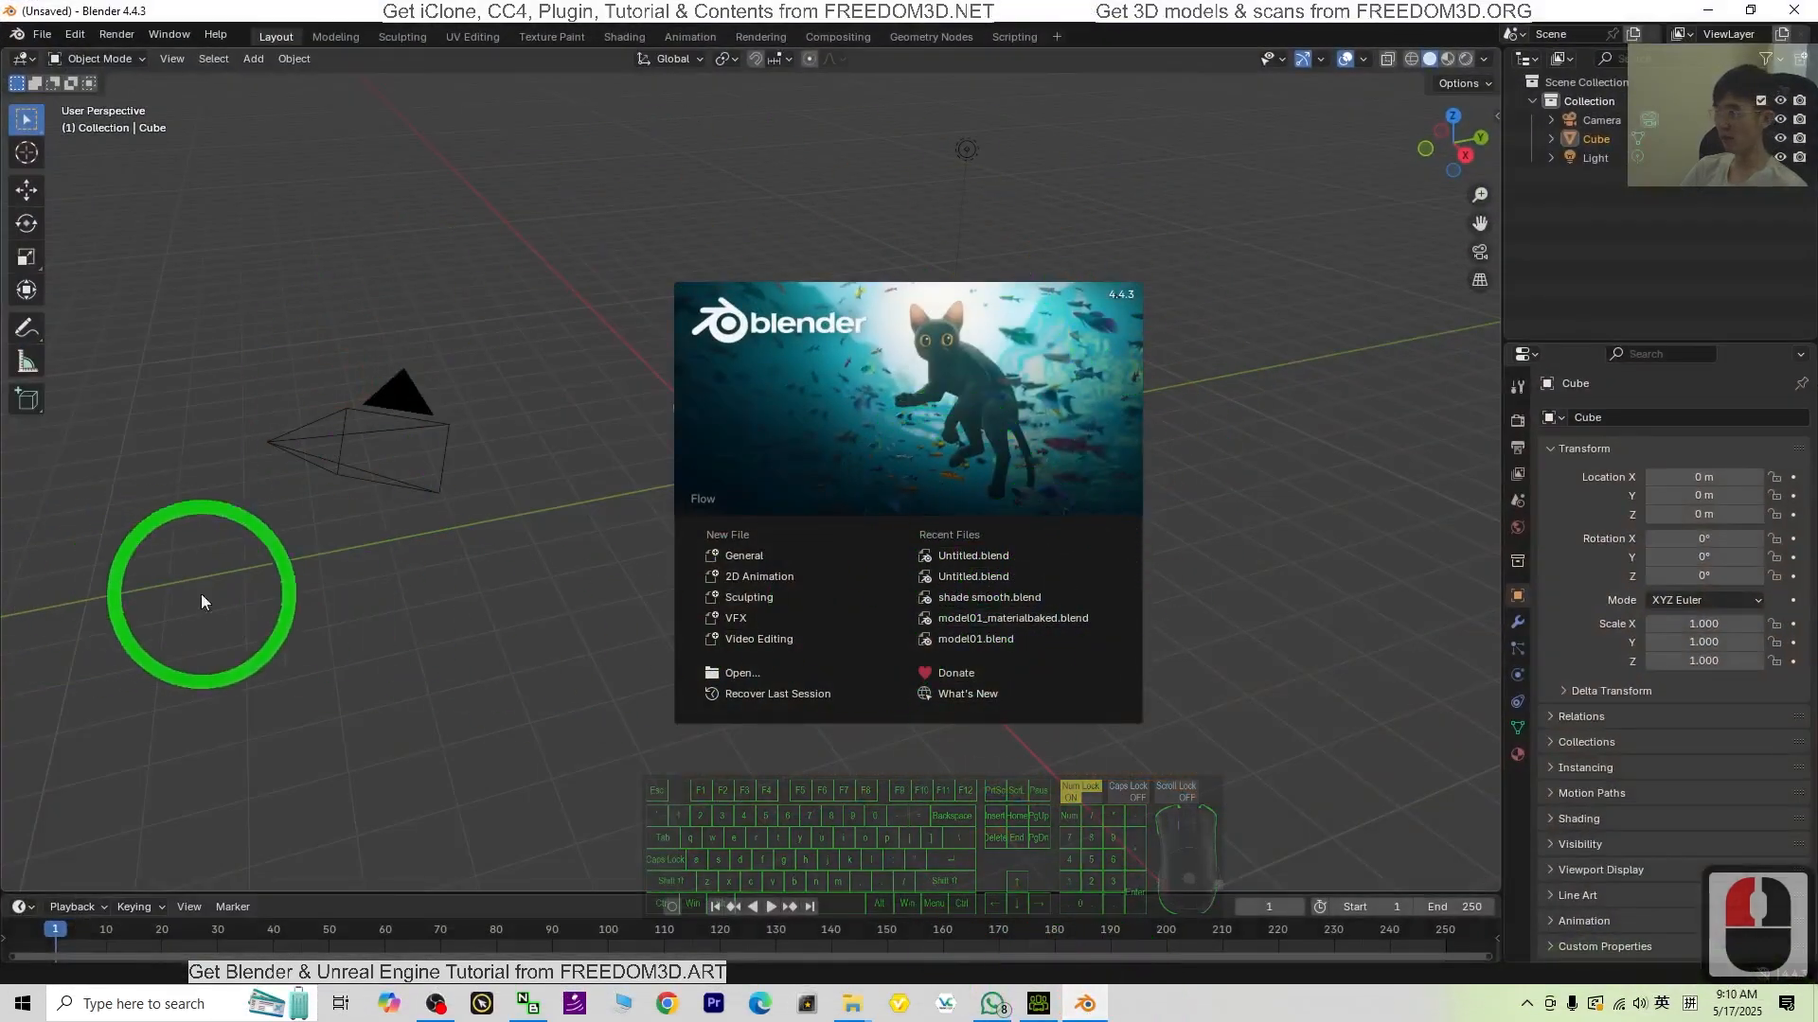
{"action": "mouse_move", "coordinate": [288, 615]}
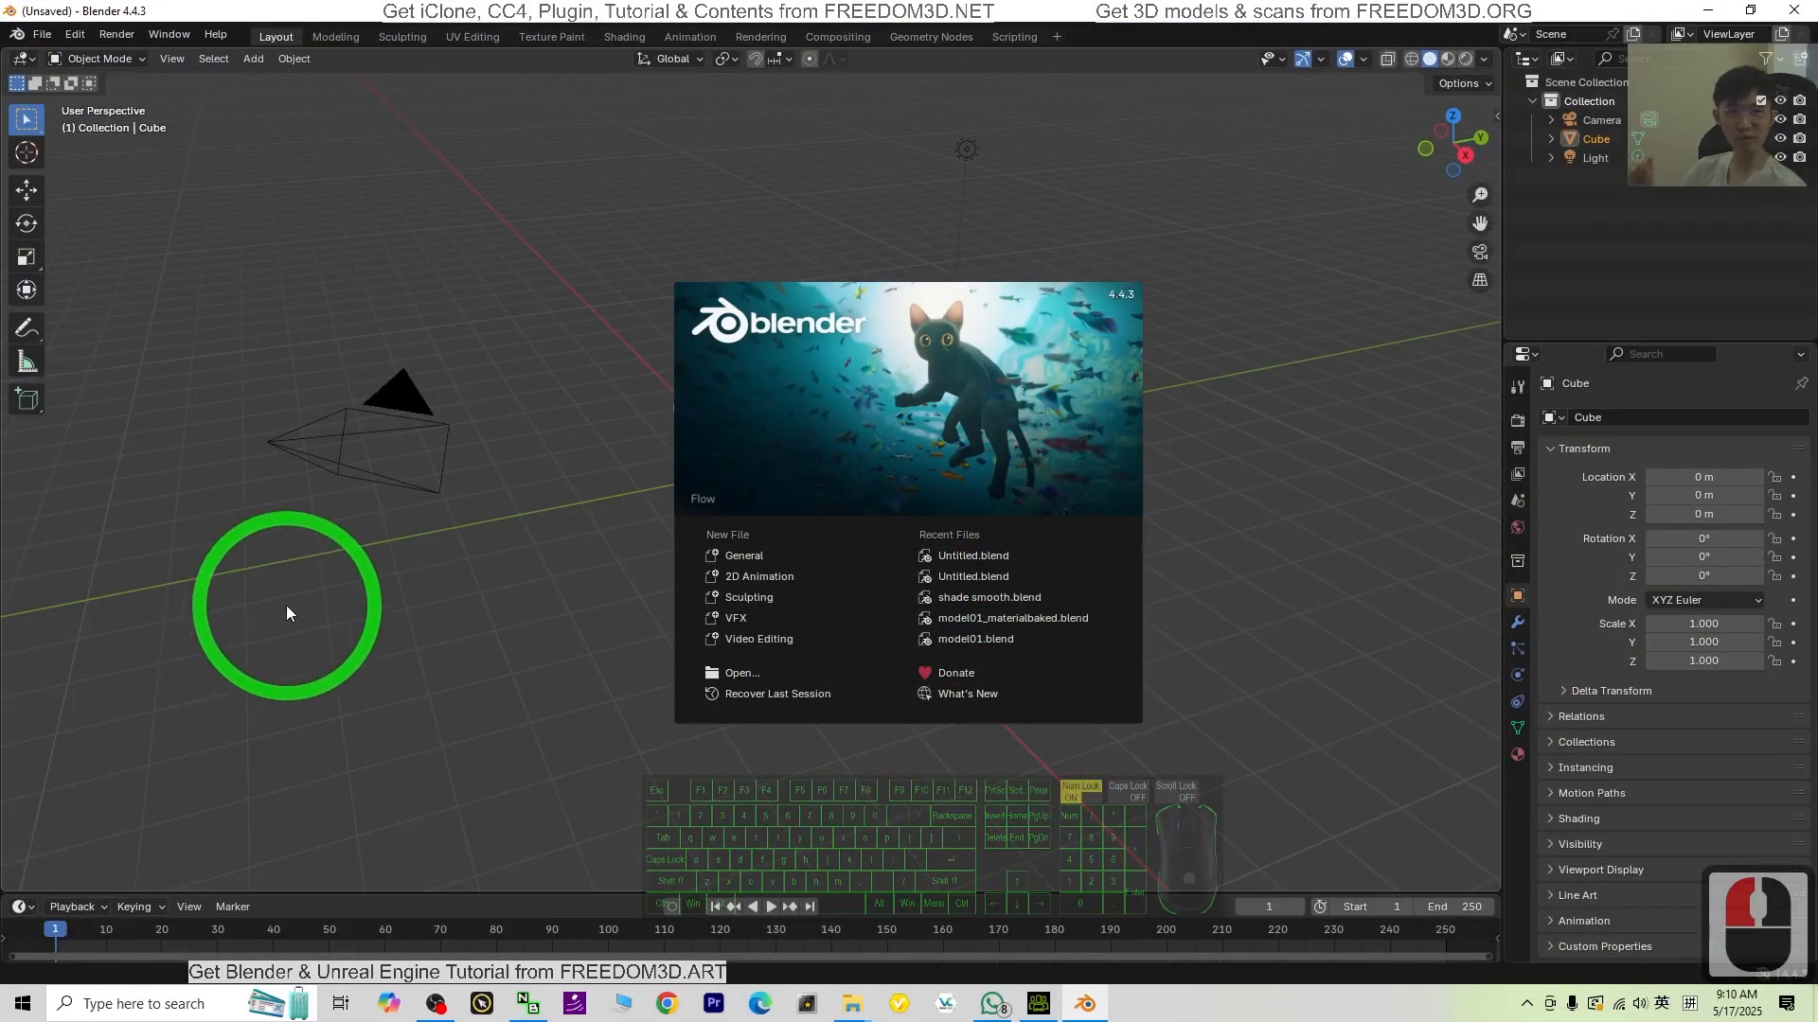
{"action": "mouse_move", "coordinate": [303, 606]}
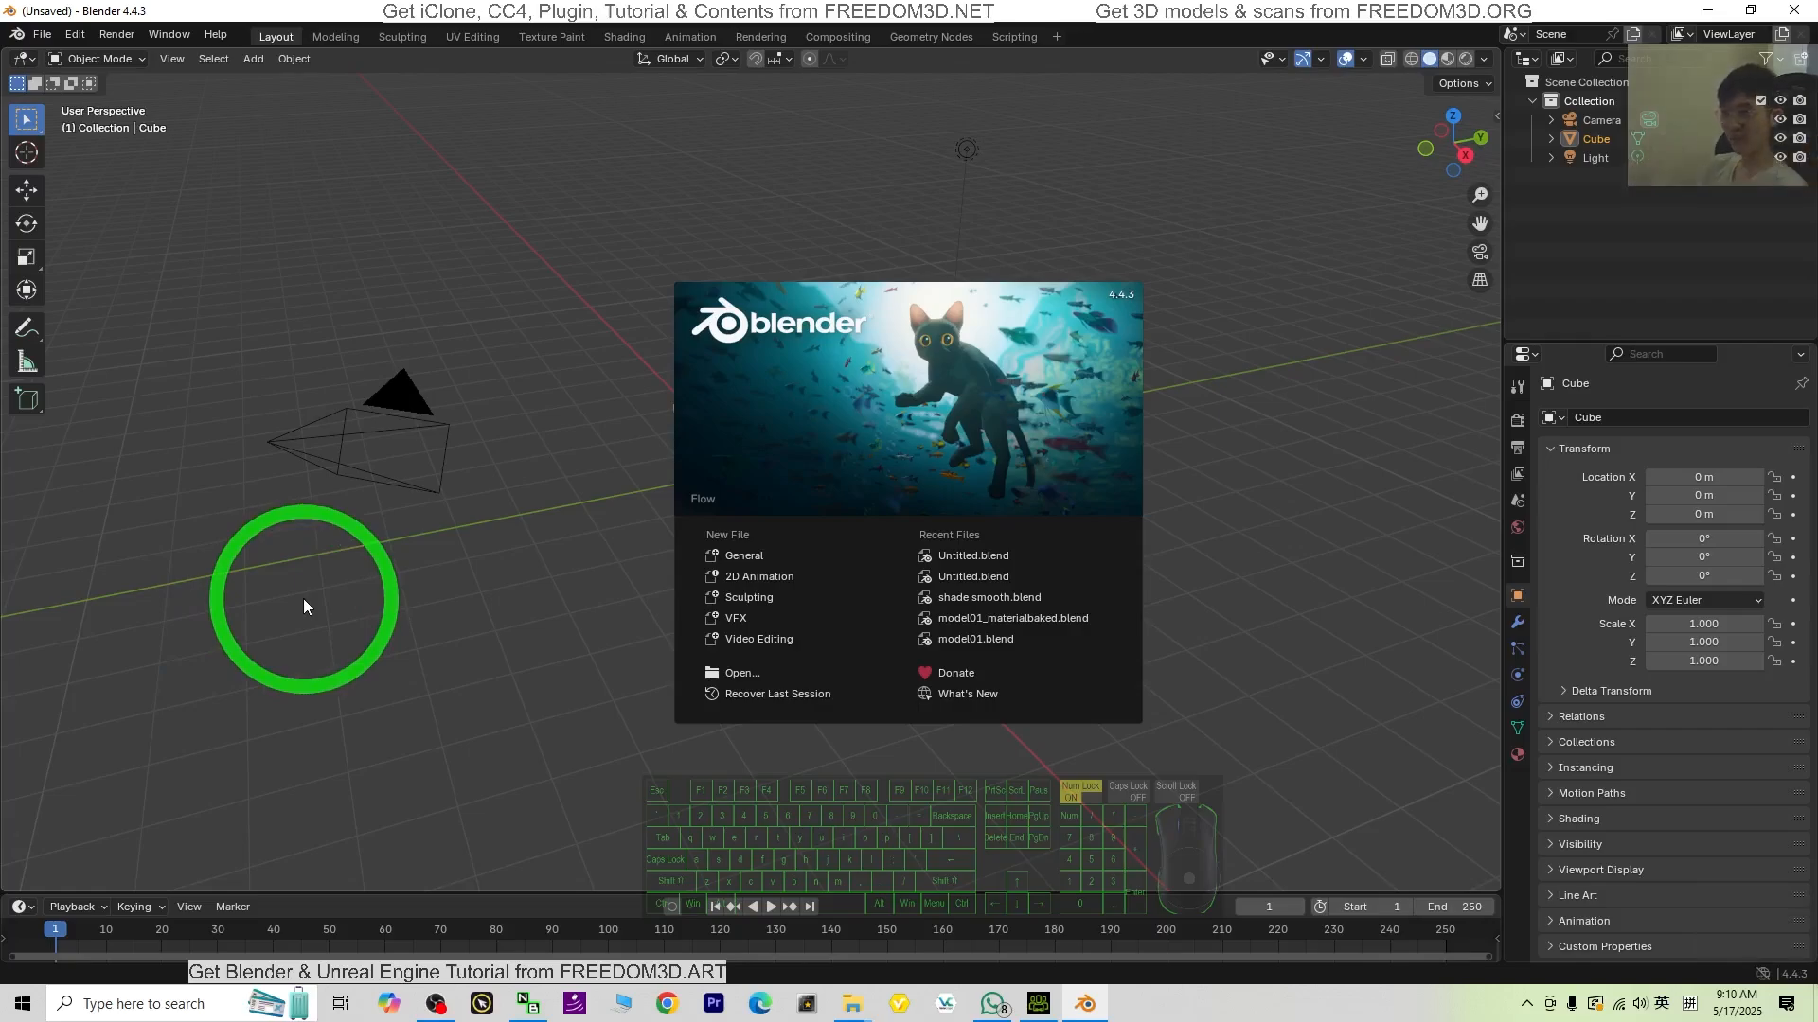
{"action": "left_click", "coordinate": [307, 600]}
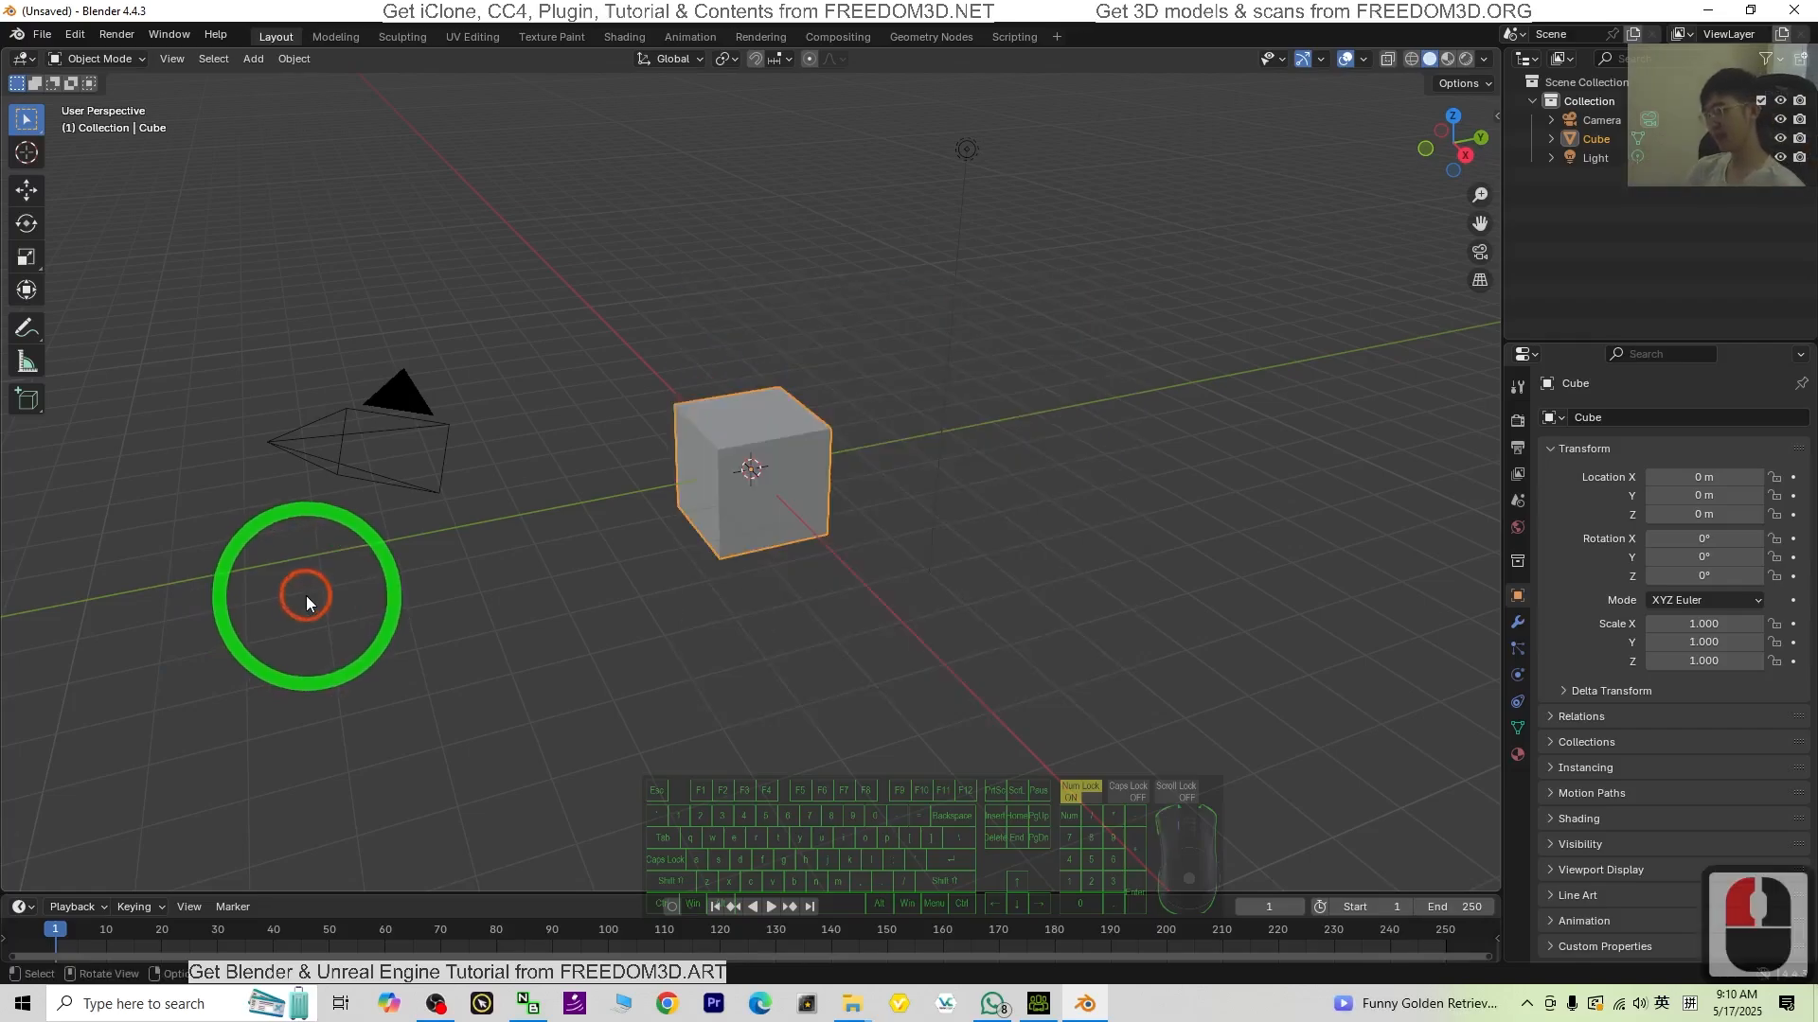
{"action": "key", "text": "s"}
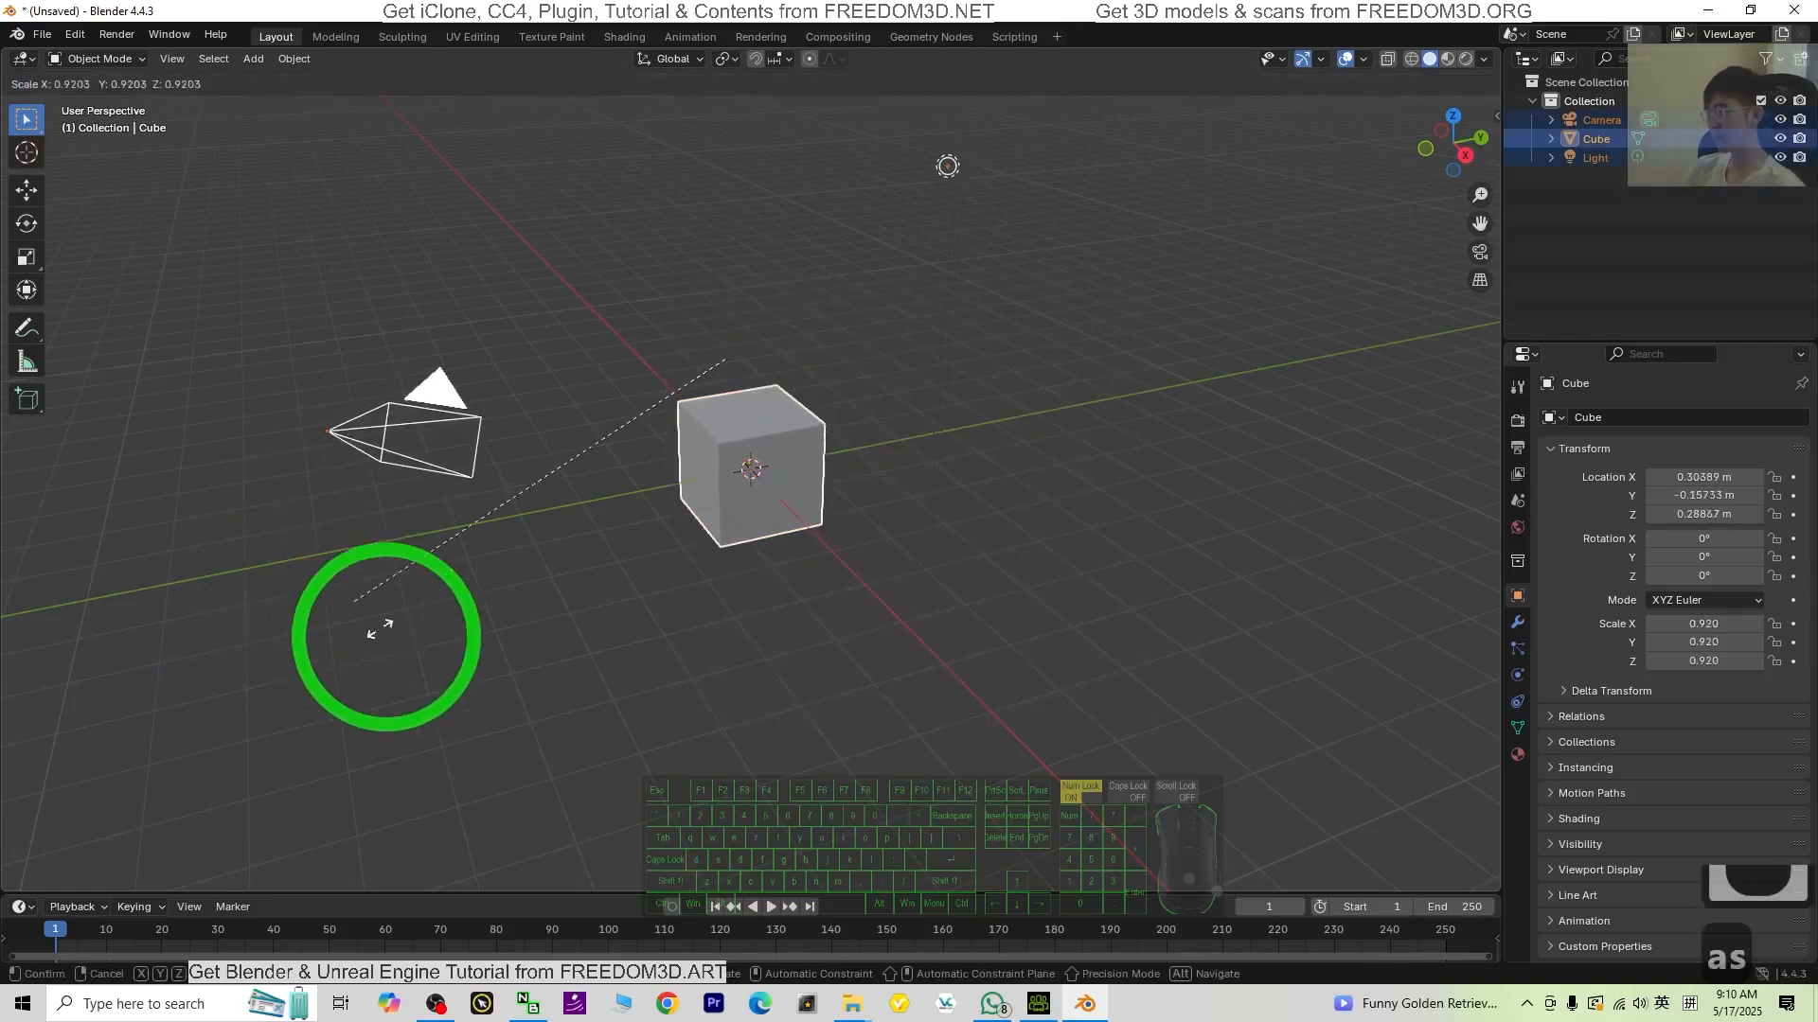
Step: Delete the default camera, cube and light
{"action": "key", "text": "Delete"}
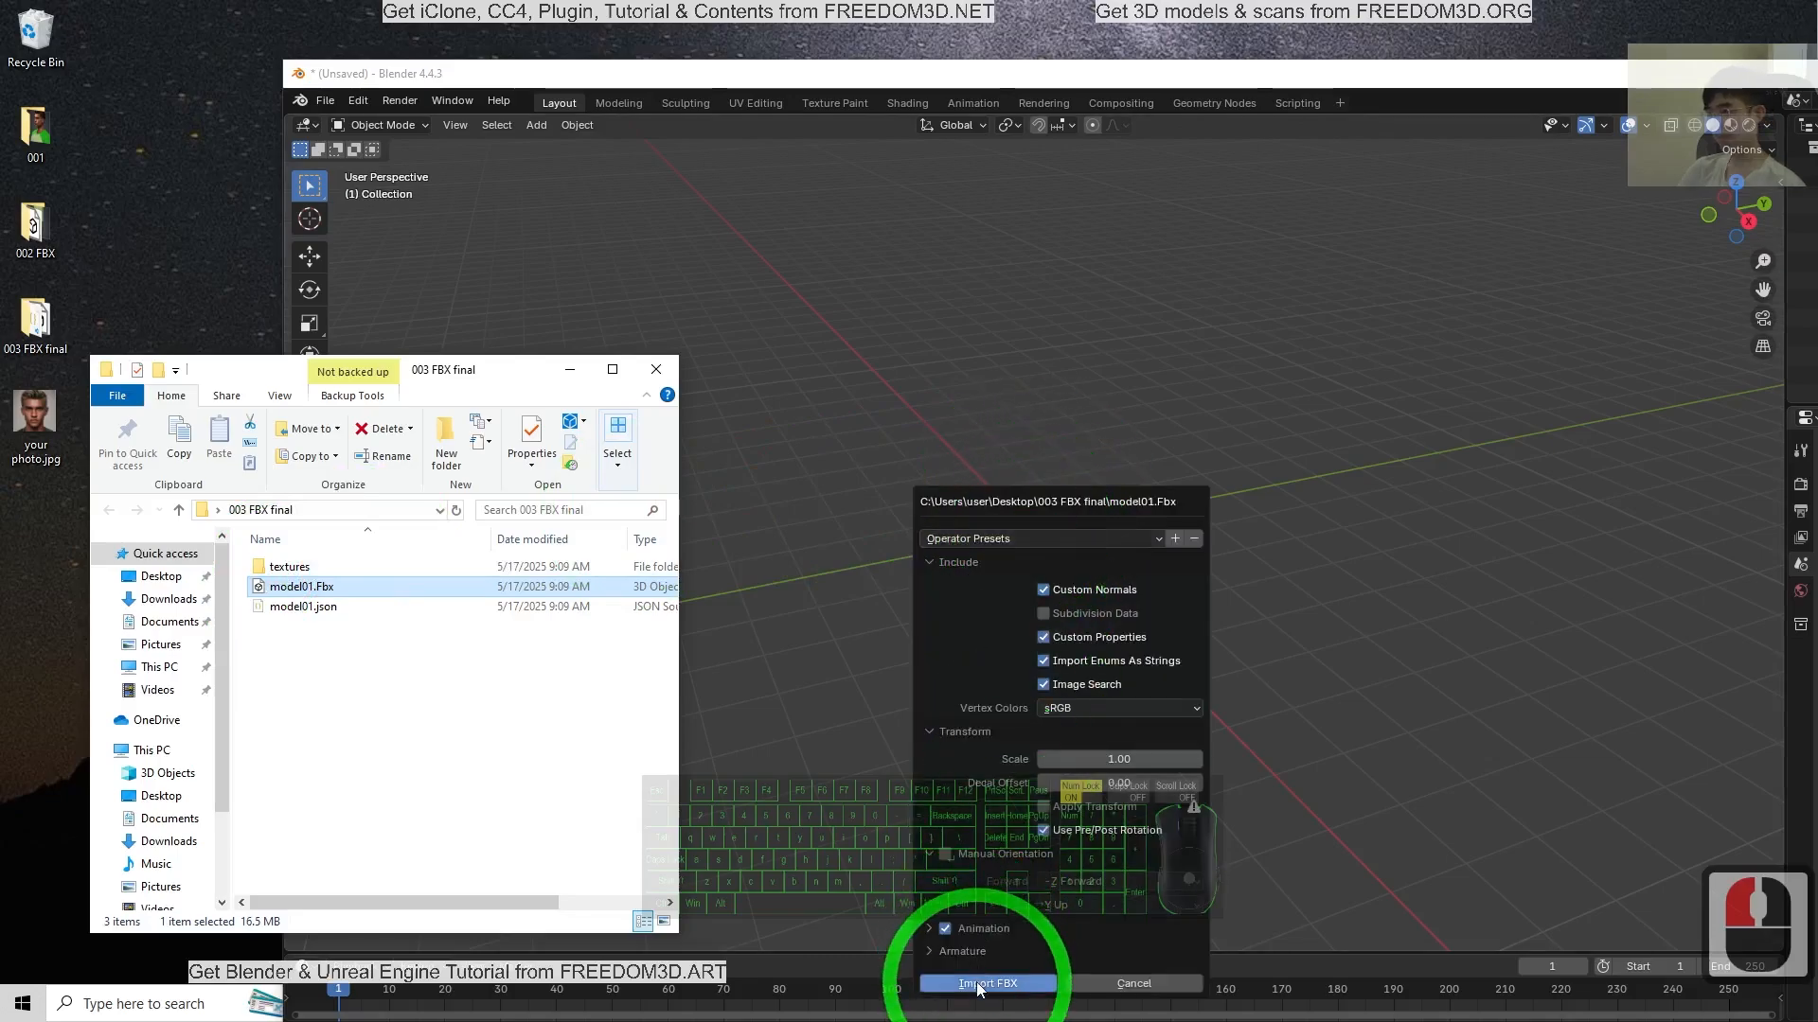
Step: Import model01.Fbx, adding the rigged avatar with T-shirt, striped pants and red shoes
{"action": "left_click", "coordinate": [986, 982]}
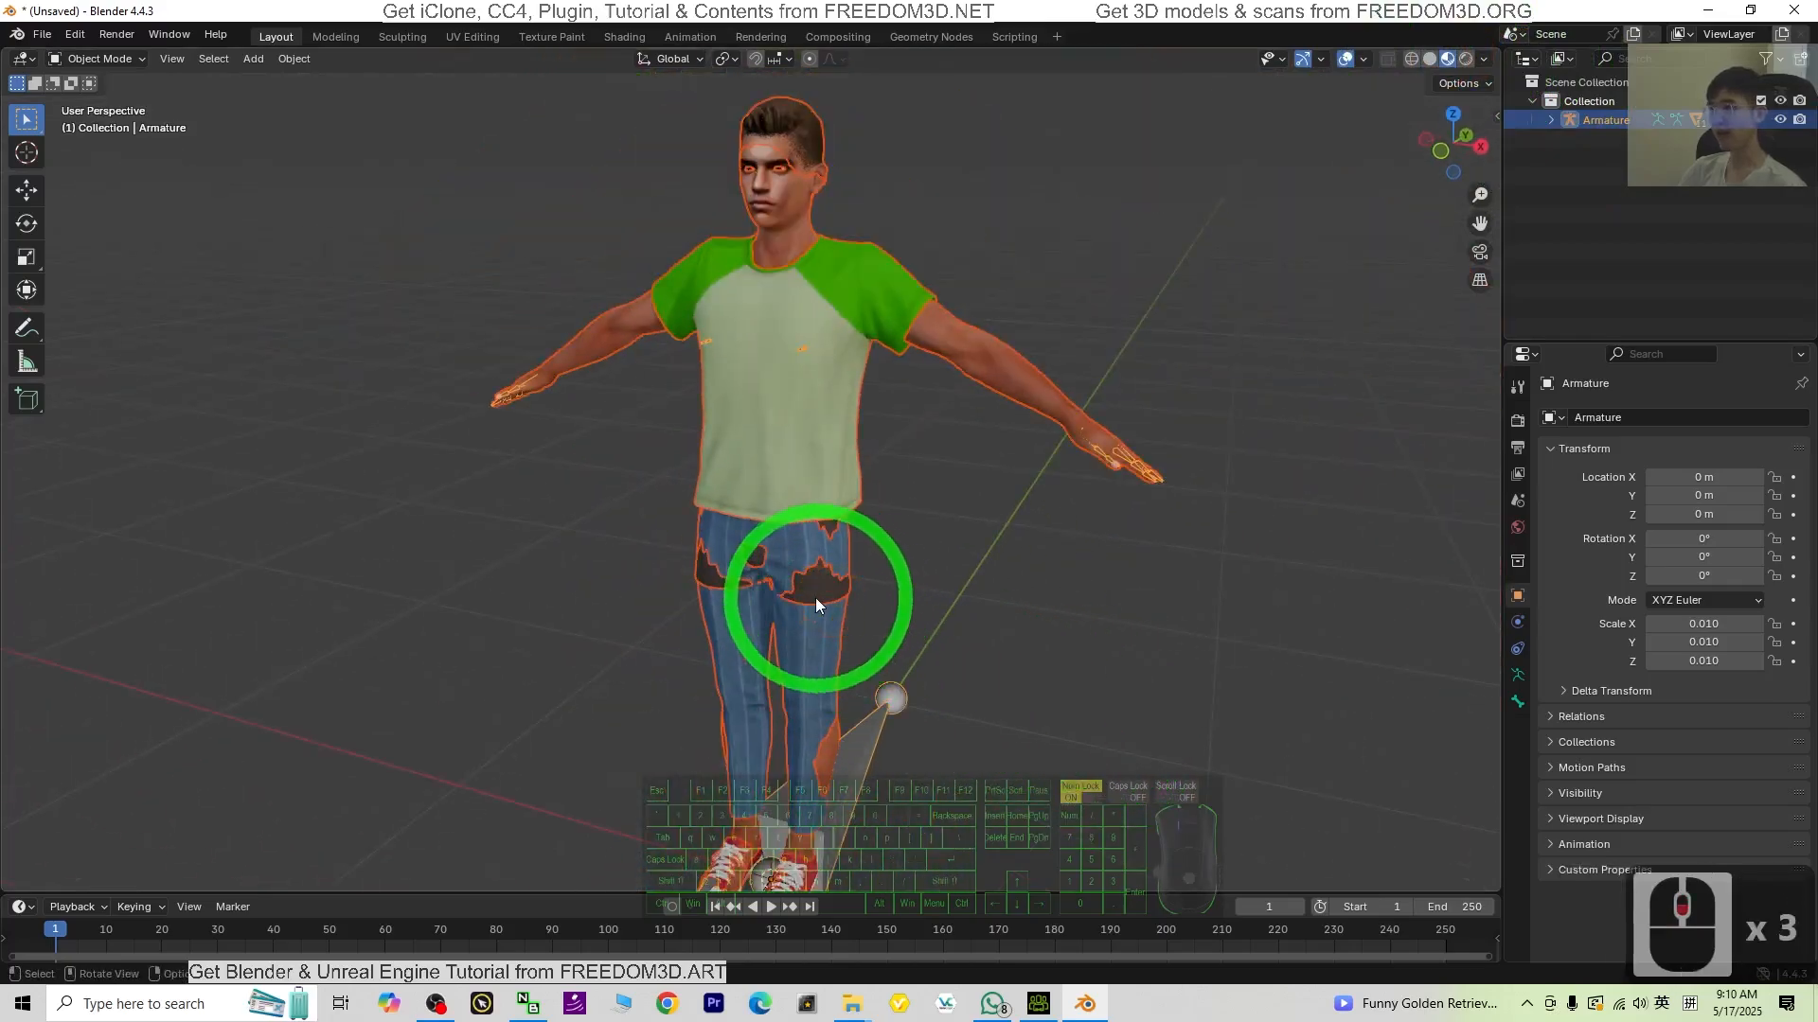
{"action": "key", "text": "Delete"}
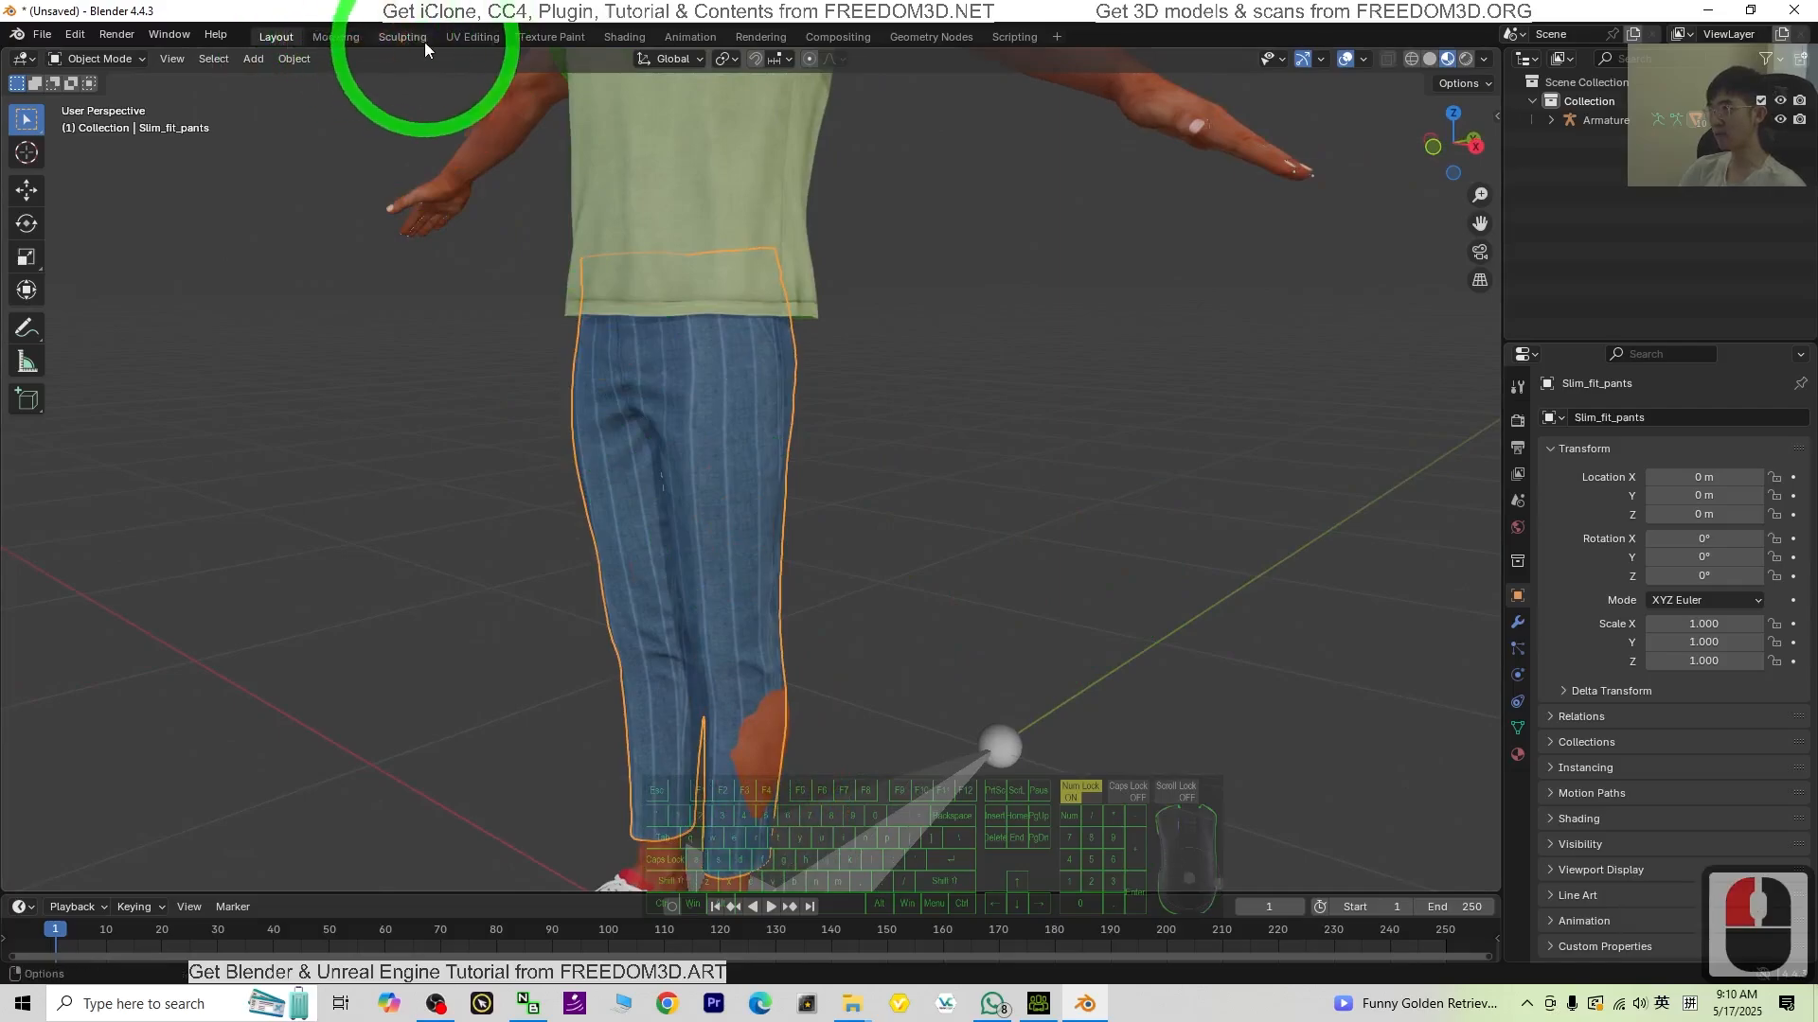
Step: Inspect skin poking through the pants in the Sculpting workspace, then return to Layout
{"action": "left_click", "coordinate": [403, 36]}
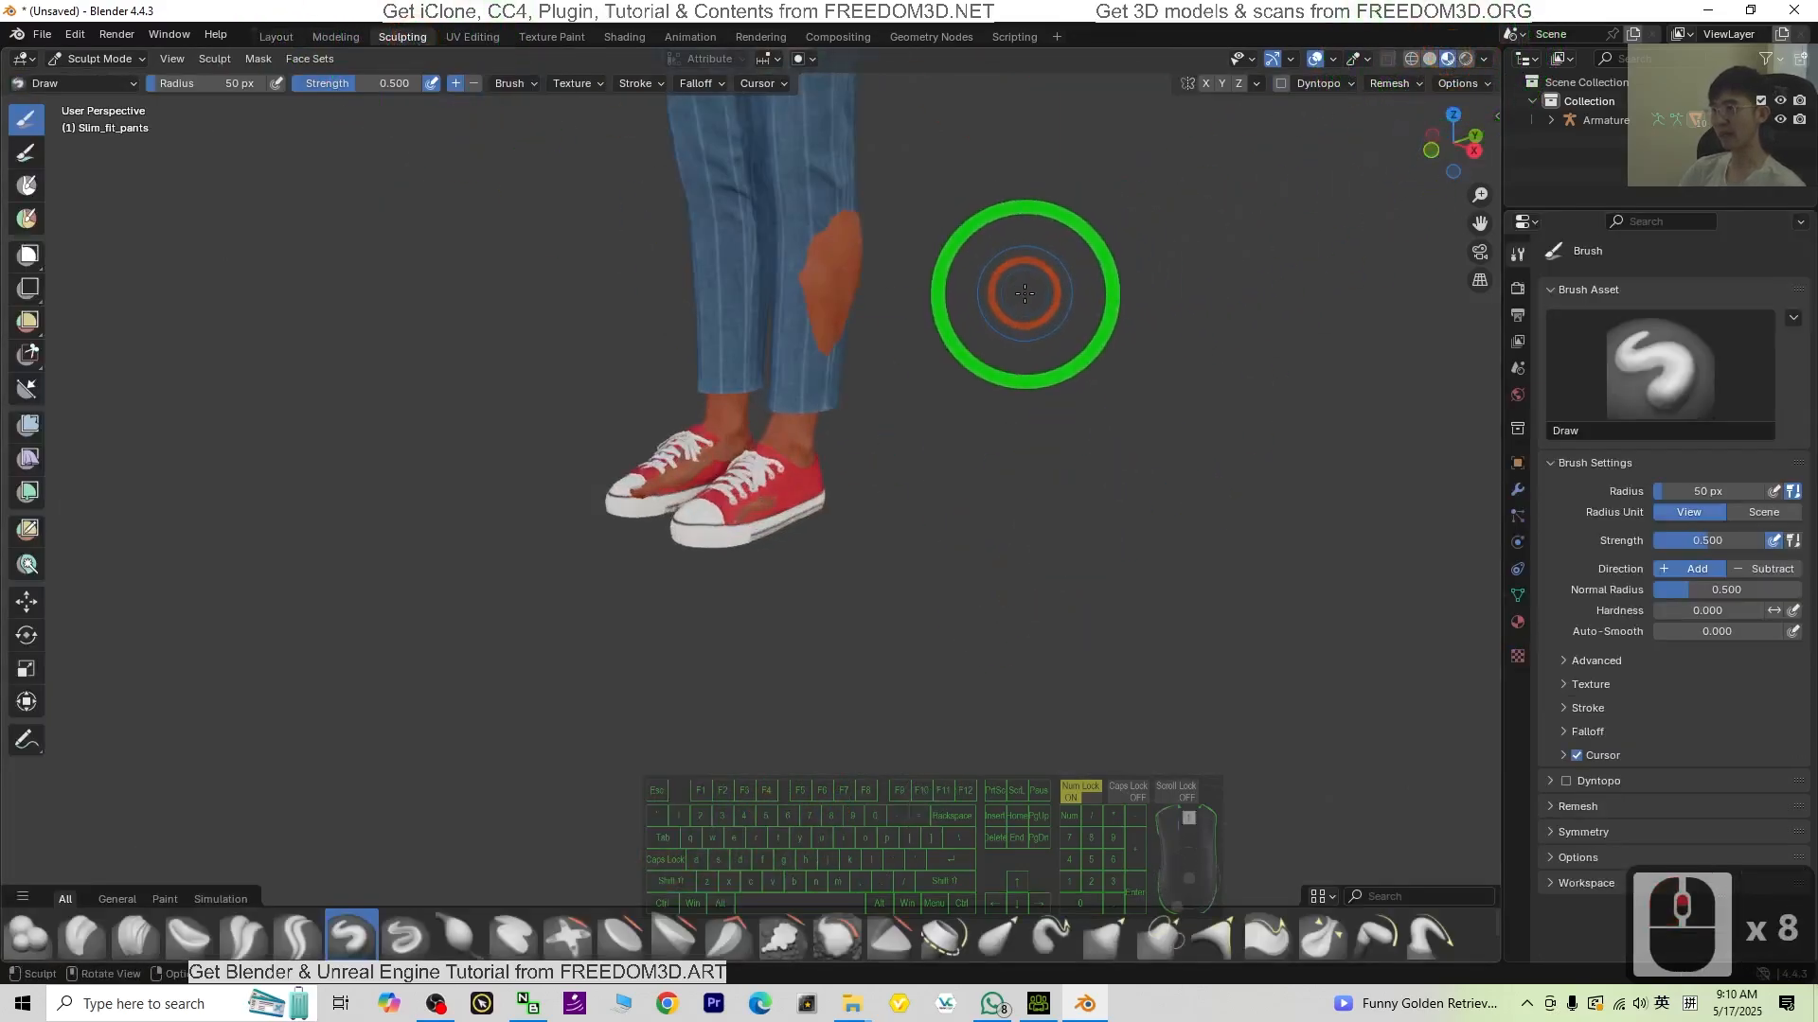
{"action": "scroll", "scroll_direction": "down", "scroll_amount": 3}
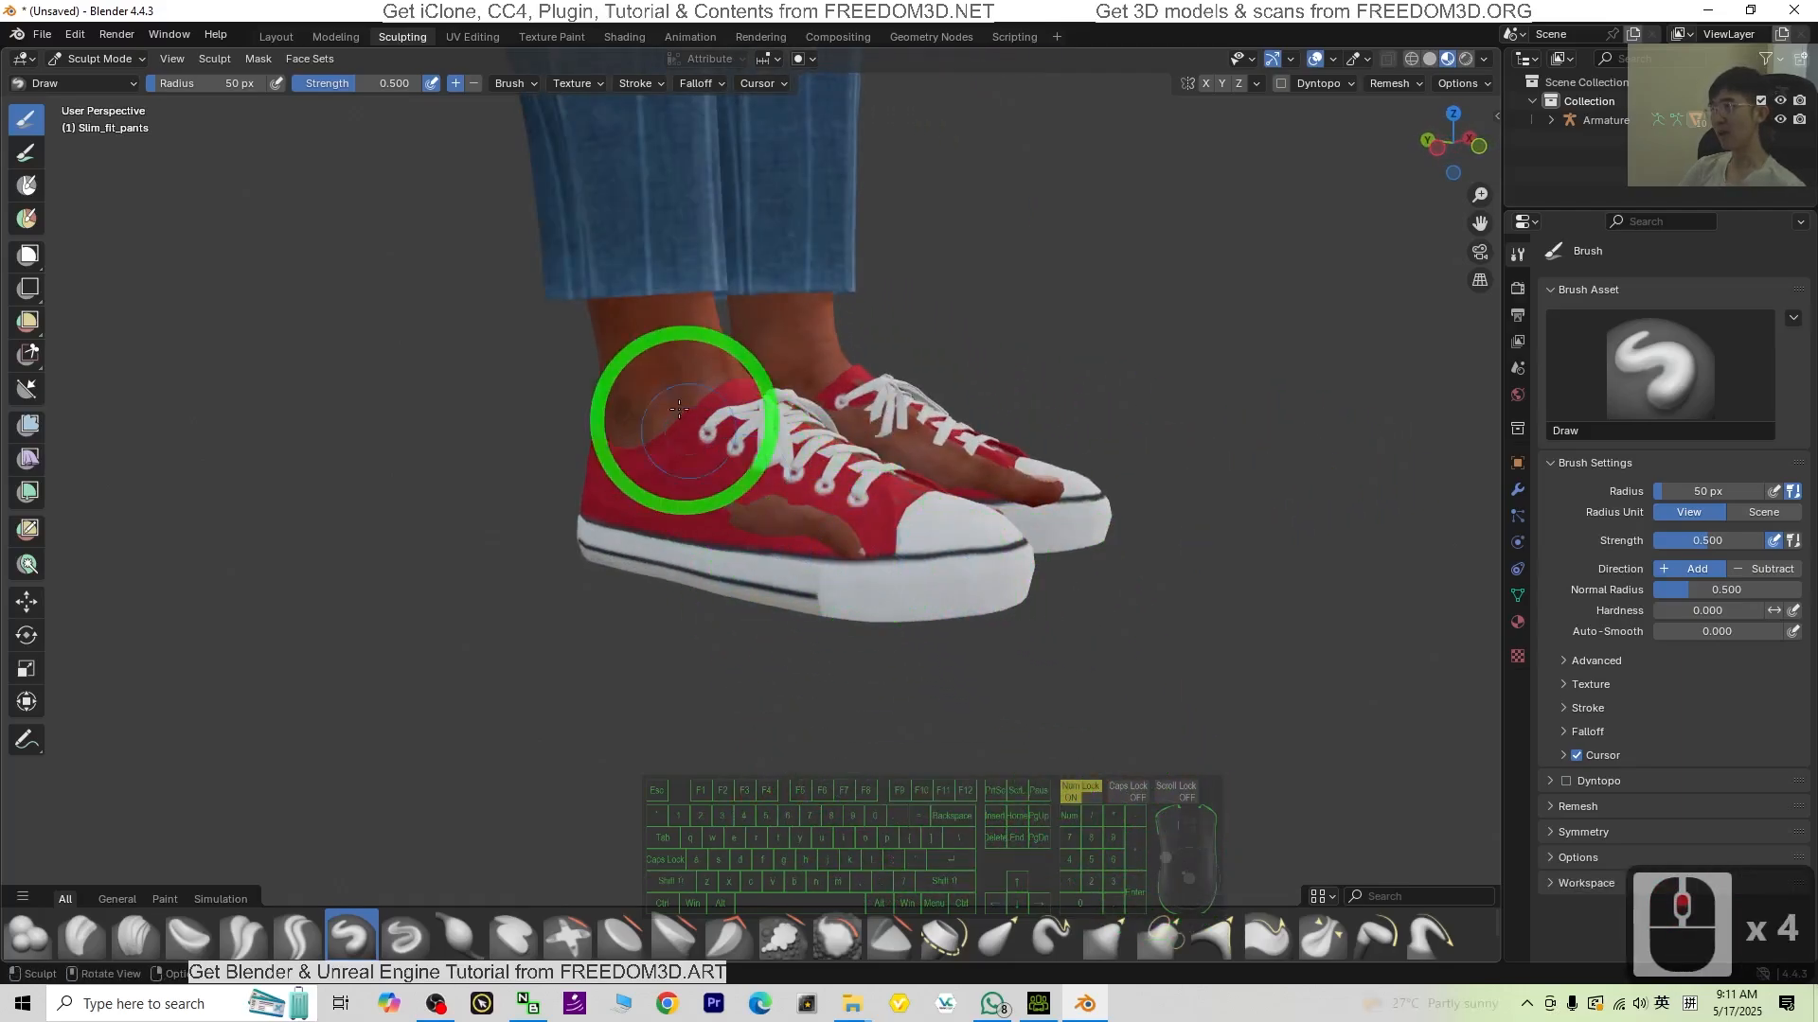
{"action": "left_click", "coordinate": [275, 36]}
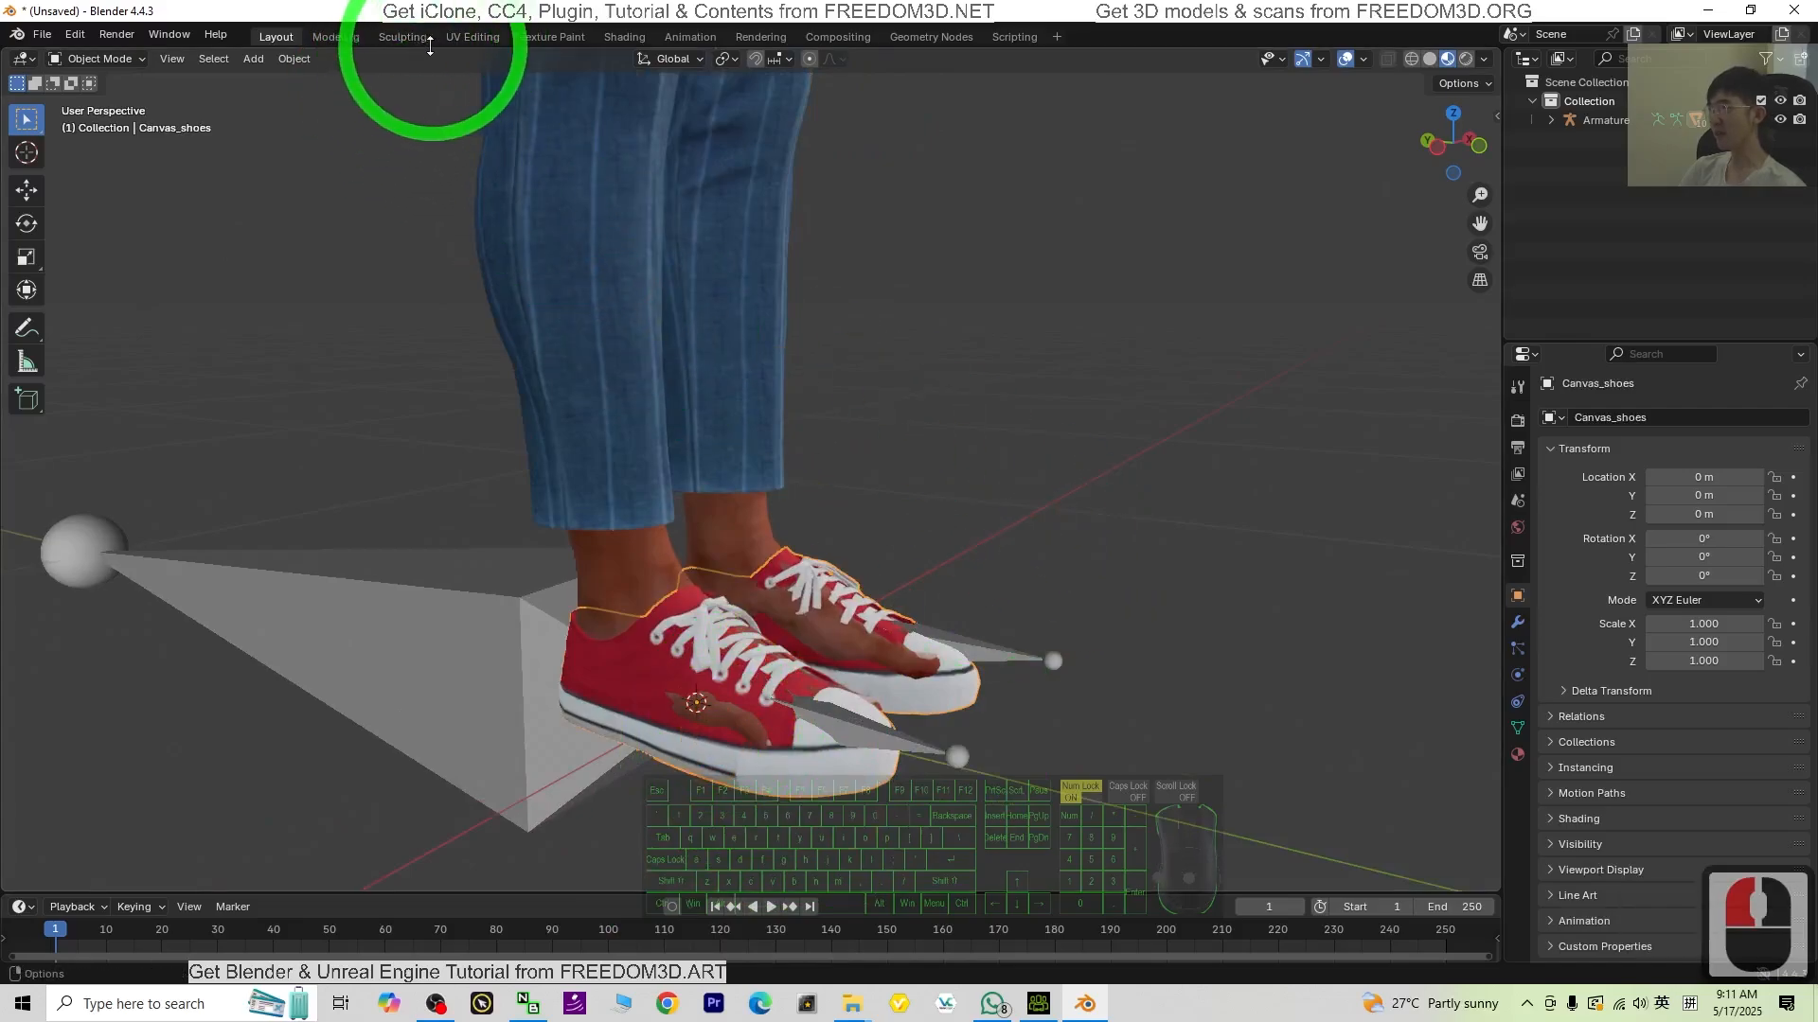
Step: Sculpt the canvas shoes with the Draw brush, then return to the Layout workspace
{"action": "left_click", "coordinate": [402, 36]}
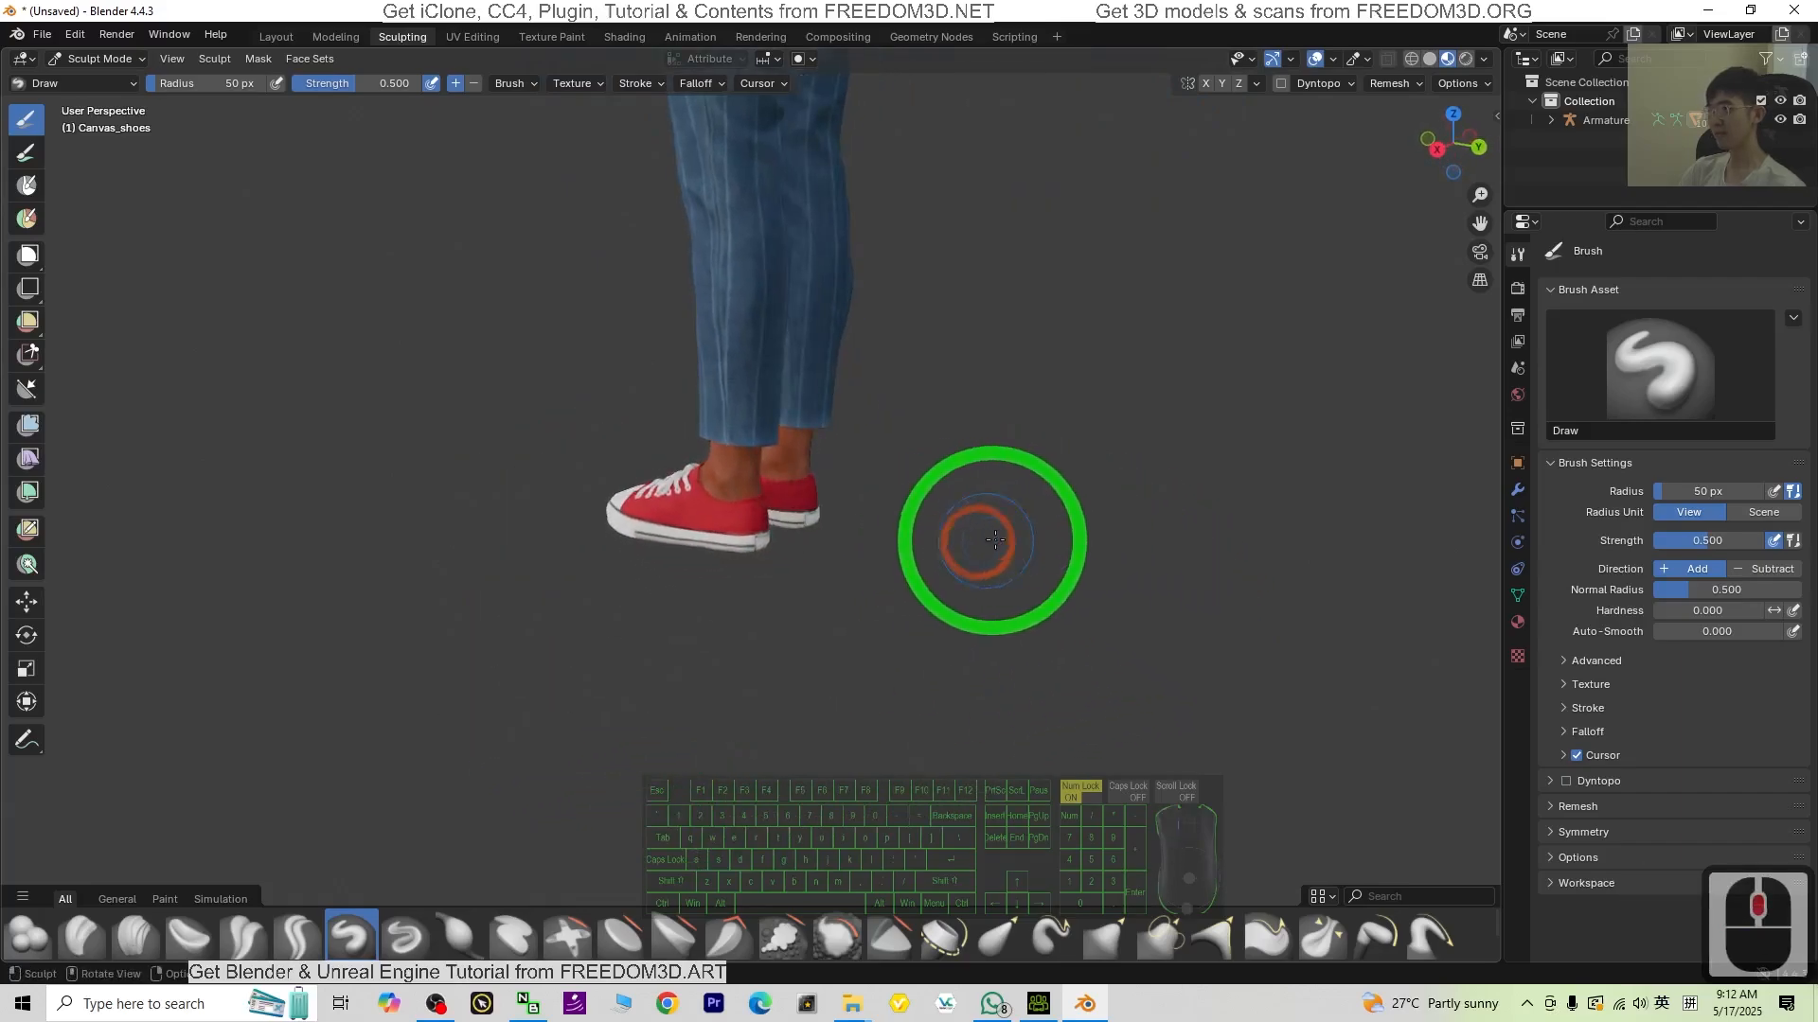
{"action": "scroll", "scroll_direction": "down", "scroll_amount": 3}
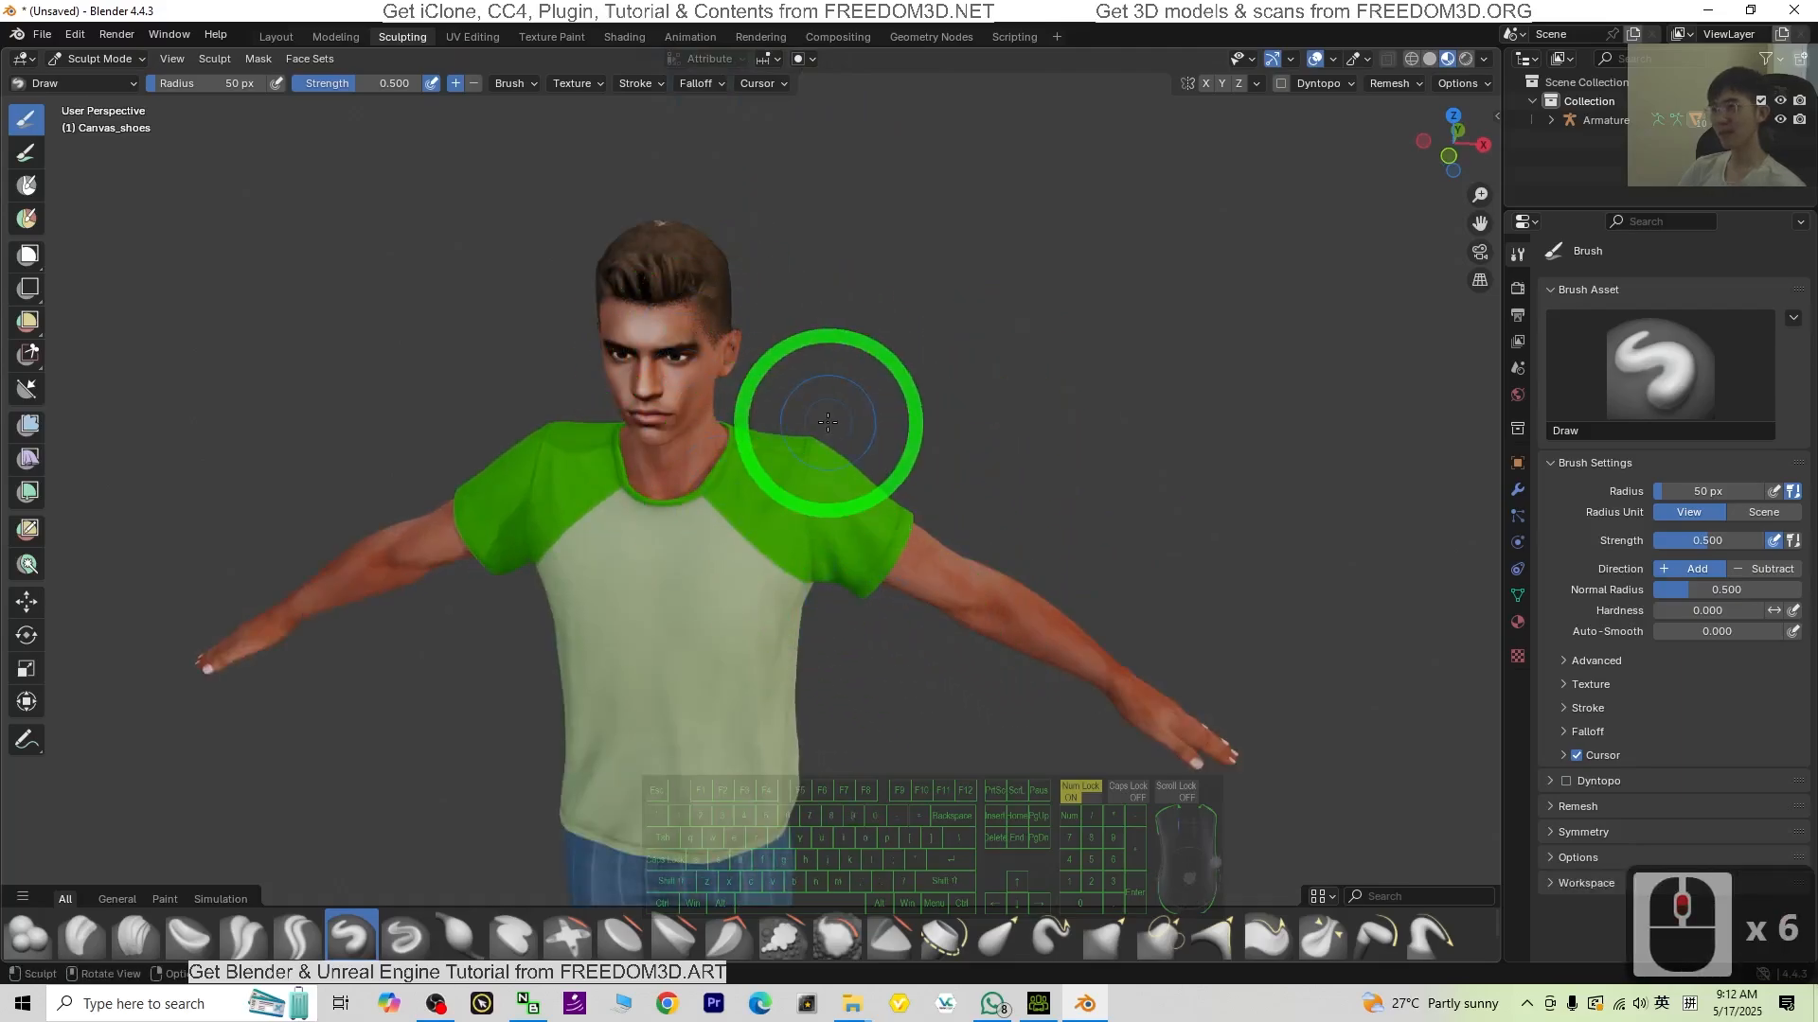
{"action": "left_click", "coordinate": [275, 36]}
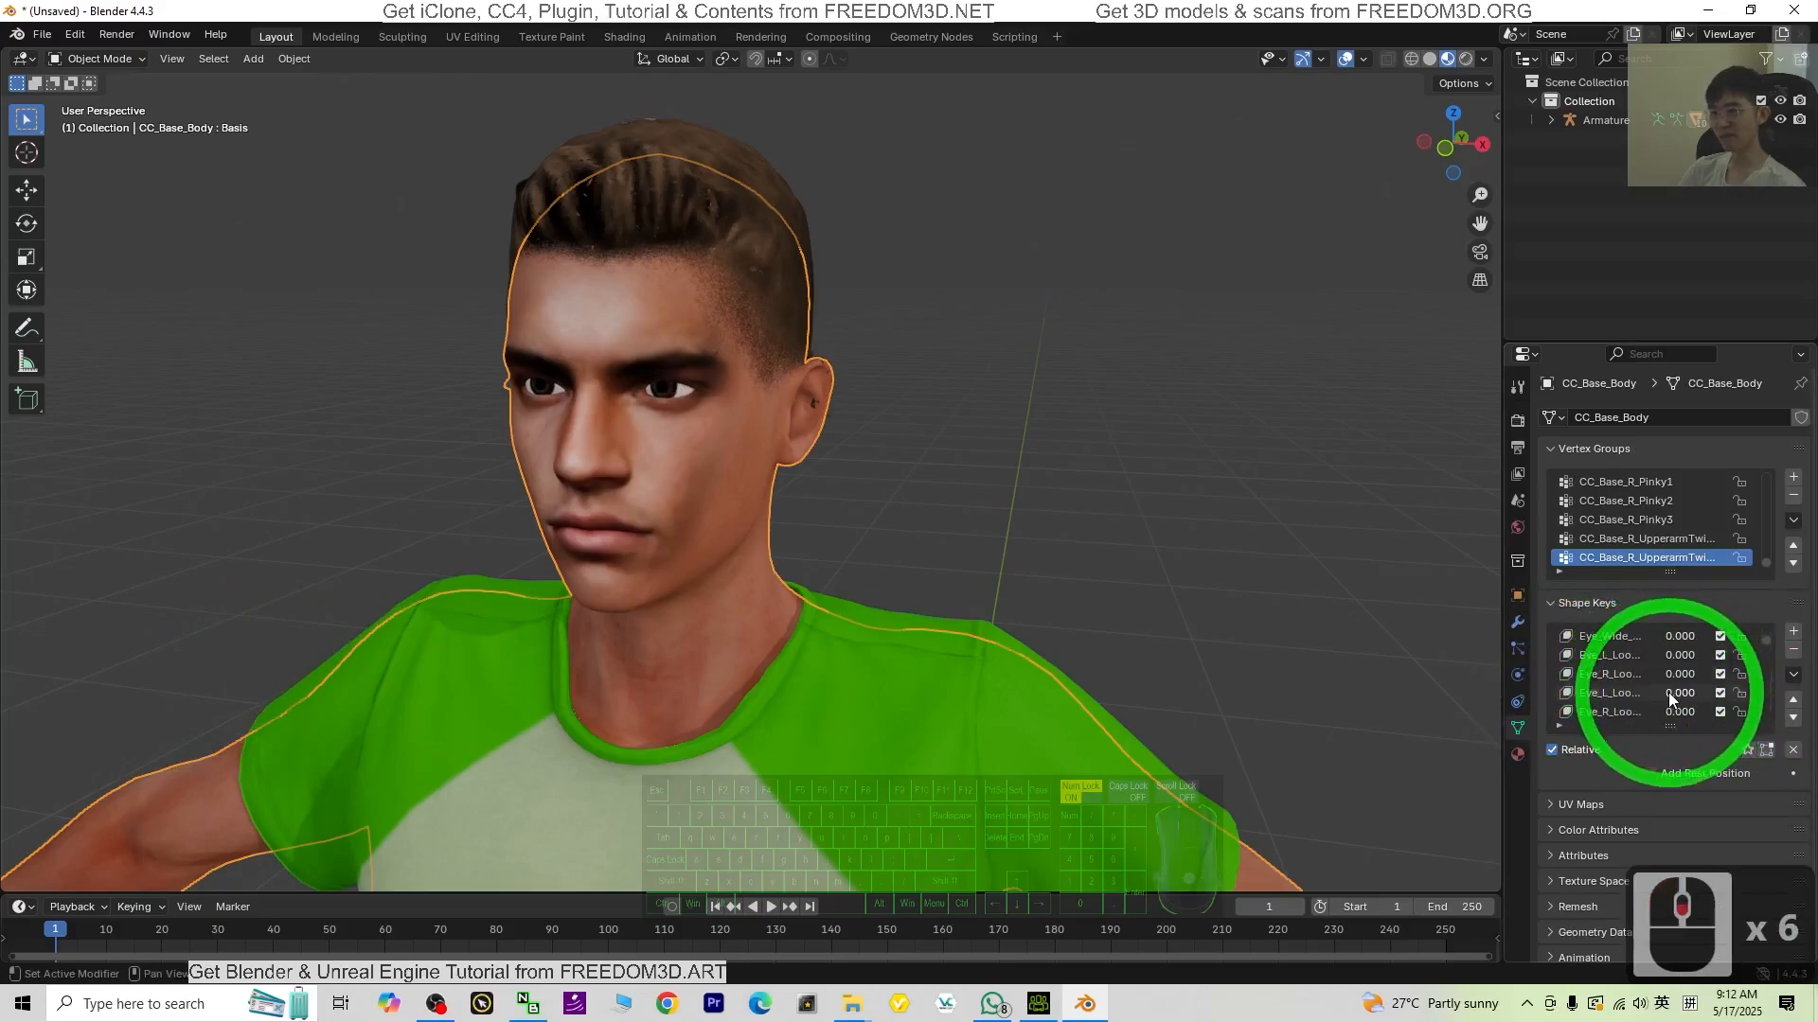
Step: Scroll through CC_Base_Body's vertex groups and shape keys, then select the avatar's armature
{"action": "scroll", "scroll_direction": "down", "scroll_amount": 3}
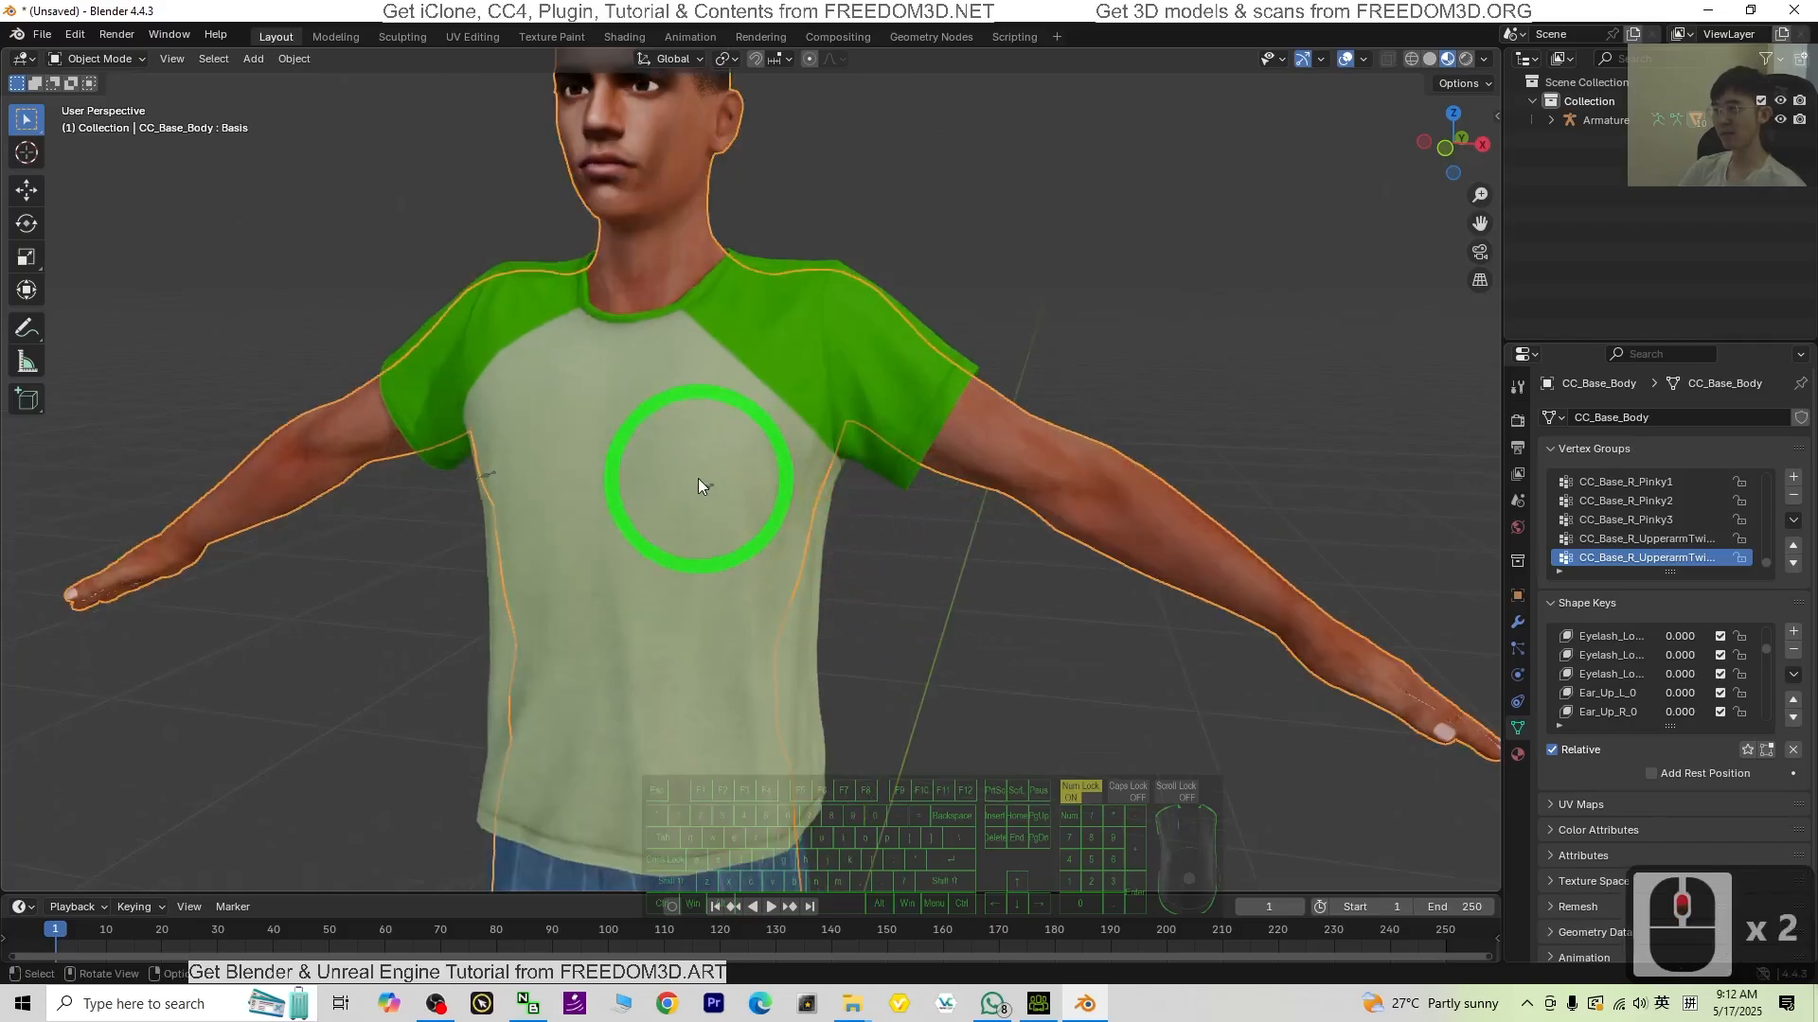
{"action": "left_click", "coordinate": [1603, 120]}
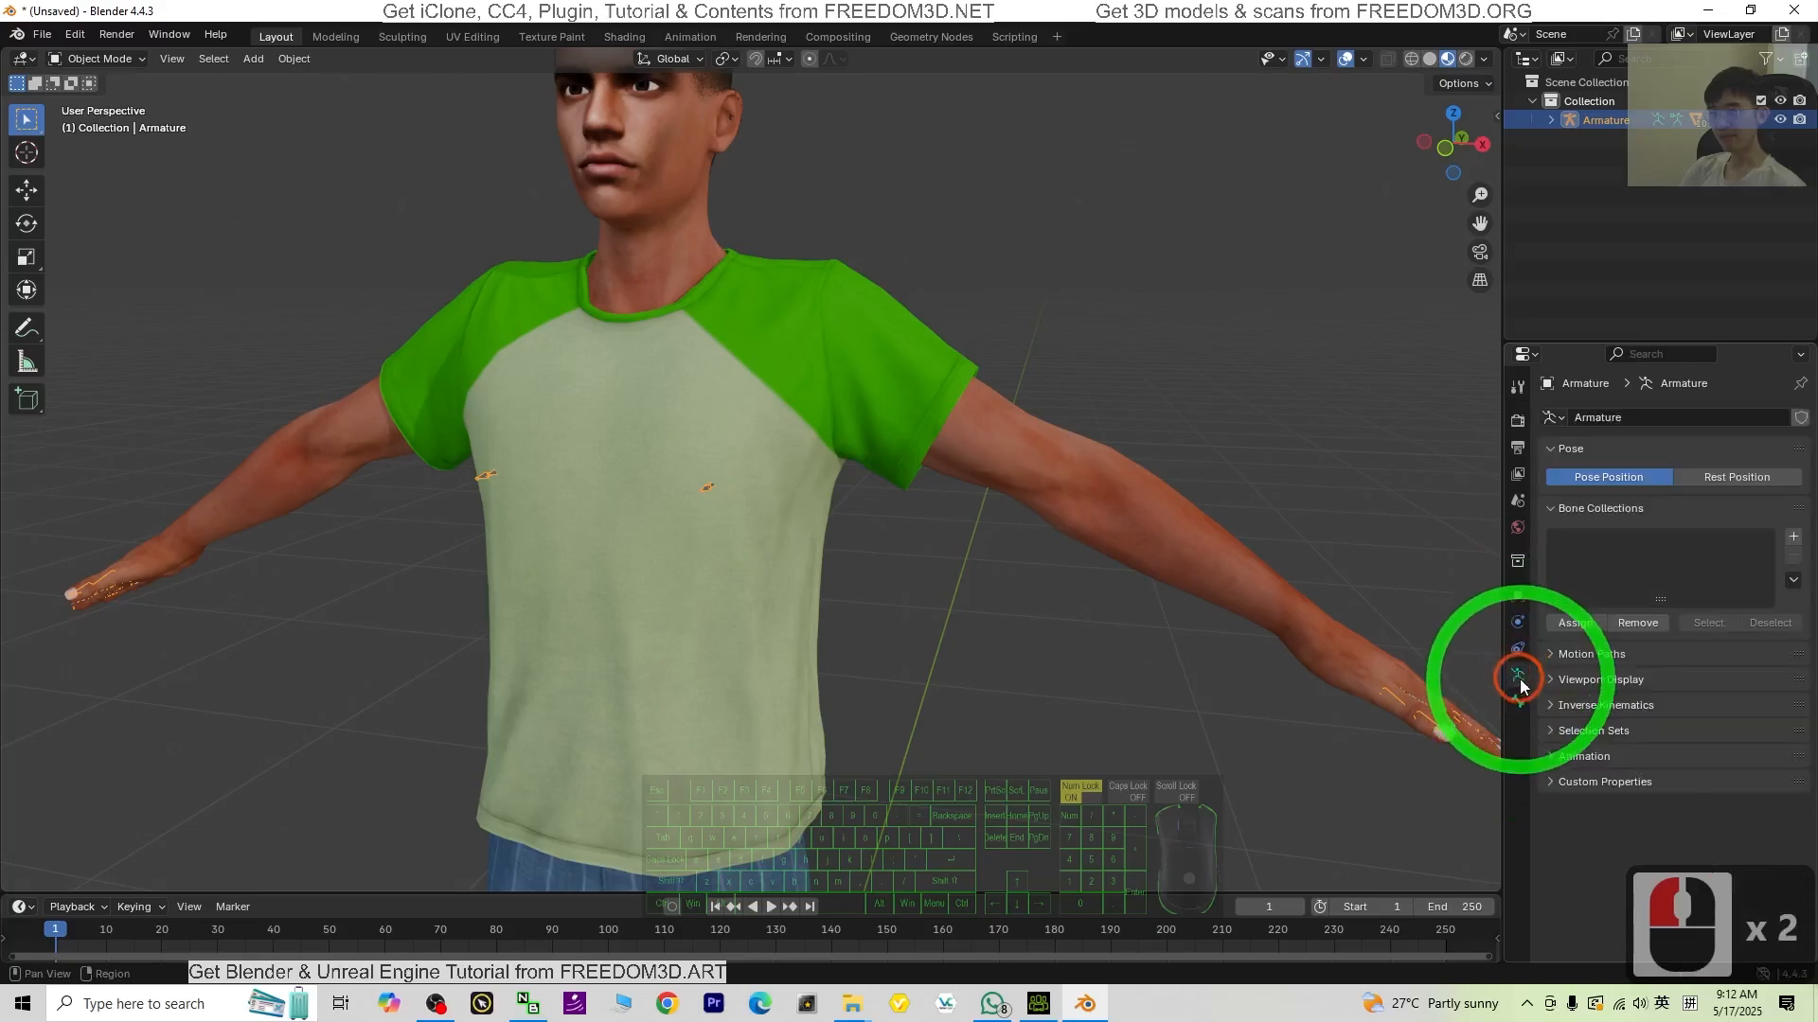
Step: Show the armature In Front, switch to Pose Mode, and rotate the left forearm bone
{"action": "left_click", "coordinate": [1600, 678]}
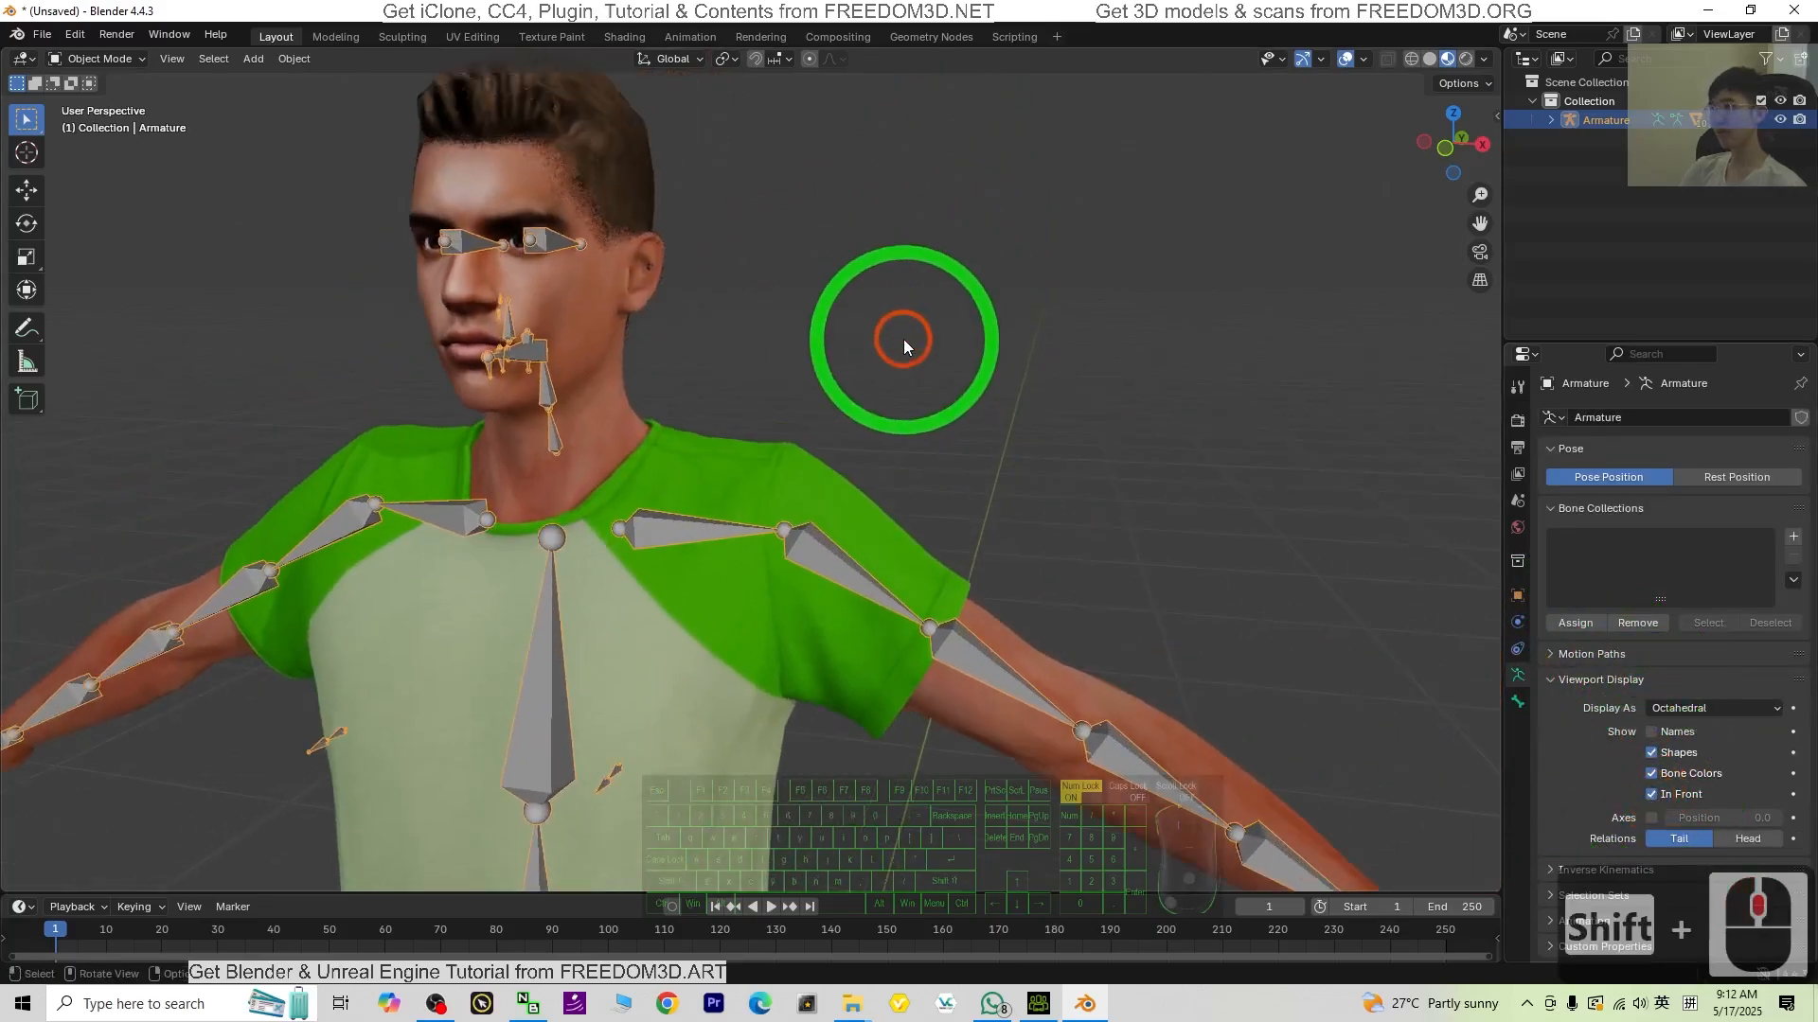
{"action": "left_click", "coordinate": [98, 58]}
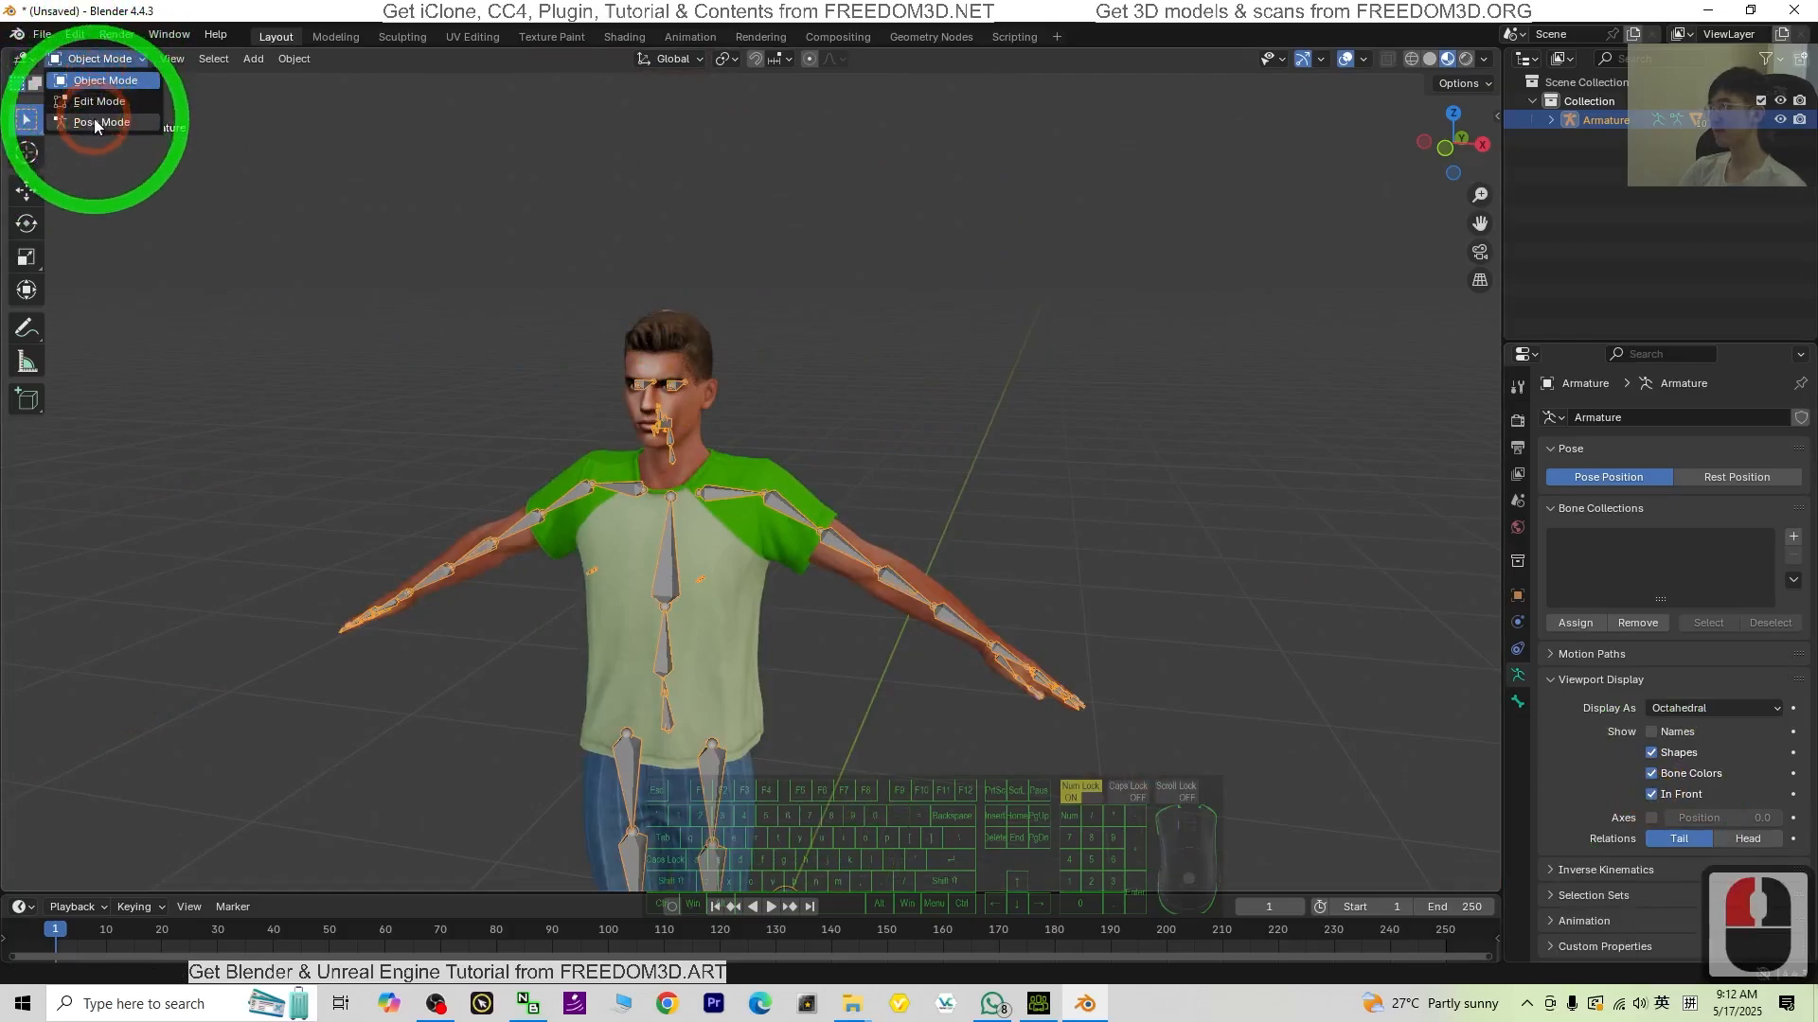
{"action": "left_click", "coordinate": [102, 122]}
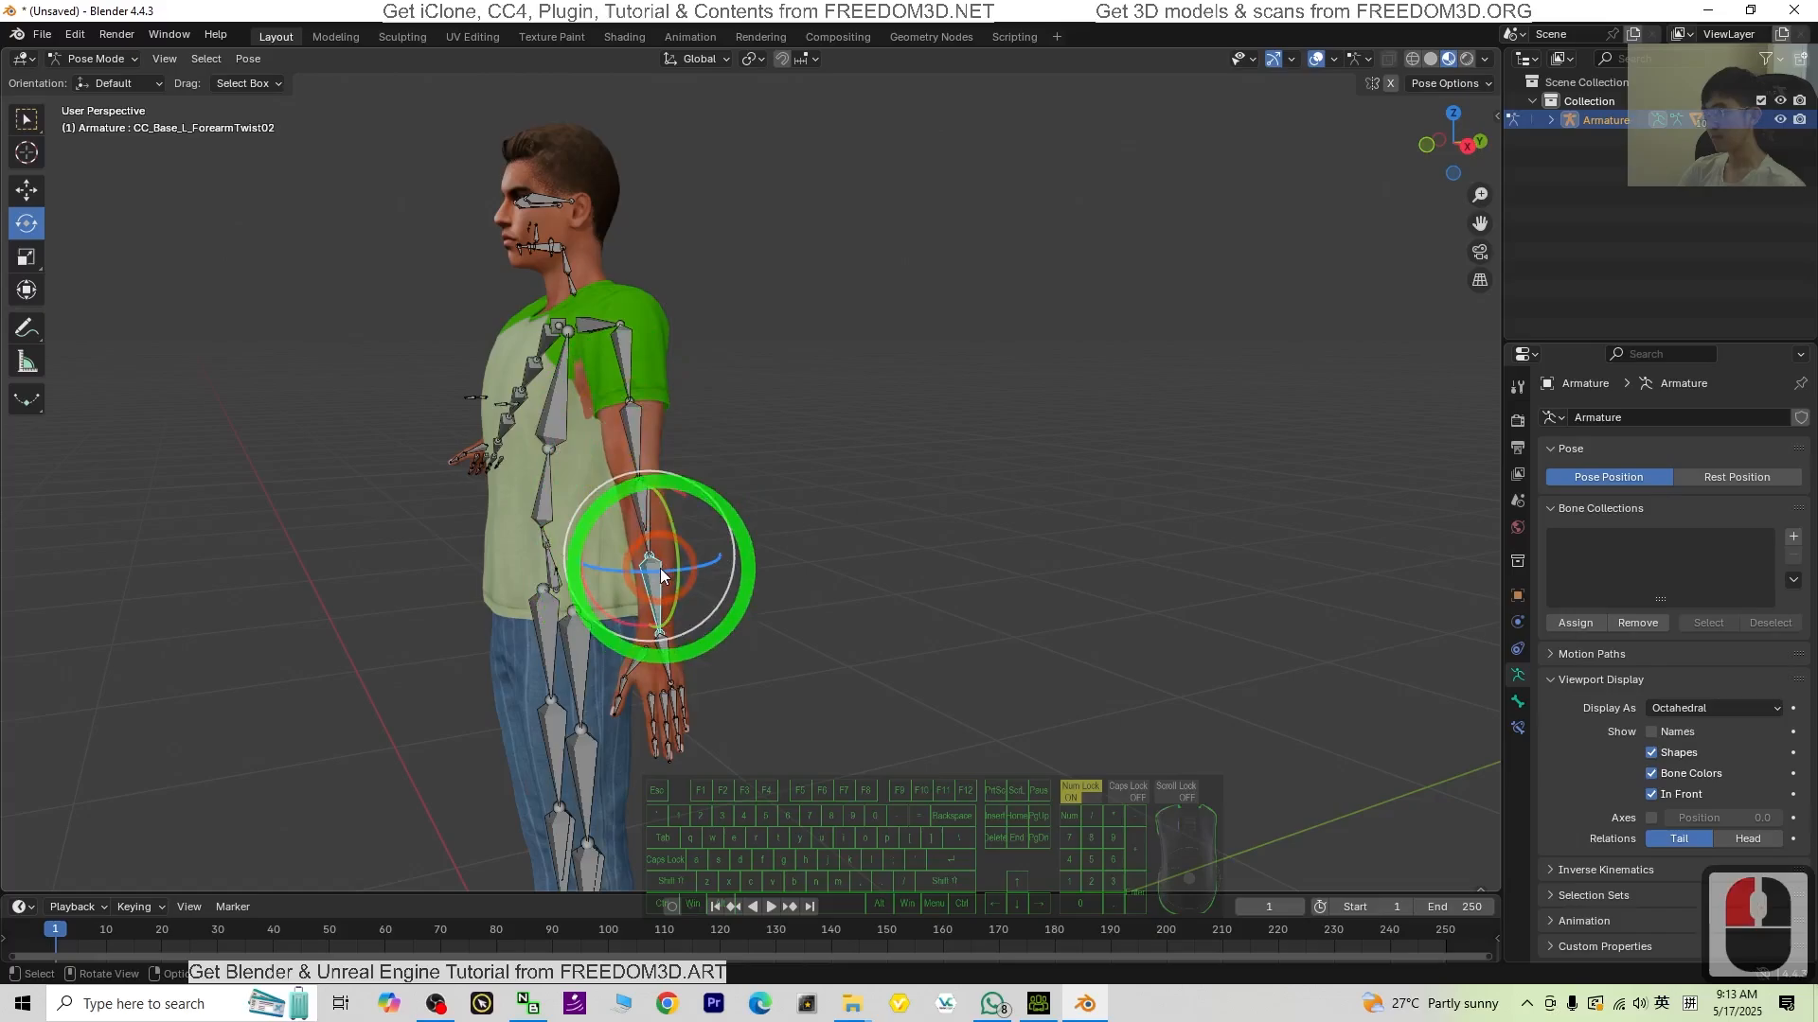
{"action": "left_click_drag", "start_coordinate": [655, 563], "coordinate": [719, 511]}
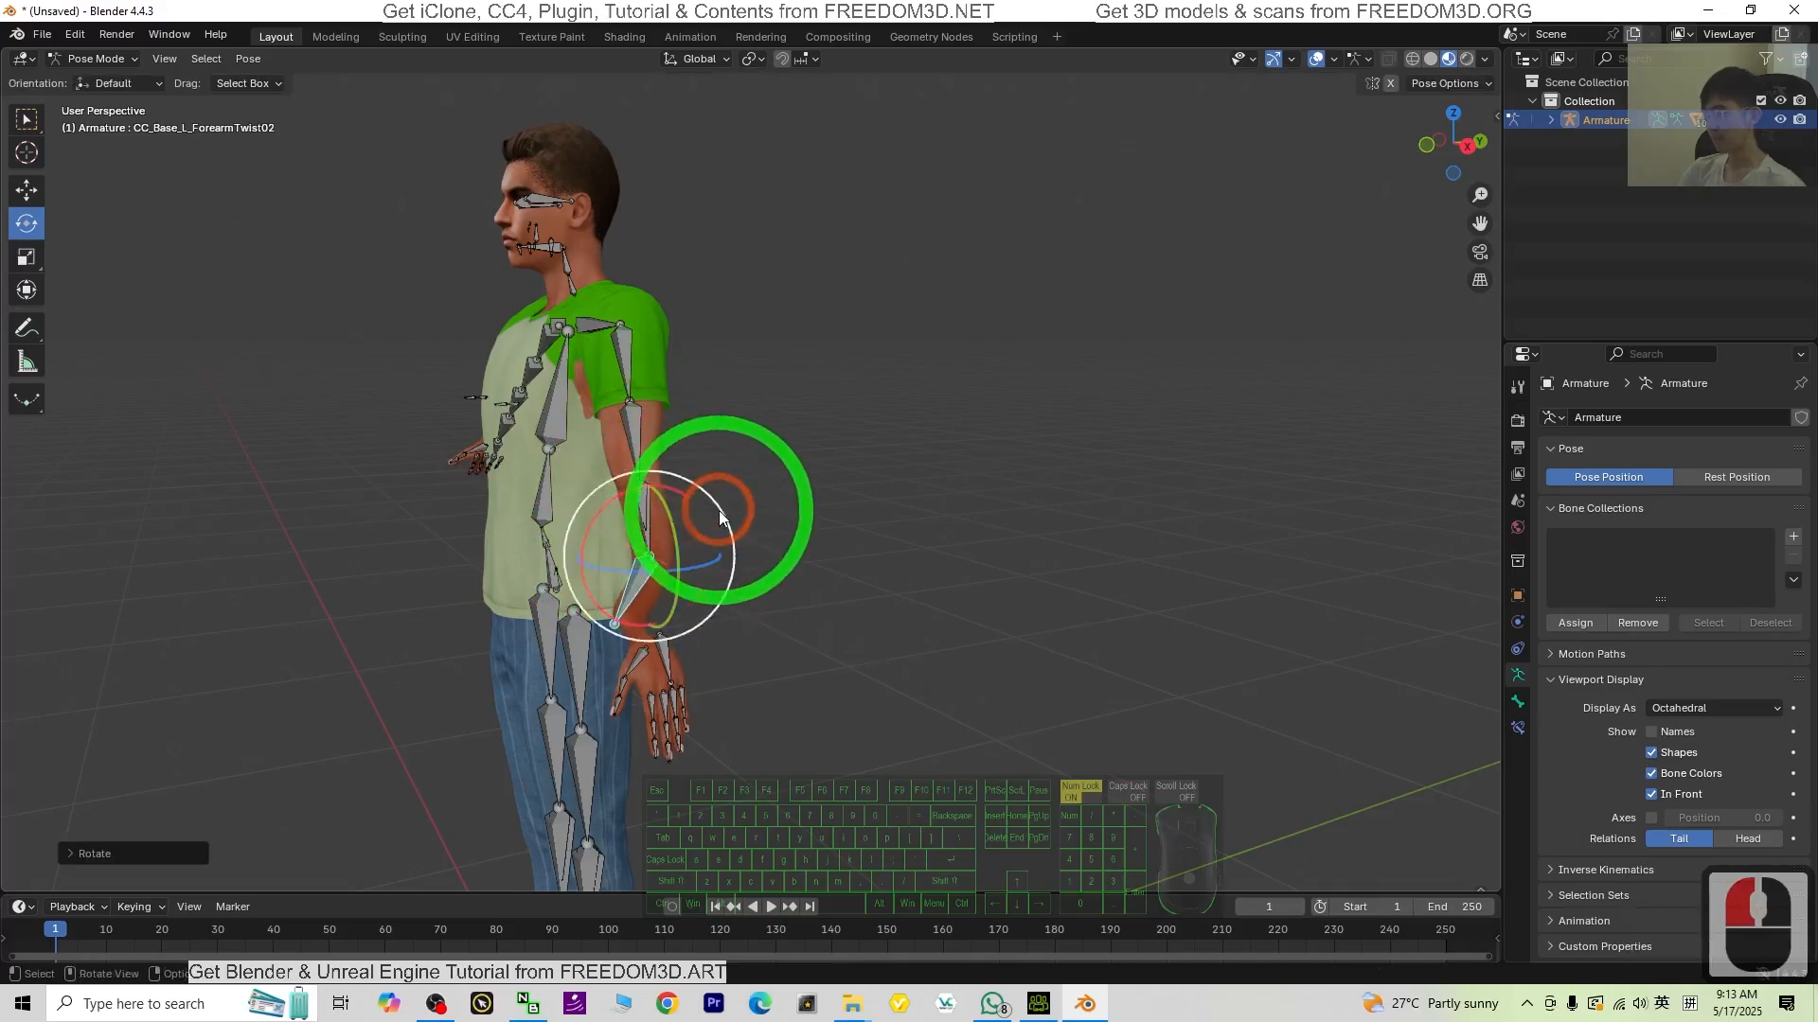
{"action": "scroll", "scroll_direction": "down", "scroll_amount": 3}
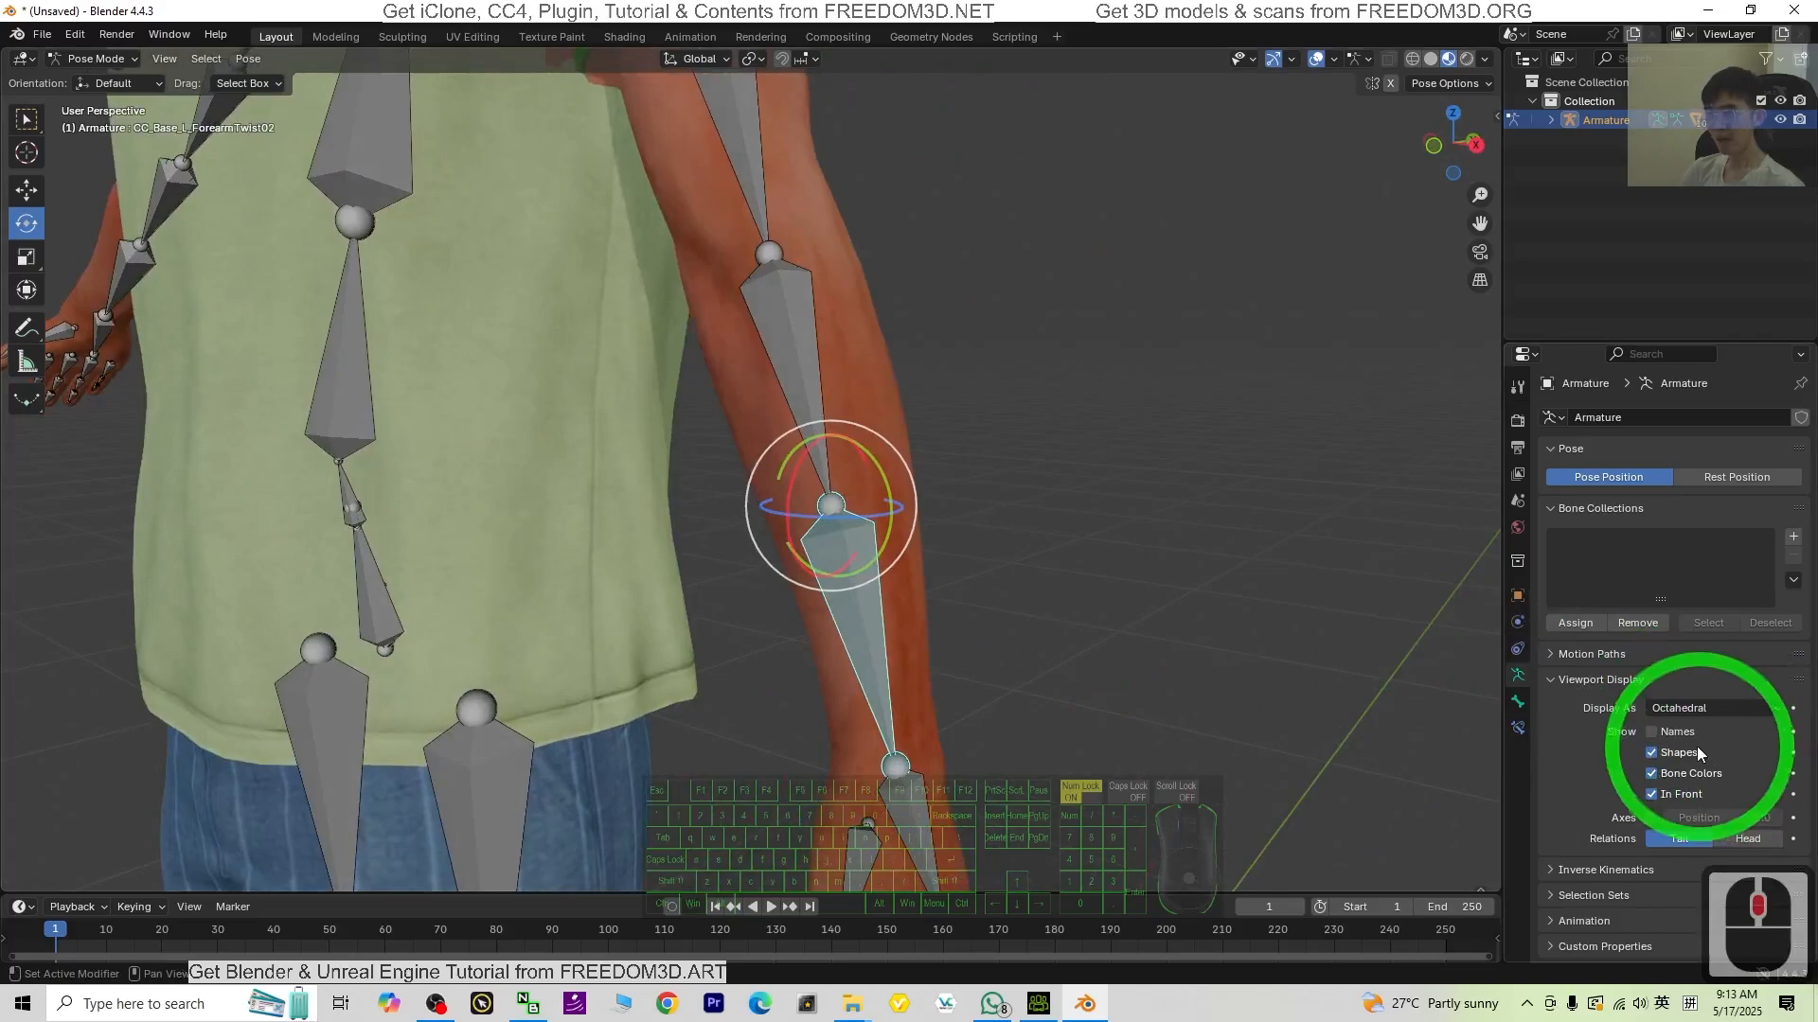
{"action": "left_click", "coordinate": [1651, 732]}
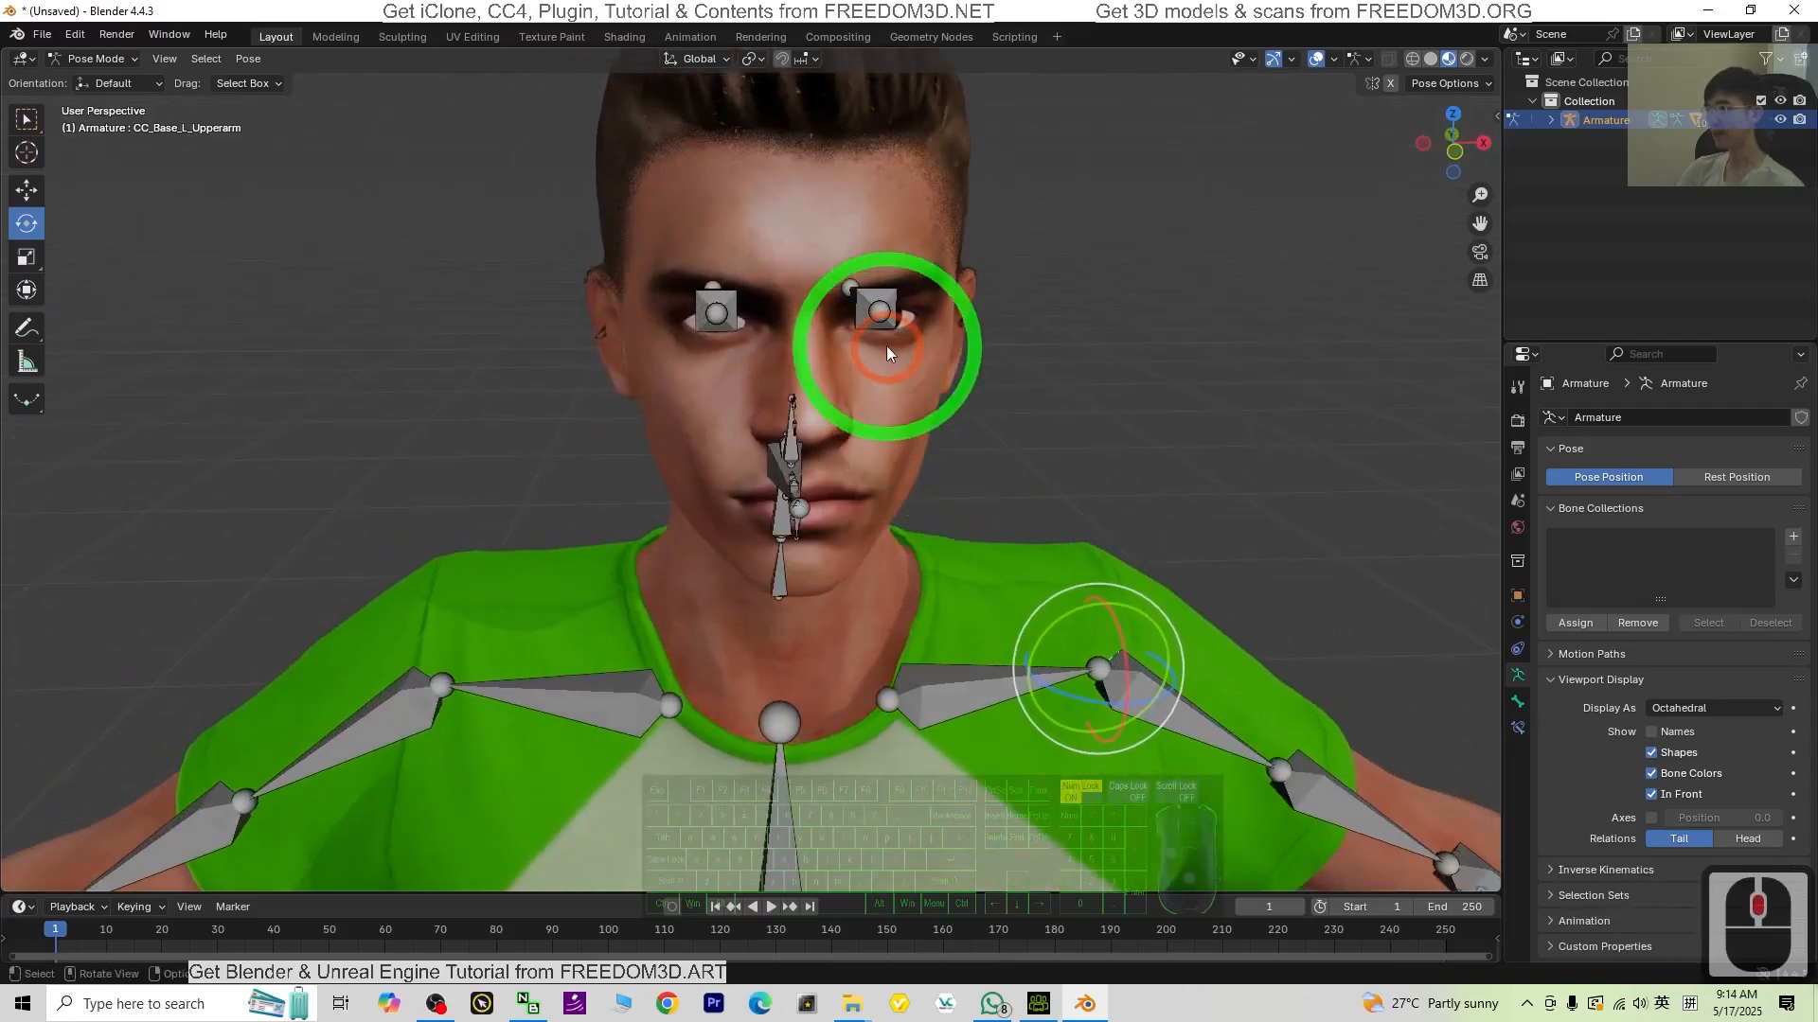
Step: Return to Object Mode and set the armature to display bones as Stick
{"action": "left_click", "coordinate": [97, 58]}
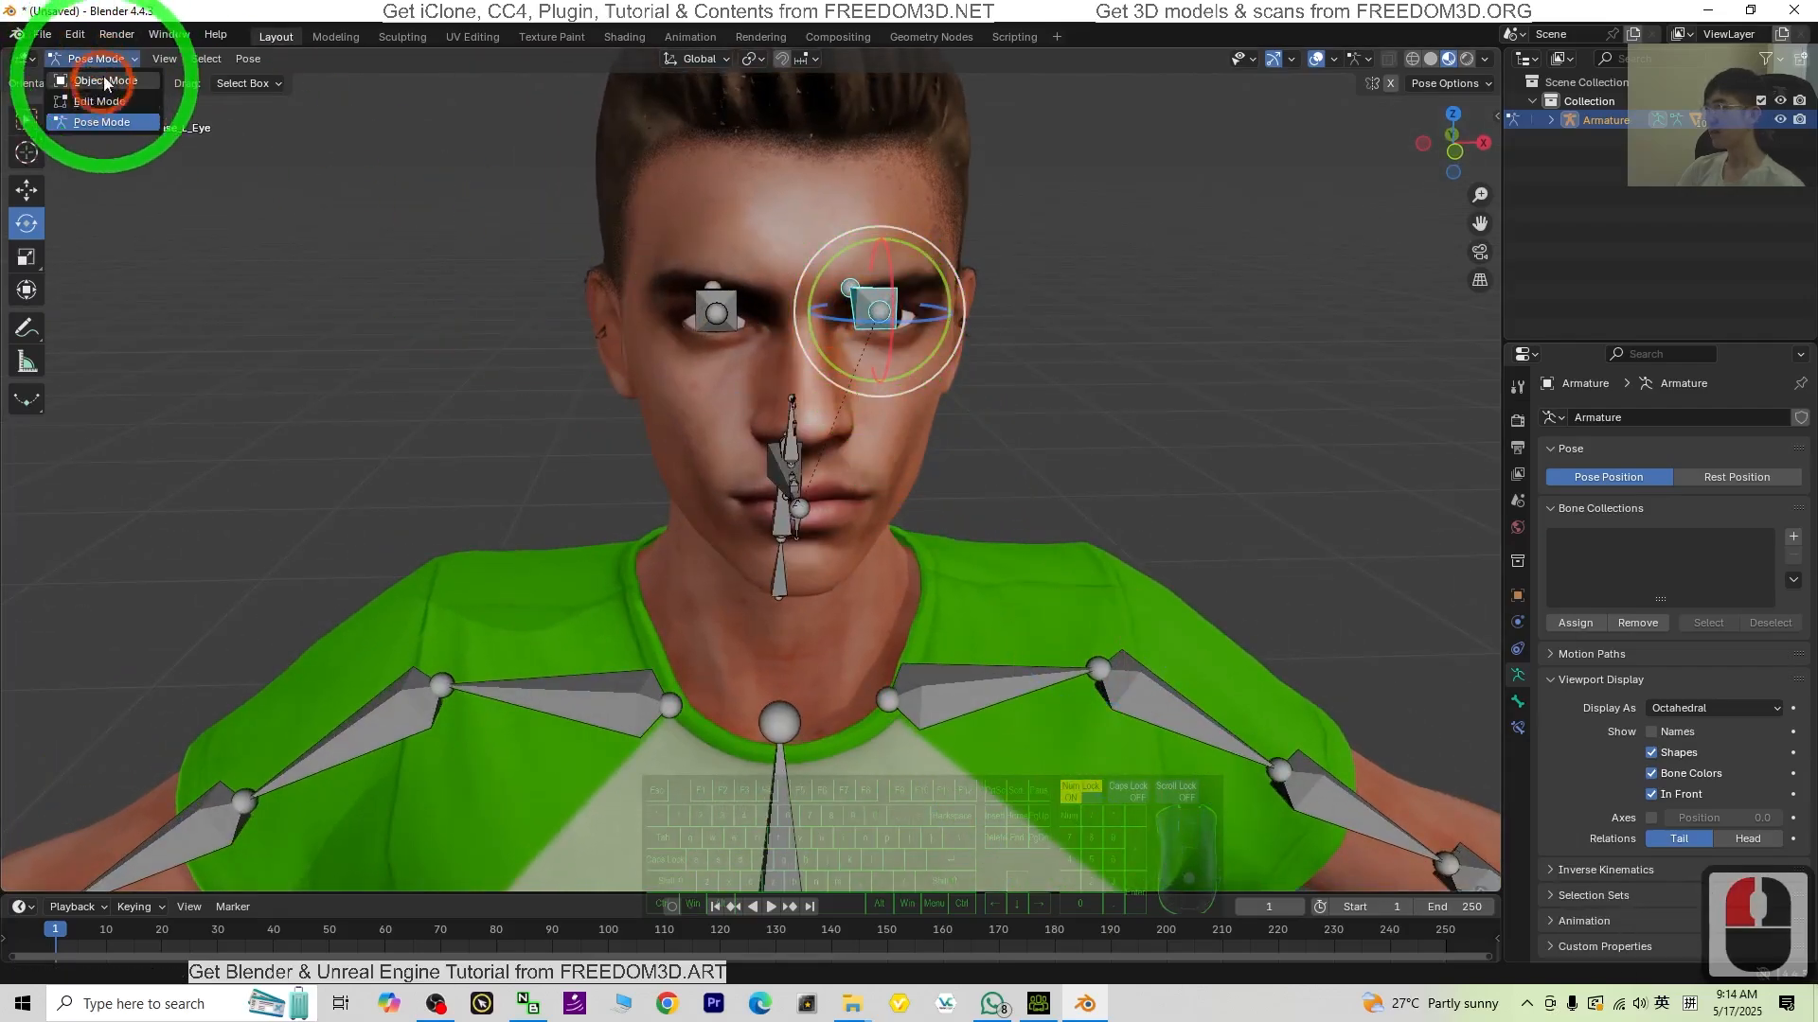
{"action": "left_click", "coordinate": [102, 80]}
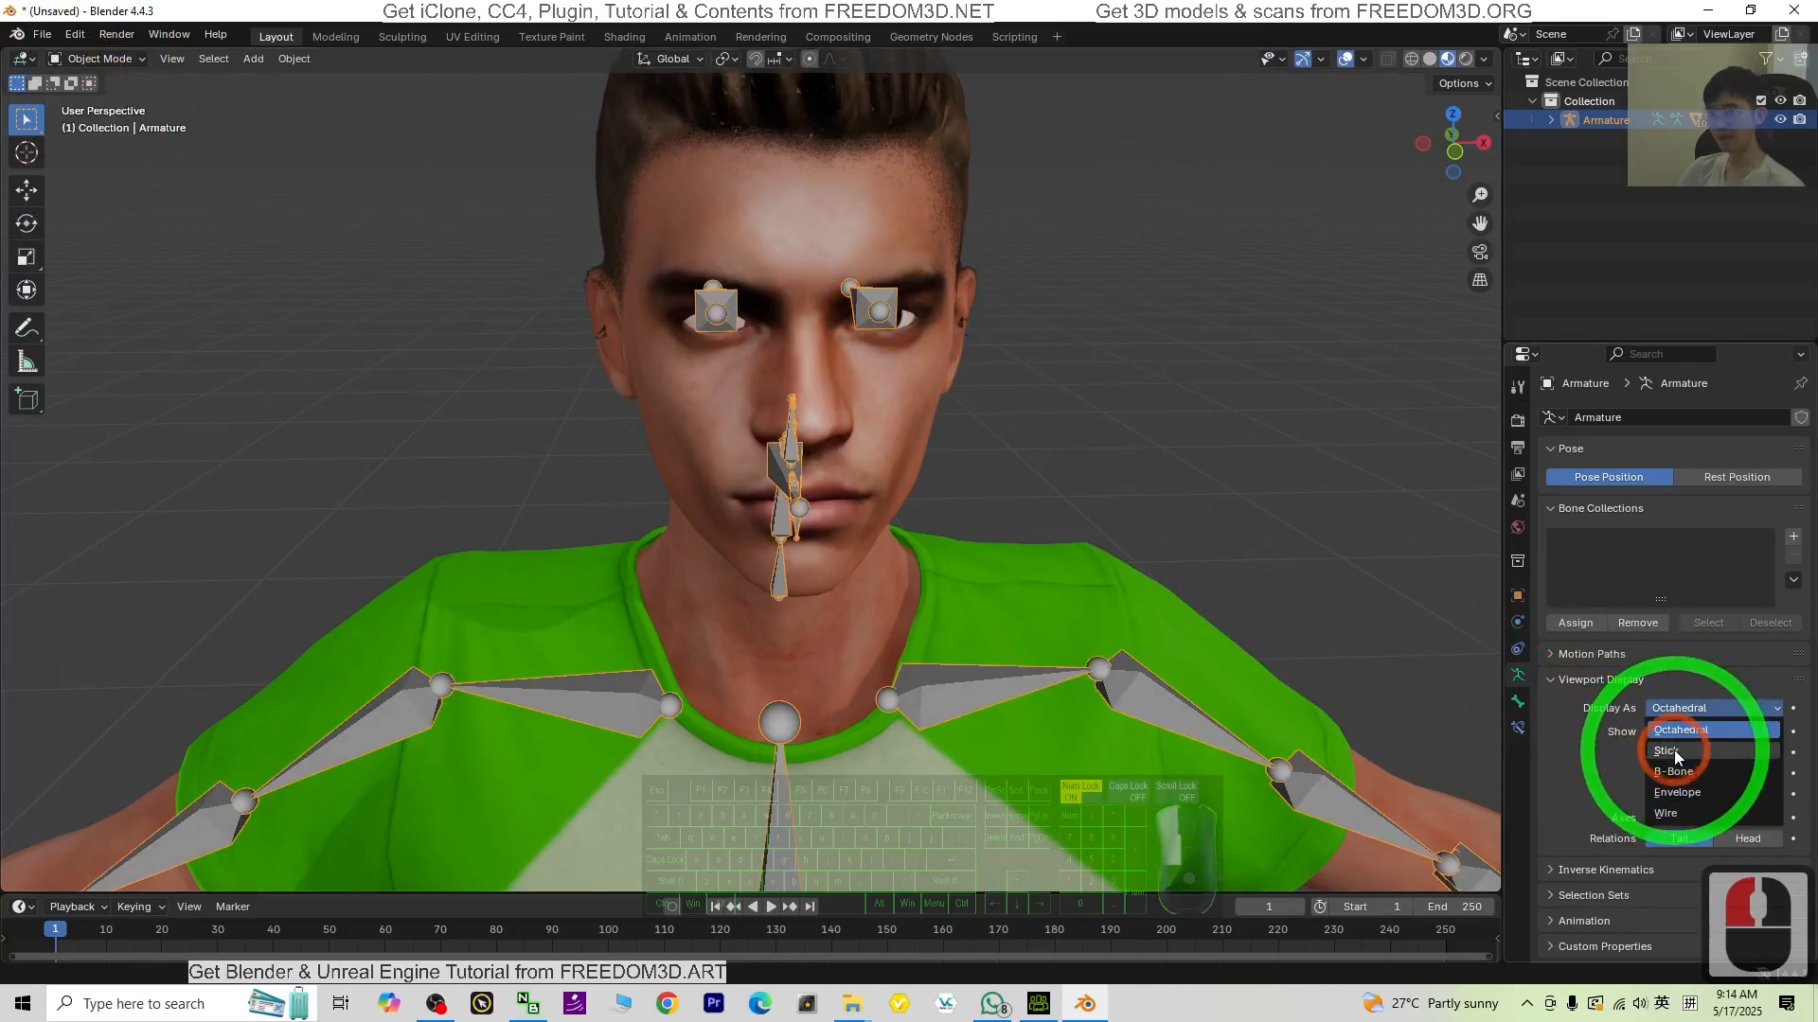
{"action": "left_click", "coordinate": [1670, 750]}
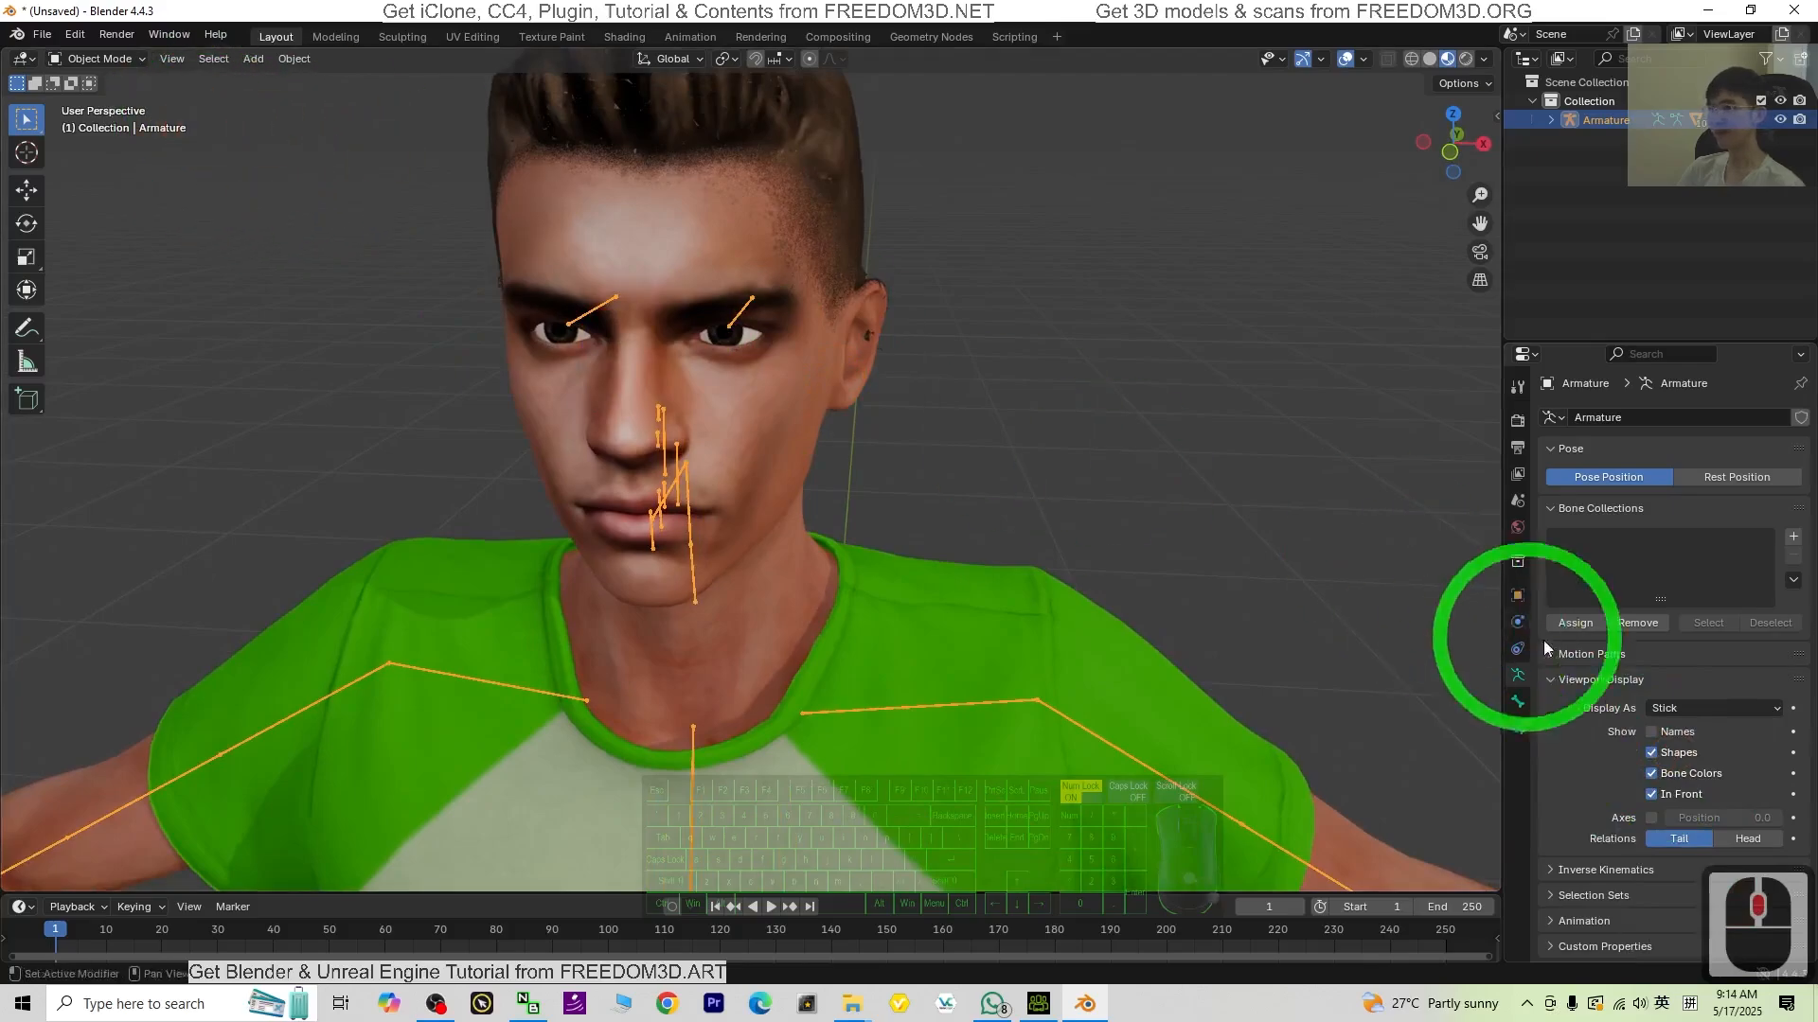
Step: Back in Pose Mode, test rotating the left eye bone and undo
{"action": "left_click", "coordinate": [98, 57]}
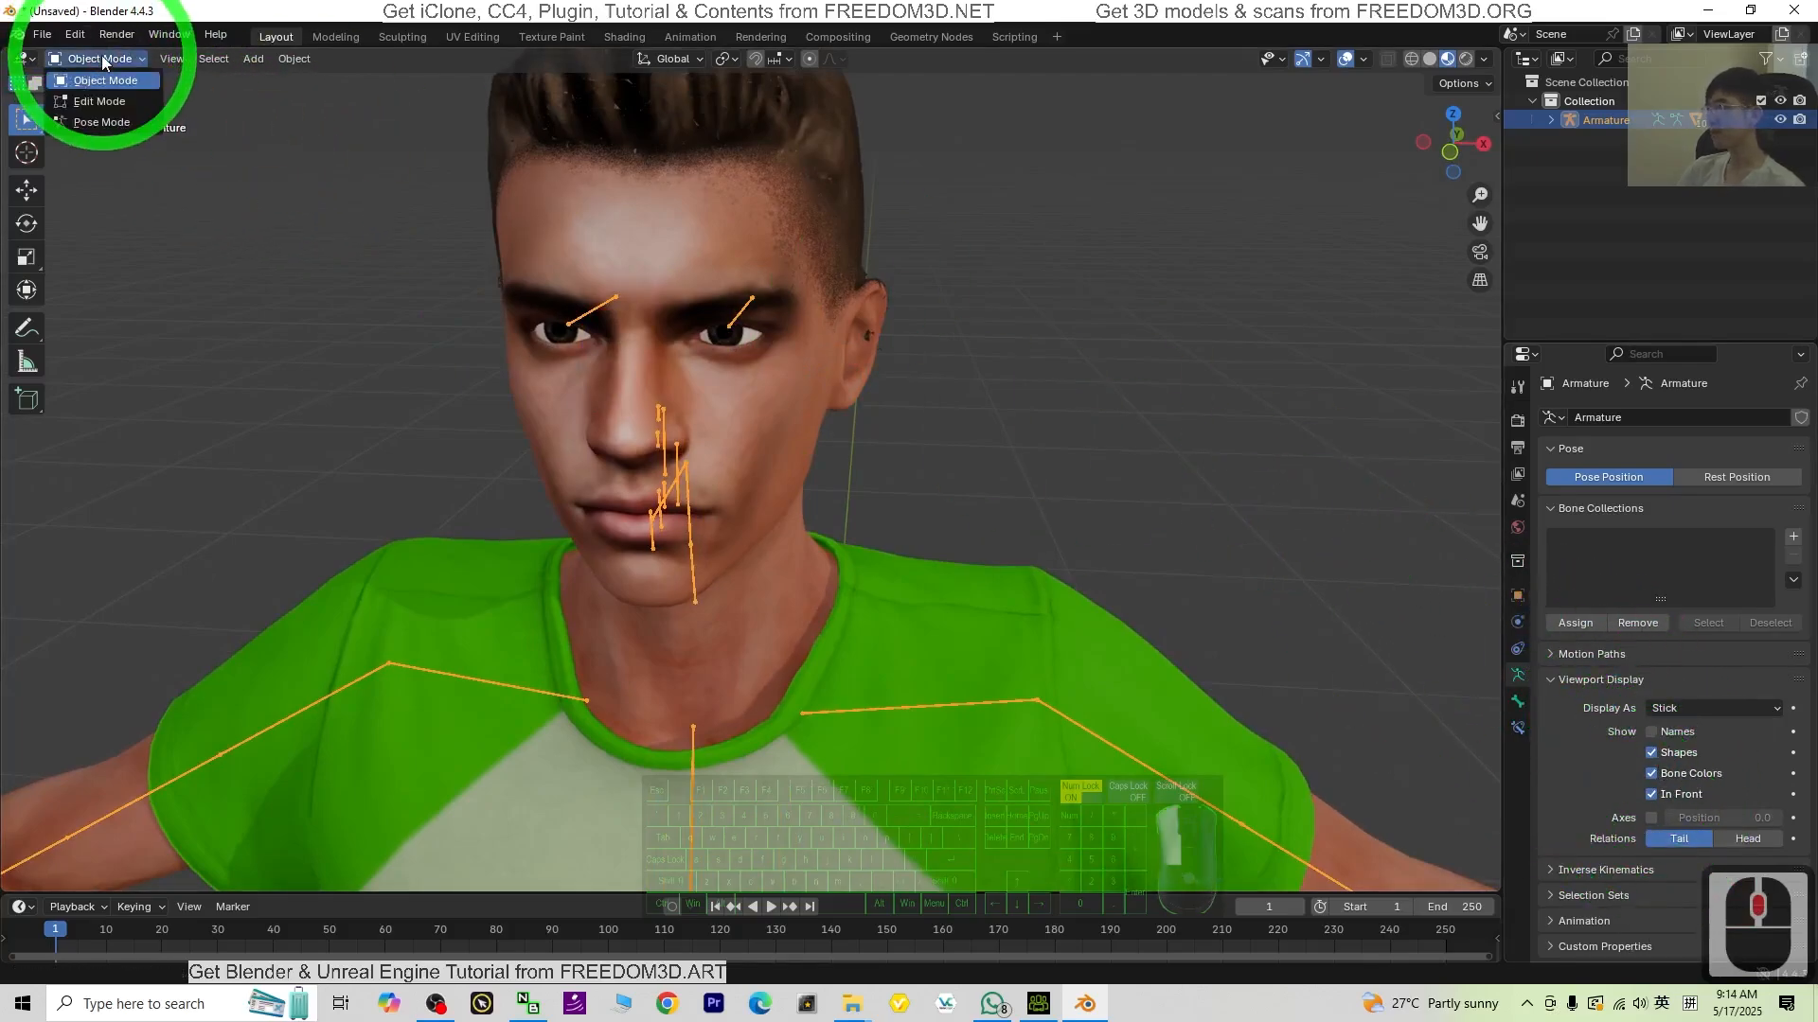
{"action": "left_click", "coordinate": [102, 122]}
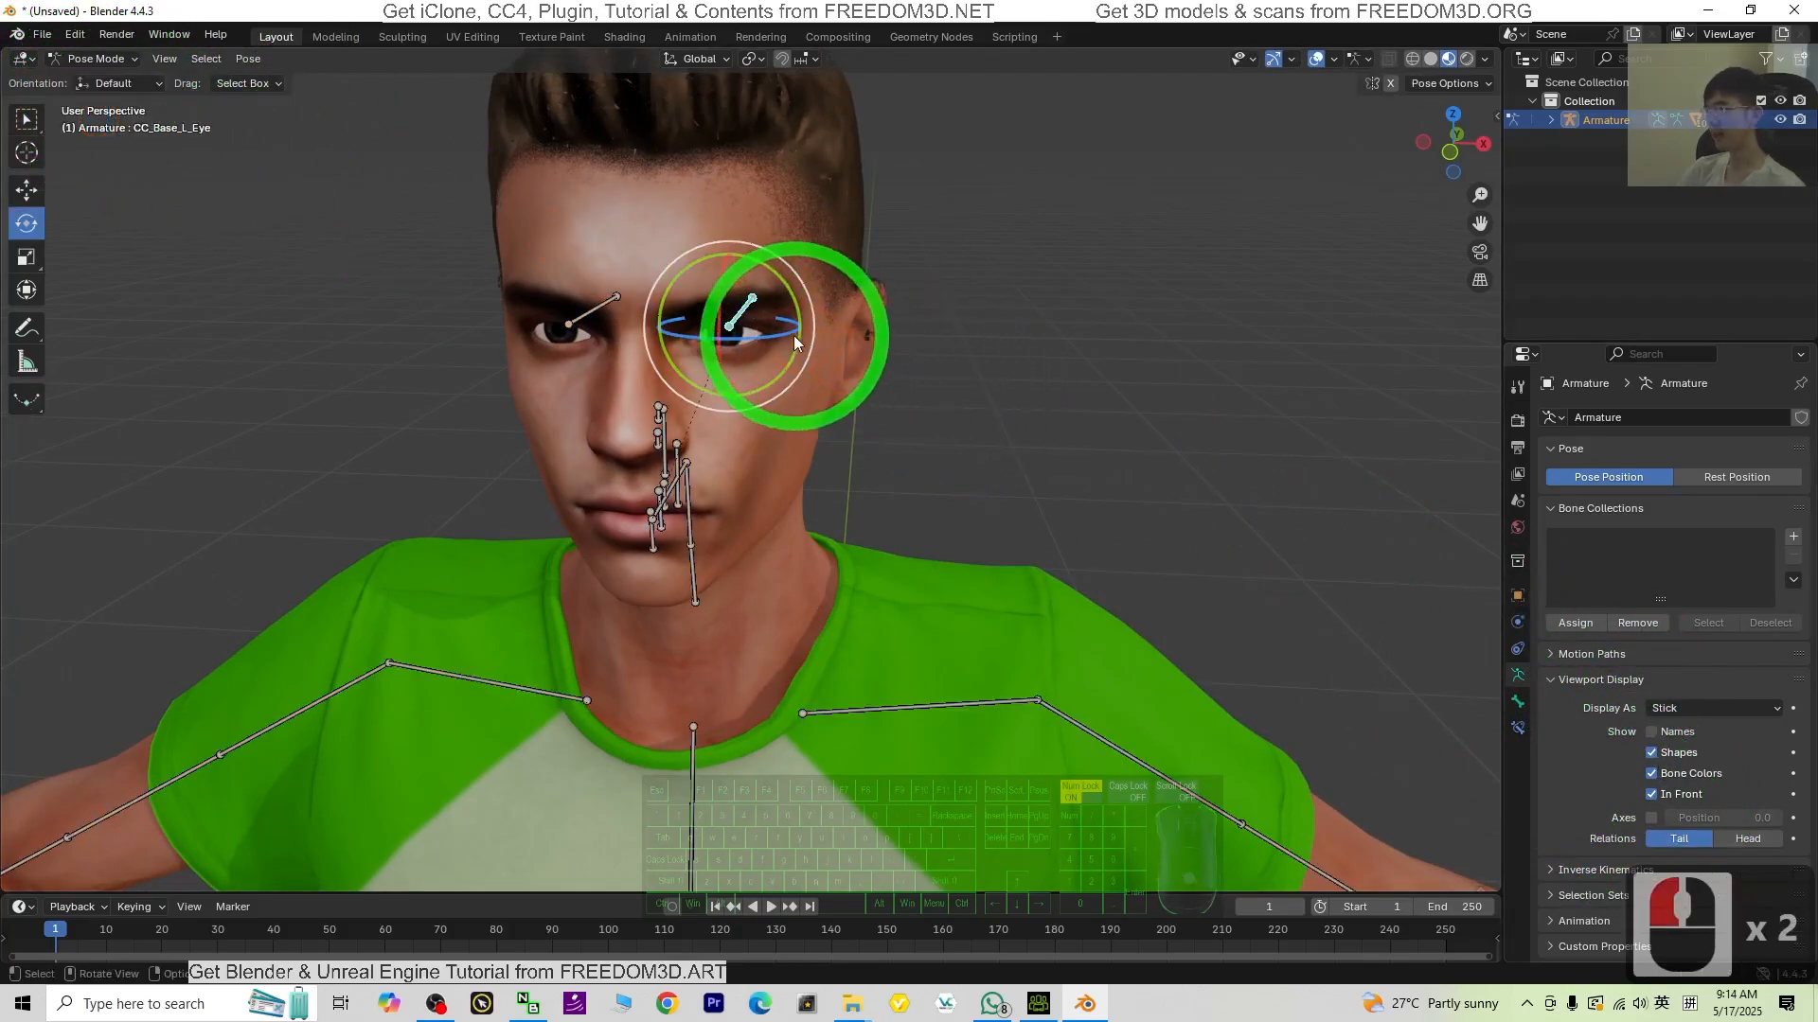
{"action": "key", "text": "r"}
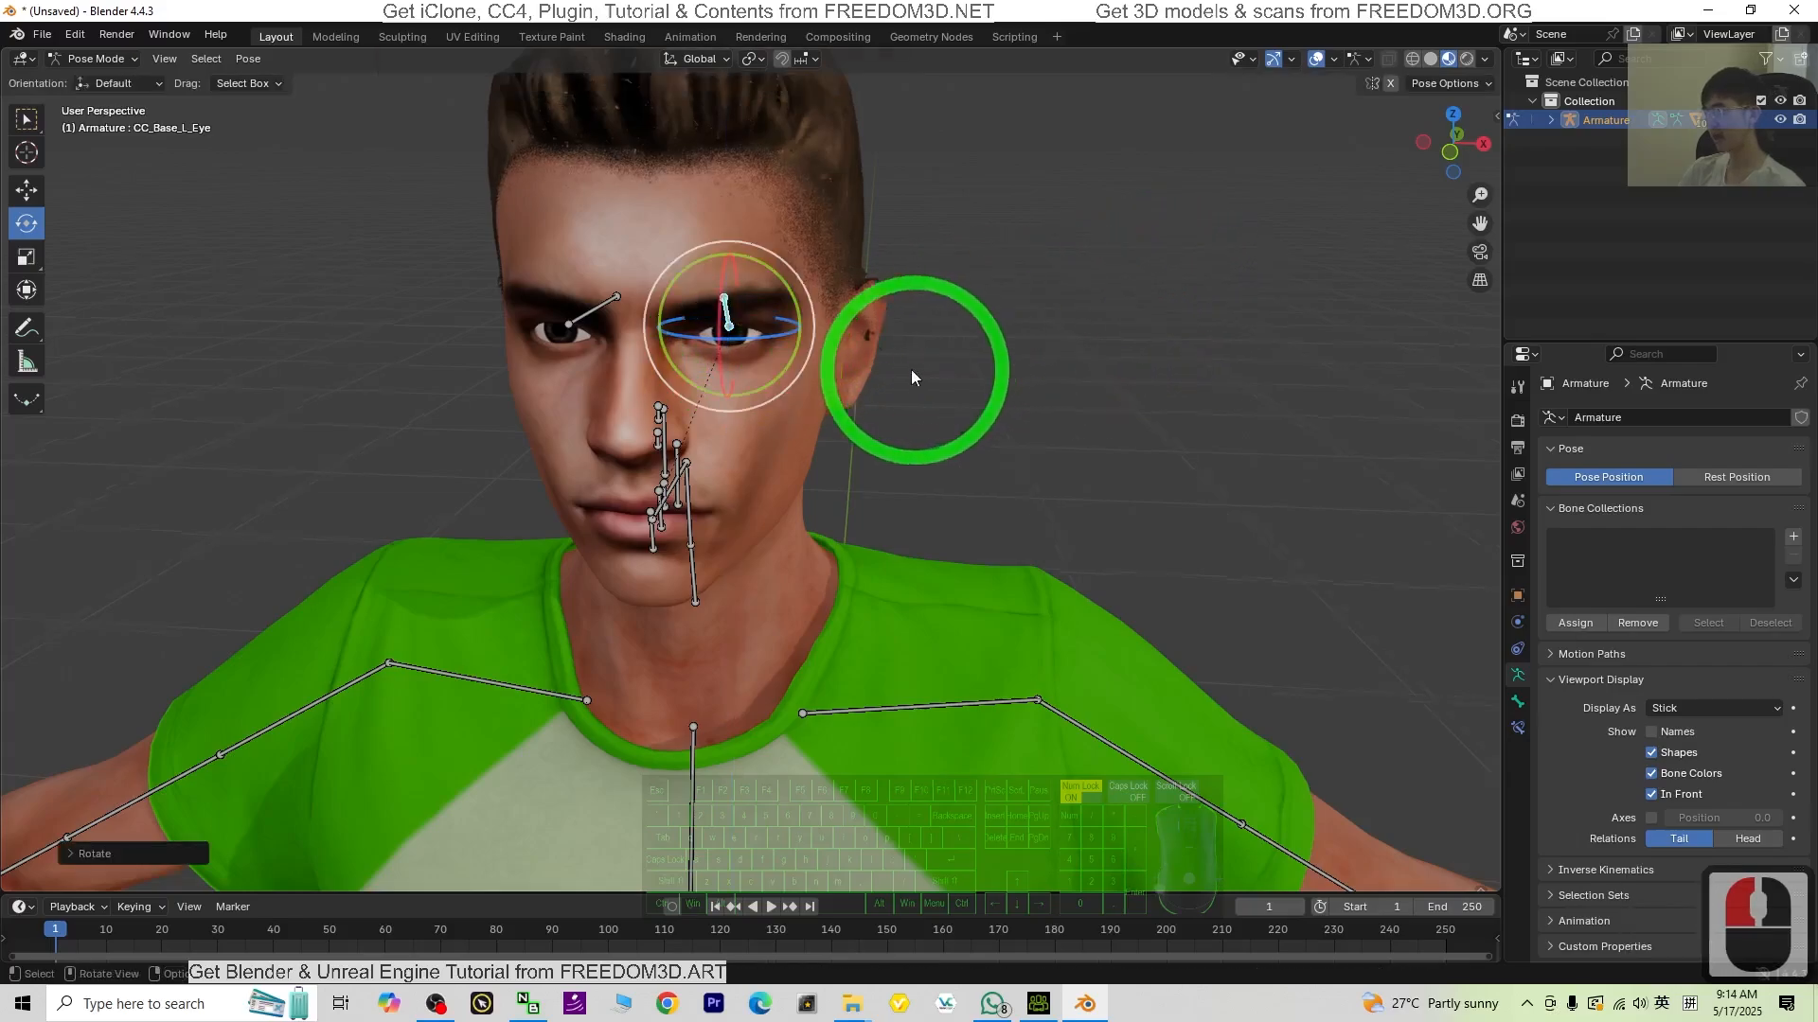
{"action": "key", "text": "ctrl+z"}
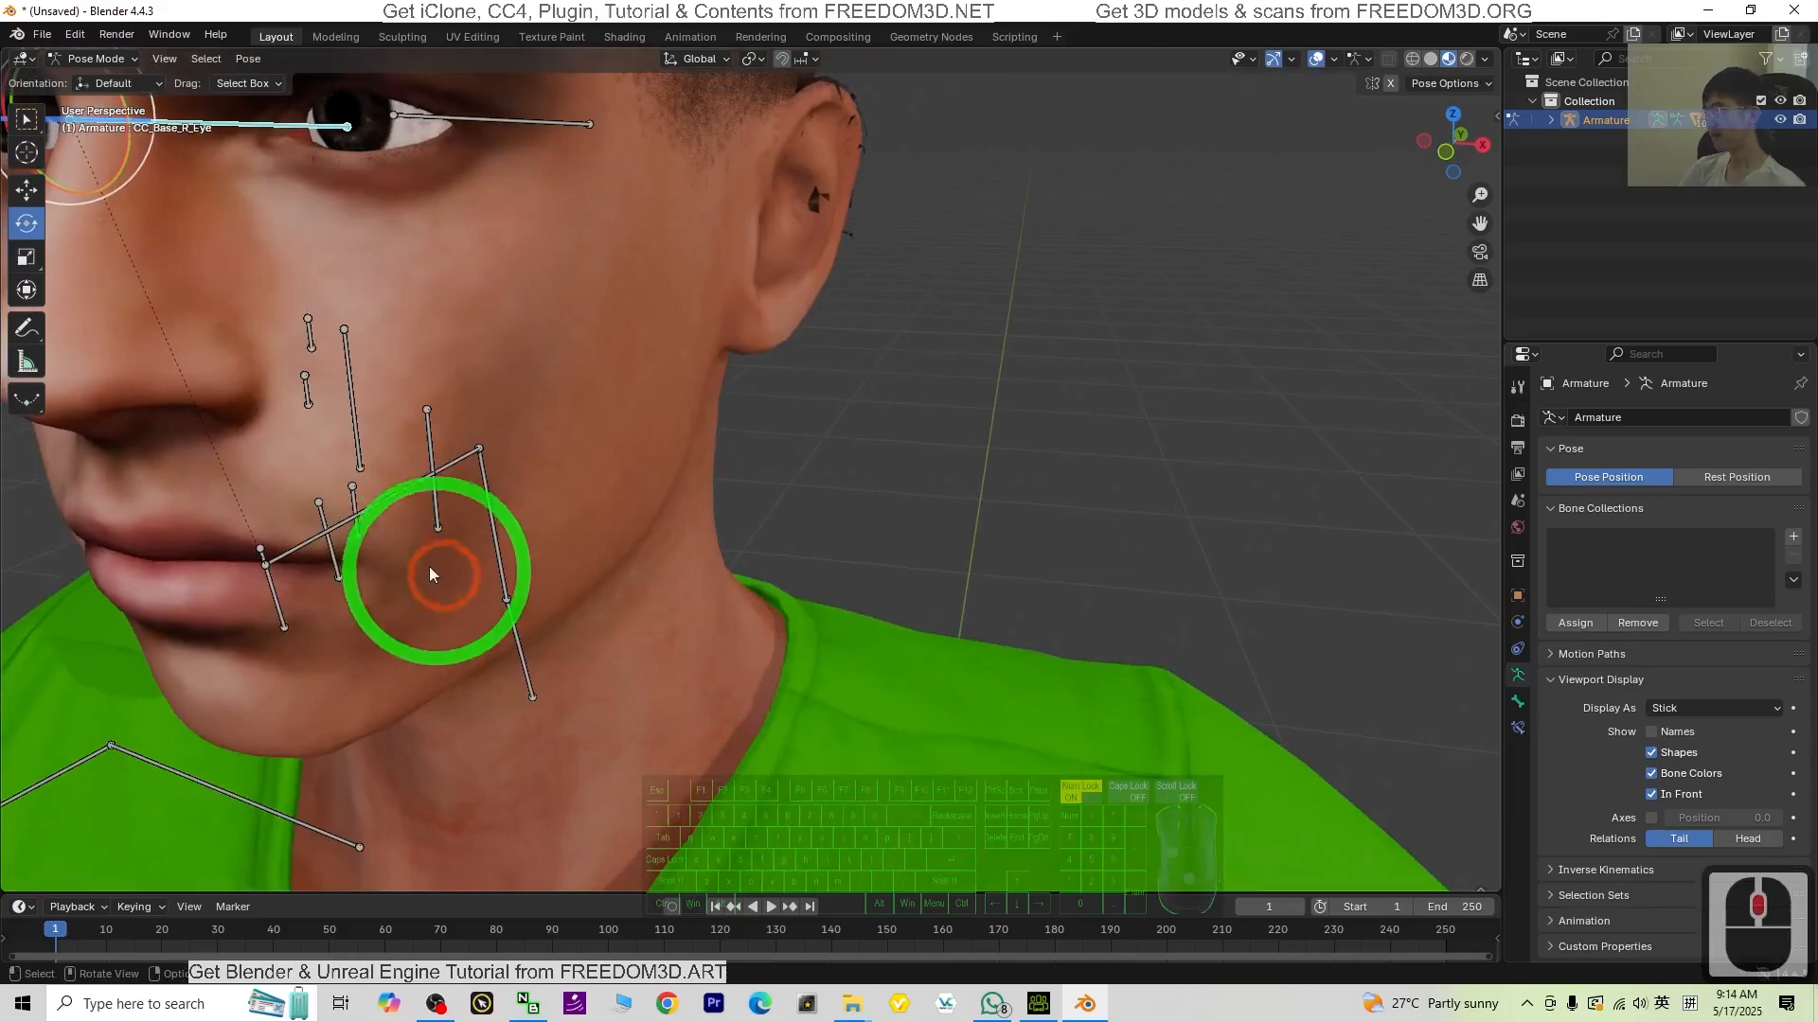
Step: Show bone names, then test-rotate the CC_Base_FacialBone and CC_Base_JawRoot bones
{"action": "left_click", "coordinate": [1651, 732]}
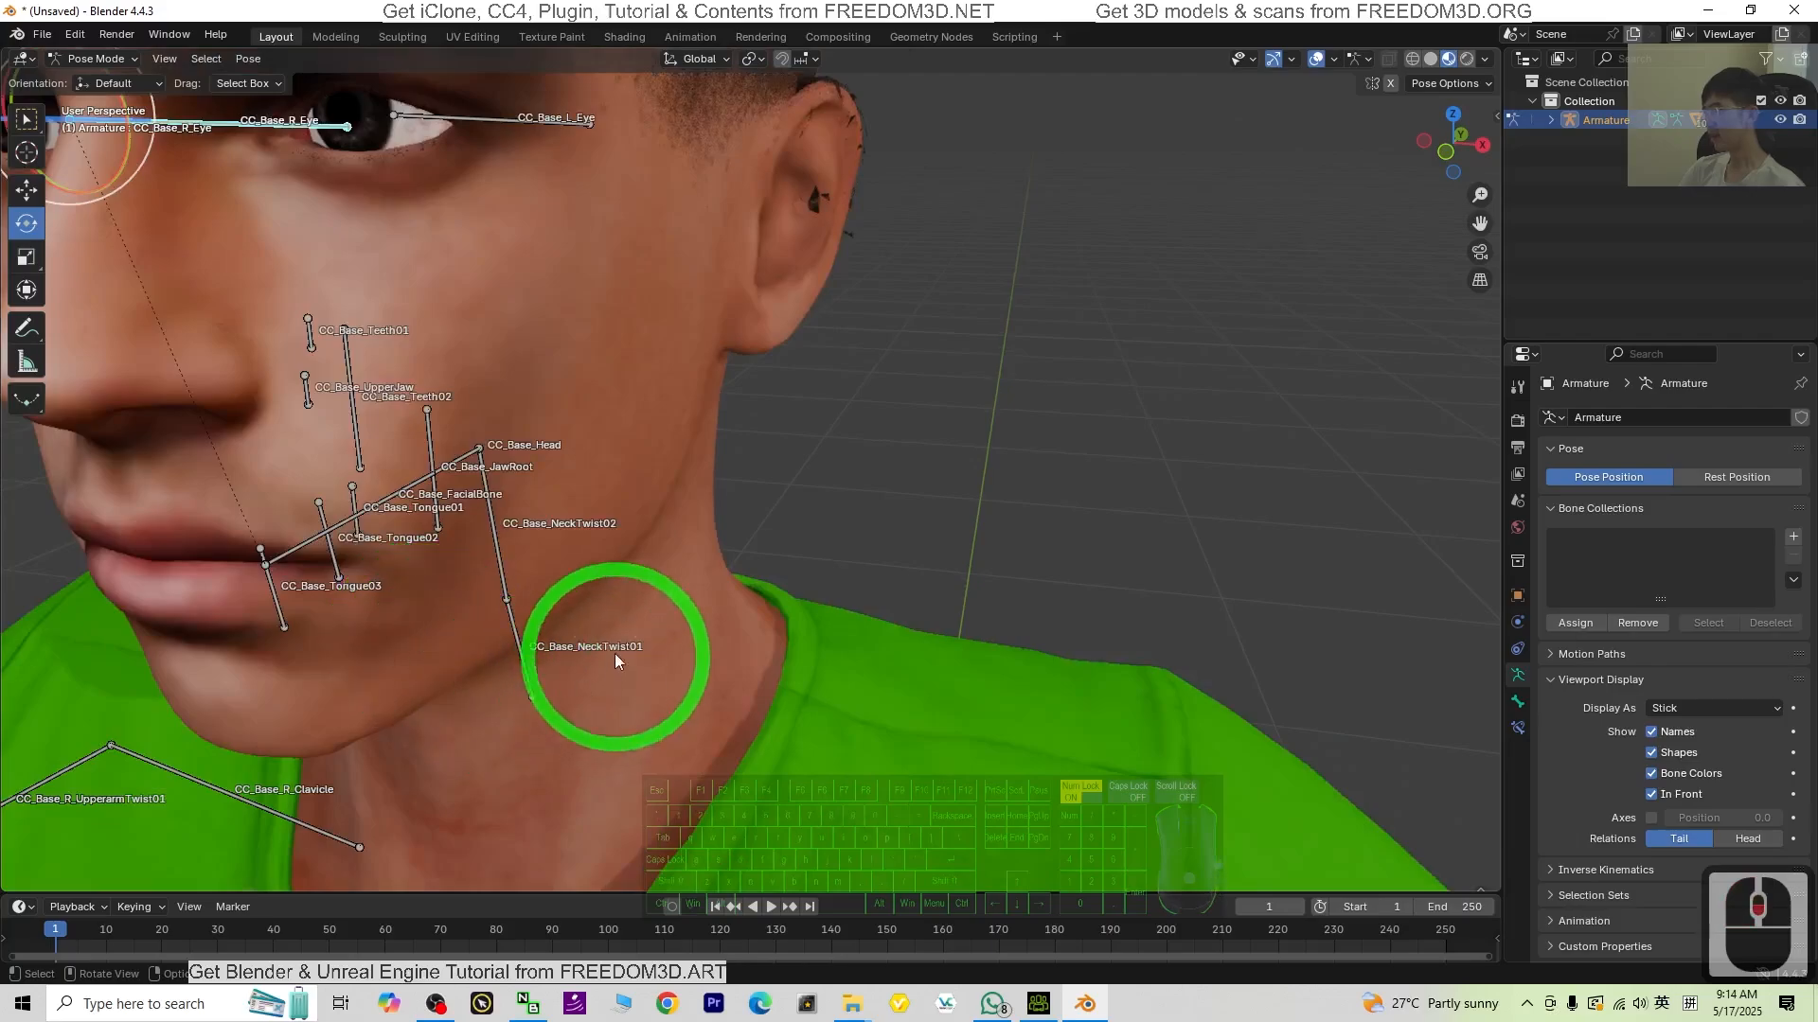
{"action": "left_click", "coordinate": [446, 440]}
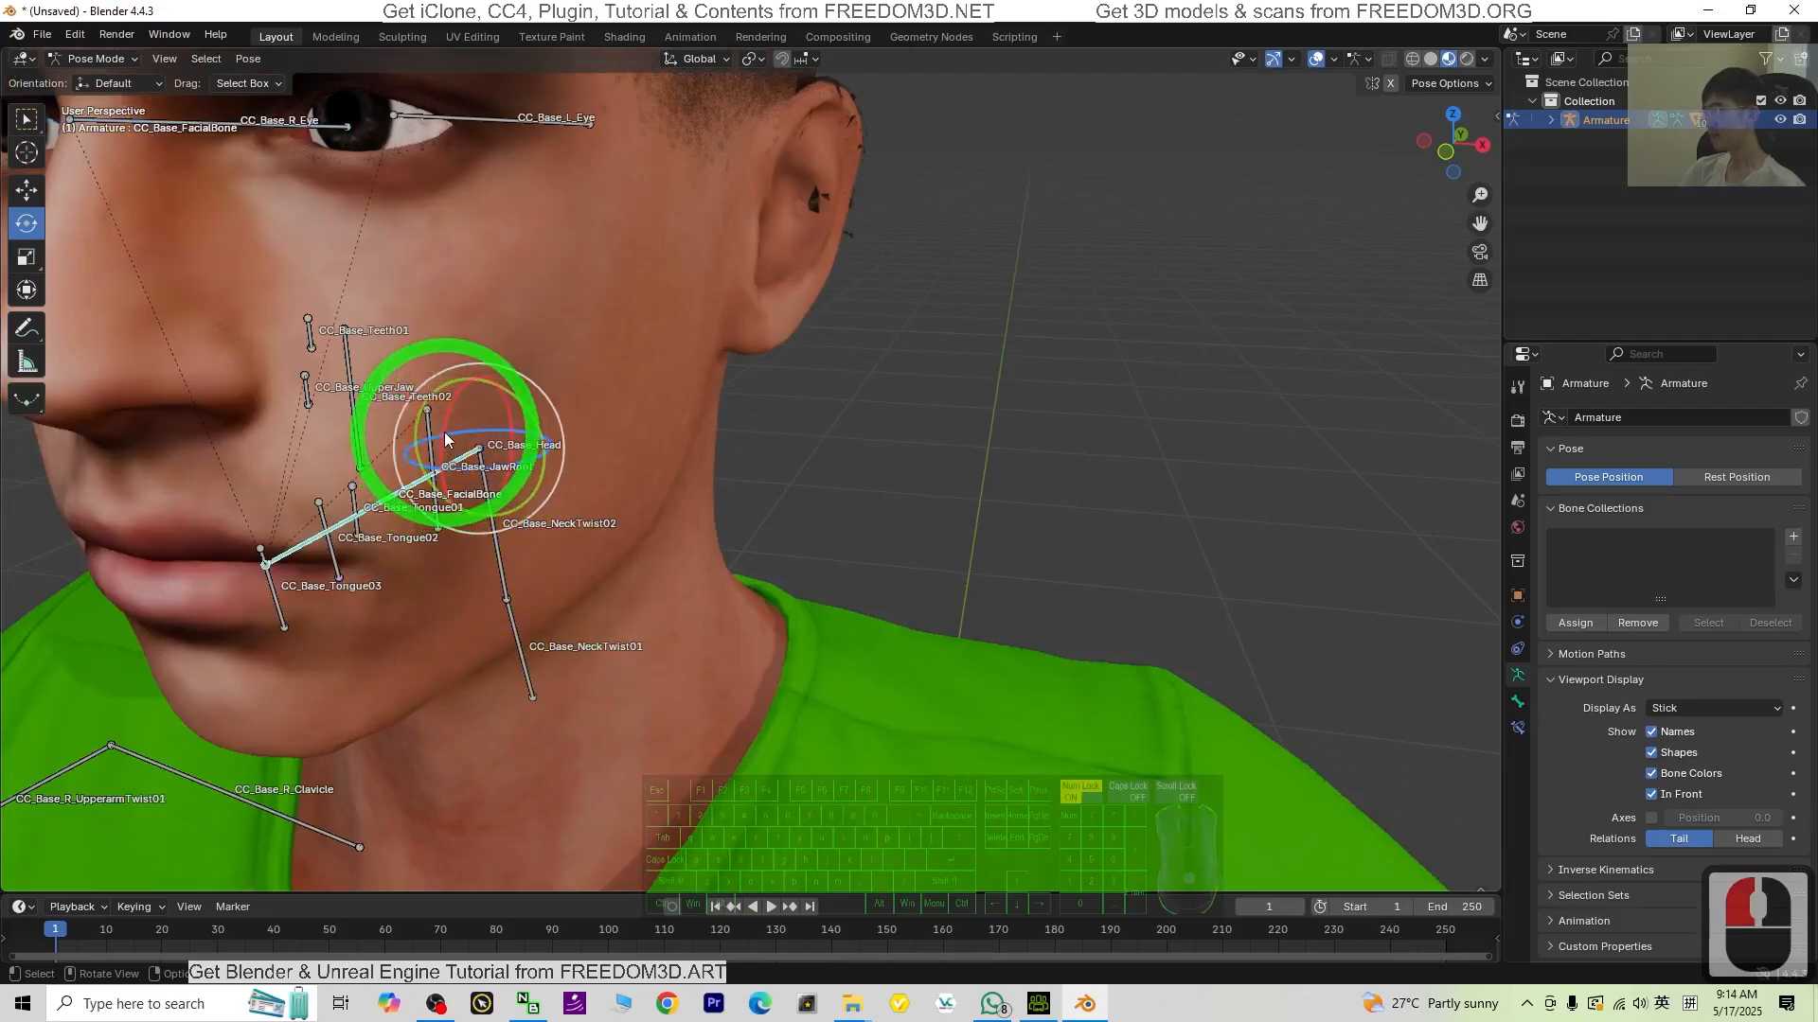
{"action": "key", "text": "ctrl+z"}
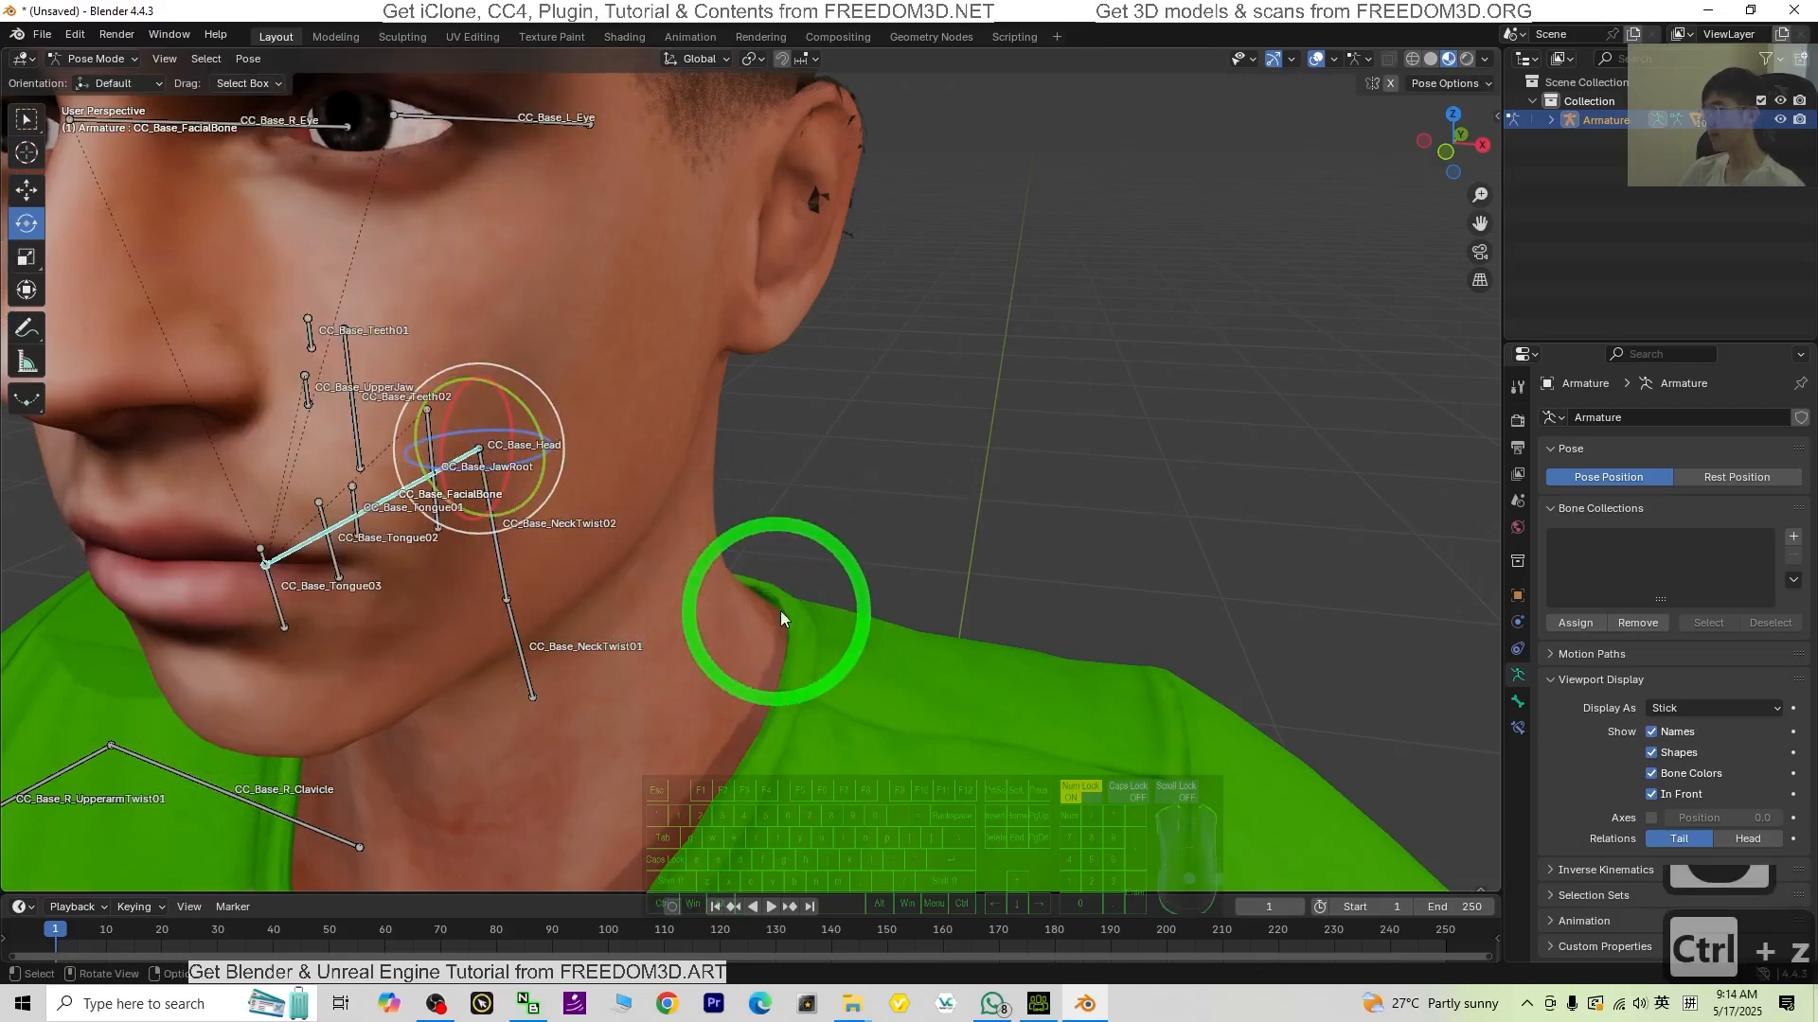
{"action": "mouse_move", "coordinate": [739, 602]}
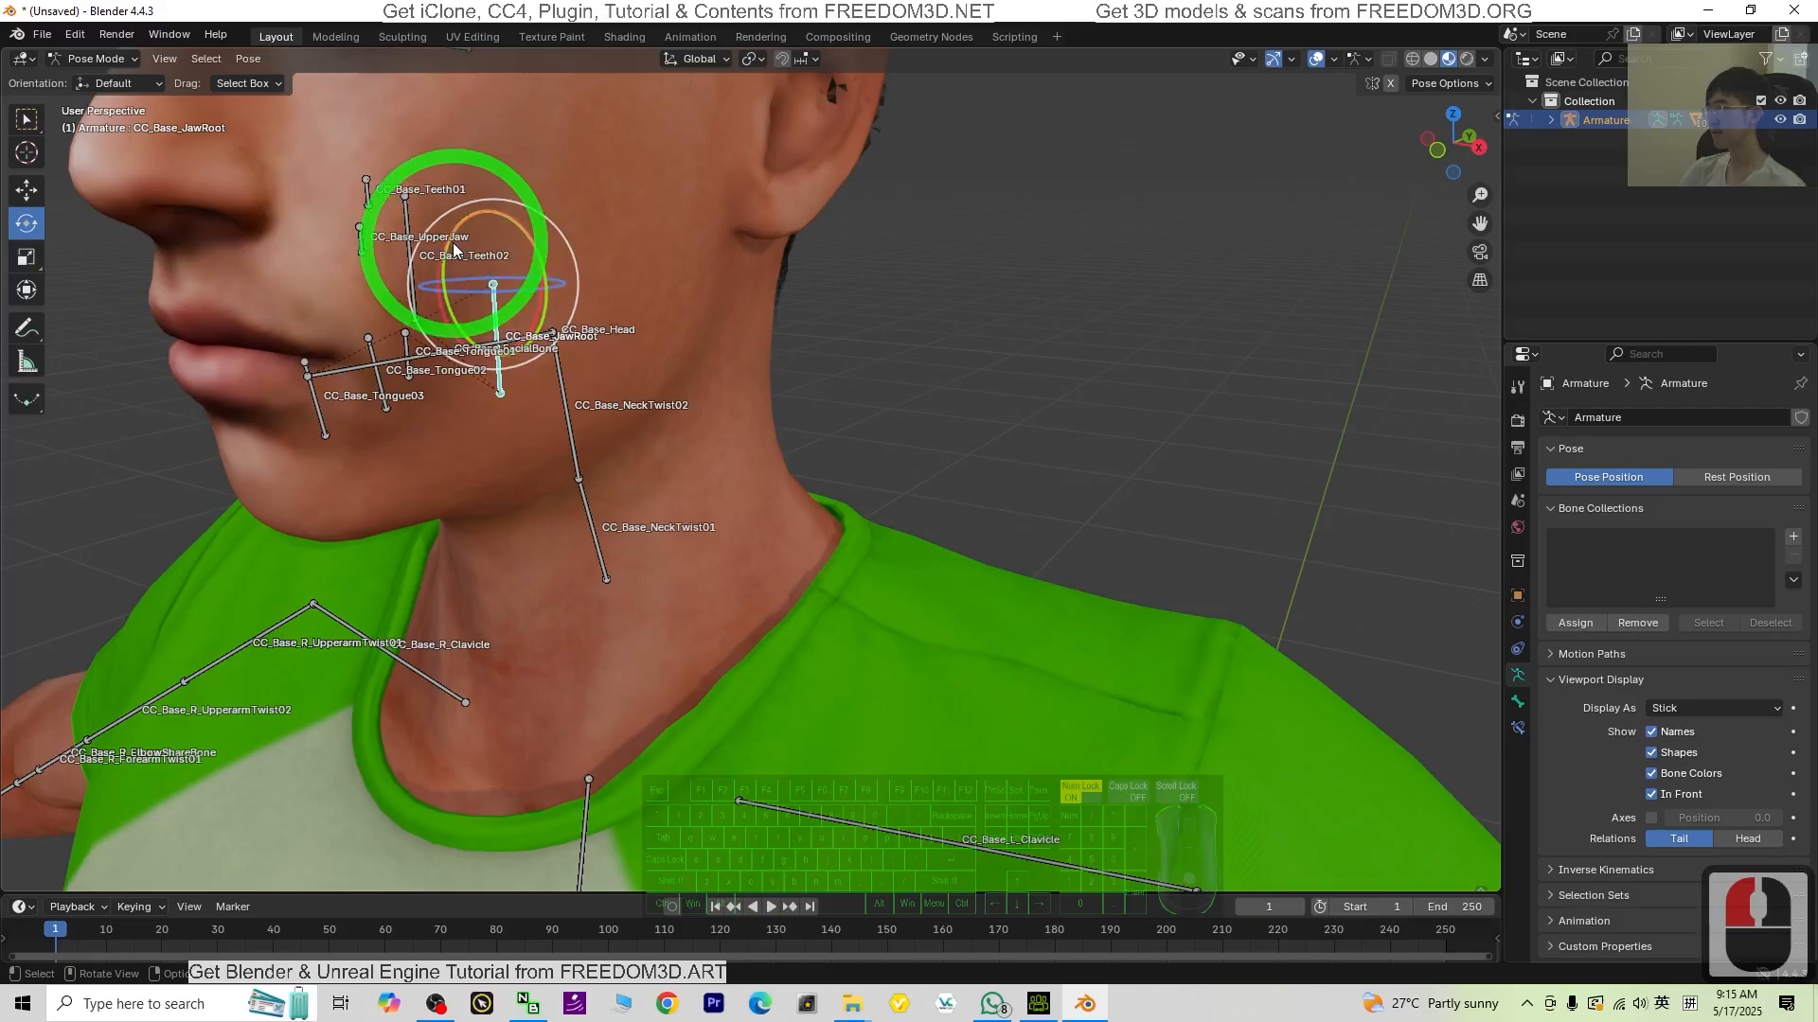
{"action": "key", "text": "ctrl+z"}
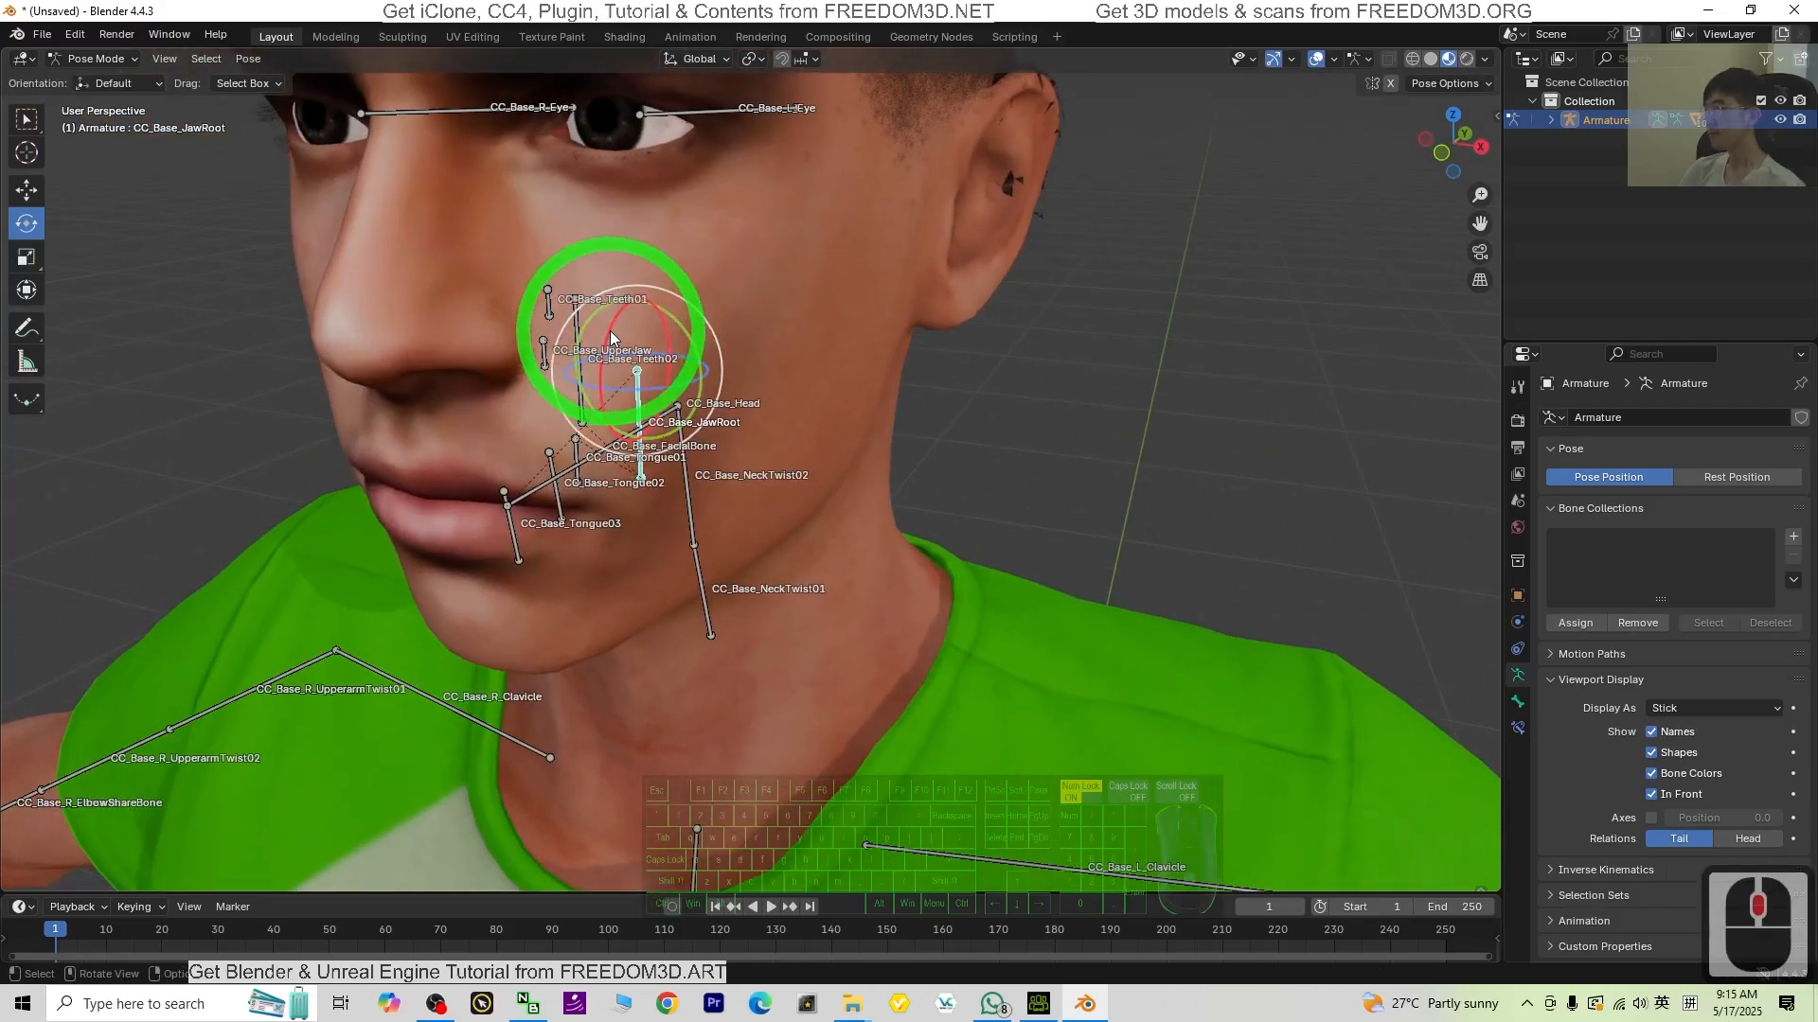
{"action": "key", "text": "r"}
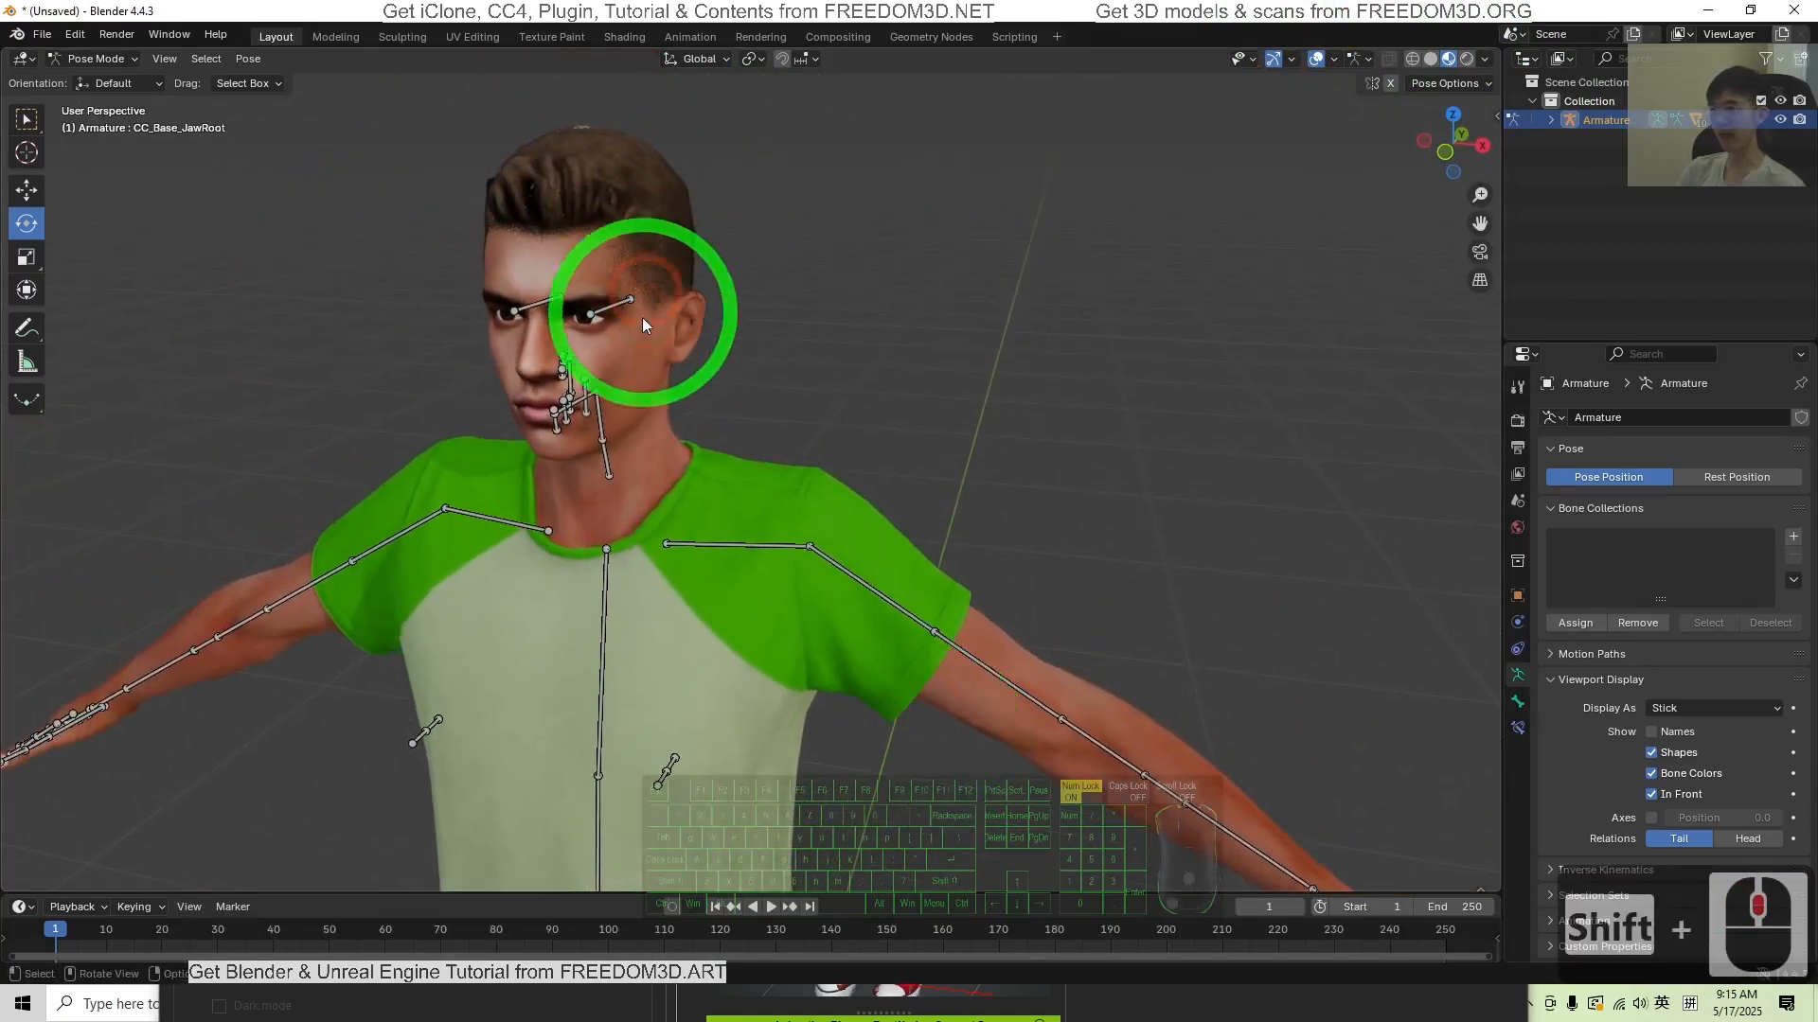
{"action": "mouse_move", "coordinate": [708, 415]}
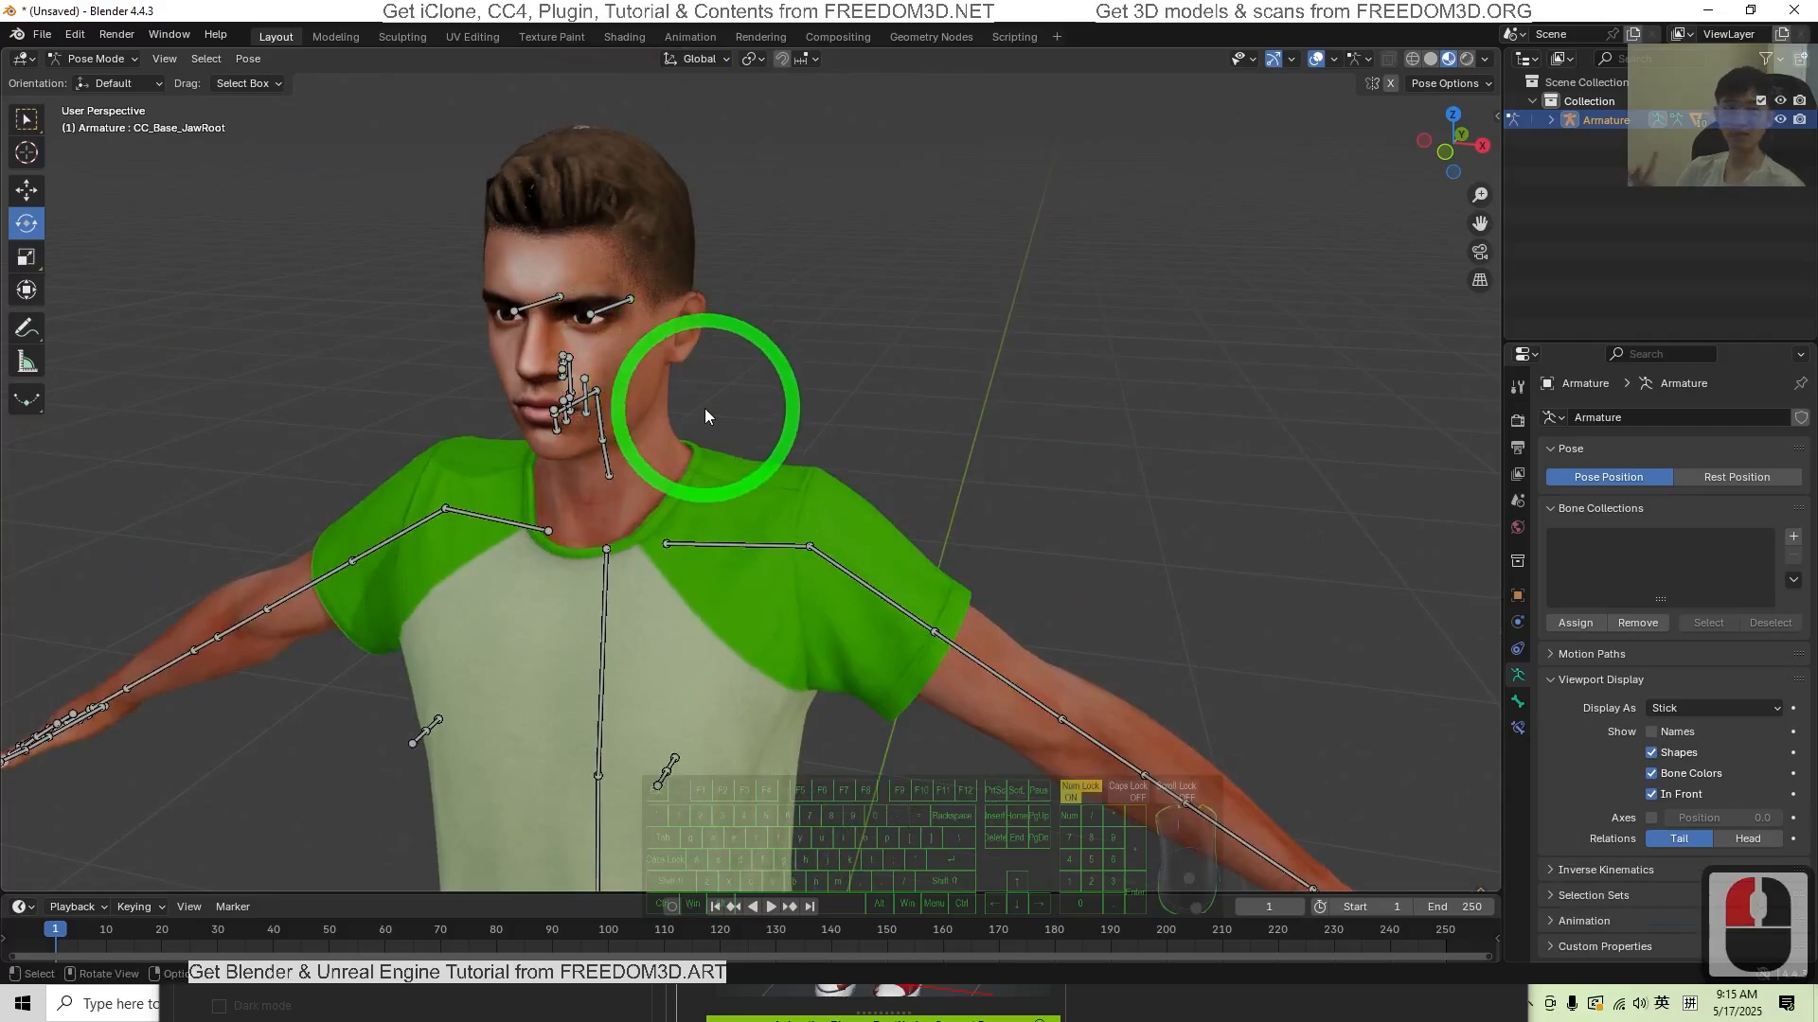
{"action": "mouse_move", "coordinate": [686, 444]}
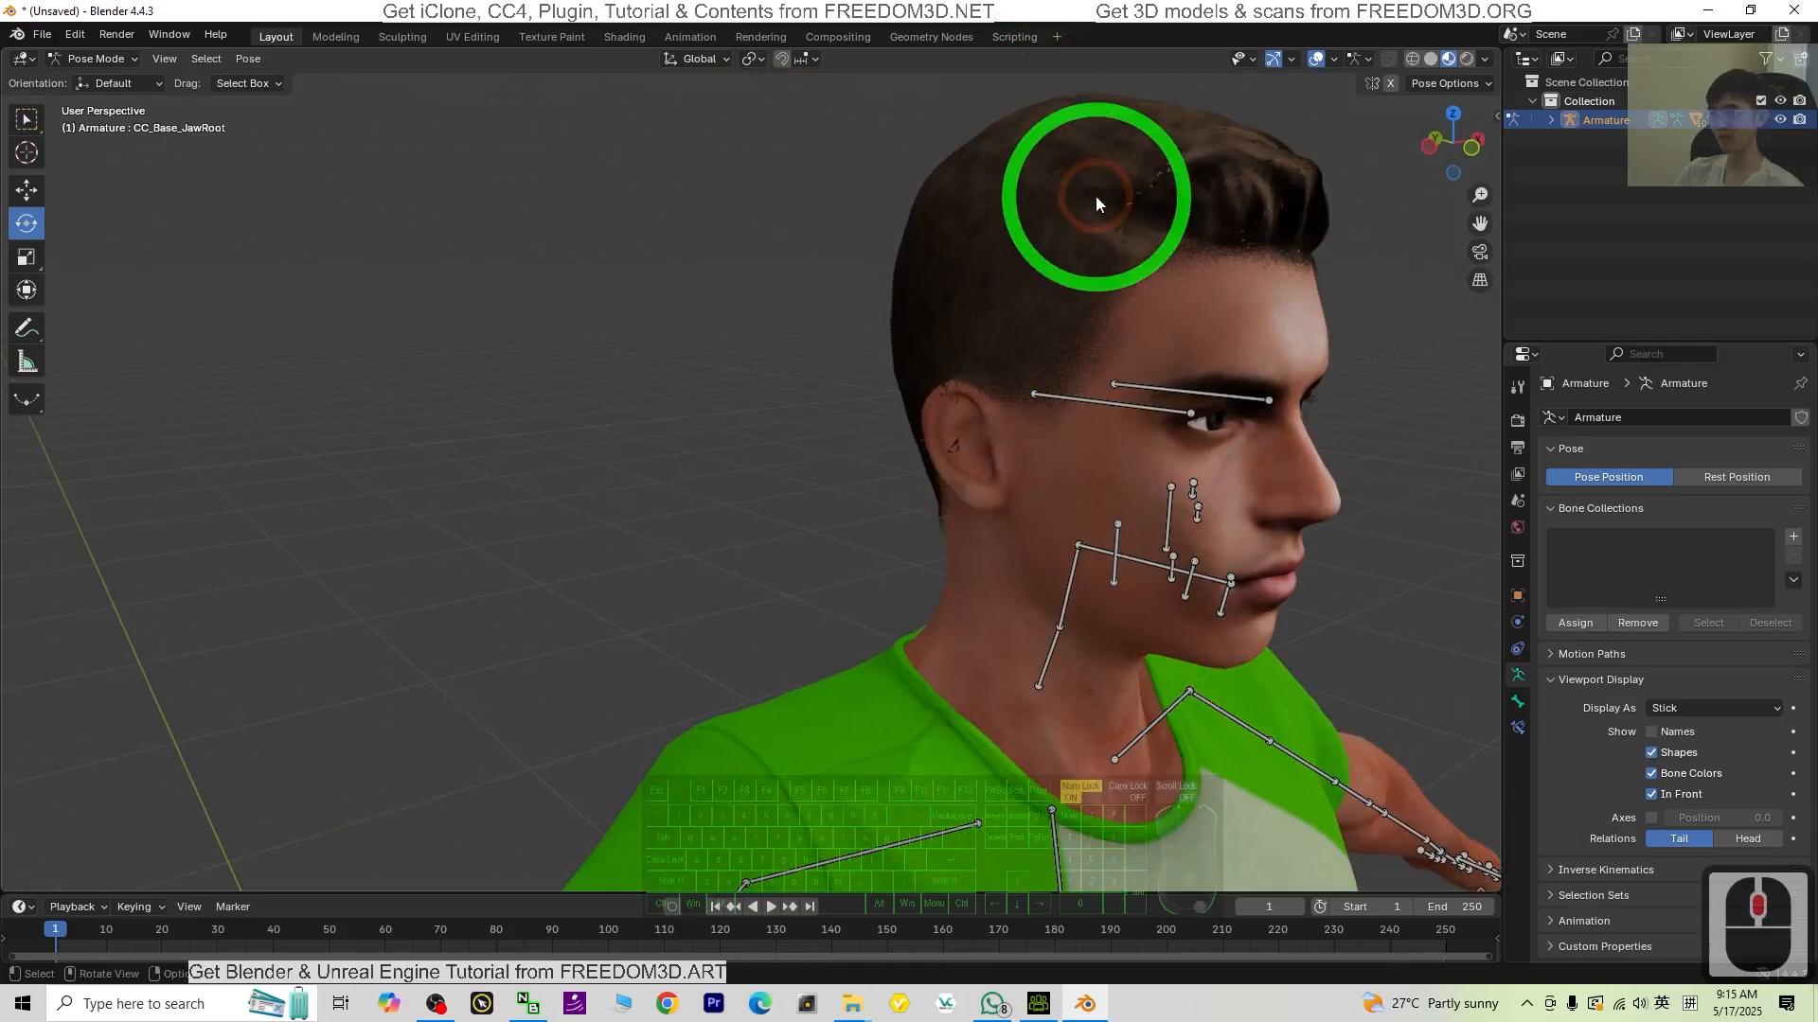
{"action": "scroll", "scroll_direction": "down", "scroll_amount": 3}
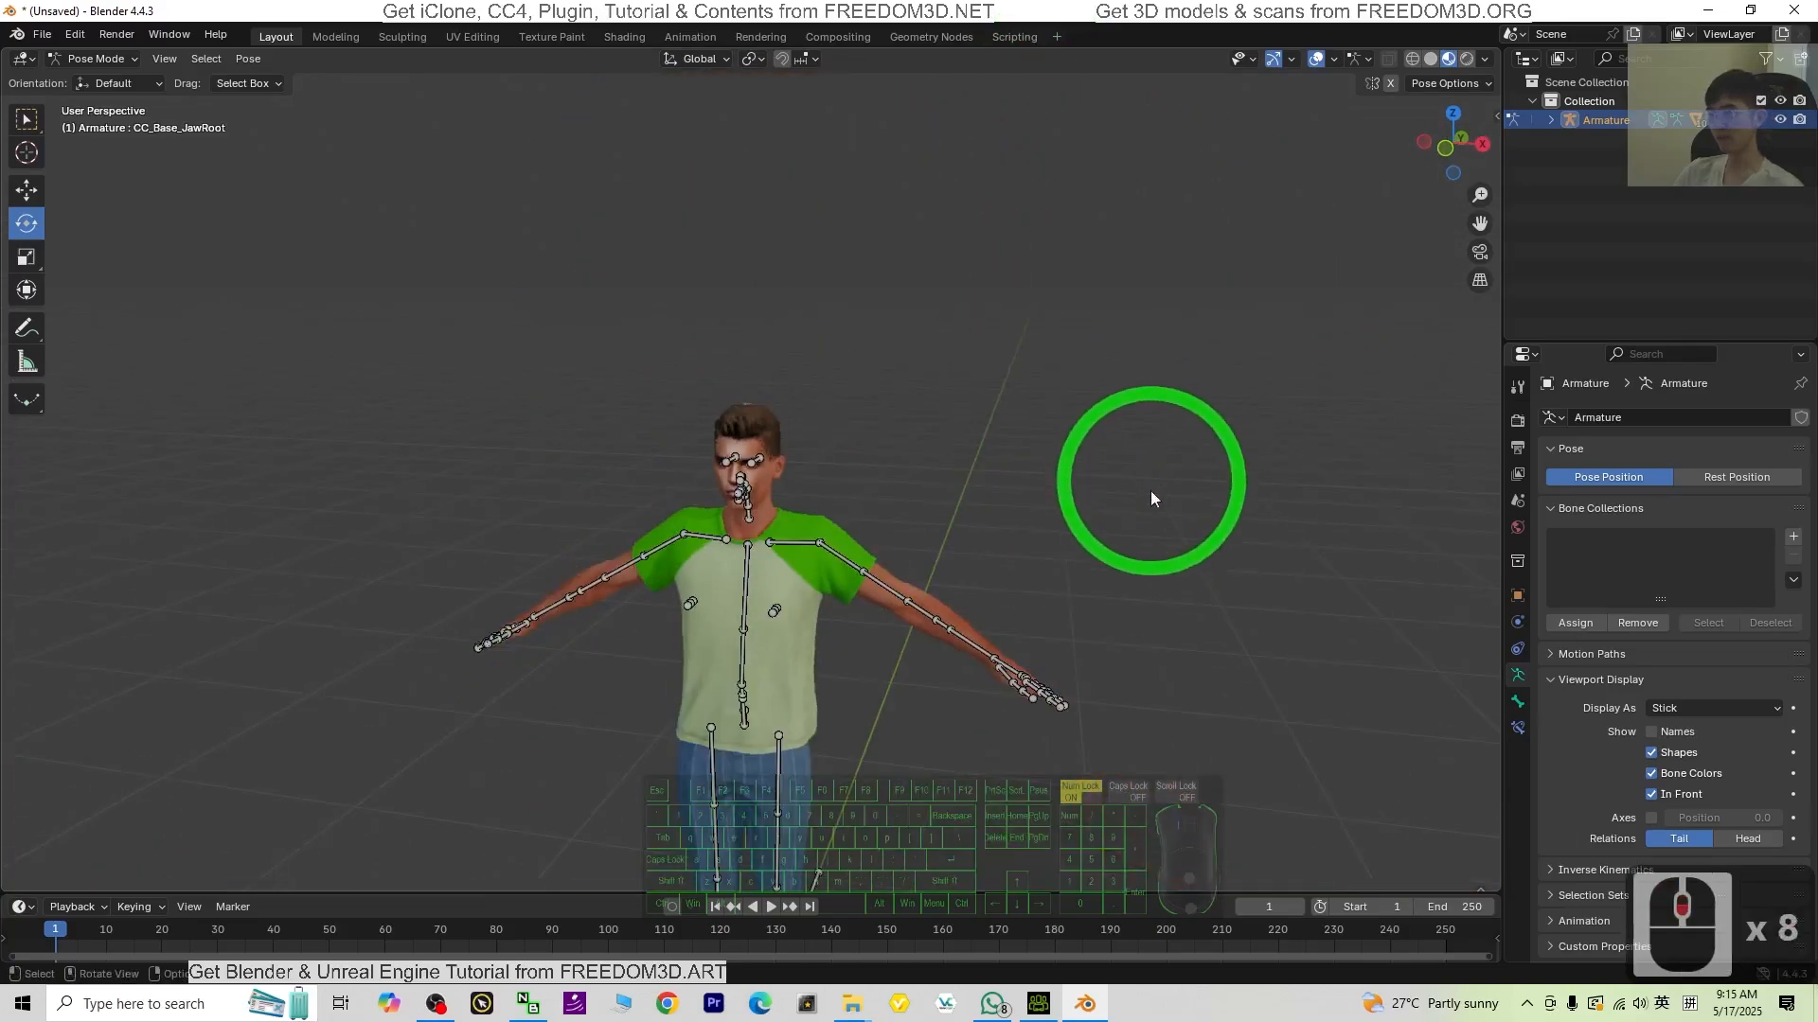